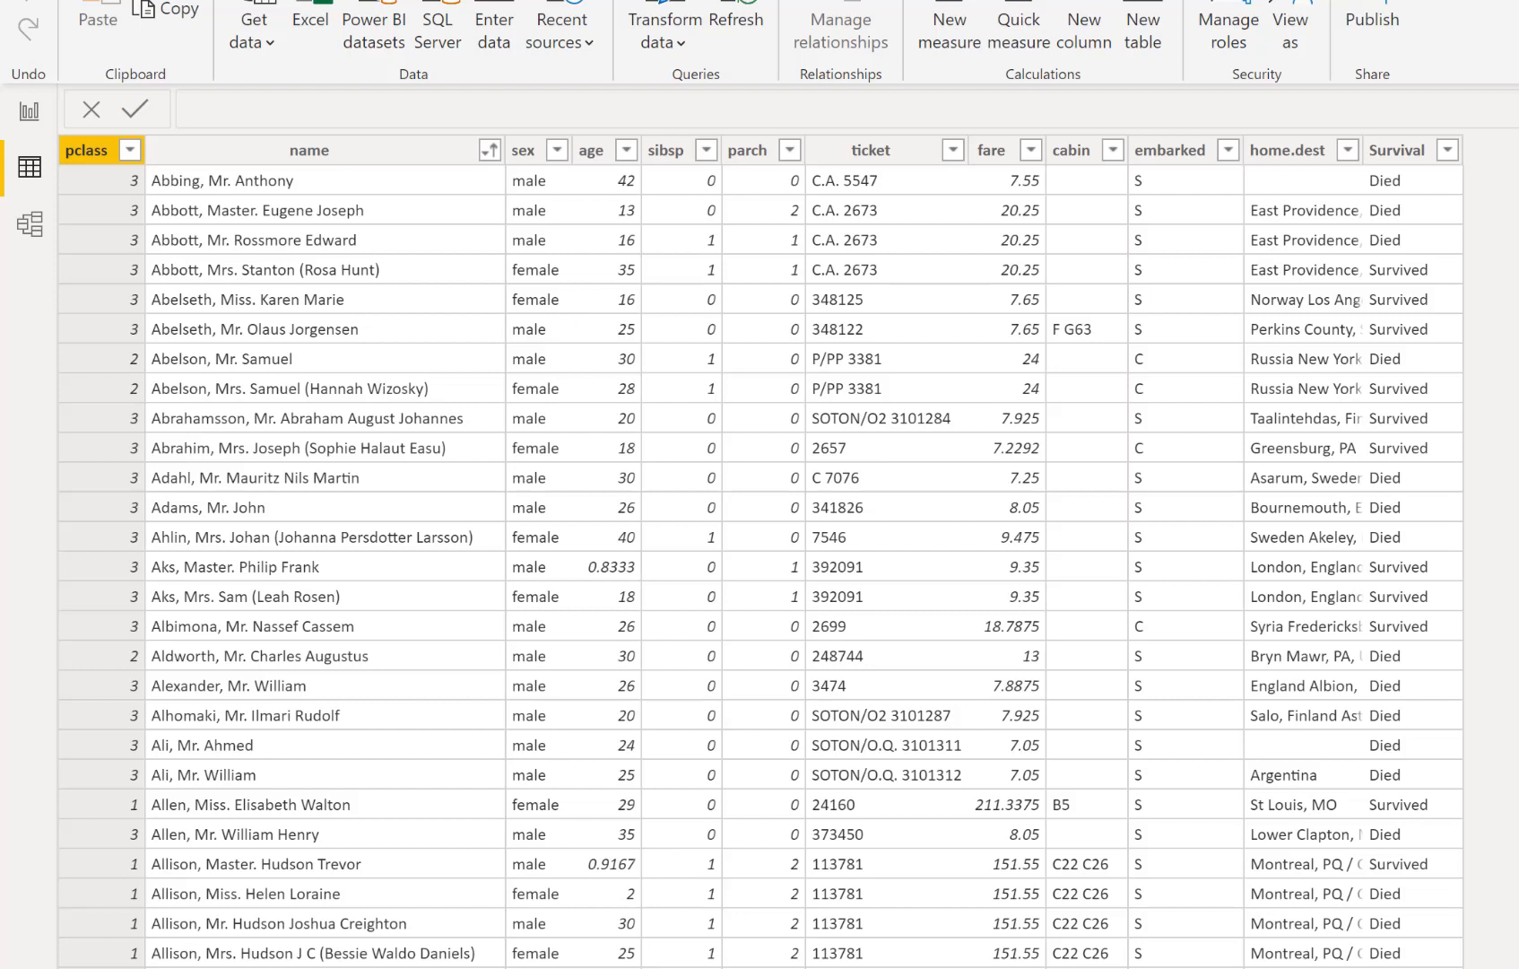
mouse_move(1405, 176)
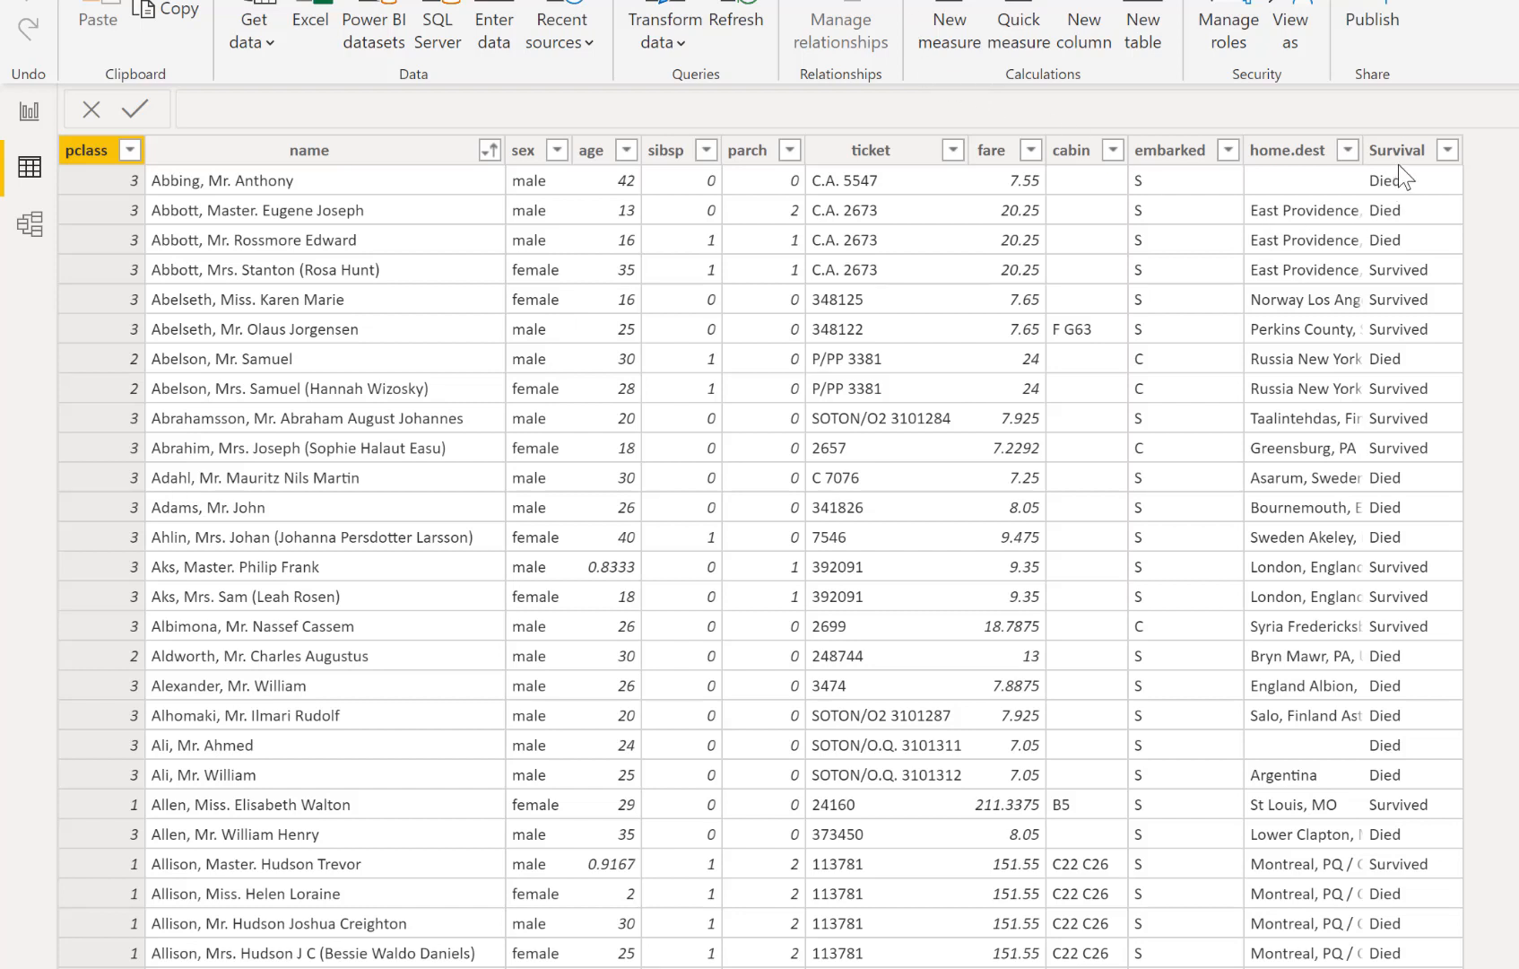
Switch from the Passengers table to the empty report page.
click(1398, 148)
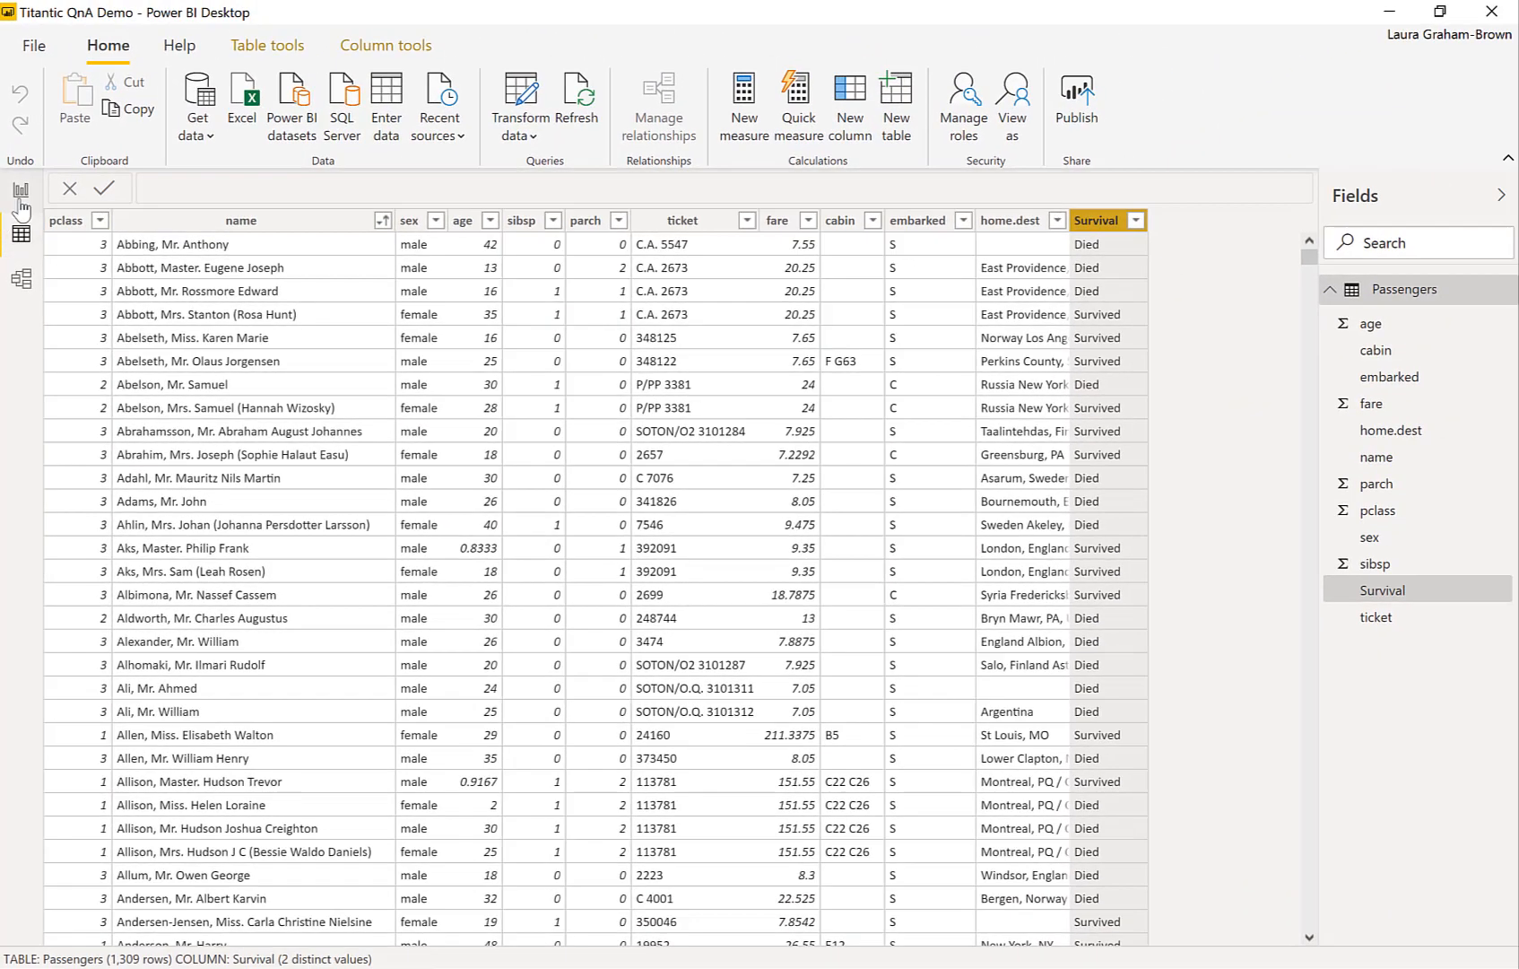
click(20, 190)
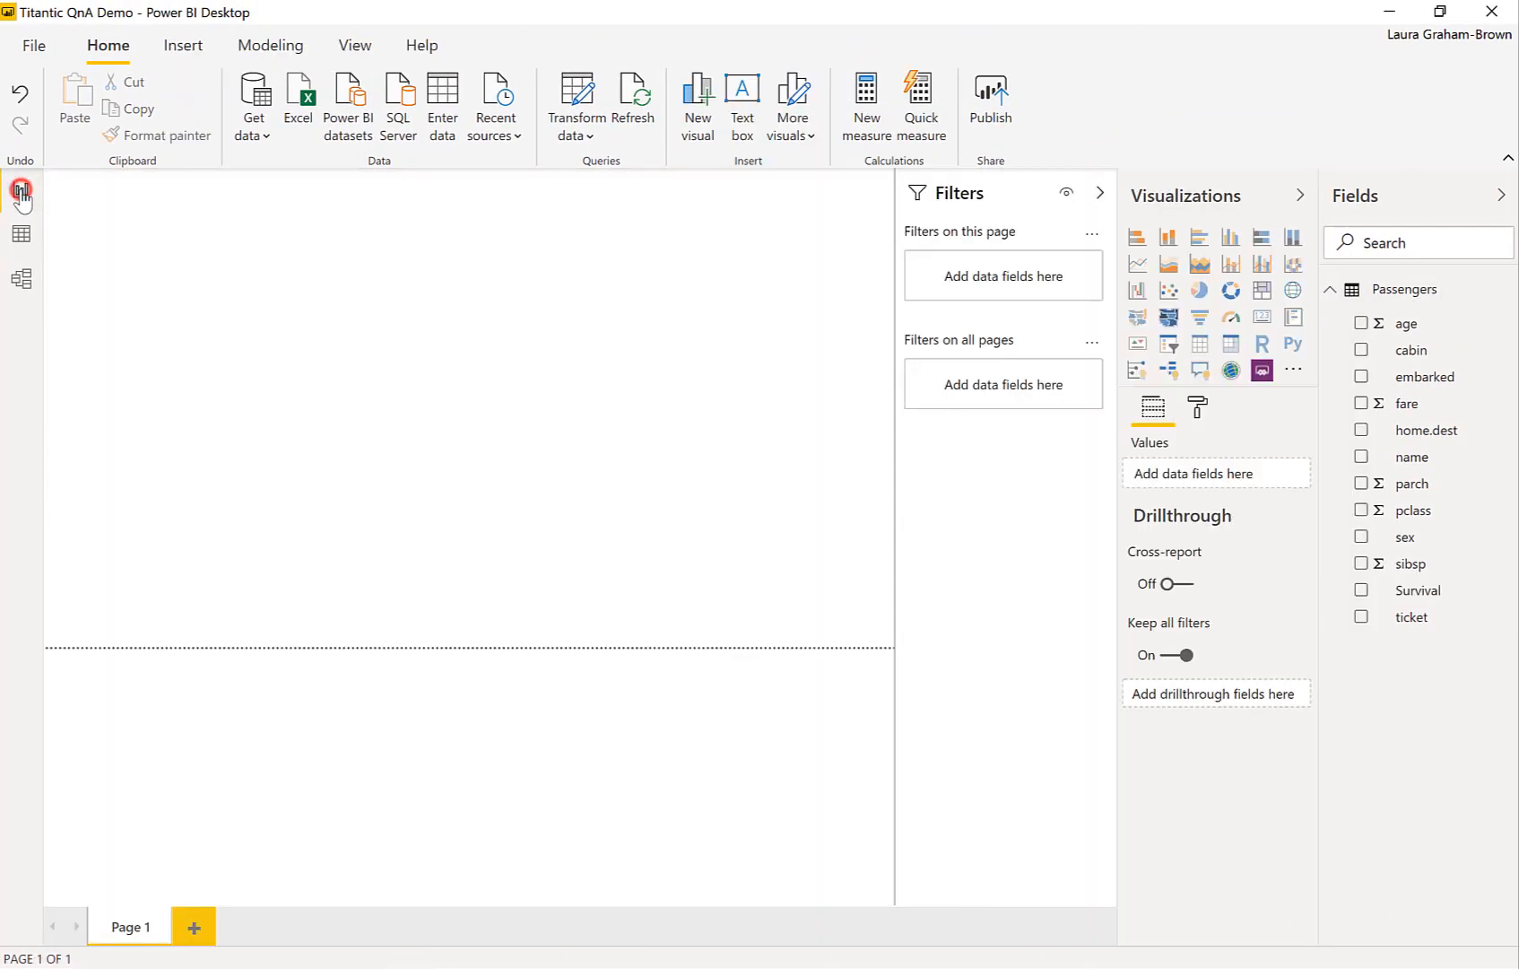
mouse_move(21, 190)
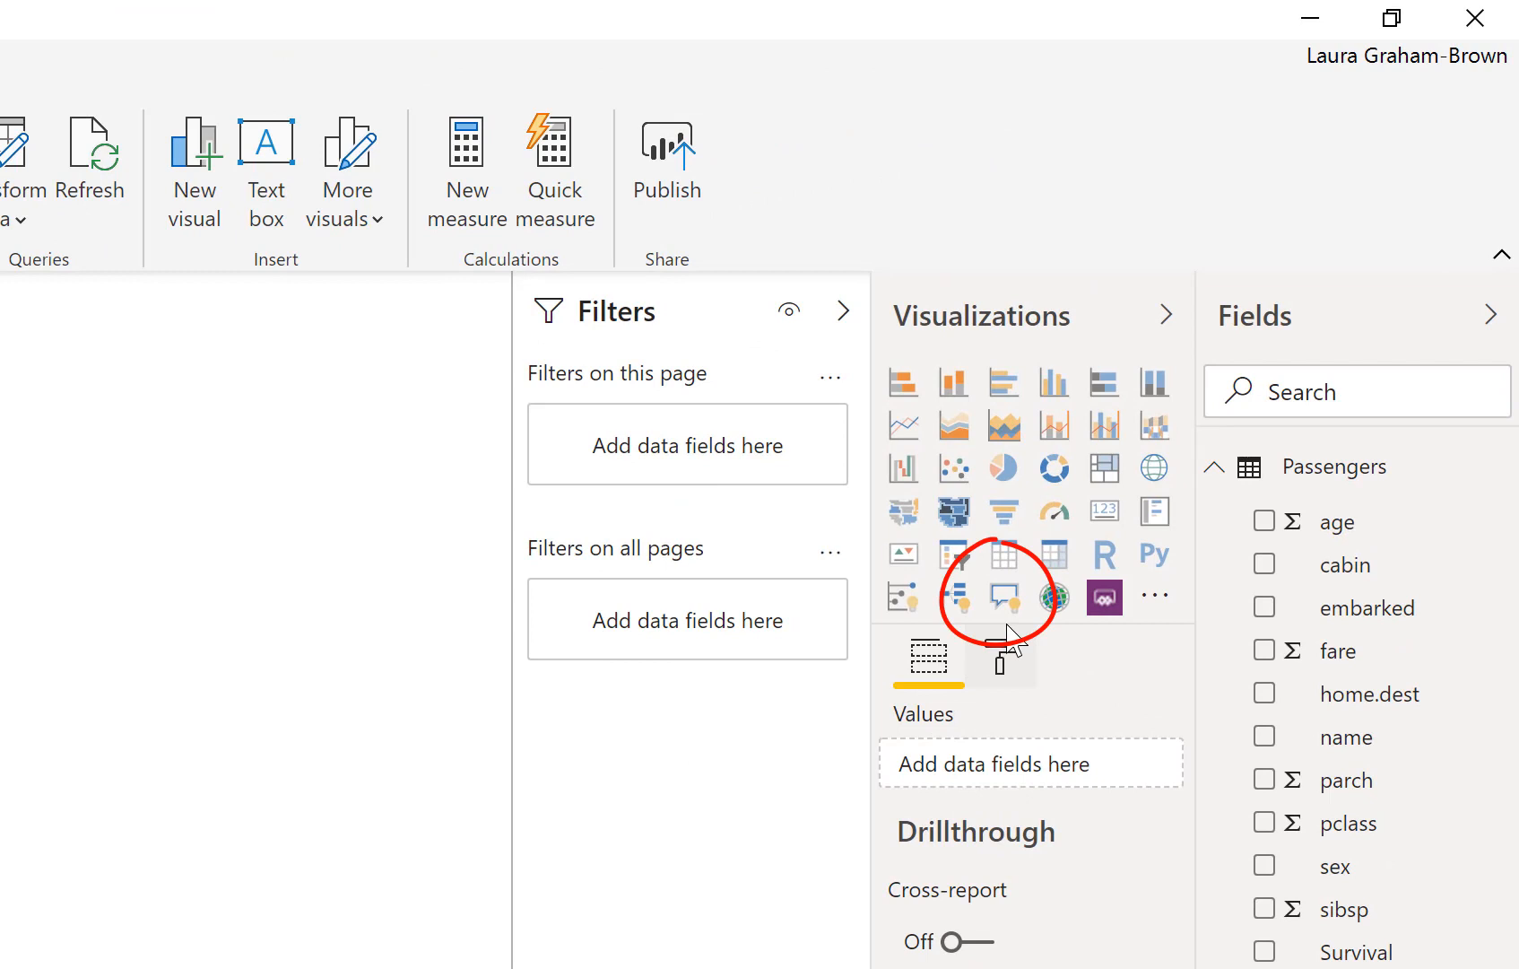
mouse_move(1008, 649)
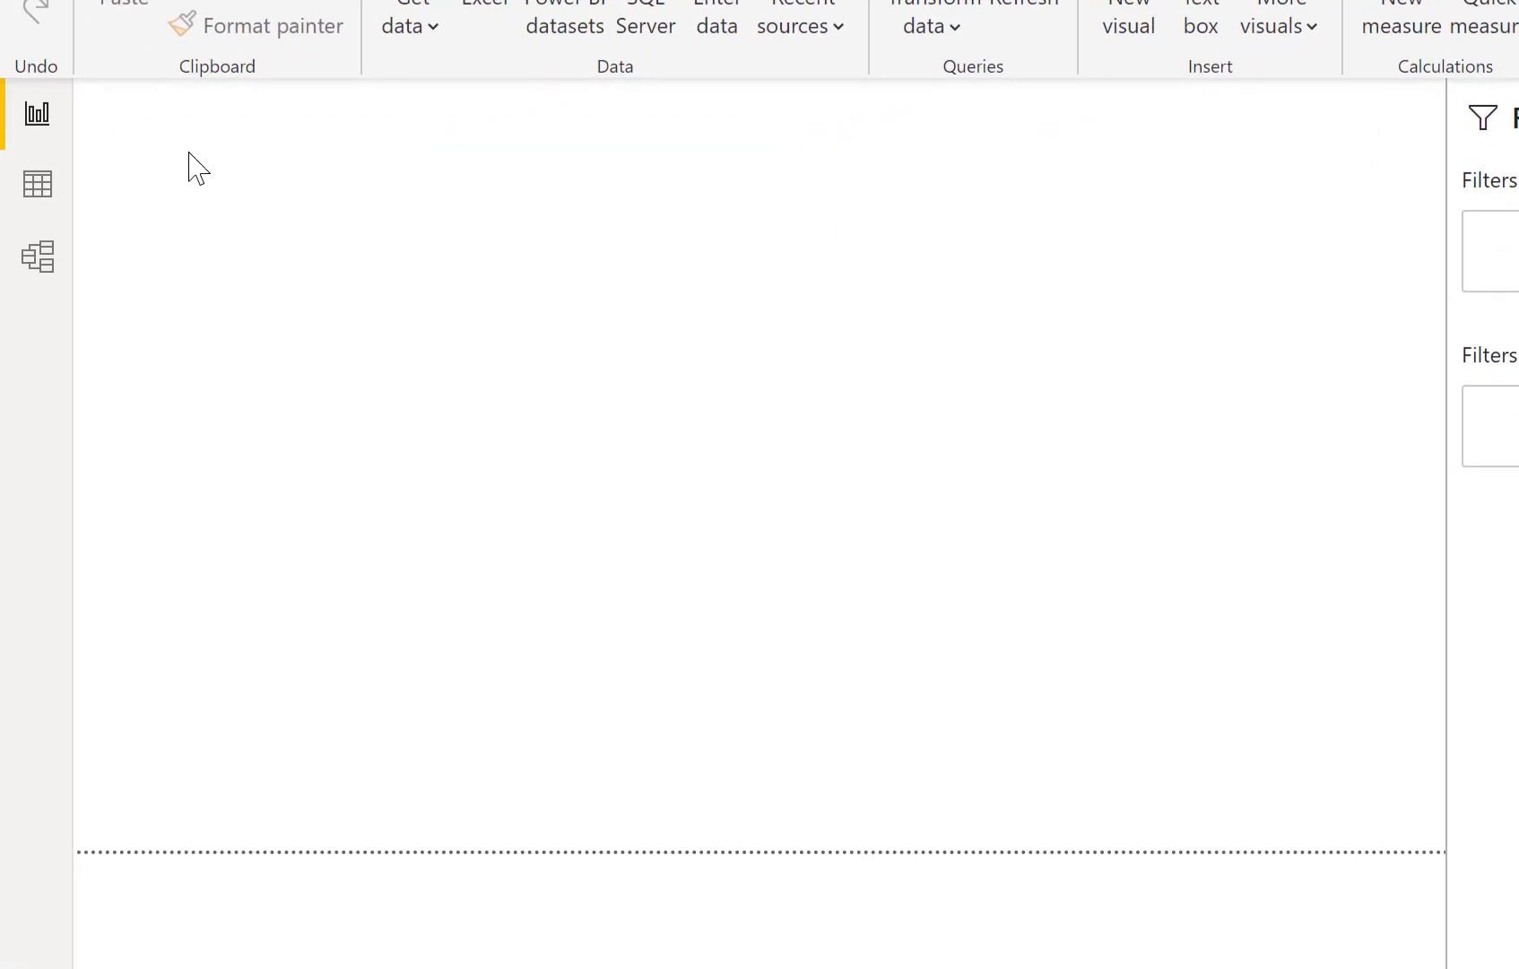
Add a Q&A visual answering 'count of passenger' with 1309.
click(194, 165)
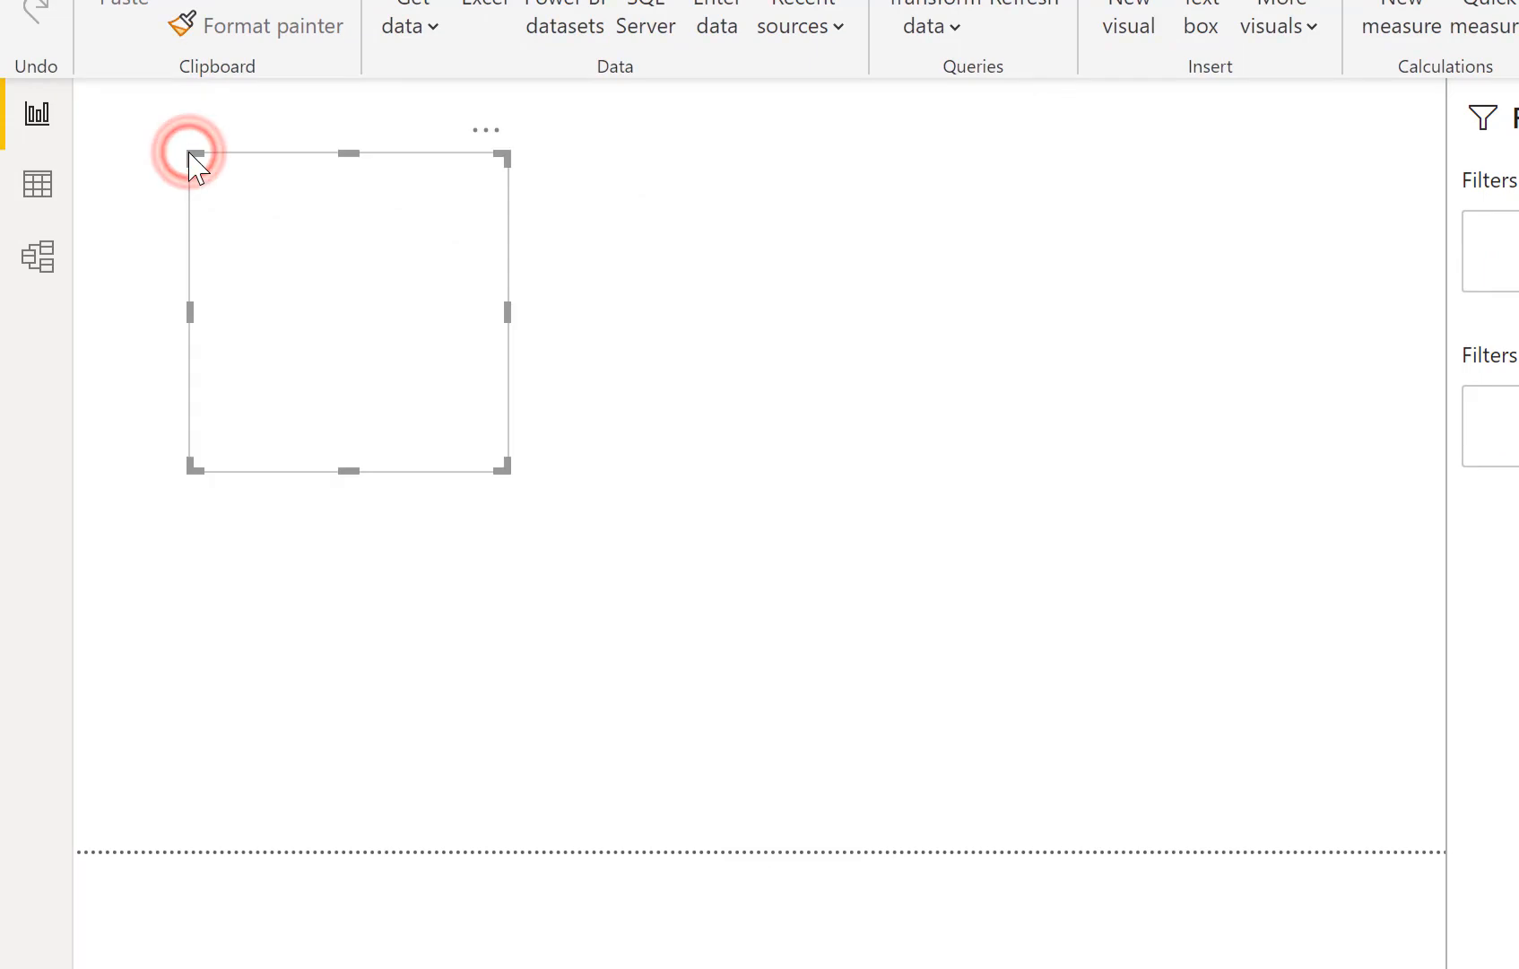
click(190, 153)
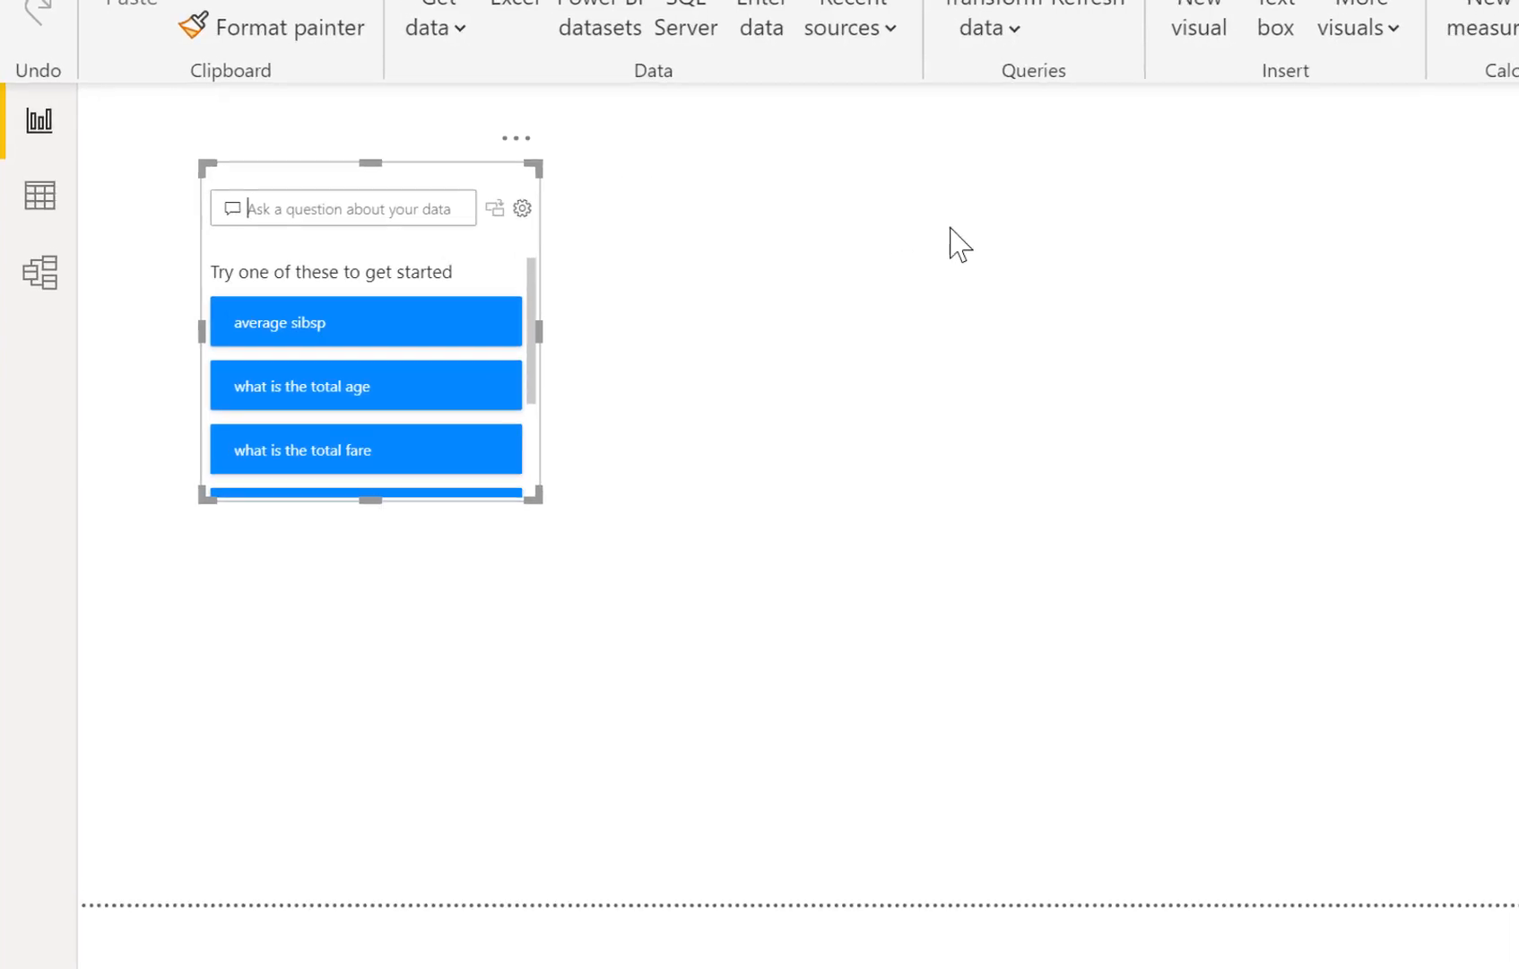
text(count)
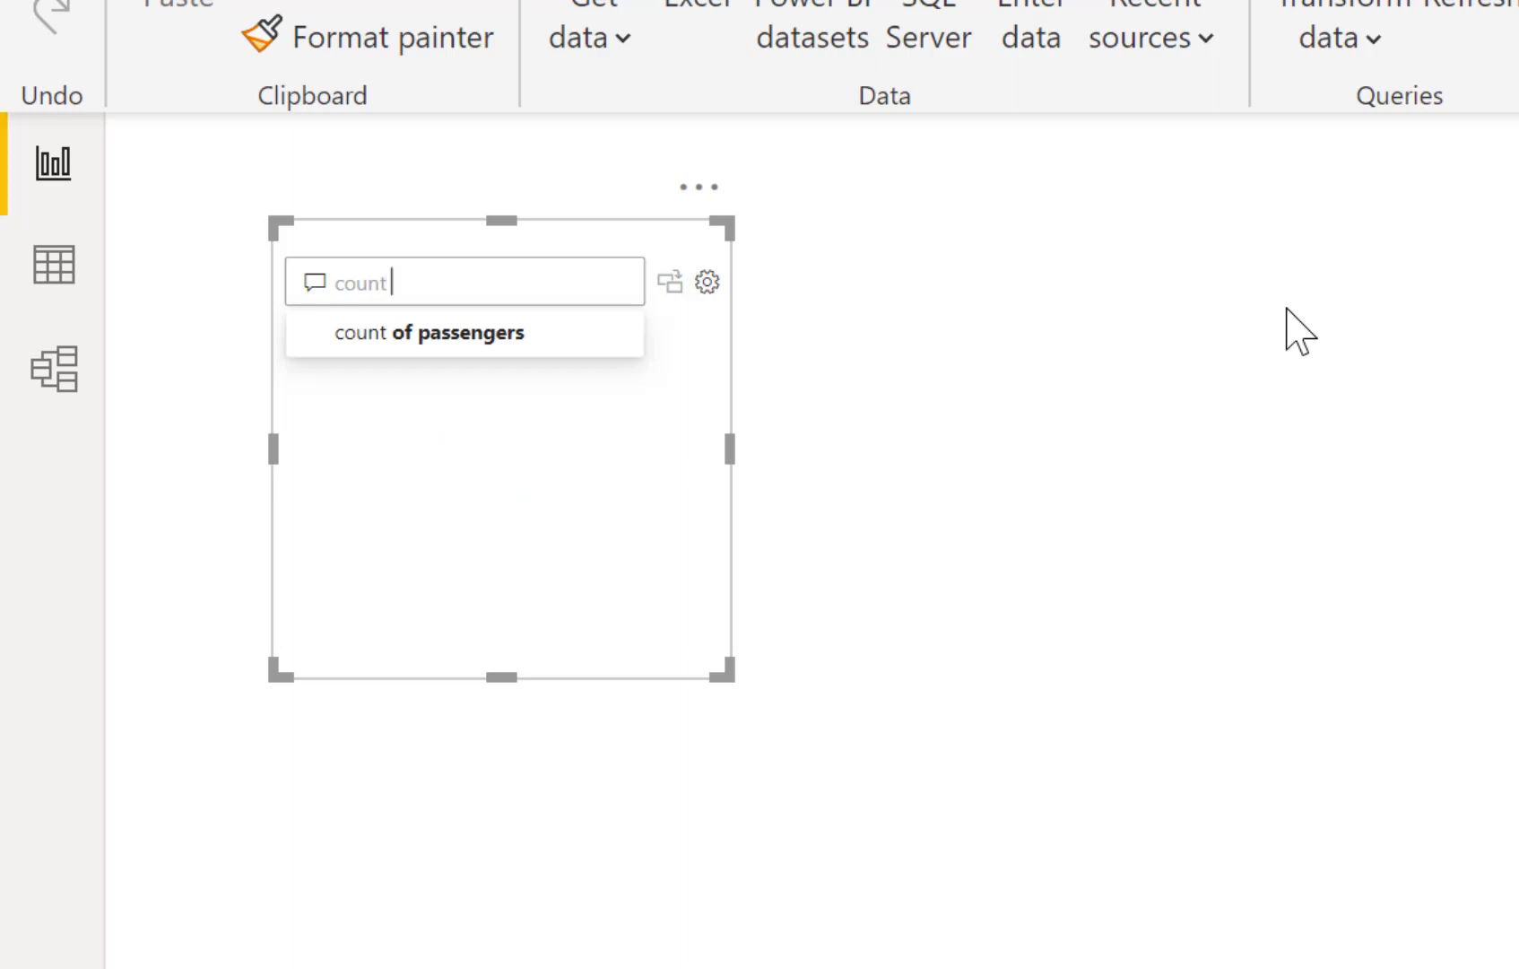
text(of p)
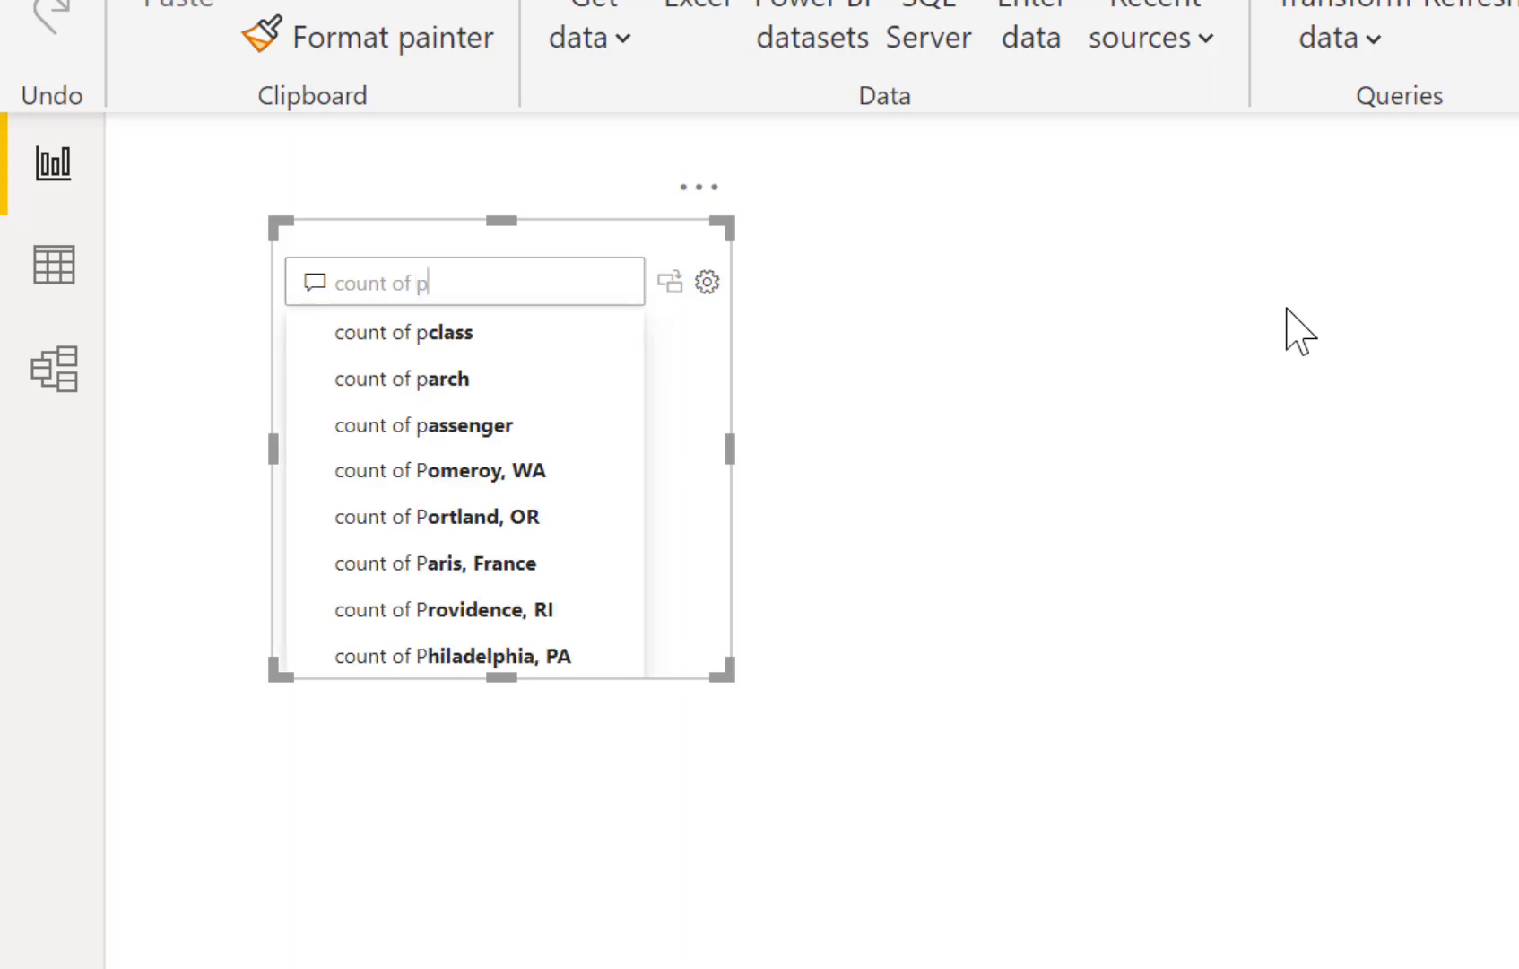
text(as)
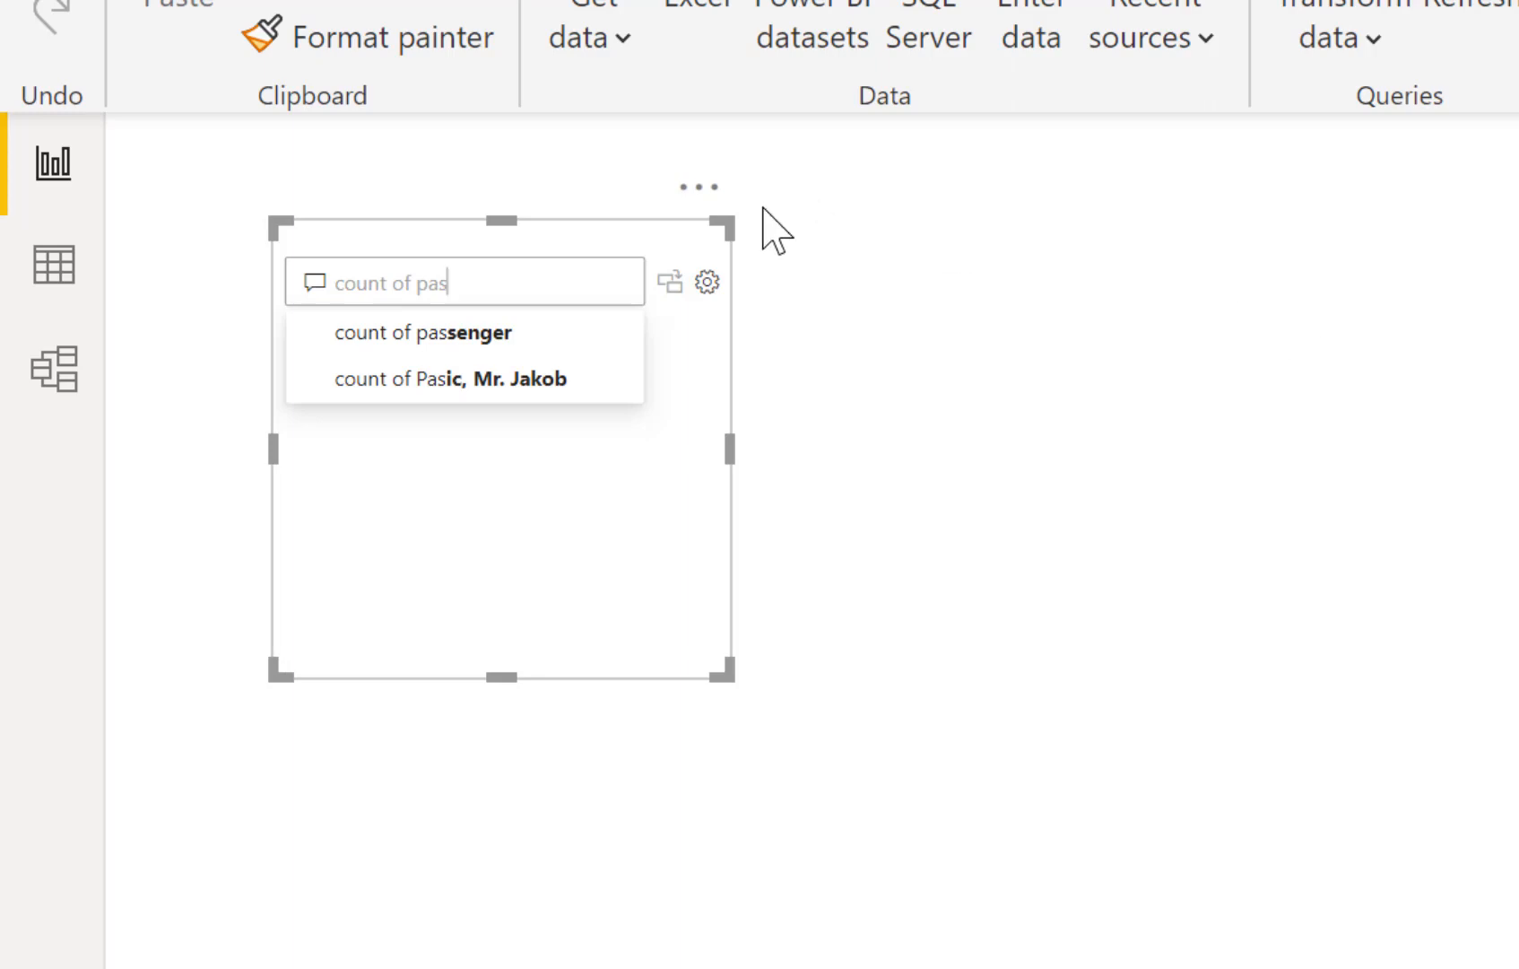
click(423, 331)
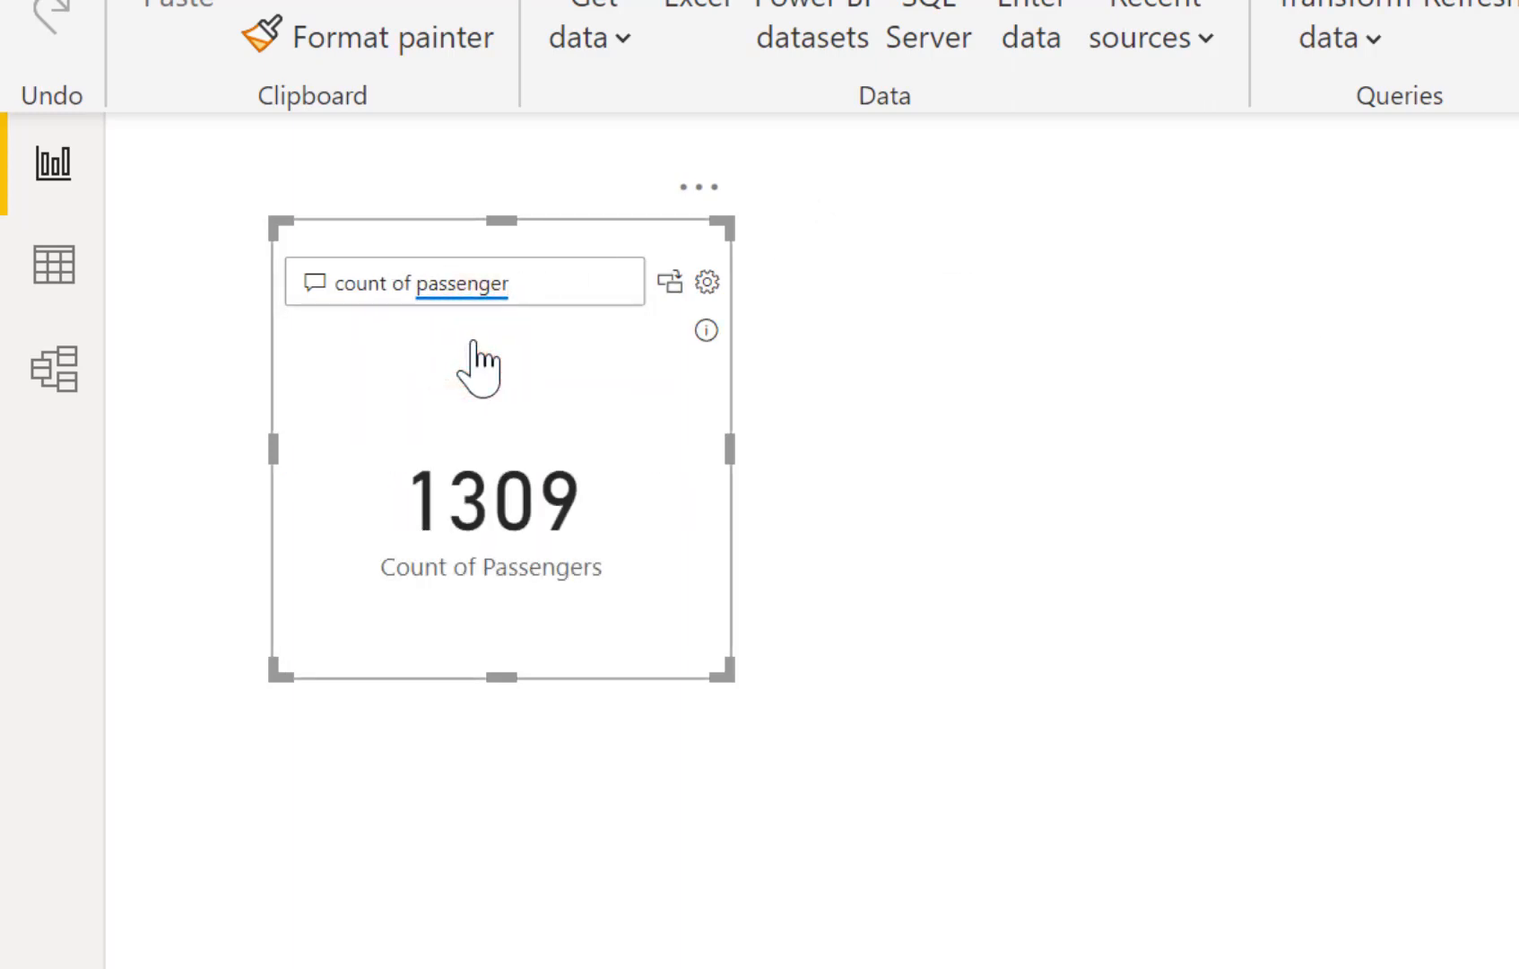
mouse_move(448, 421)
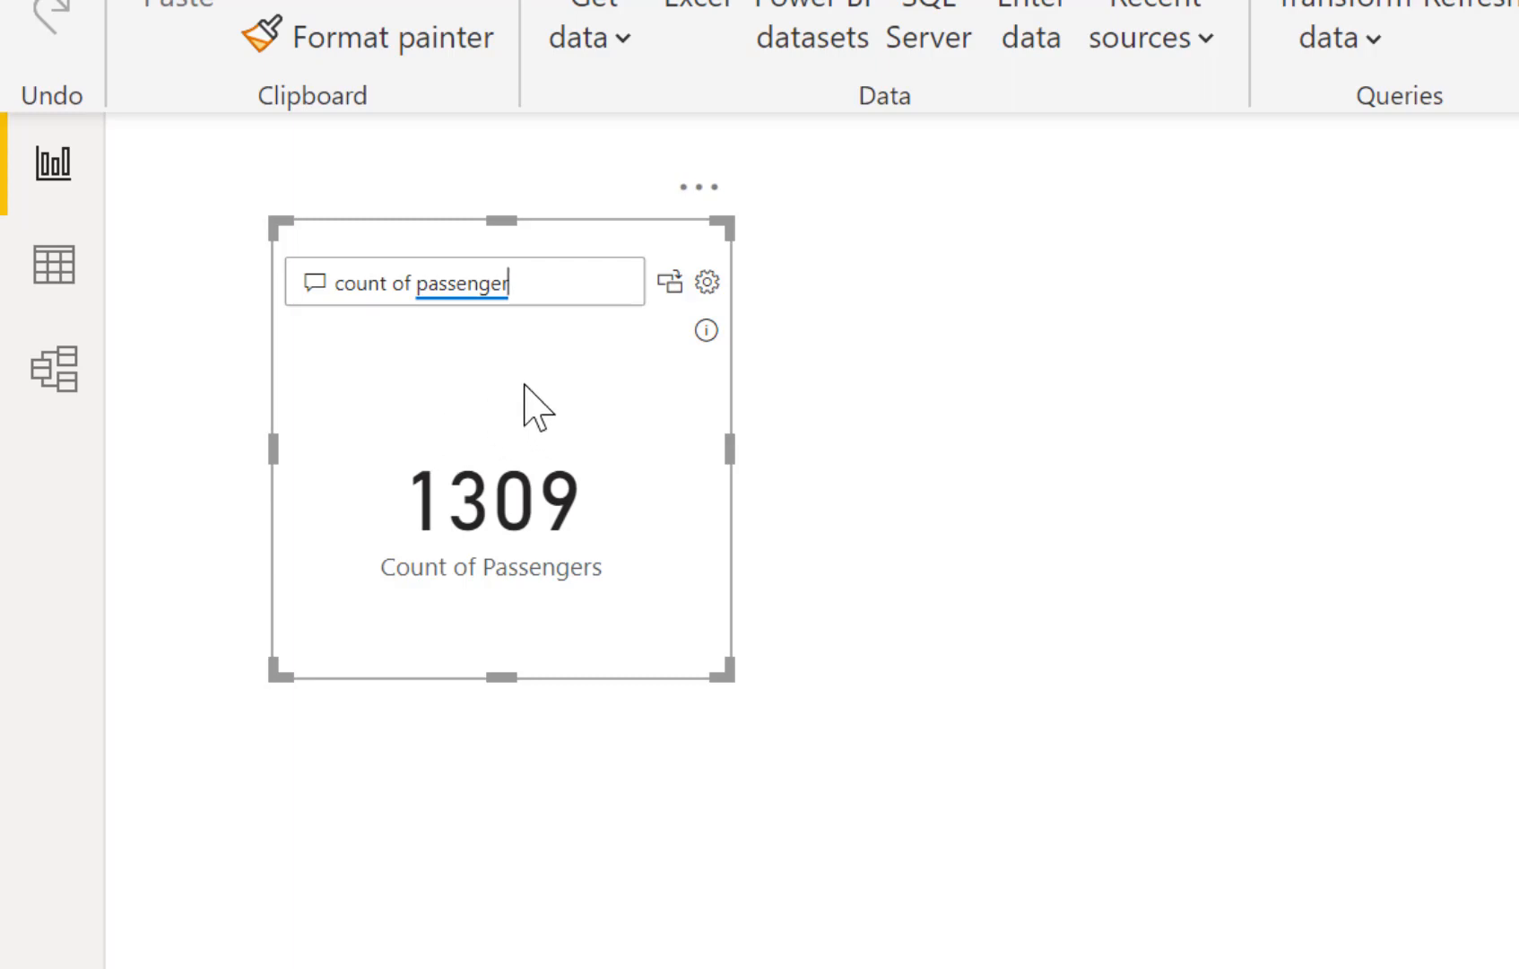
mouse_move(515, 675)
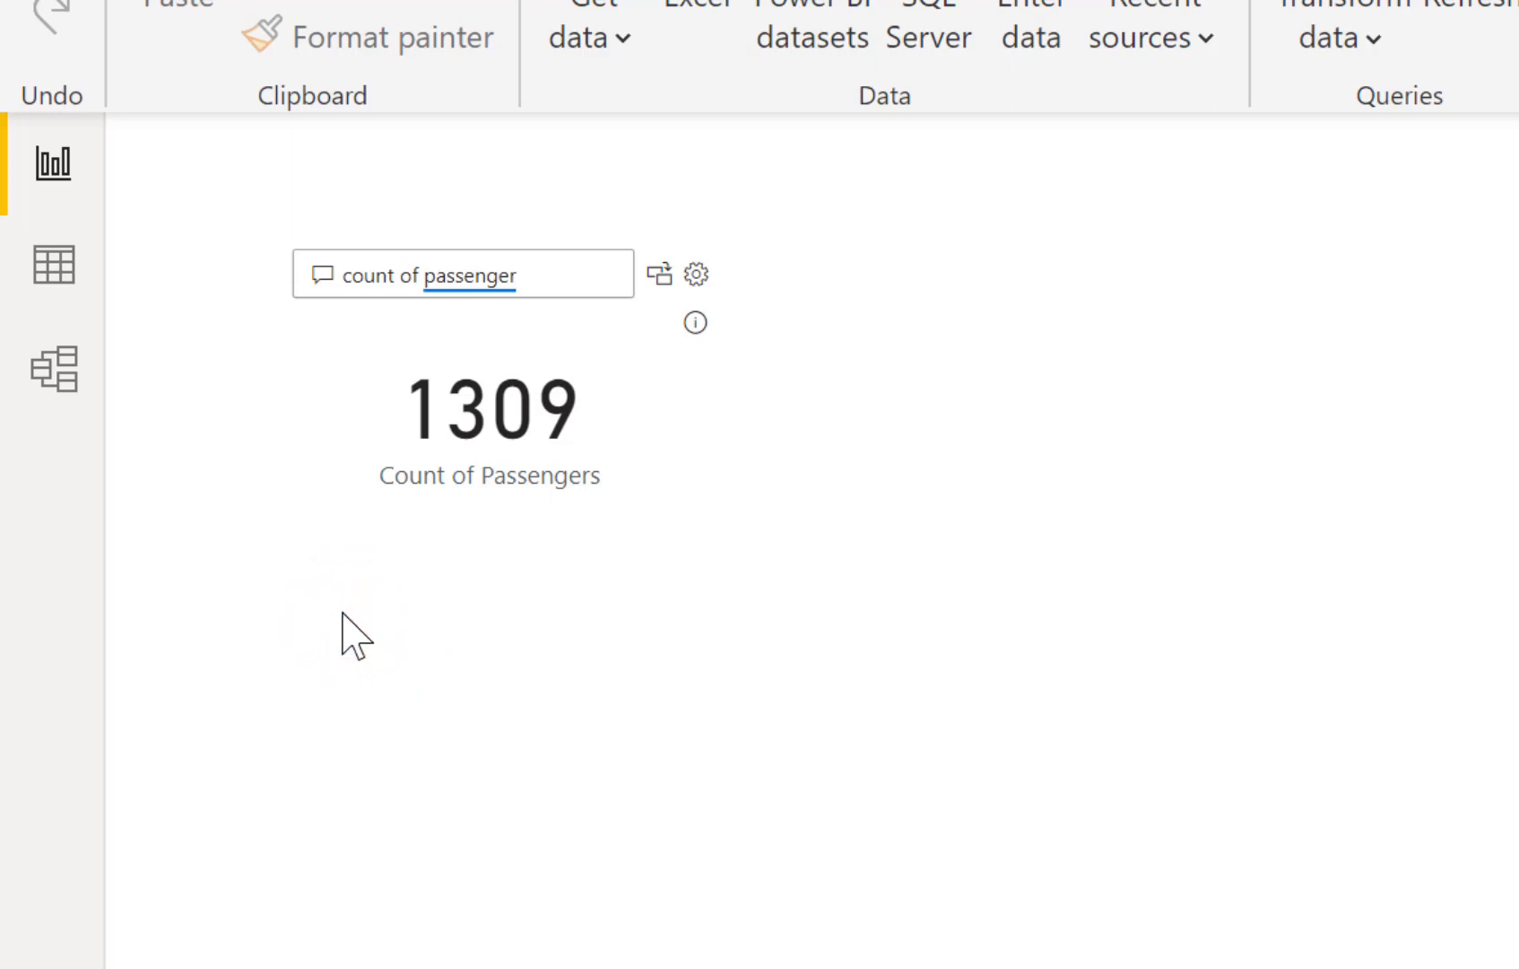
Add a second Q&A visual answering 'distinct count of ticket' with 929.
click(352, 624)
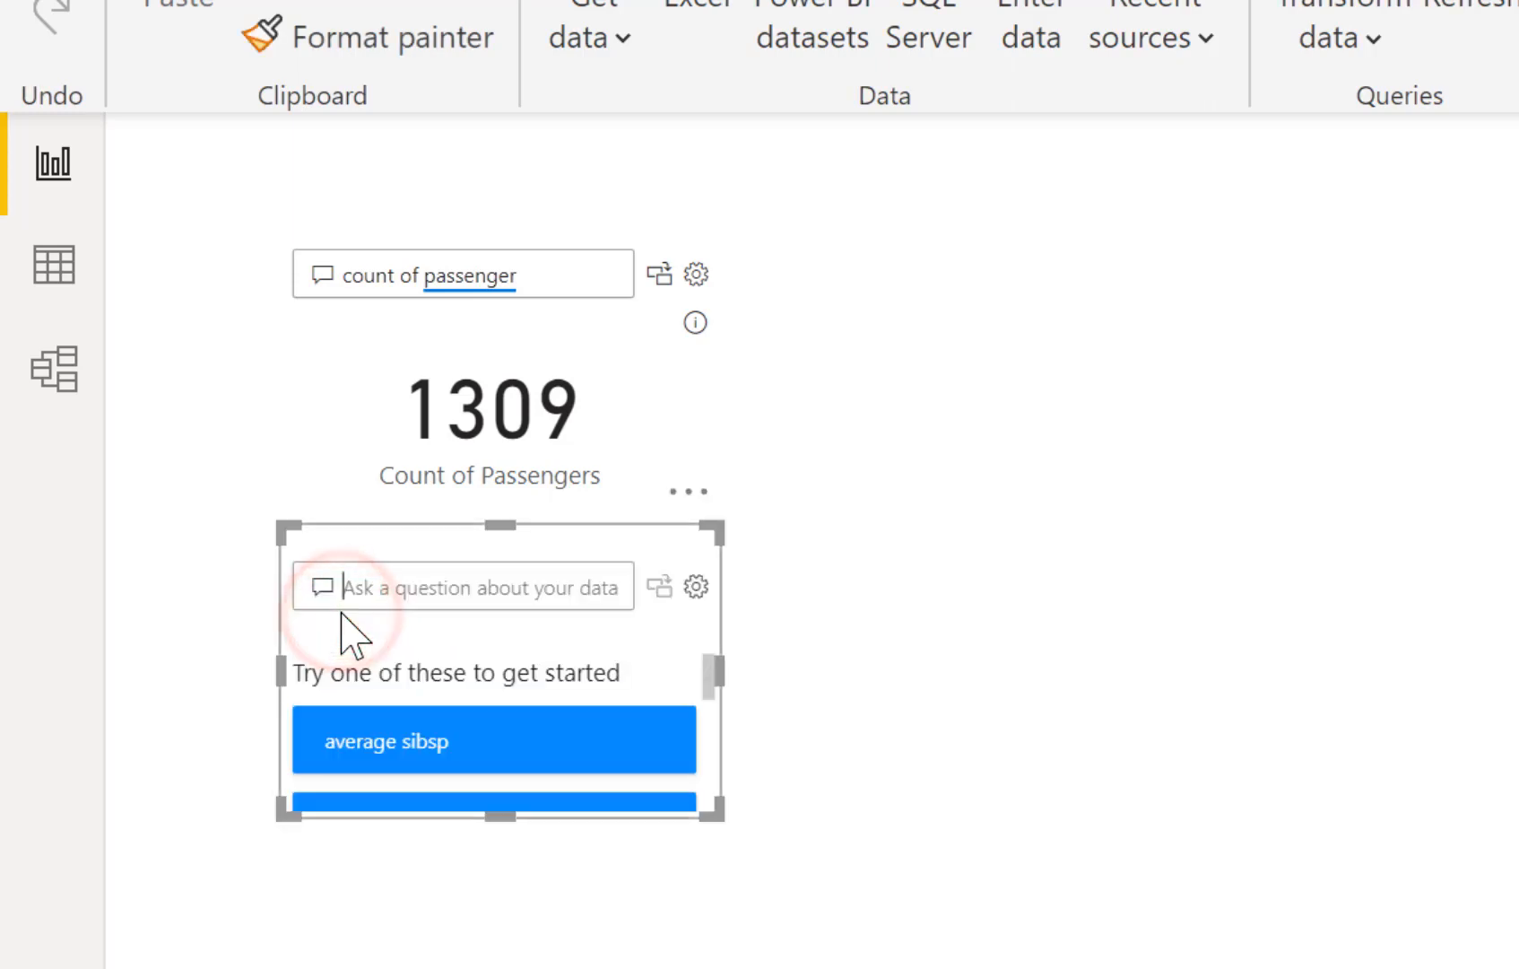
text(discoun)
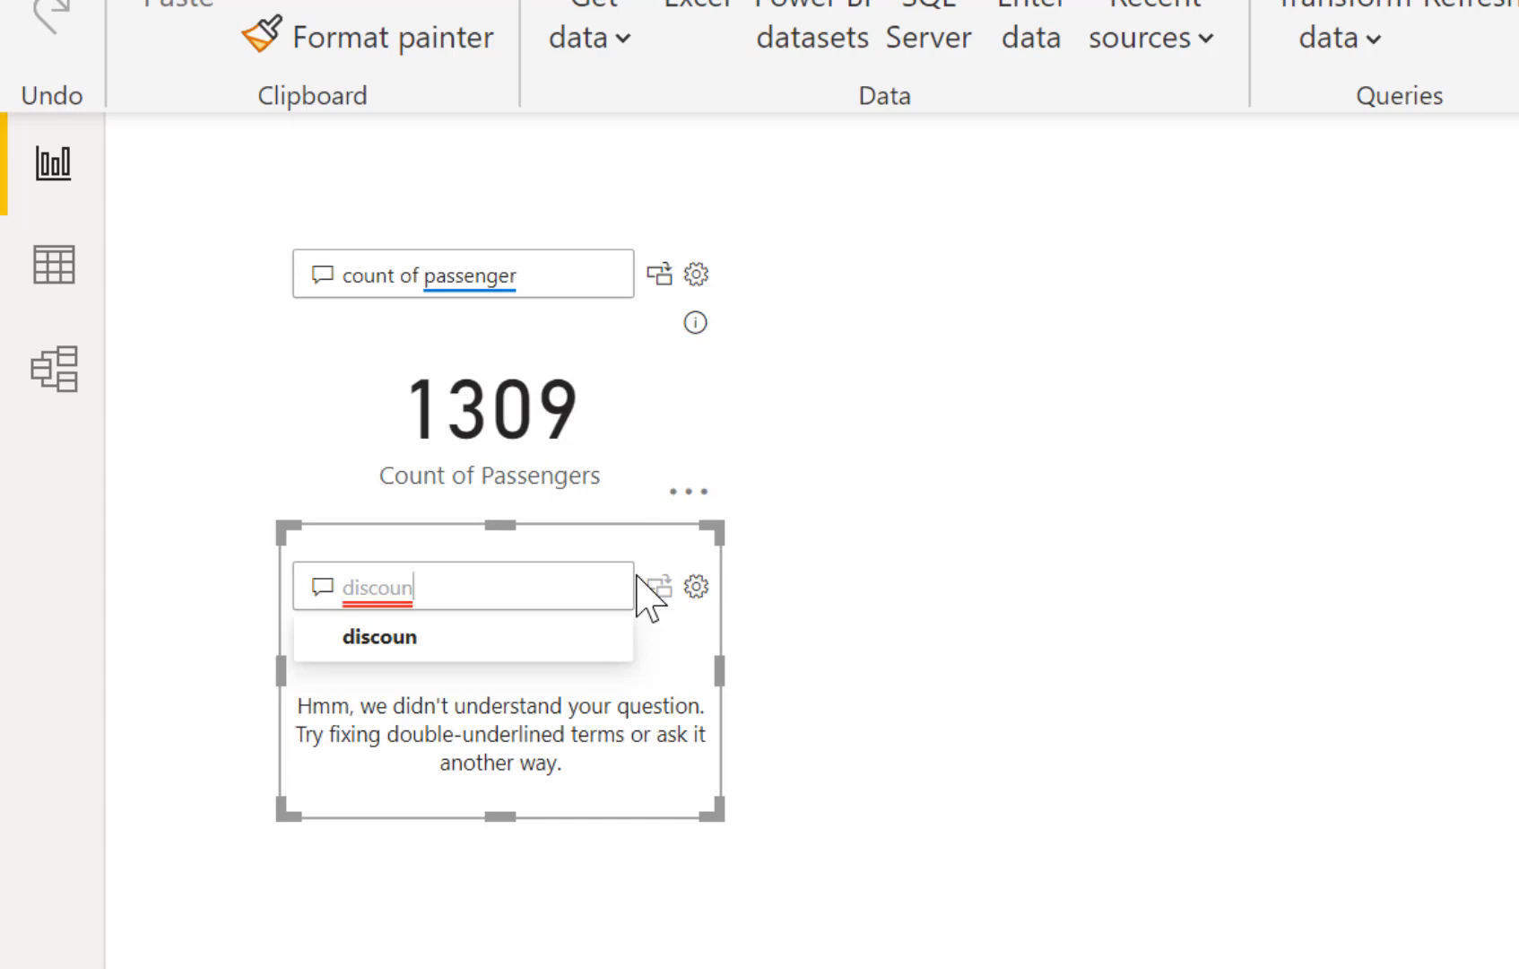
text(distinct c)
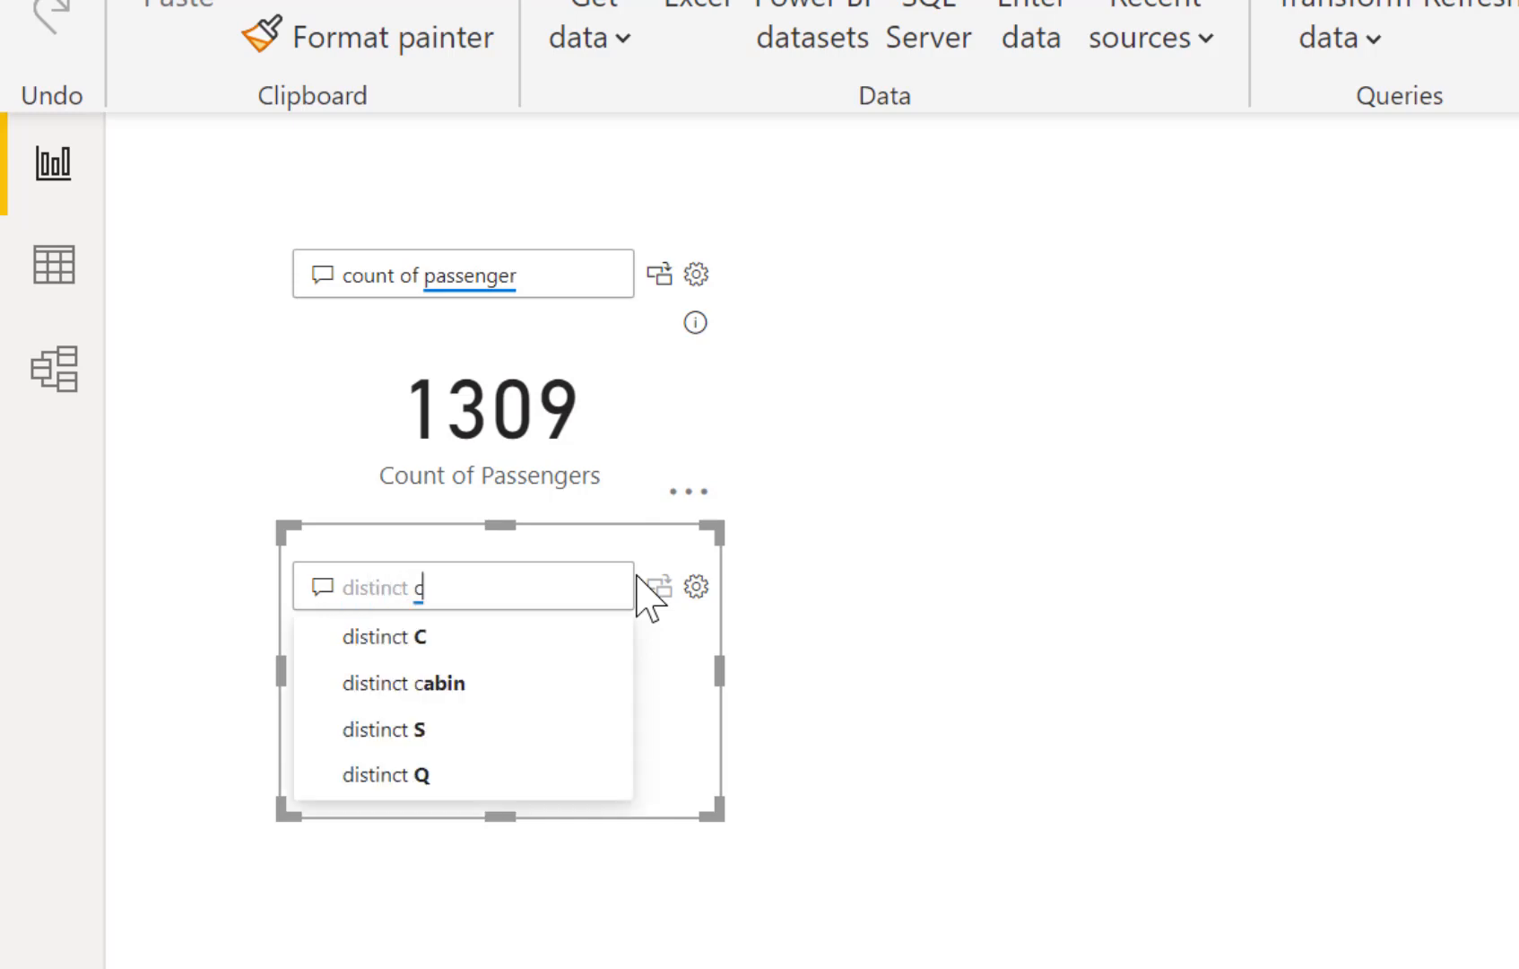
text(ount o)
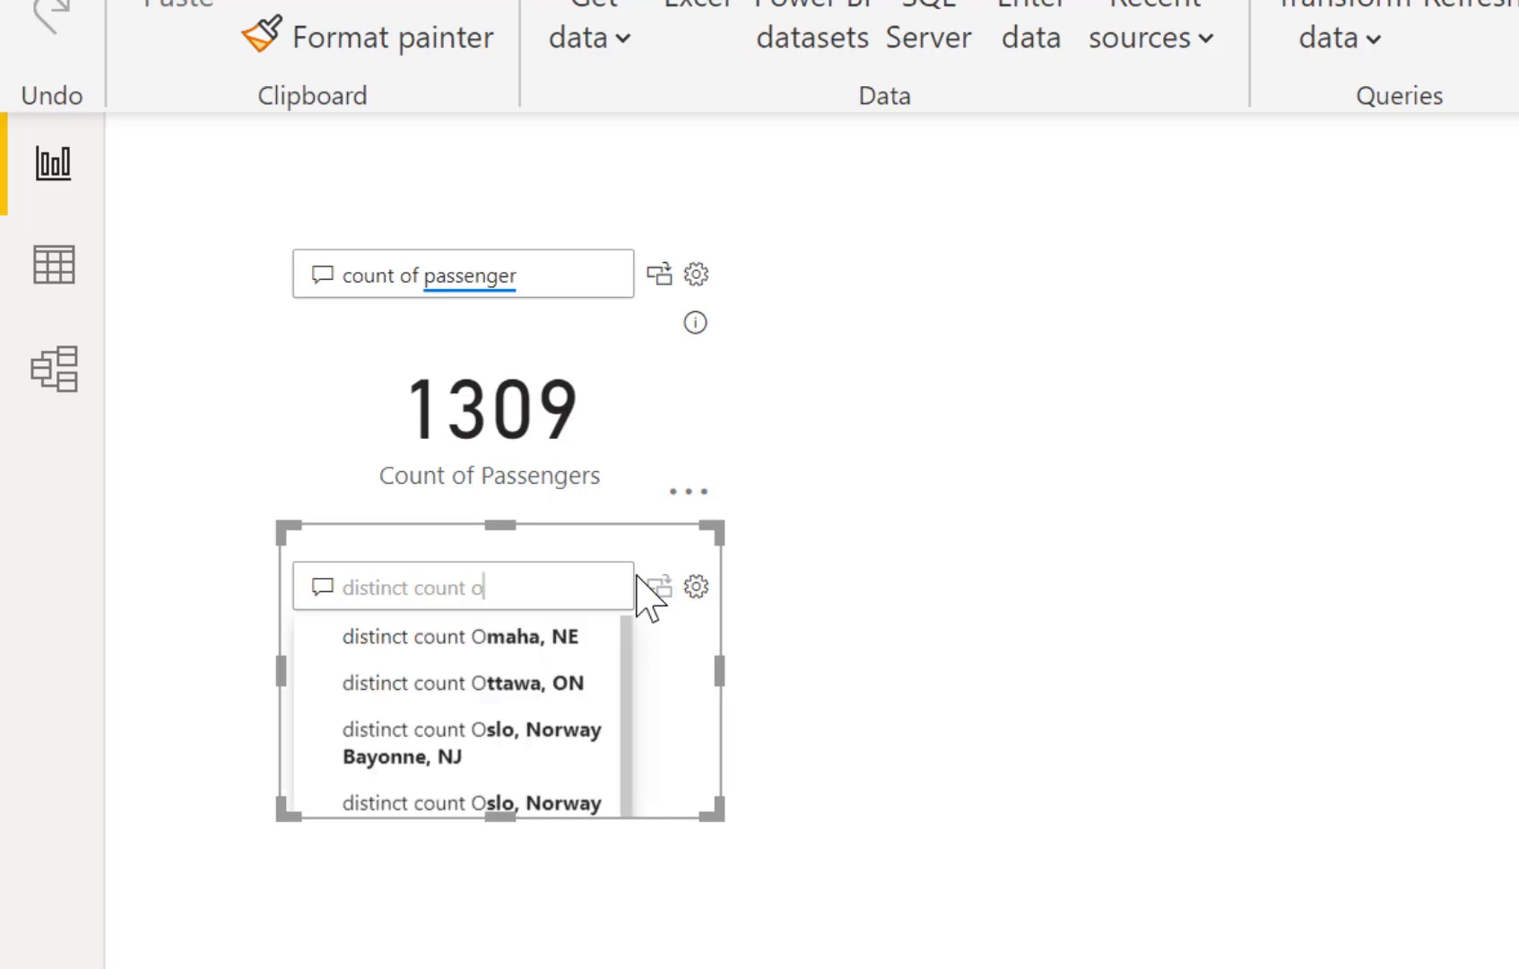
text(f t)
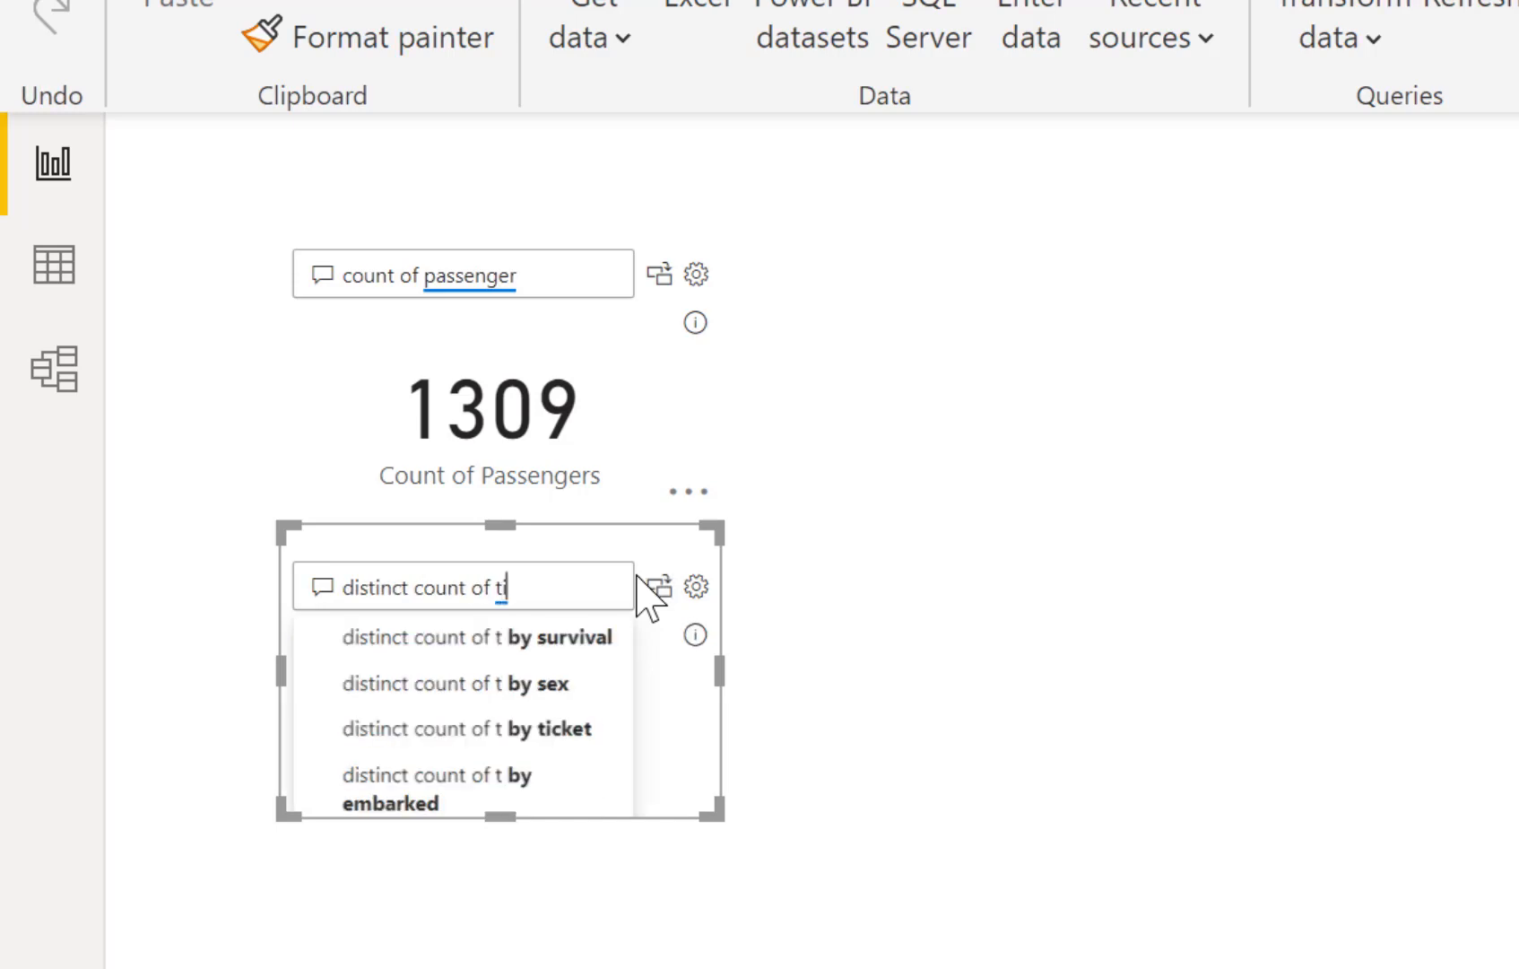
text(i)
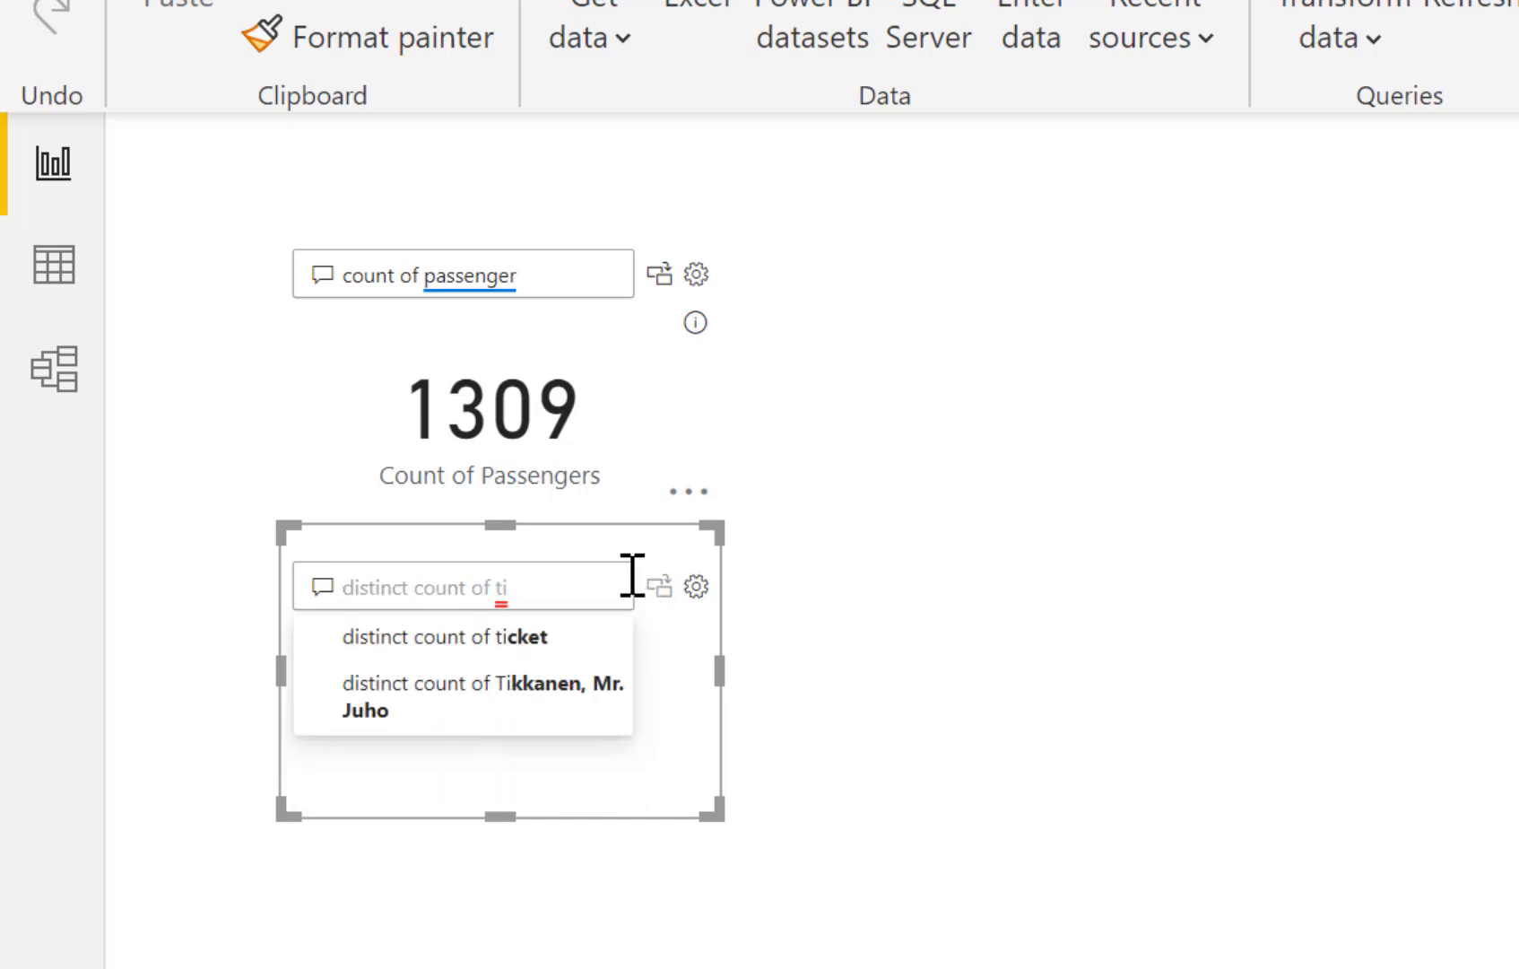
mouse_move(489, 637)
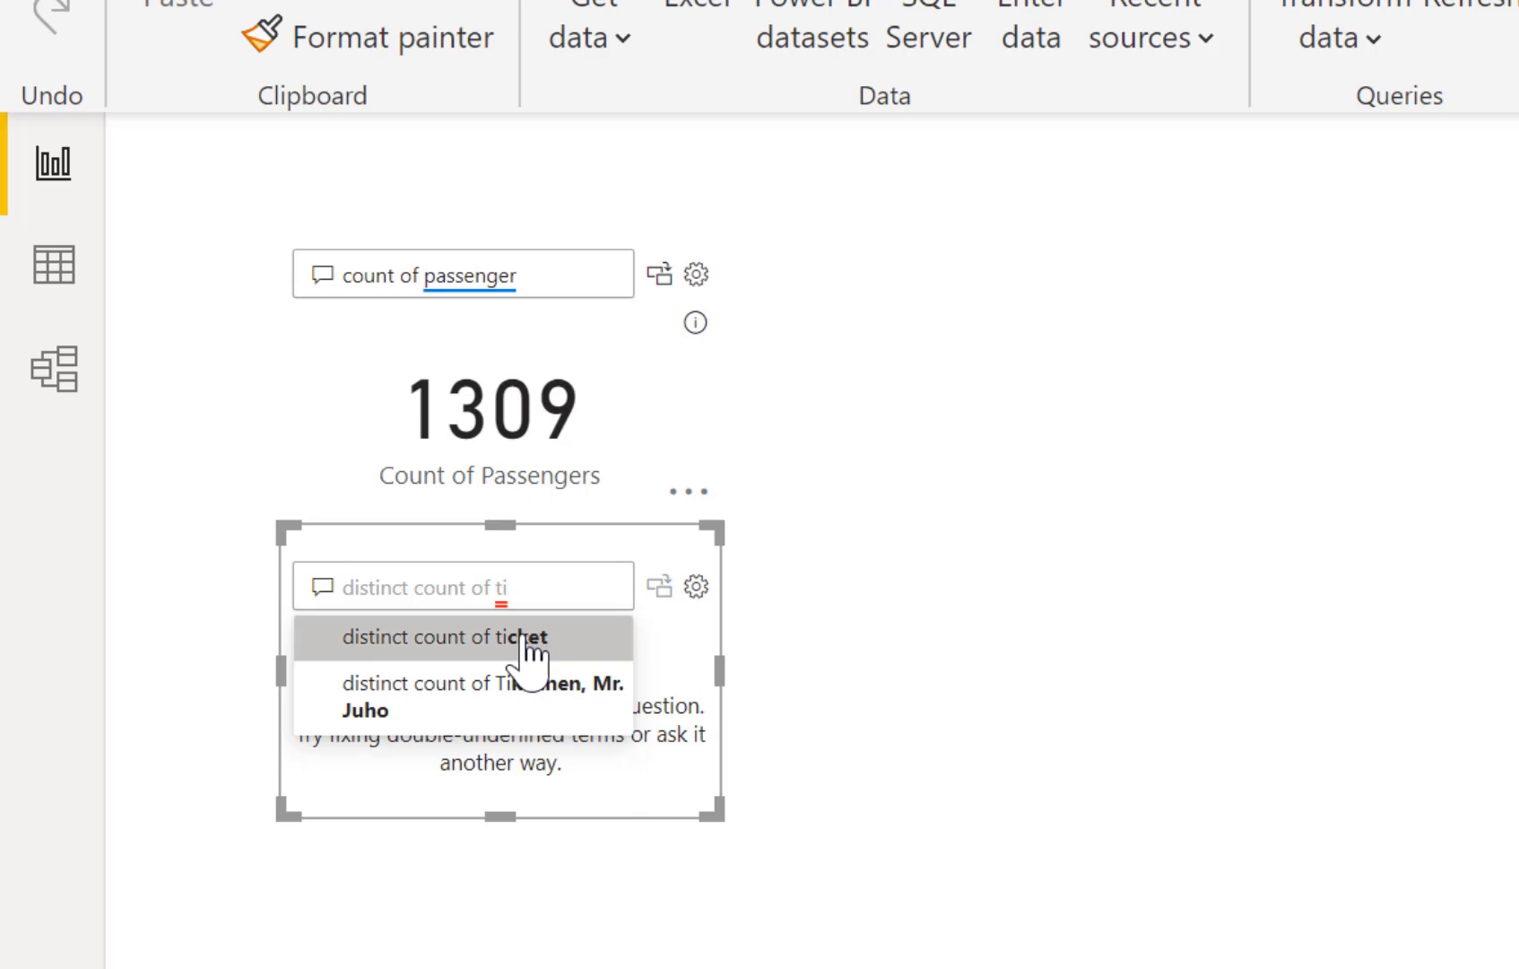
click(461, 637)
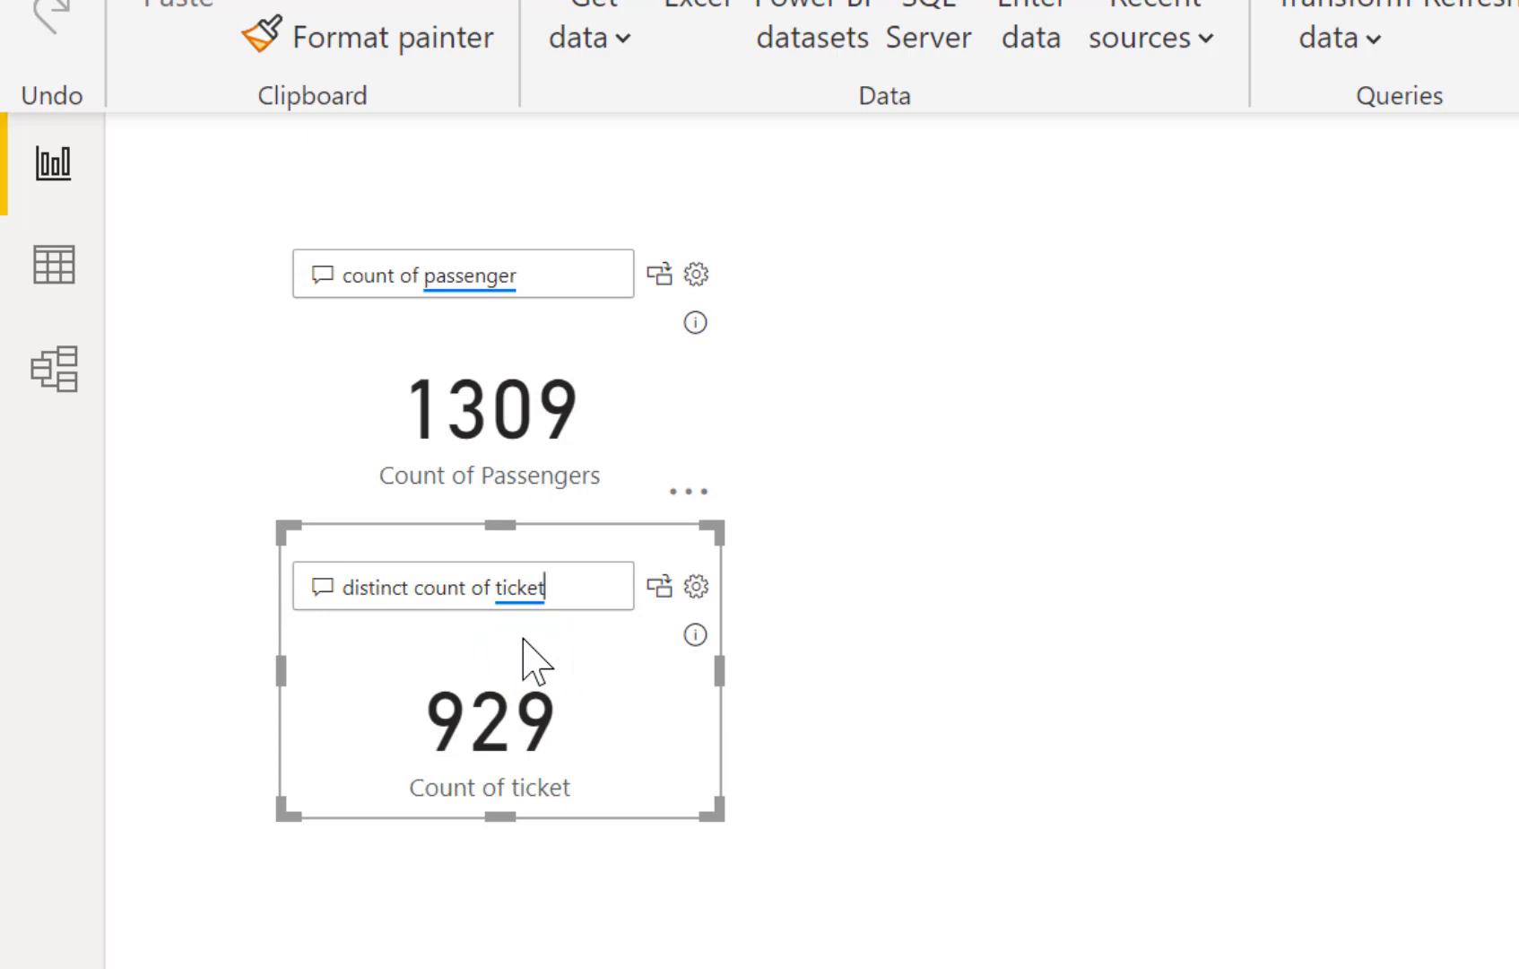
mouse_move(524, 766)
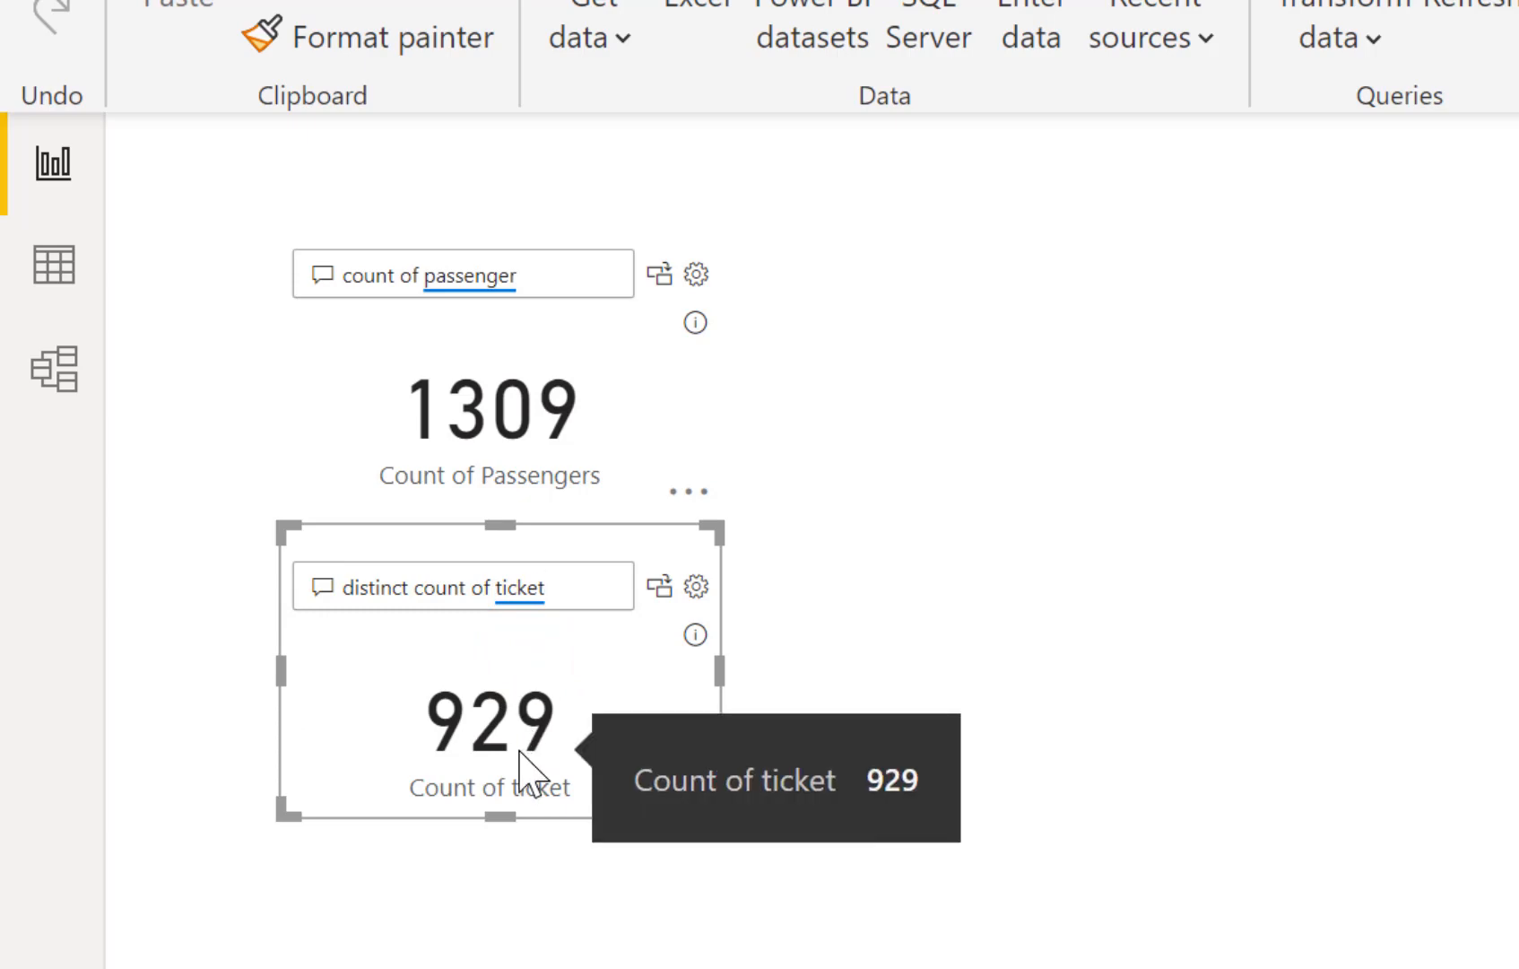
mouse_move(581, 722)
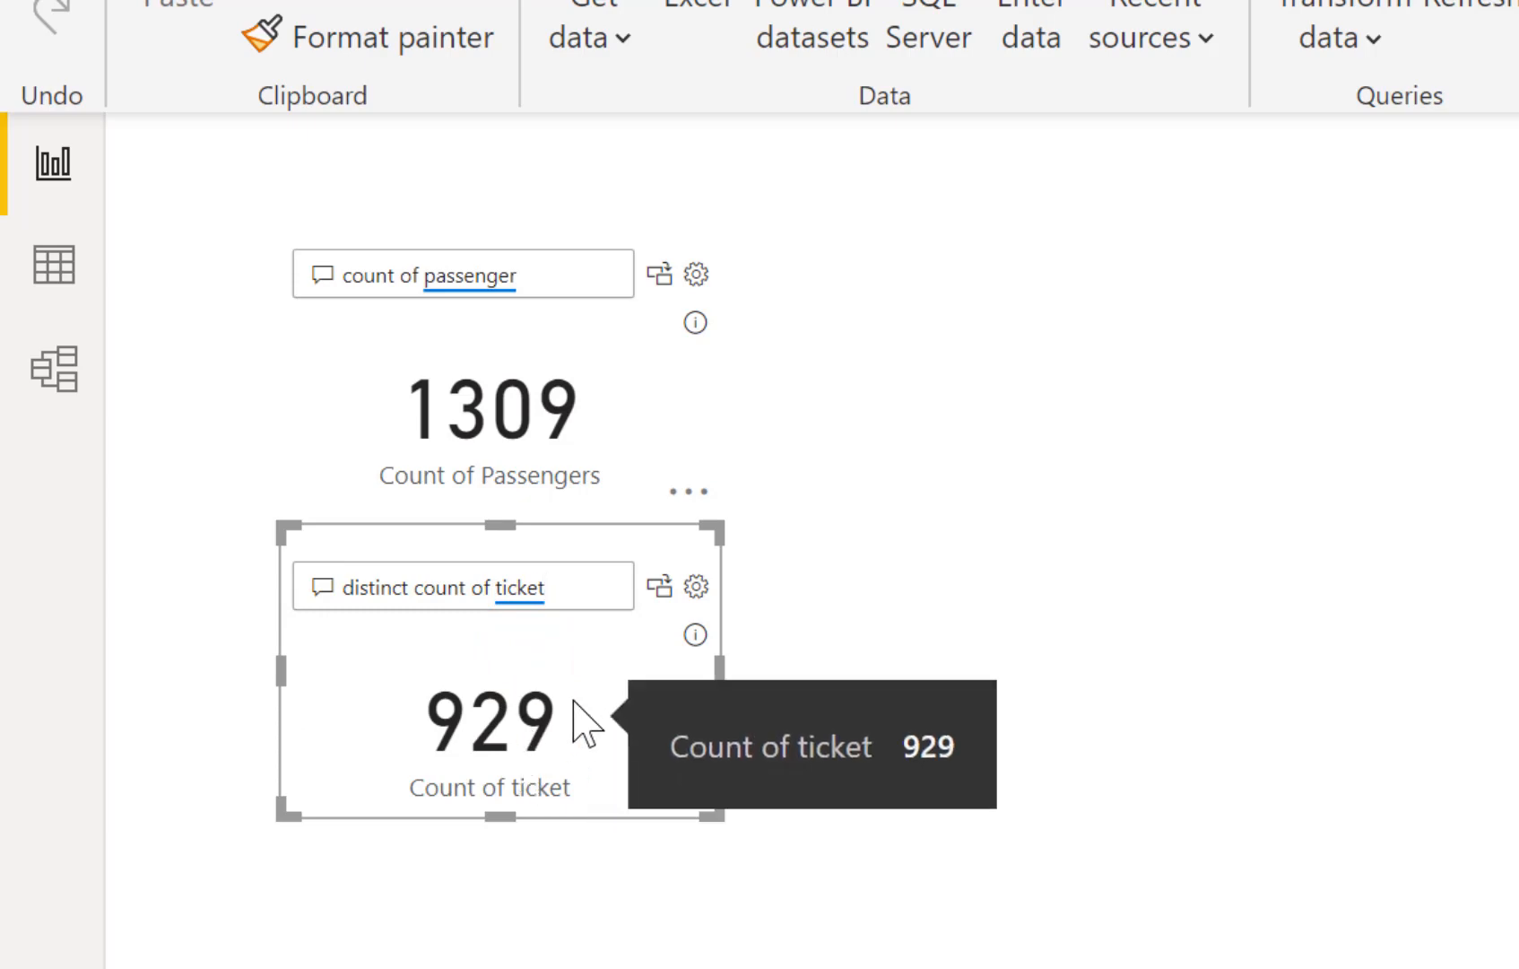
mouse_move(644, 683)
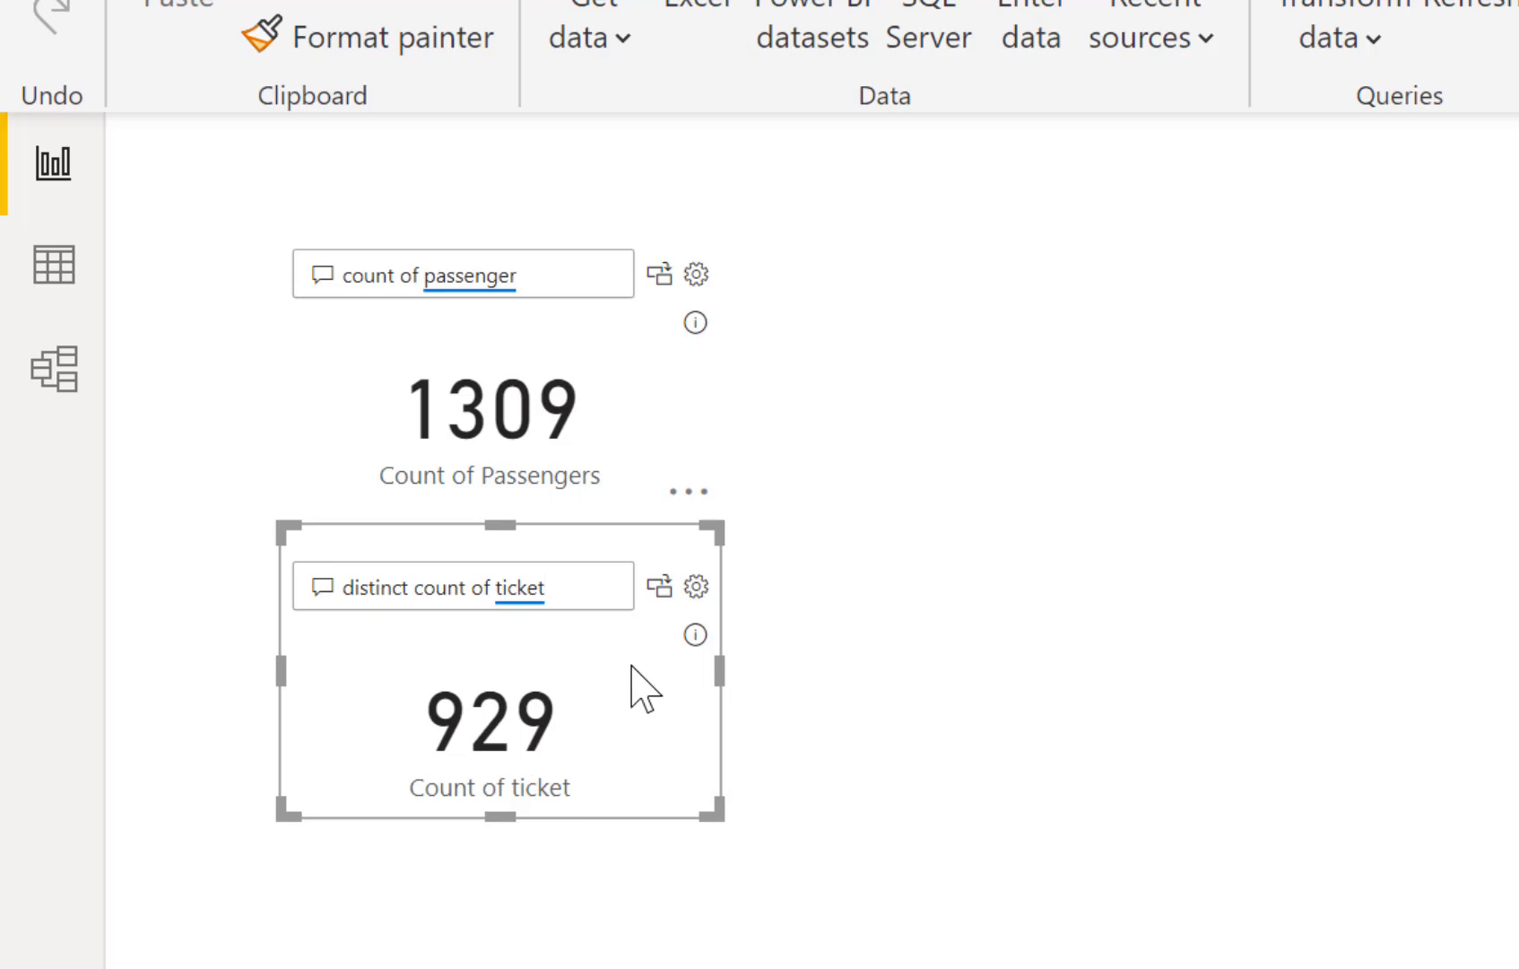
mouse_move(673, 638)
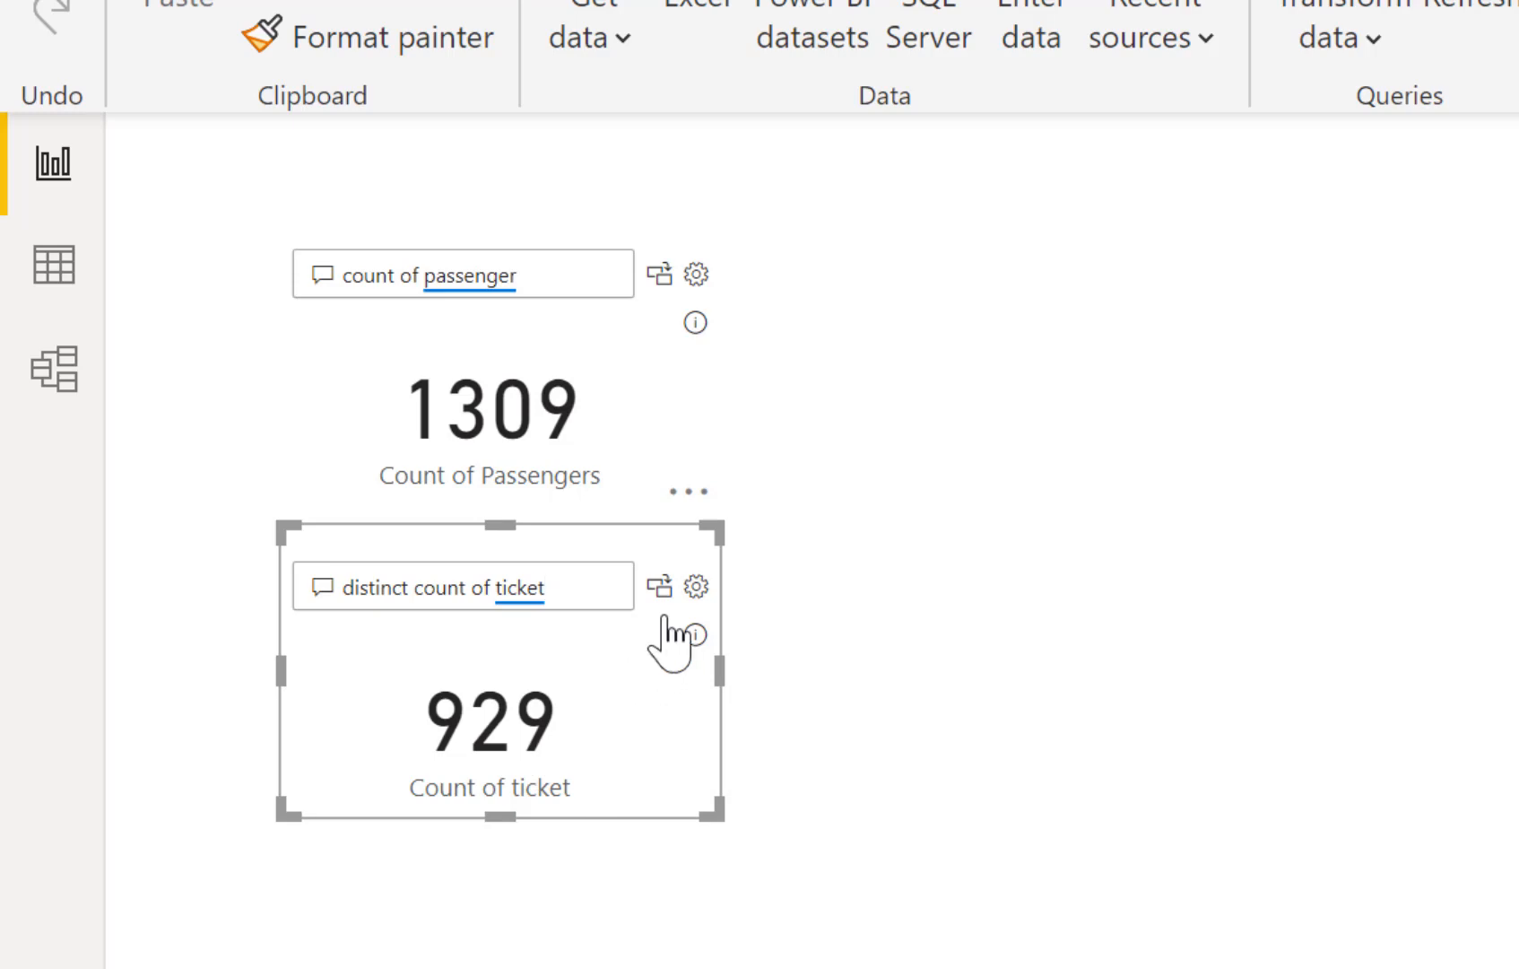
mouse_move(658, 585)
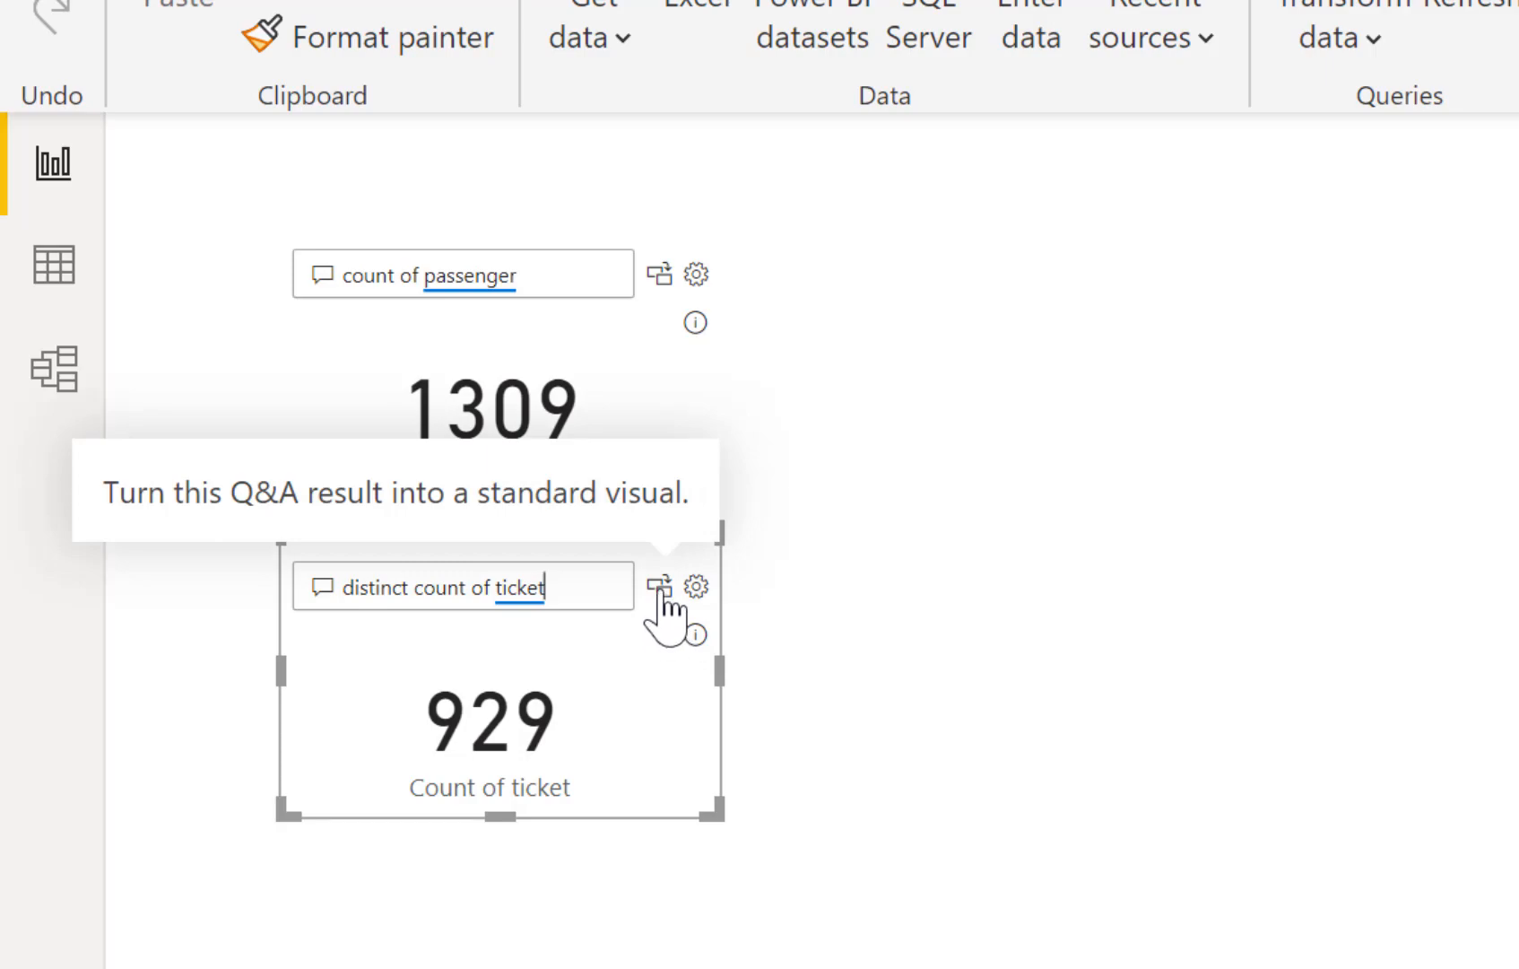
Confirm the ticket card uses Count (Distinct), then add a third Q&A visual below.
click(660, 585)
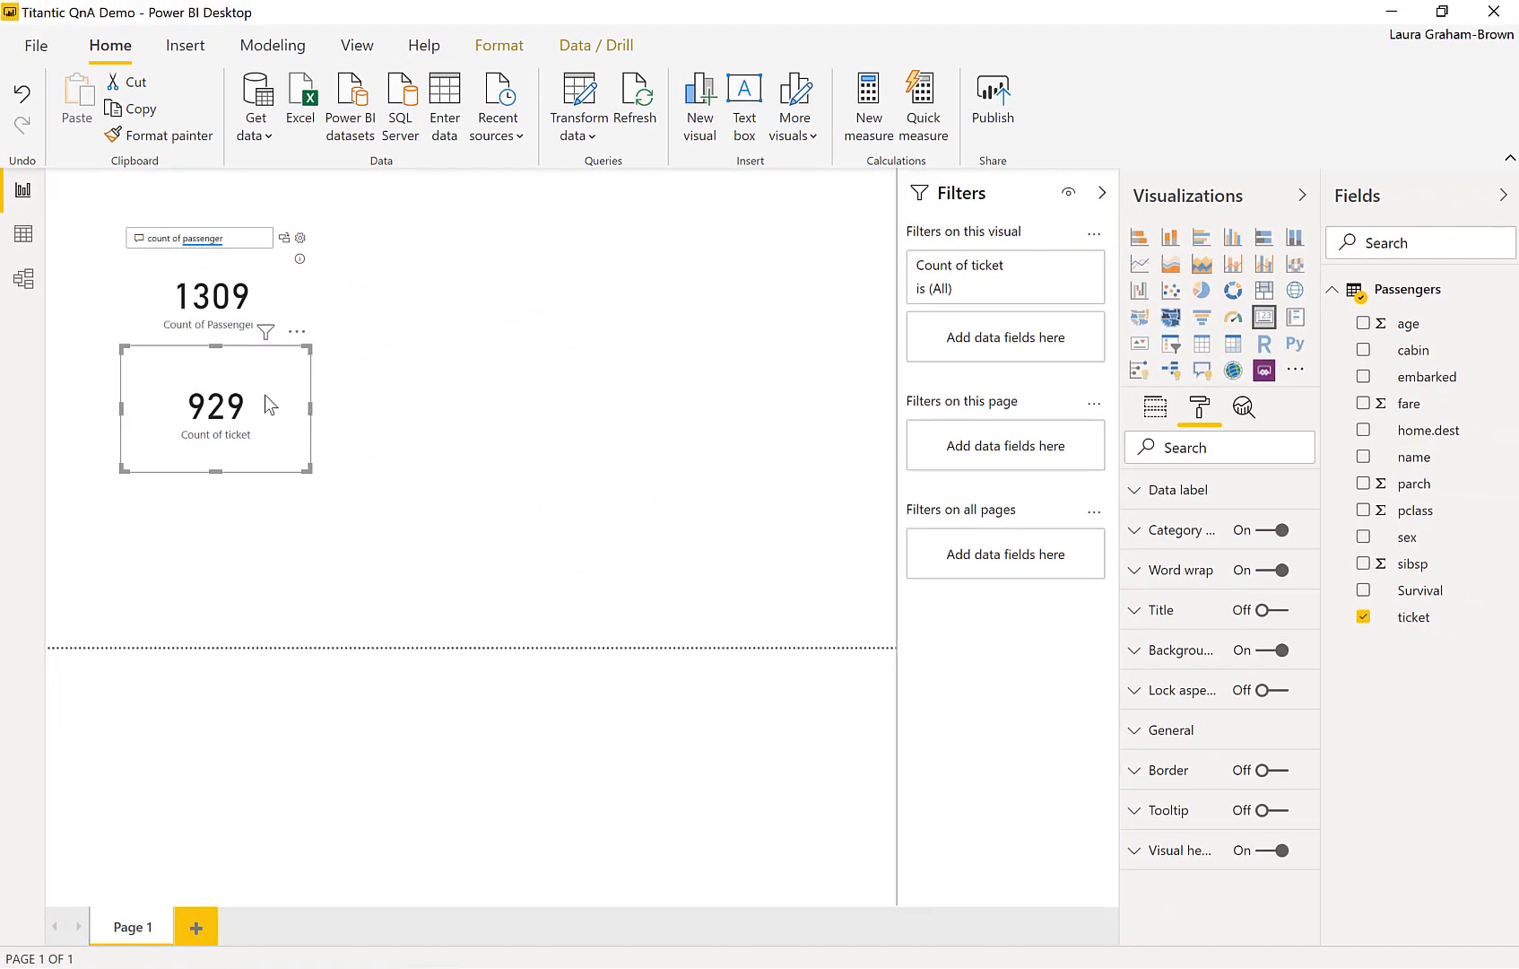
mouse_move(290, 391)
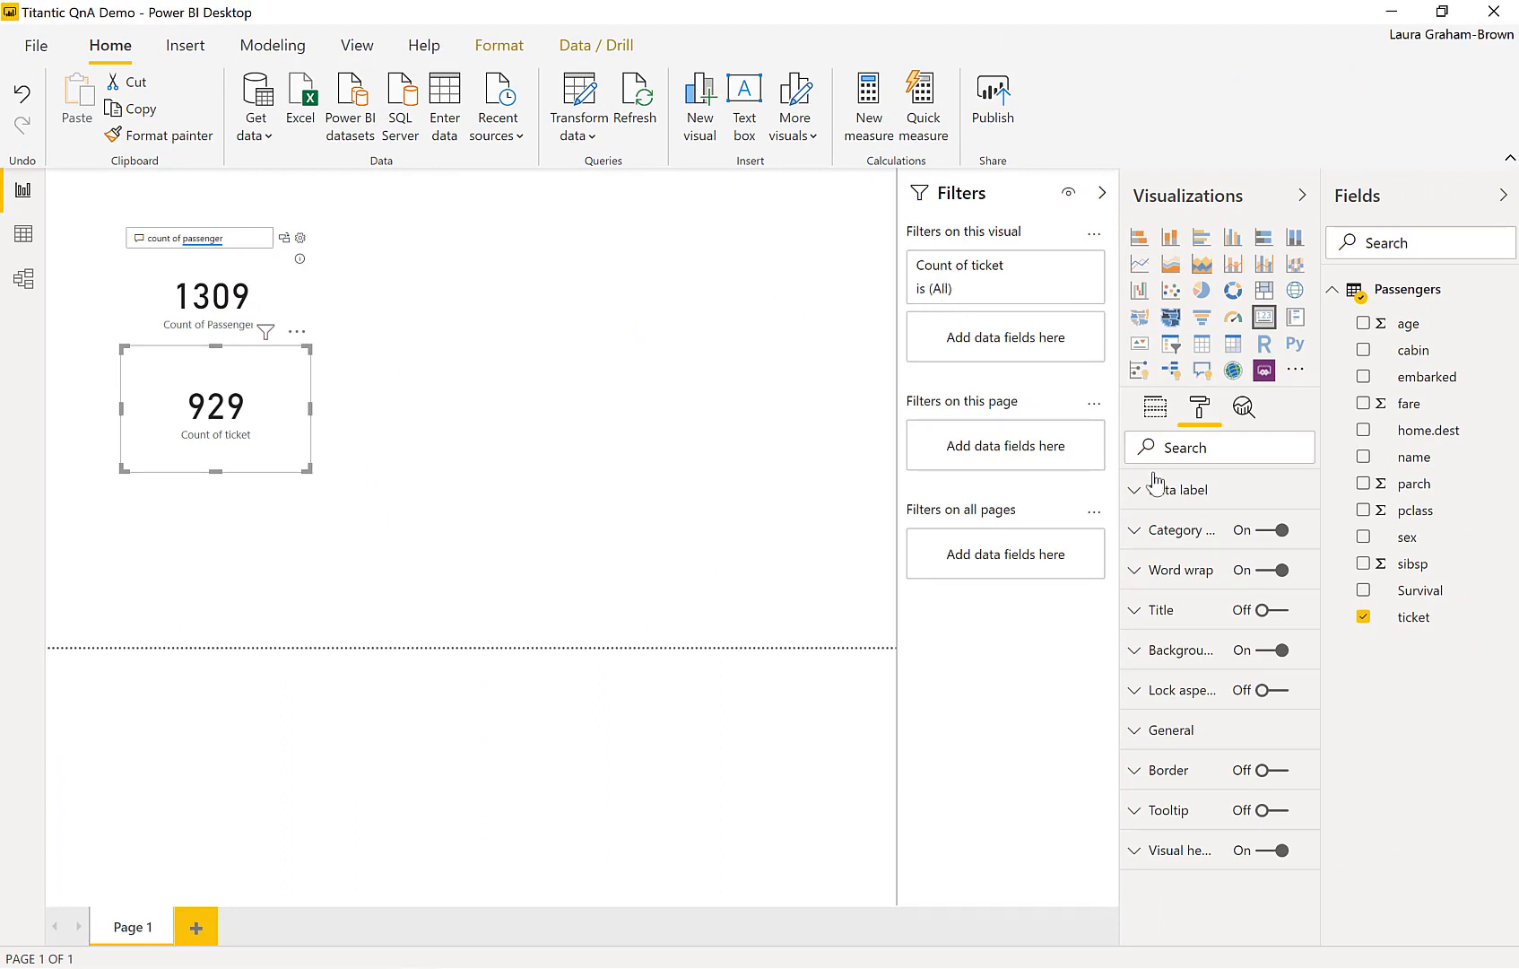
mouse_move(1155, 407)
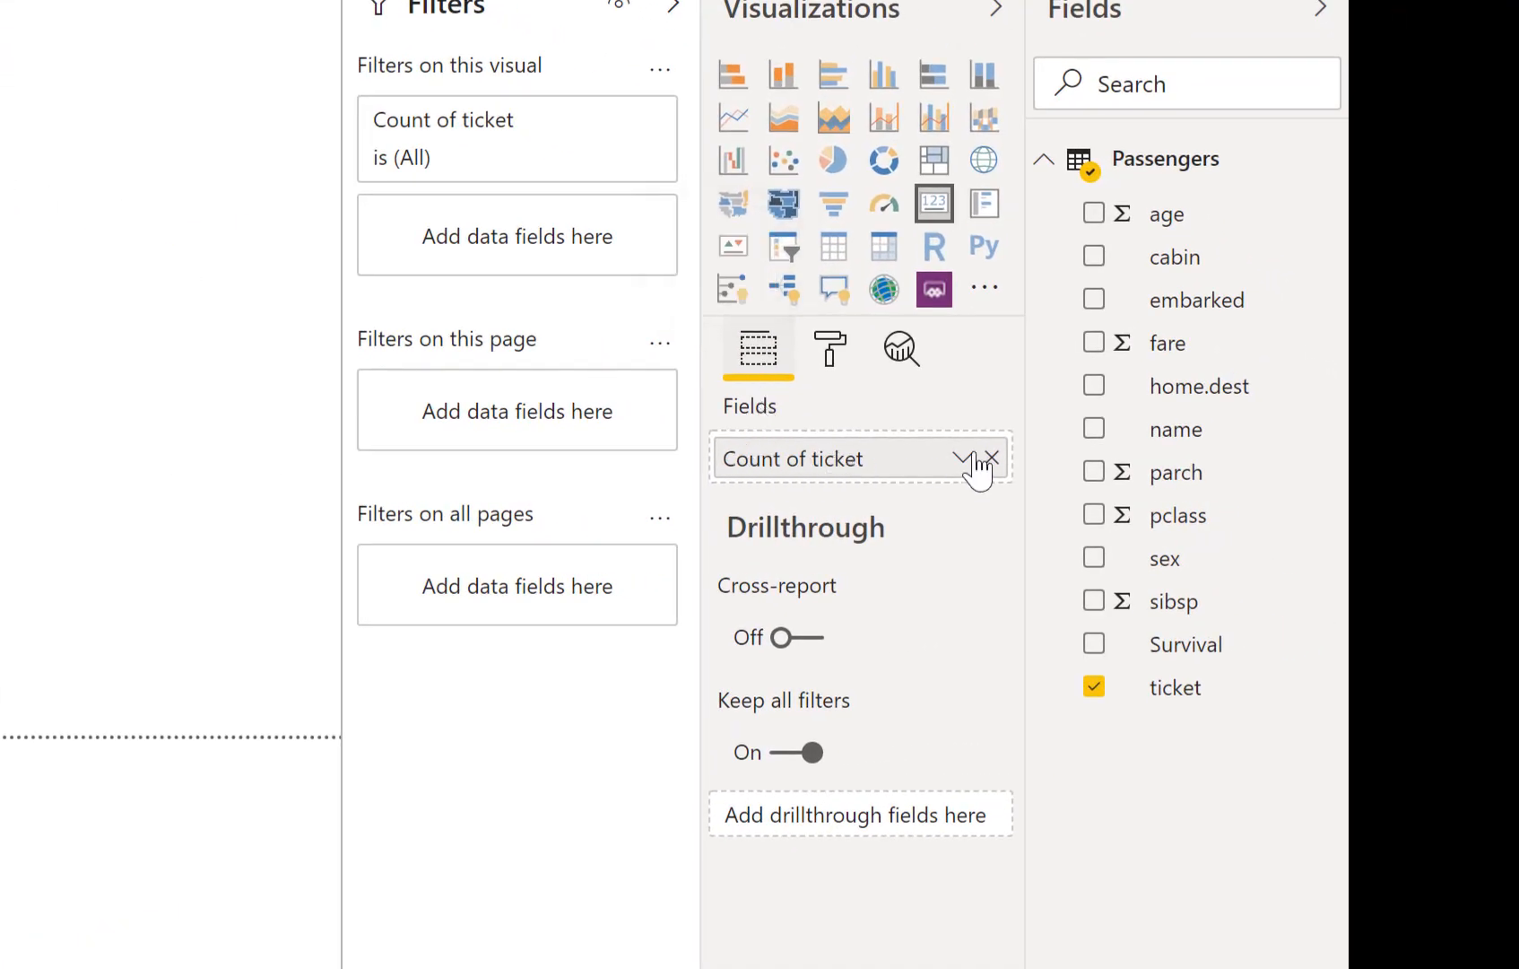
click(964, 457)
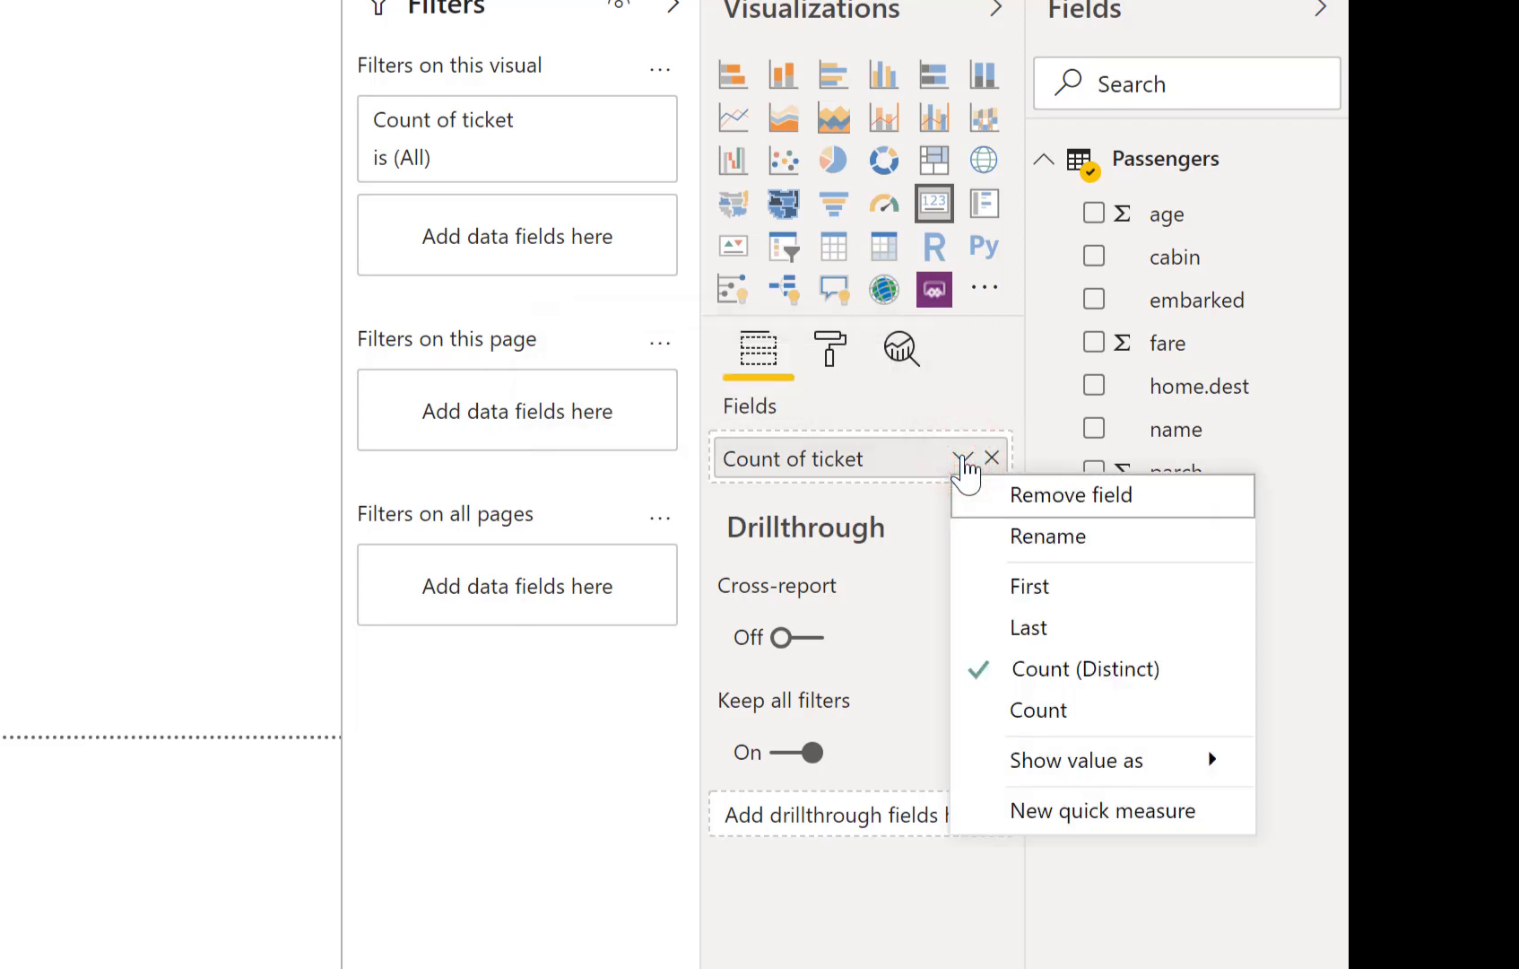
mouse_move(1083, 669)
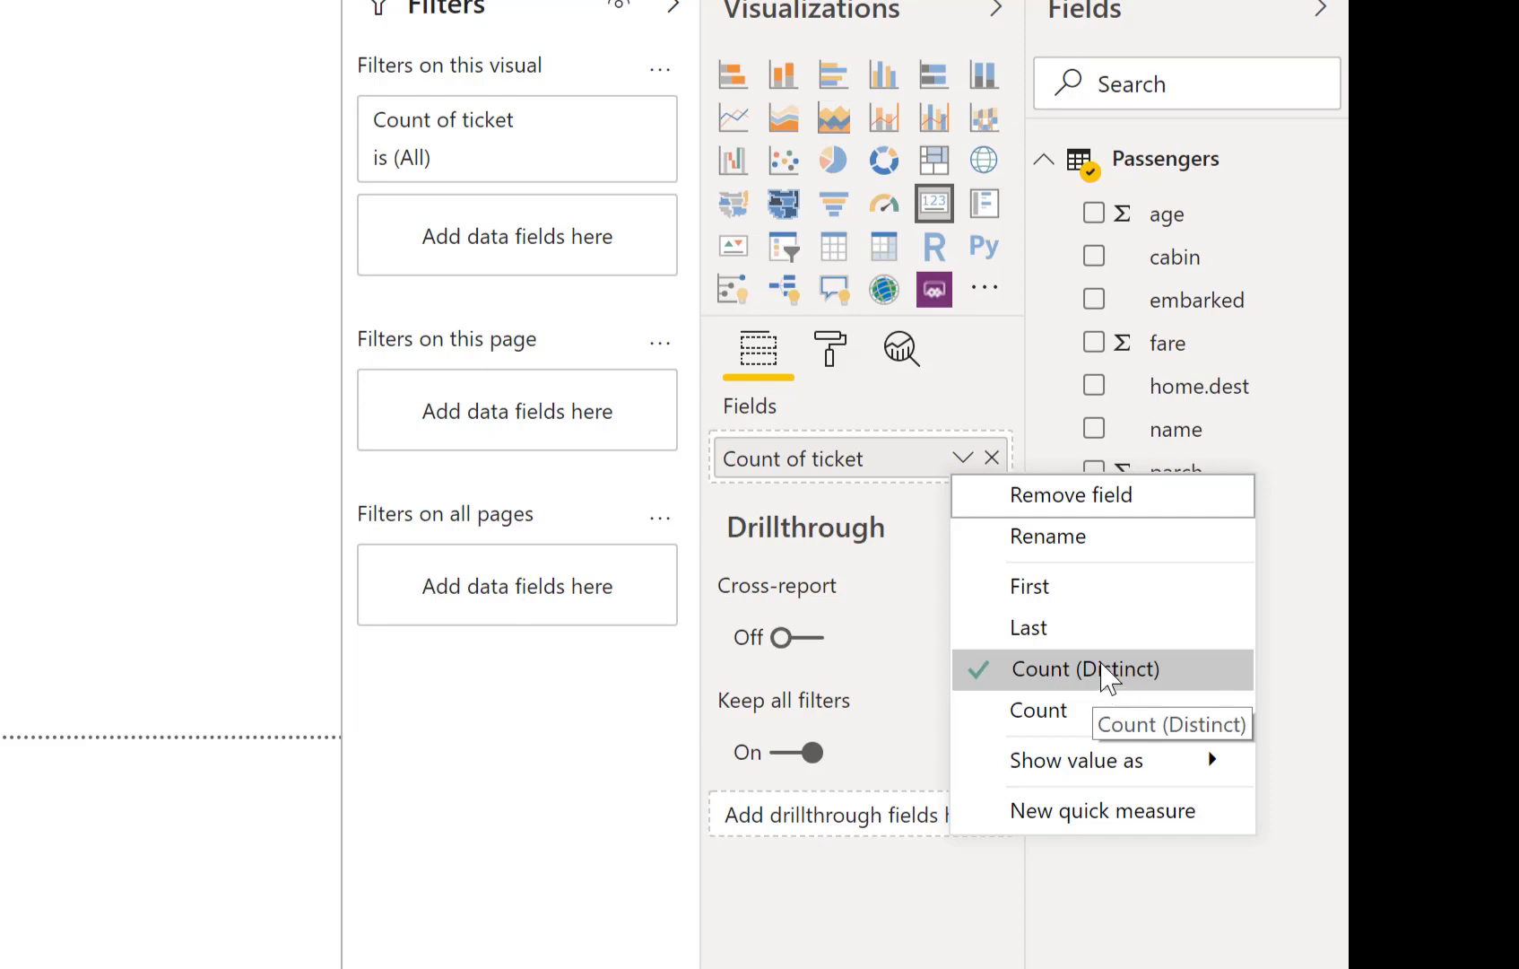
mouse_move(504, 506)
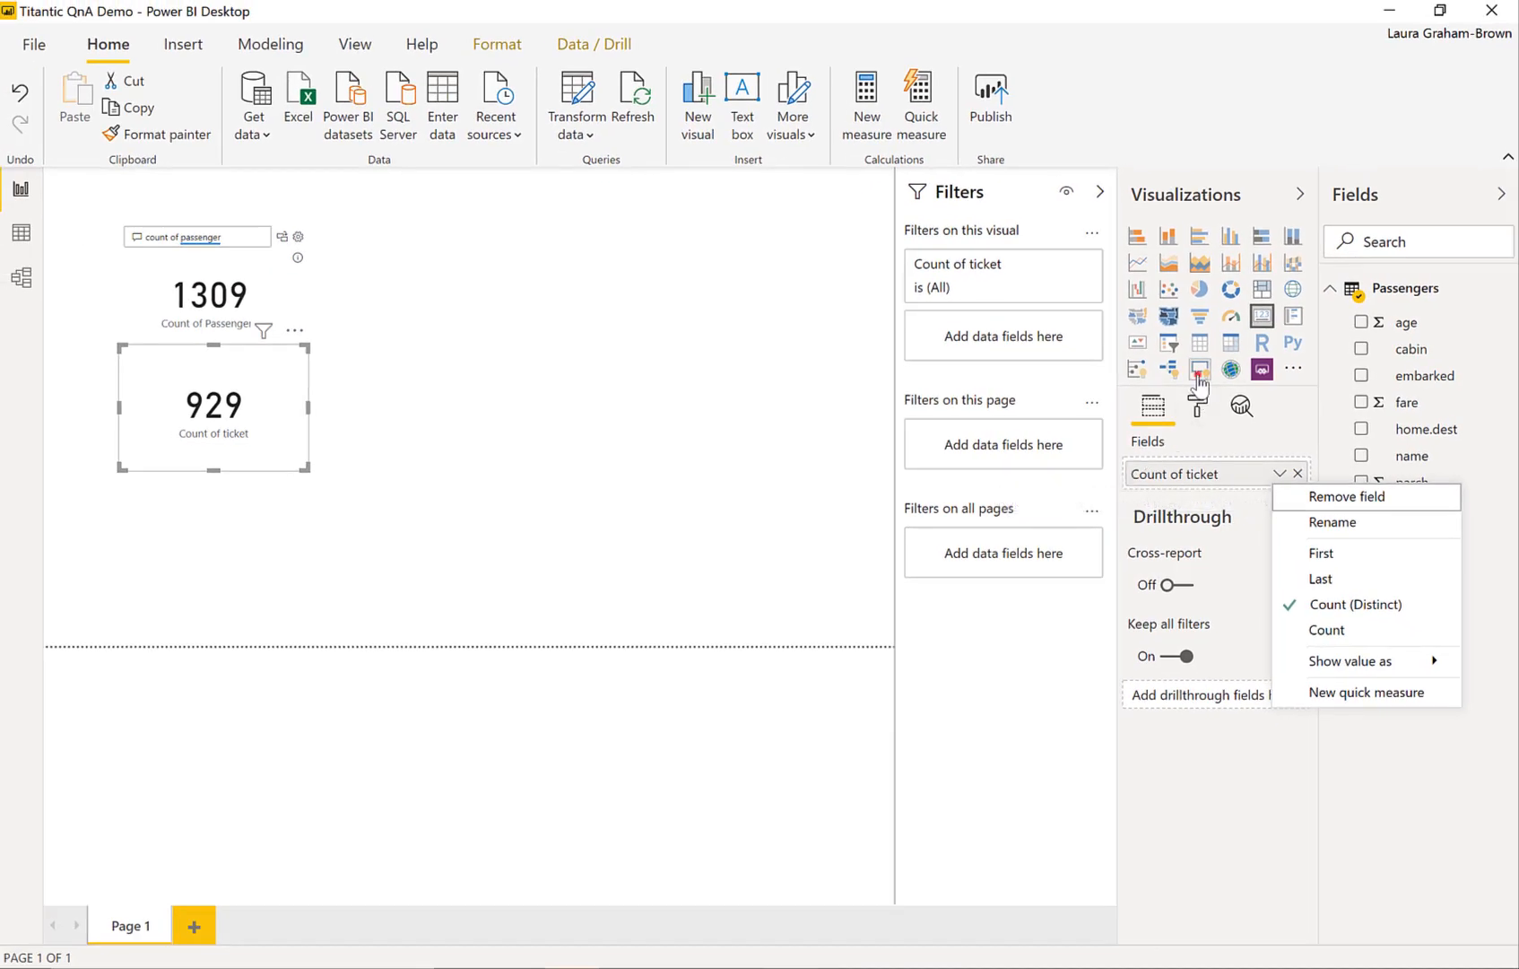
click(1356, 603)
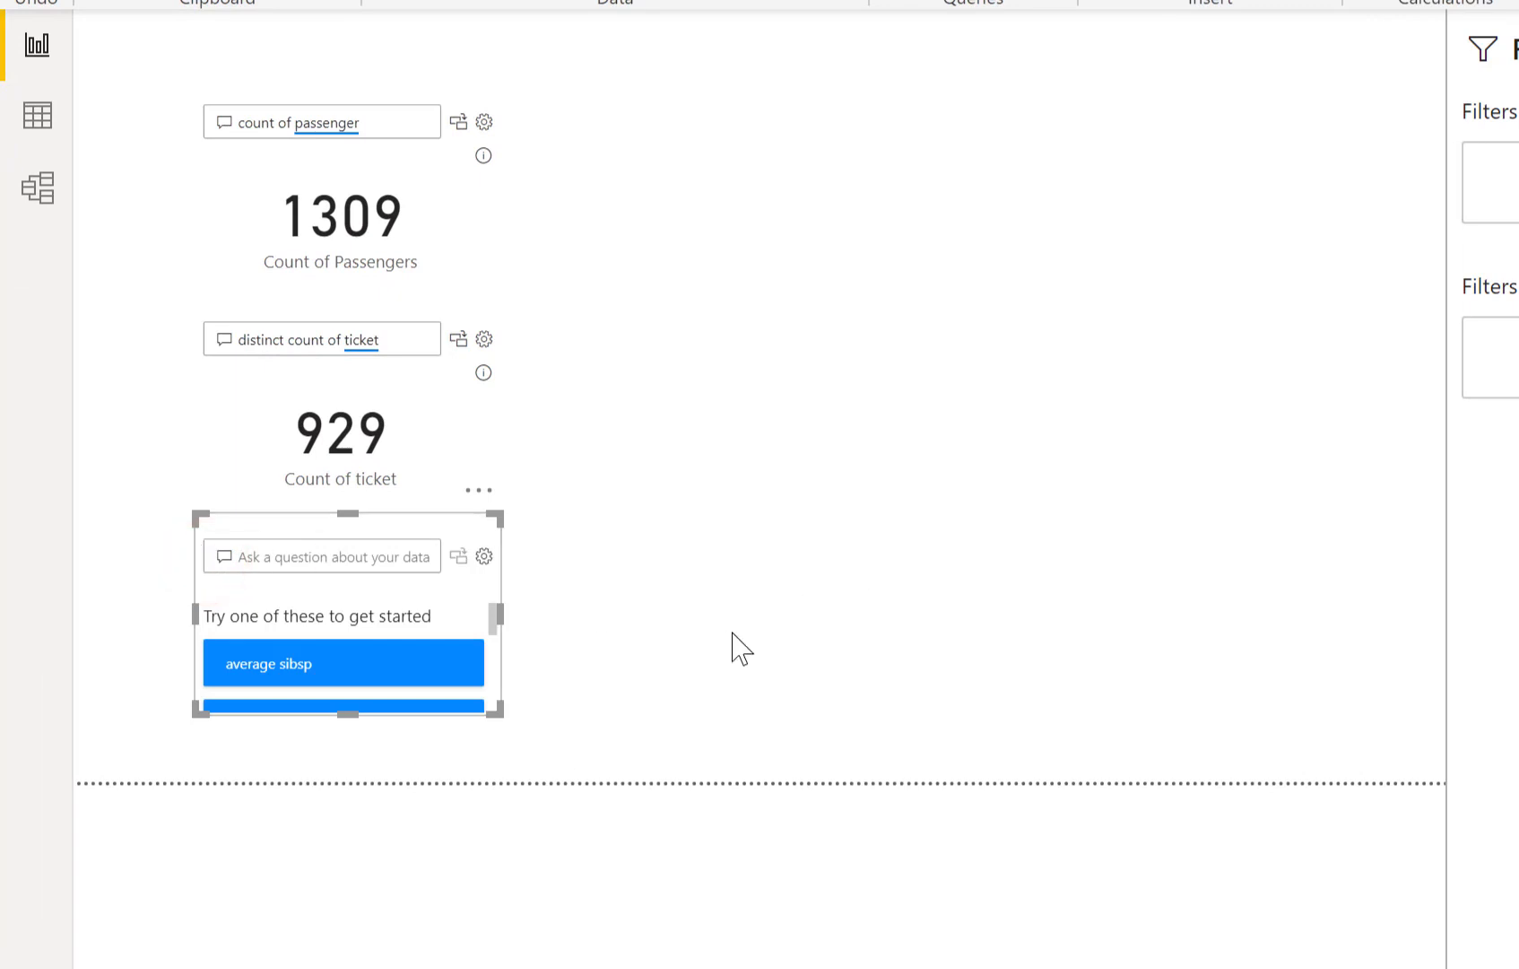
Answer 'count of passengers by survival' as a Died versus Survived bar chart.
text(count of passengers)
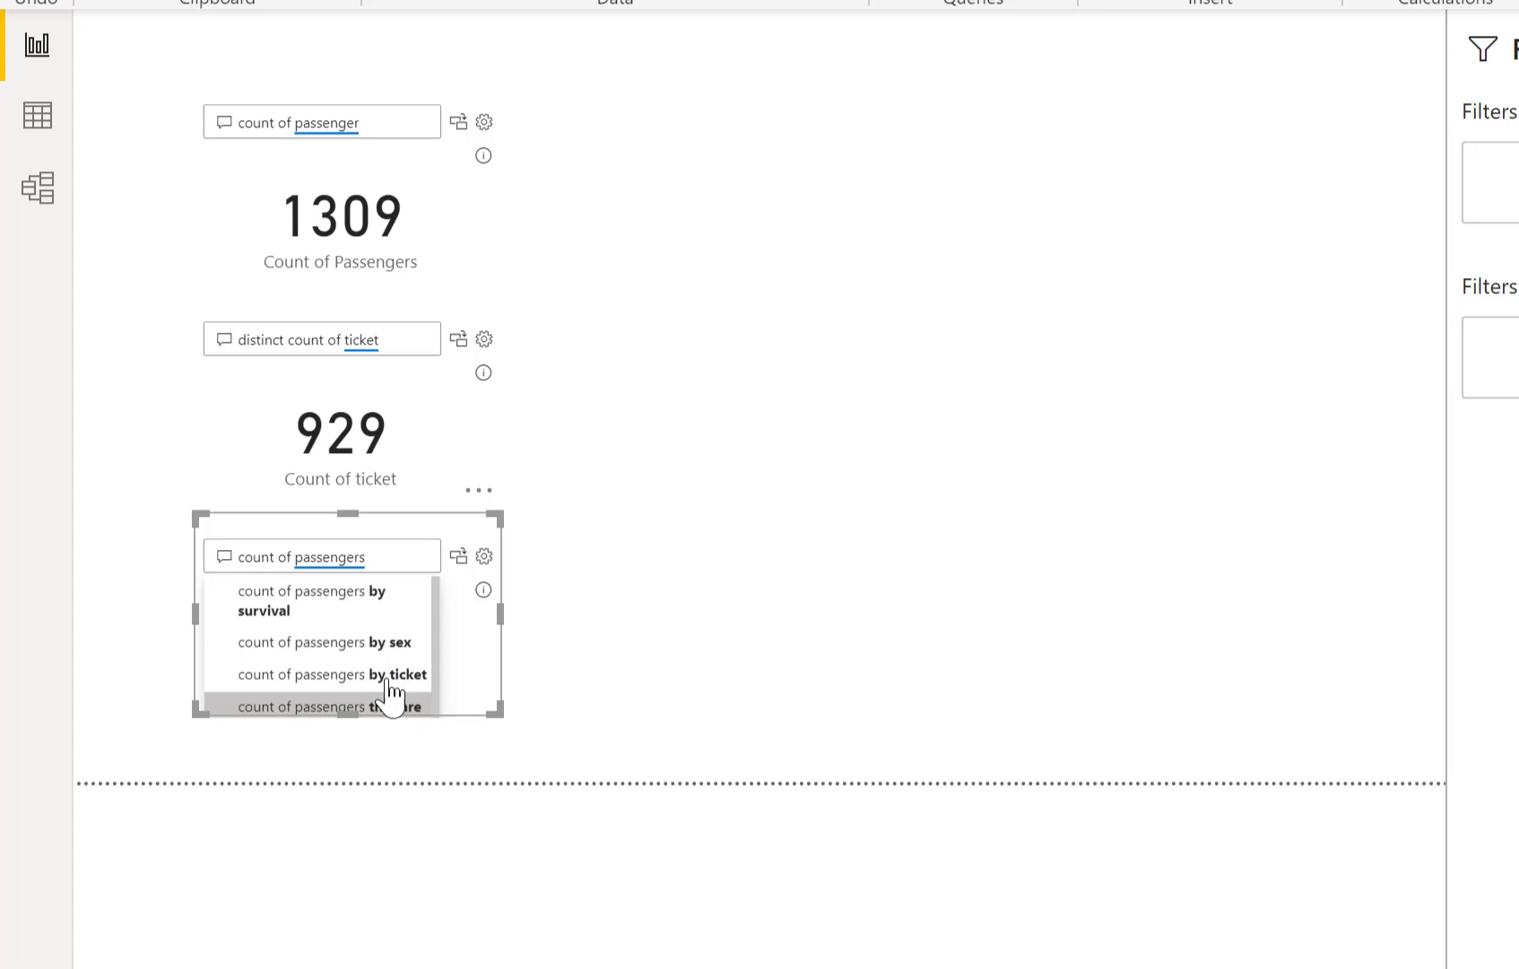
click(311, 599)
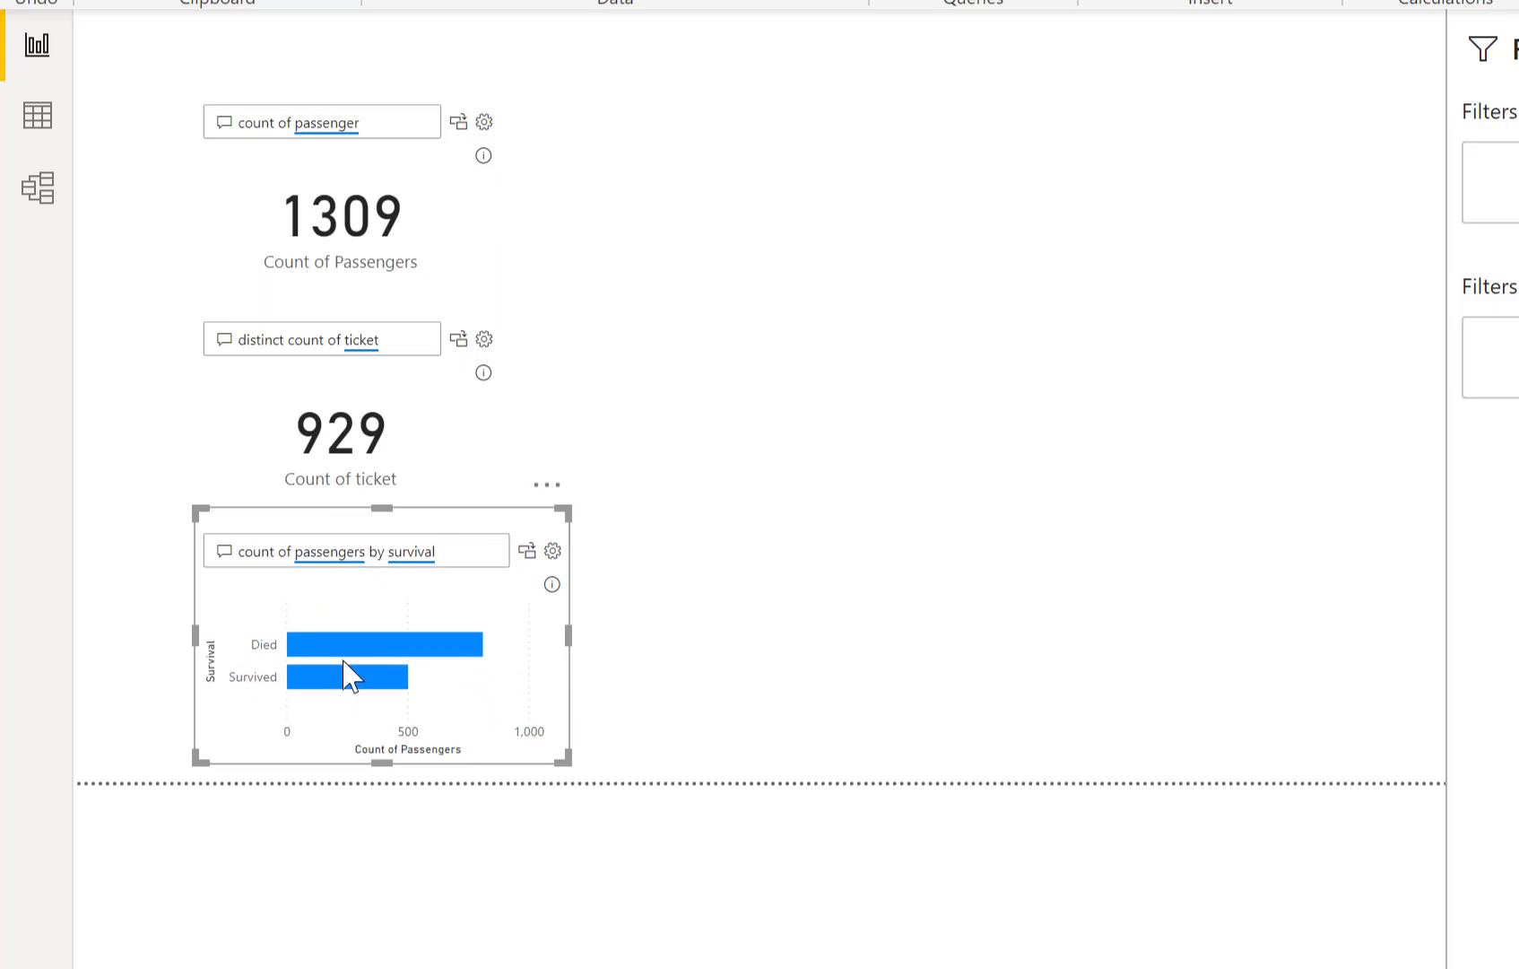
mouse_move(344, 676)
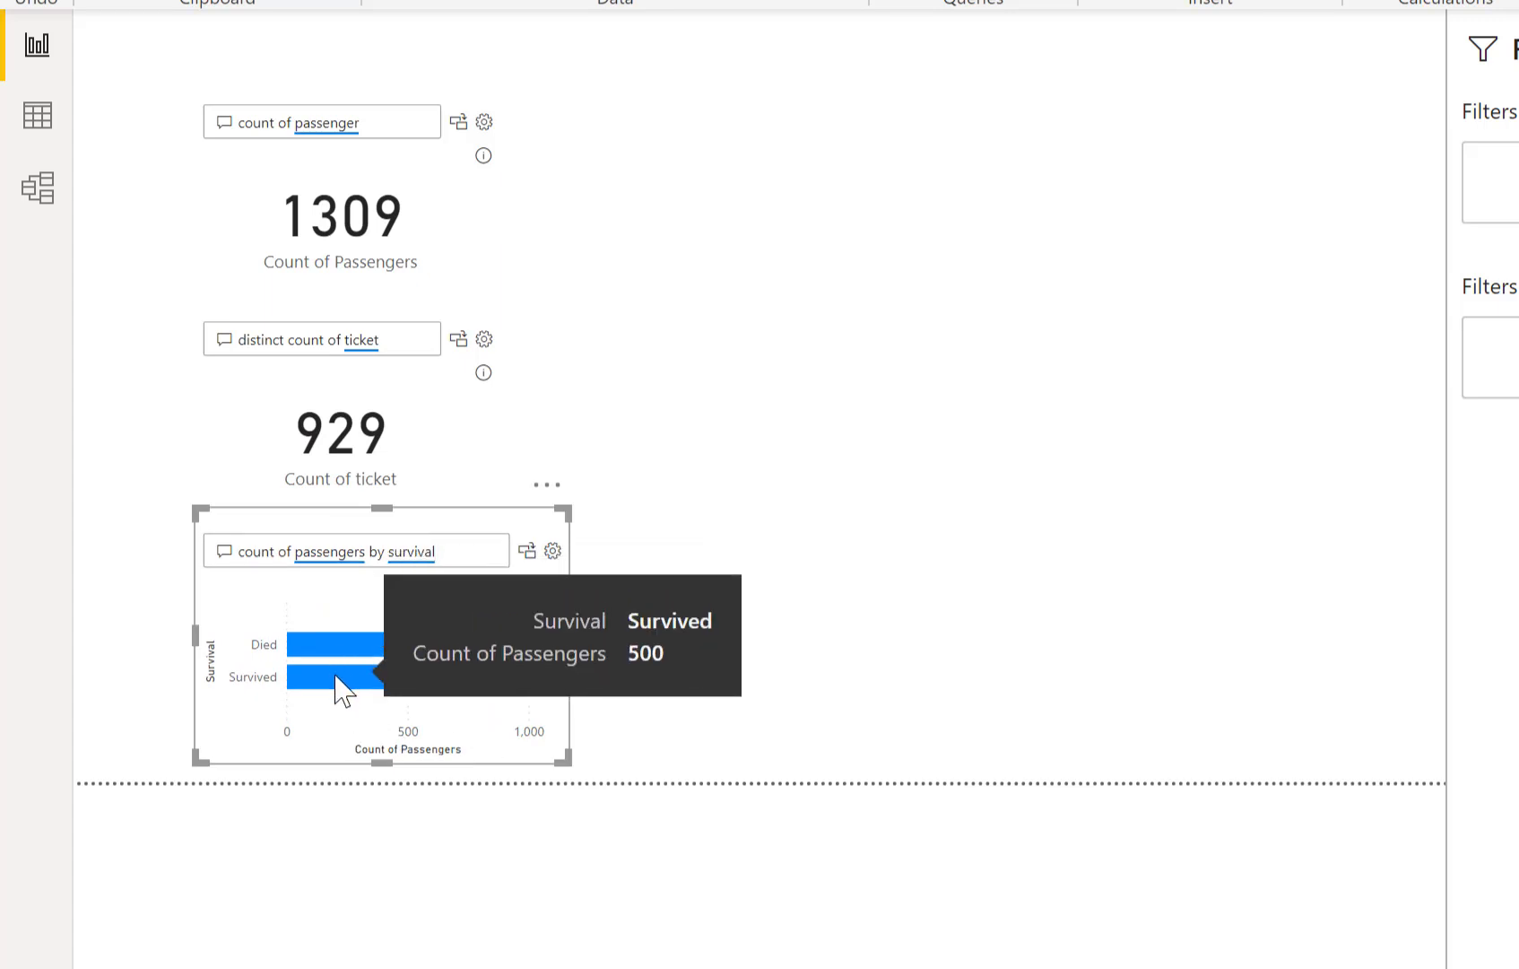
mouse_move(721, 117)
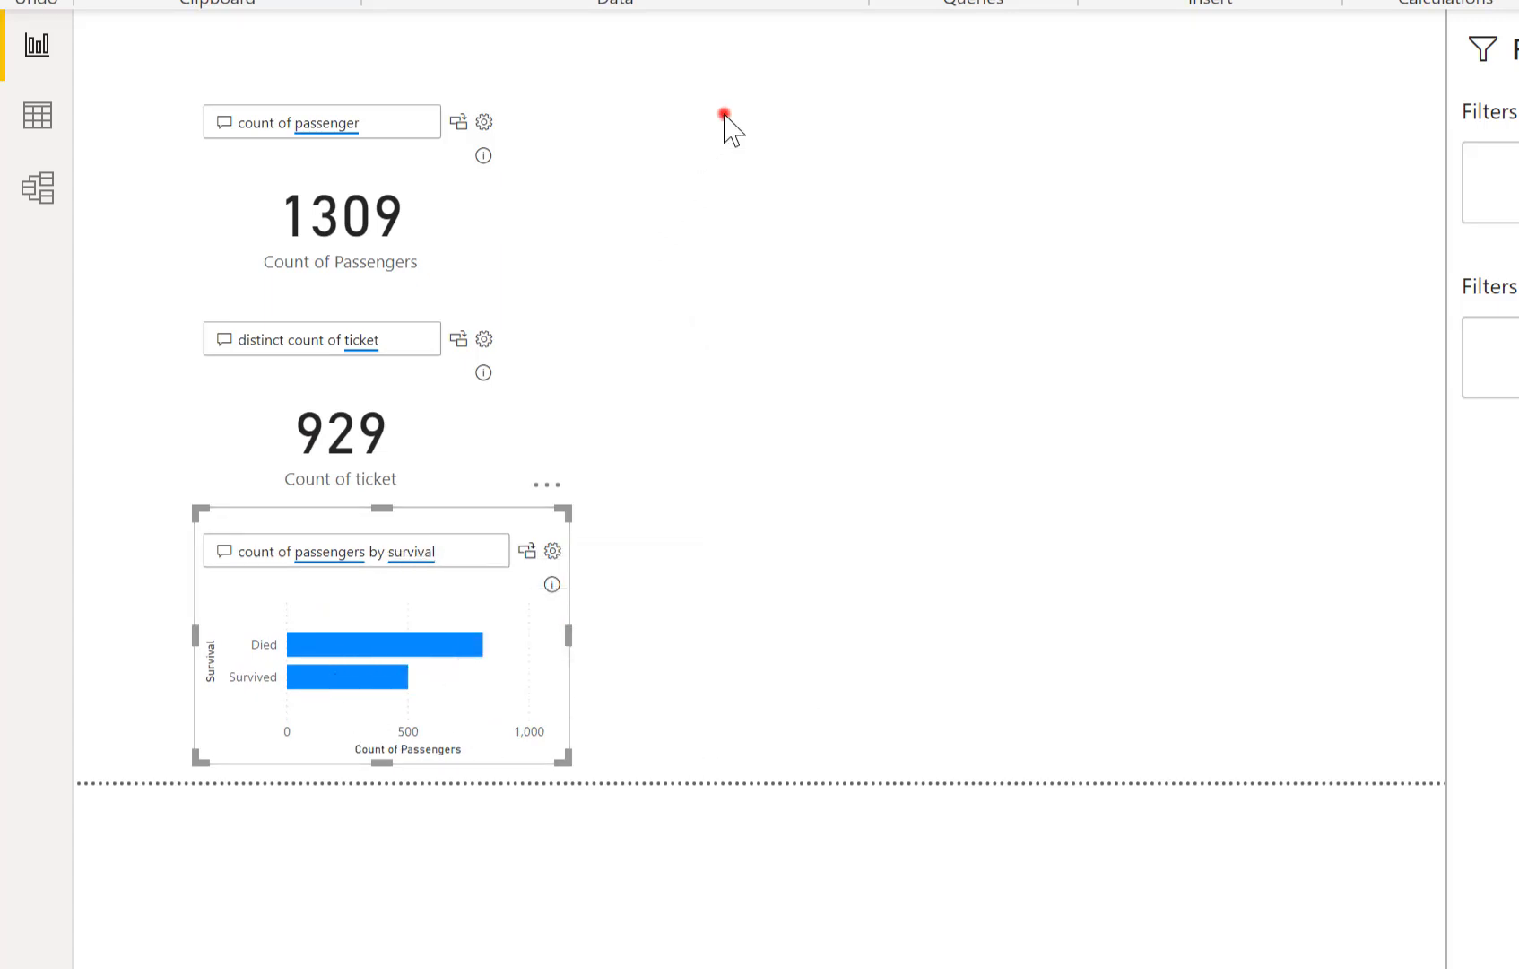
click(721, 119)
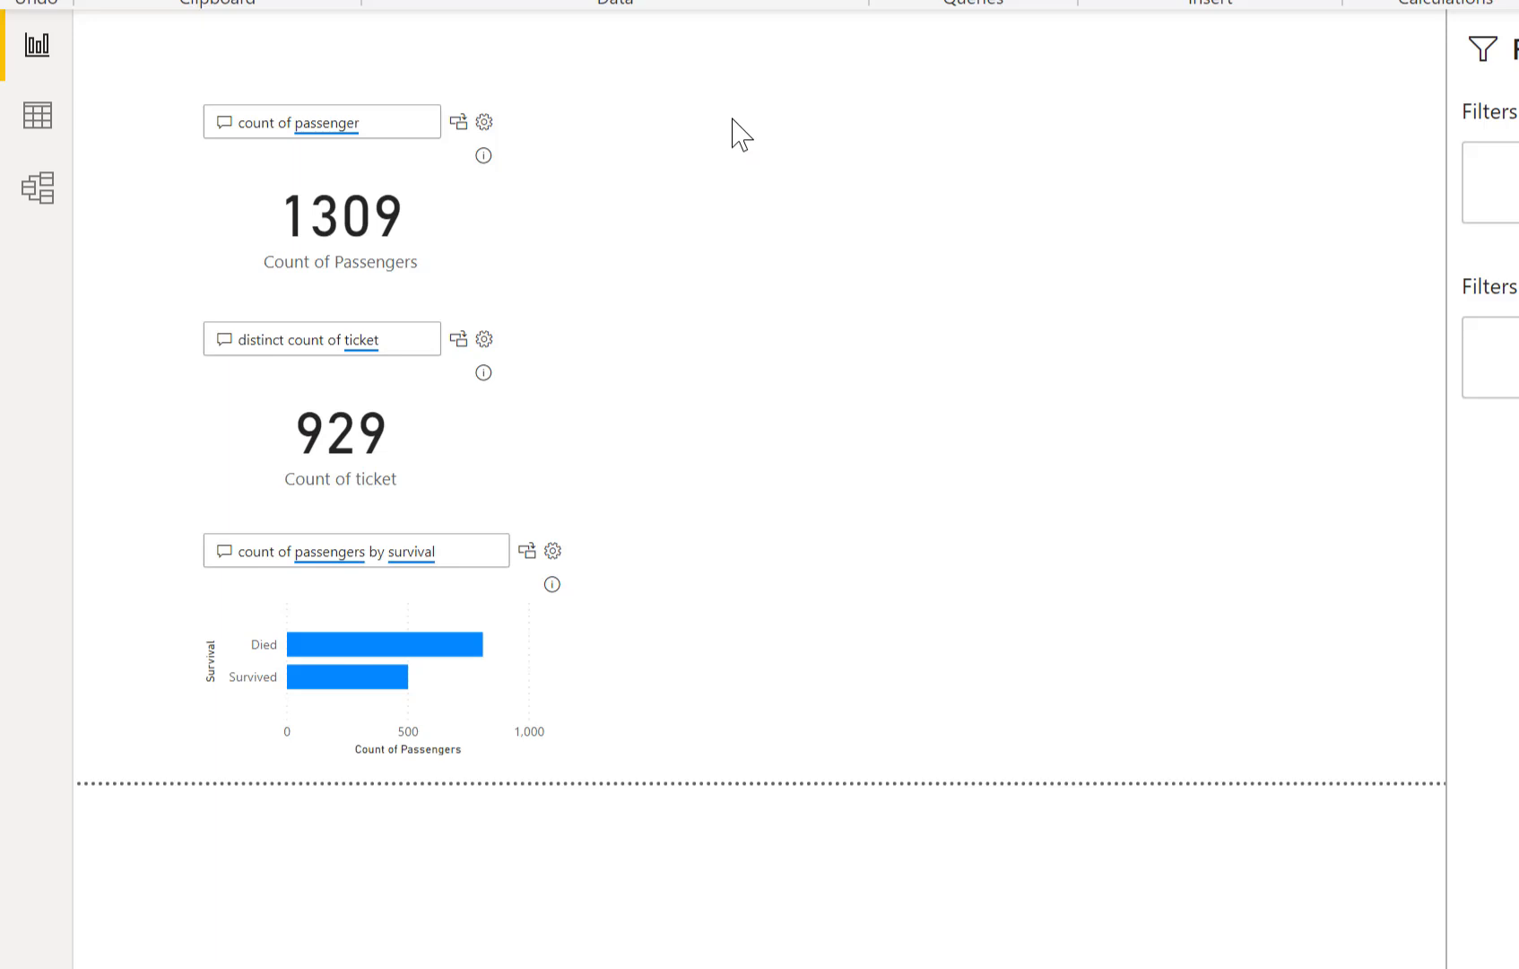
Add a fourth Q&A visual asking 'how many passengers by gender survived'.
click(733, 131)
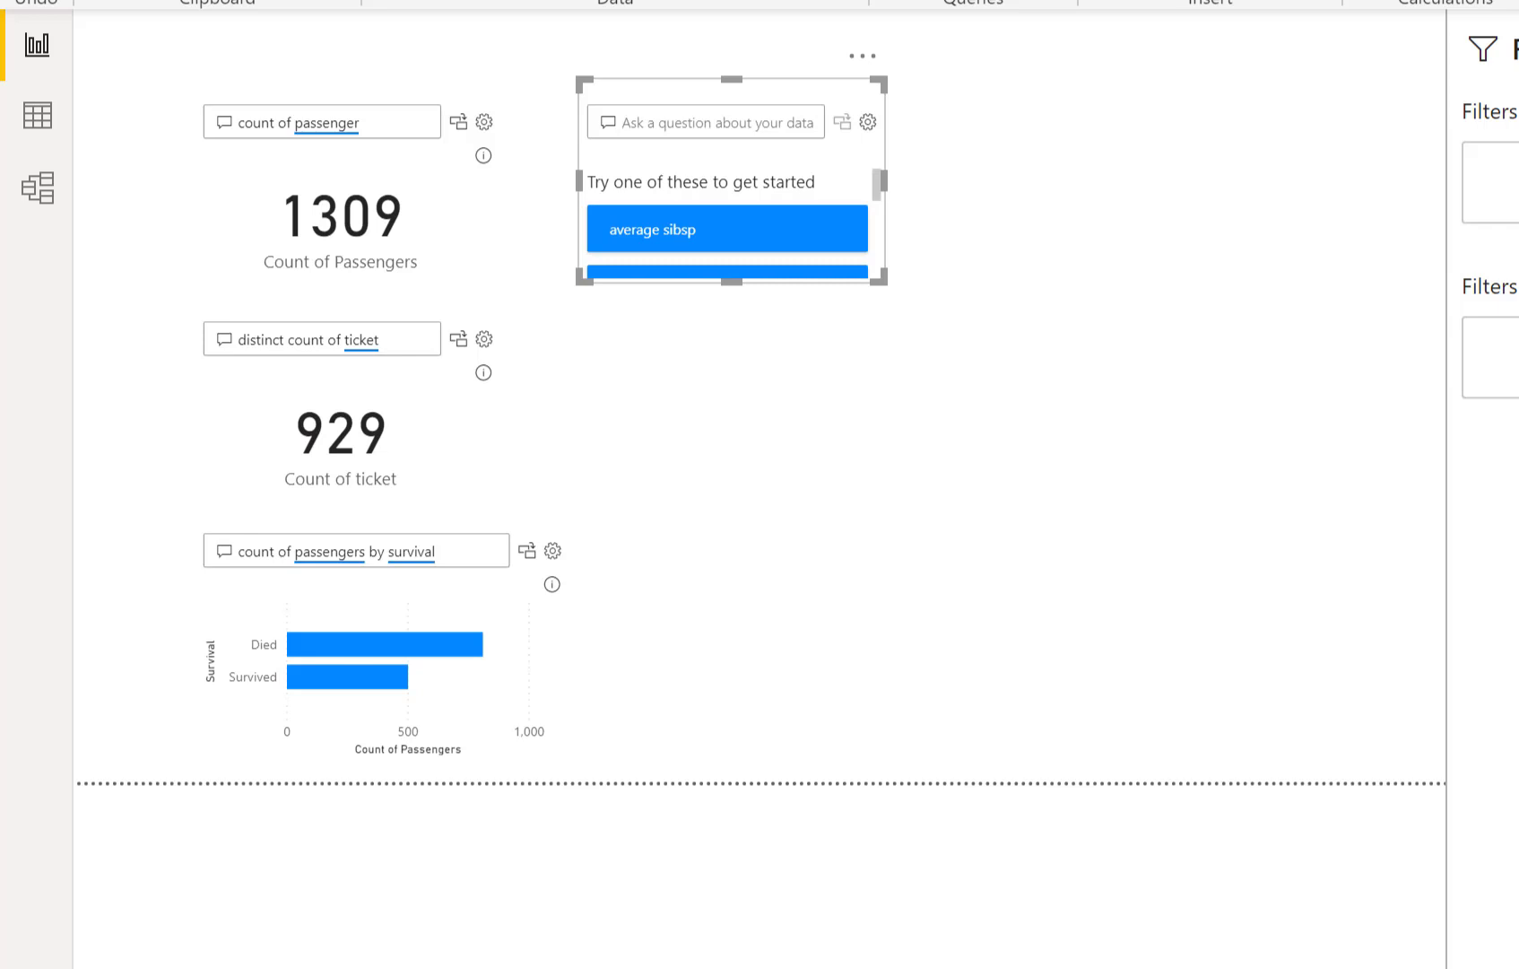
text(how)
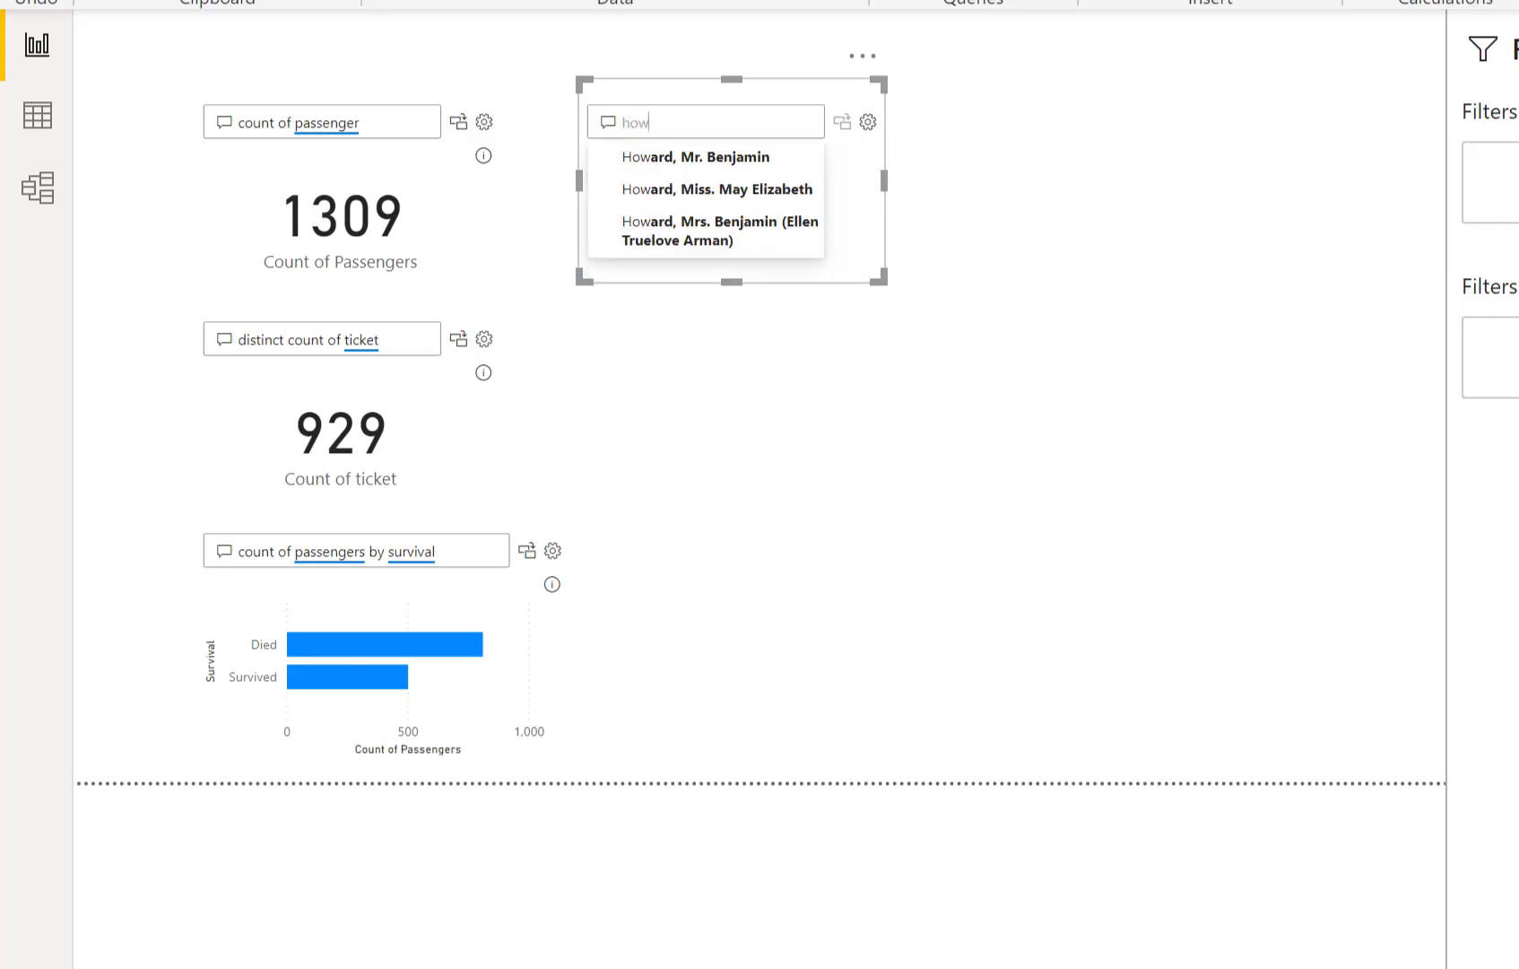
text(how many passengers)
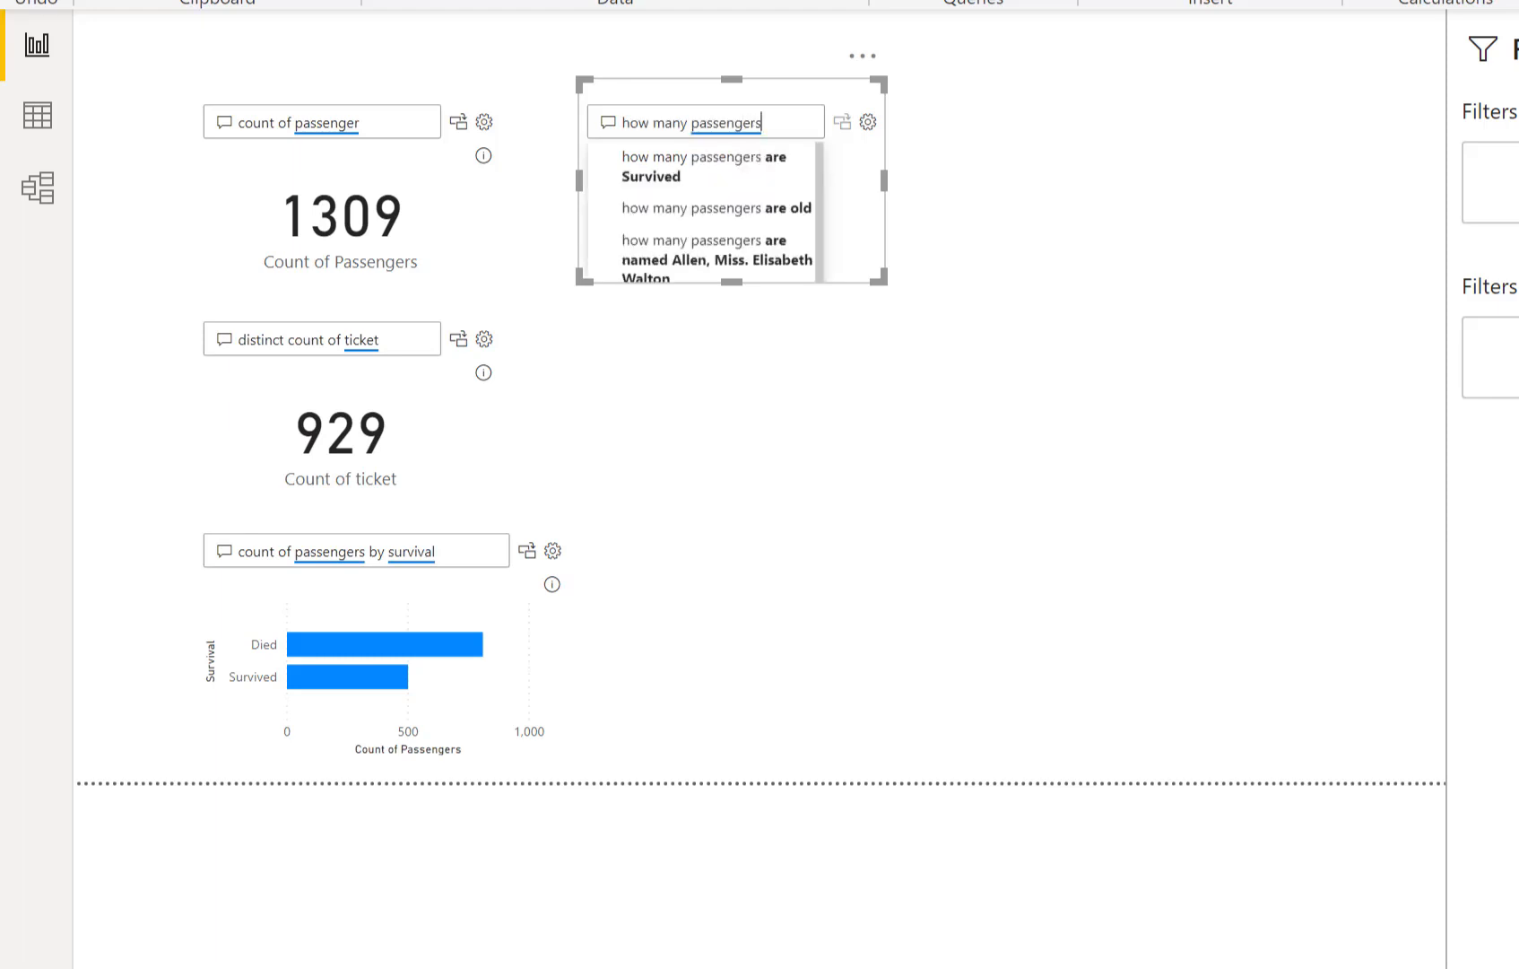
text(by gender survived)
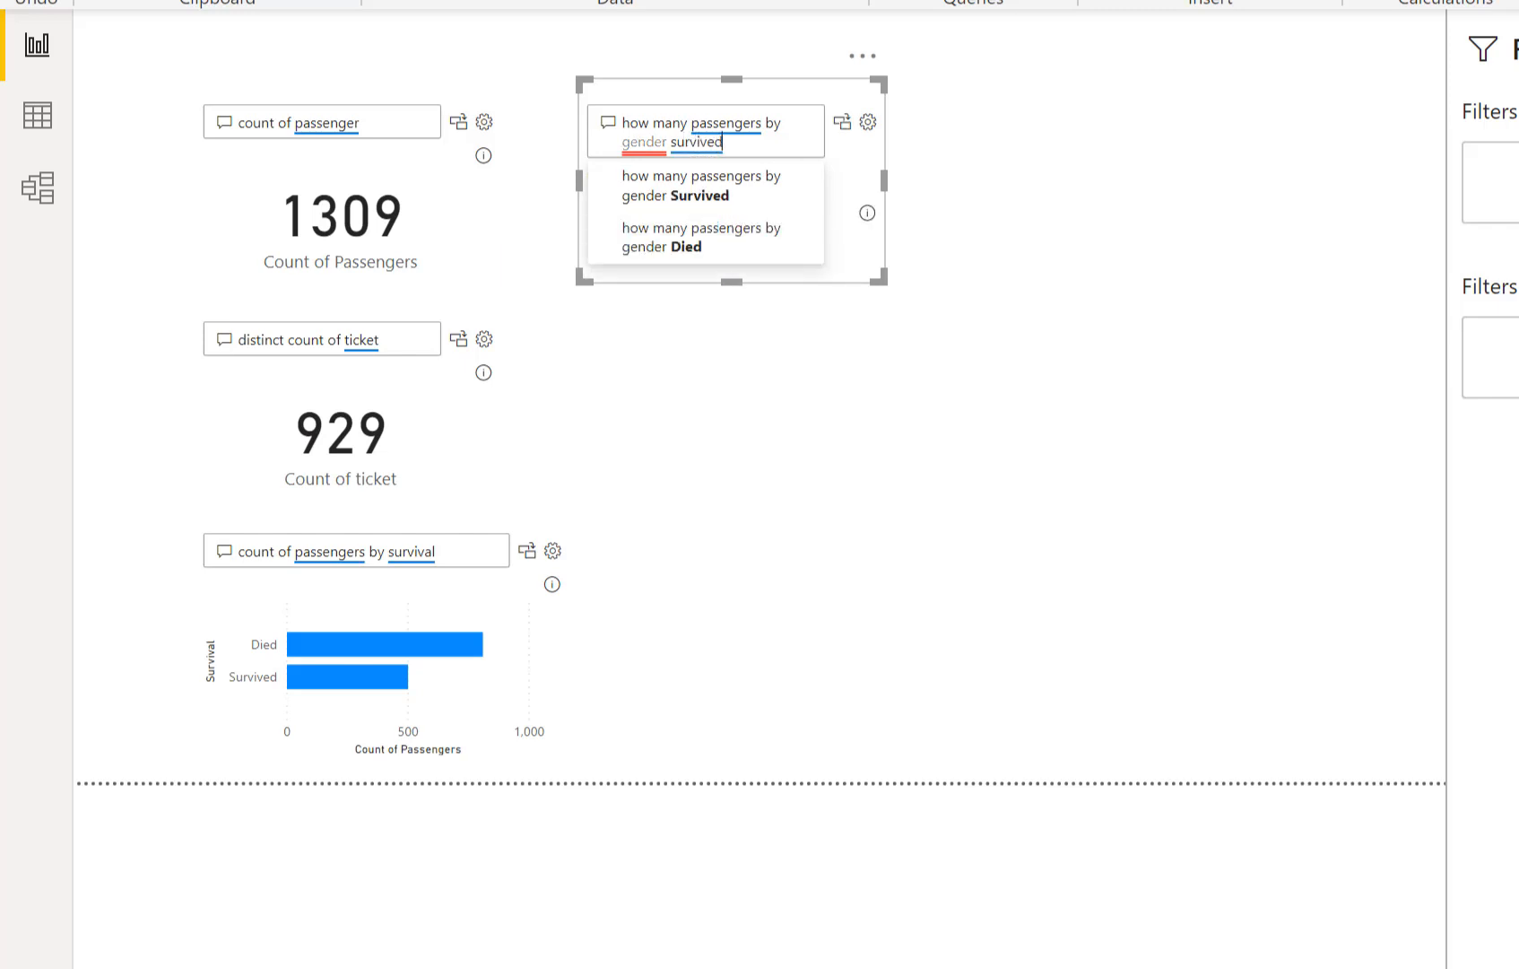
mouse_move(1007, 296)
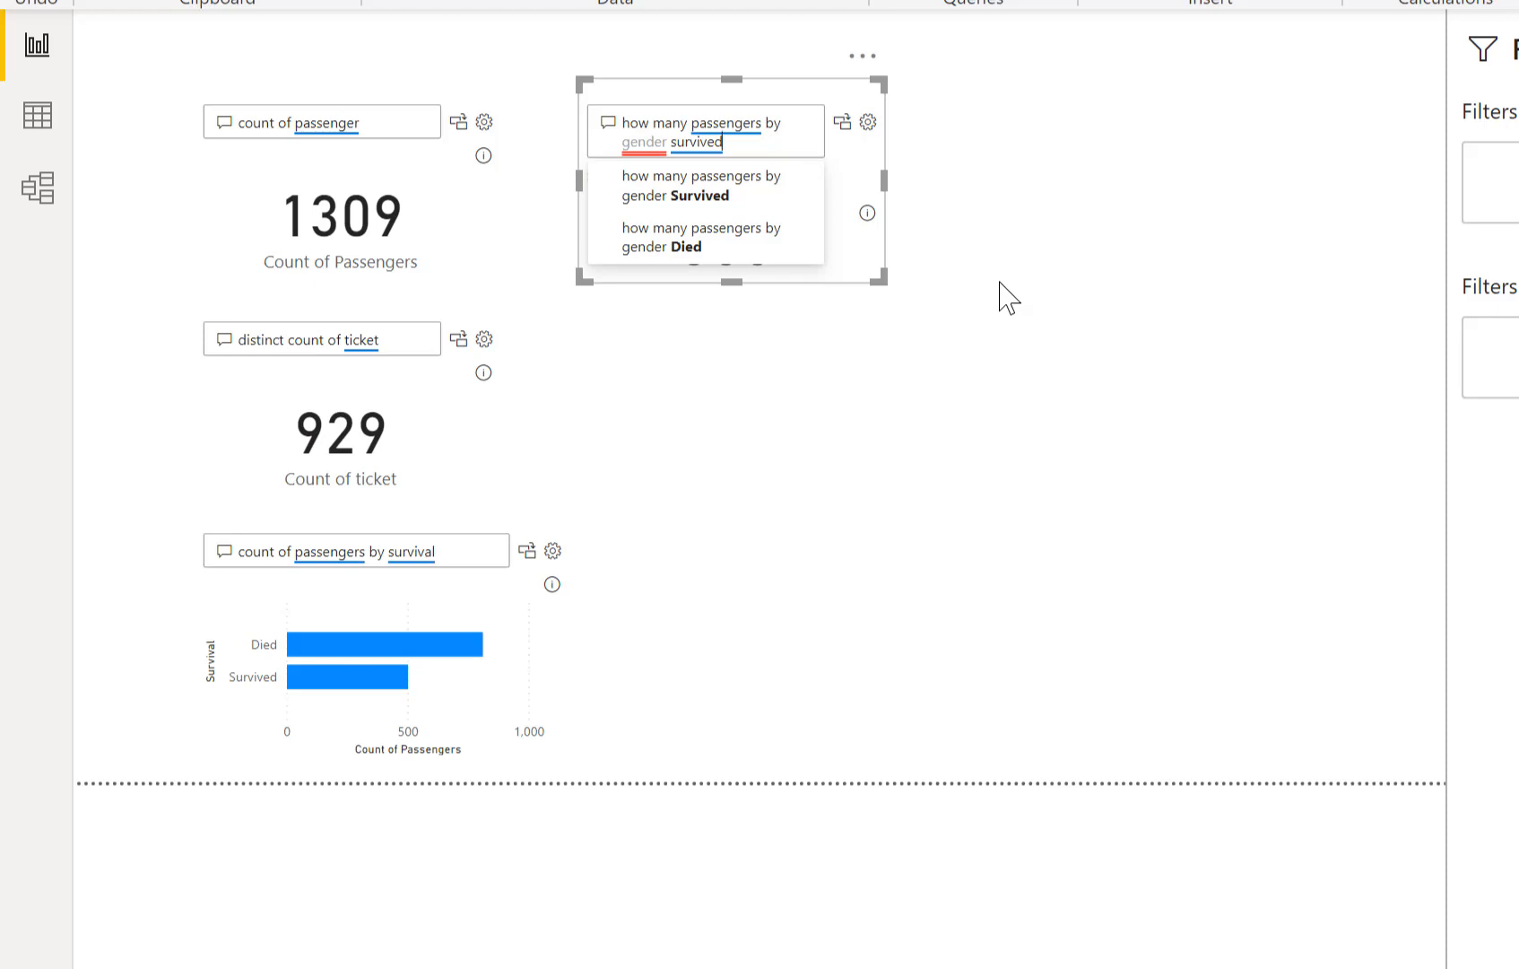
mouse_move(953, 298)
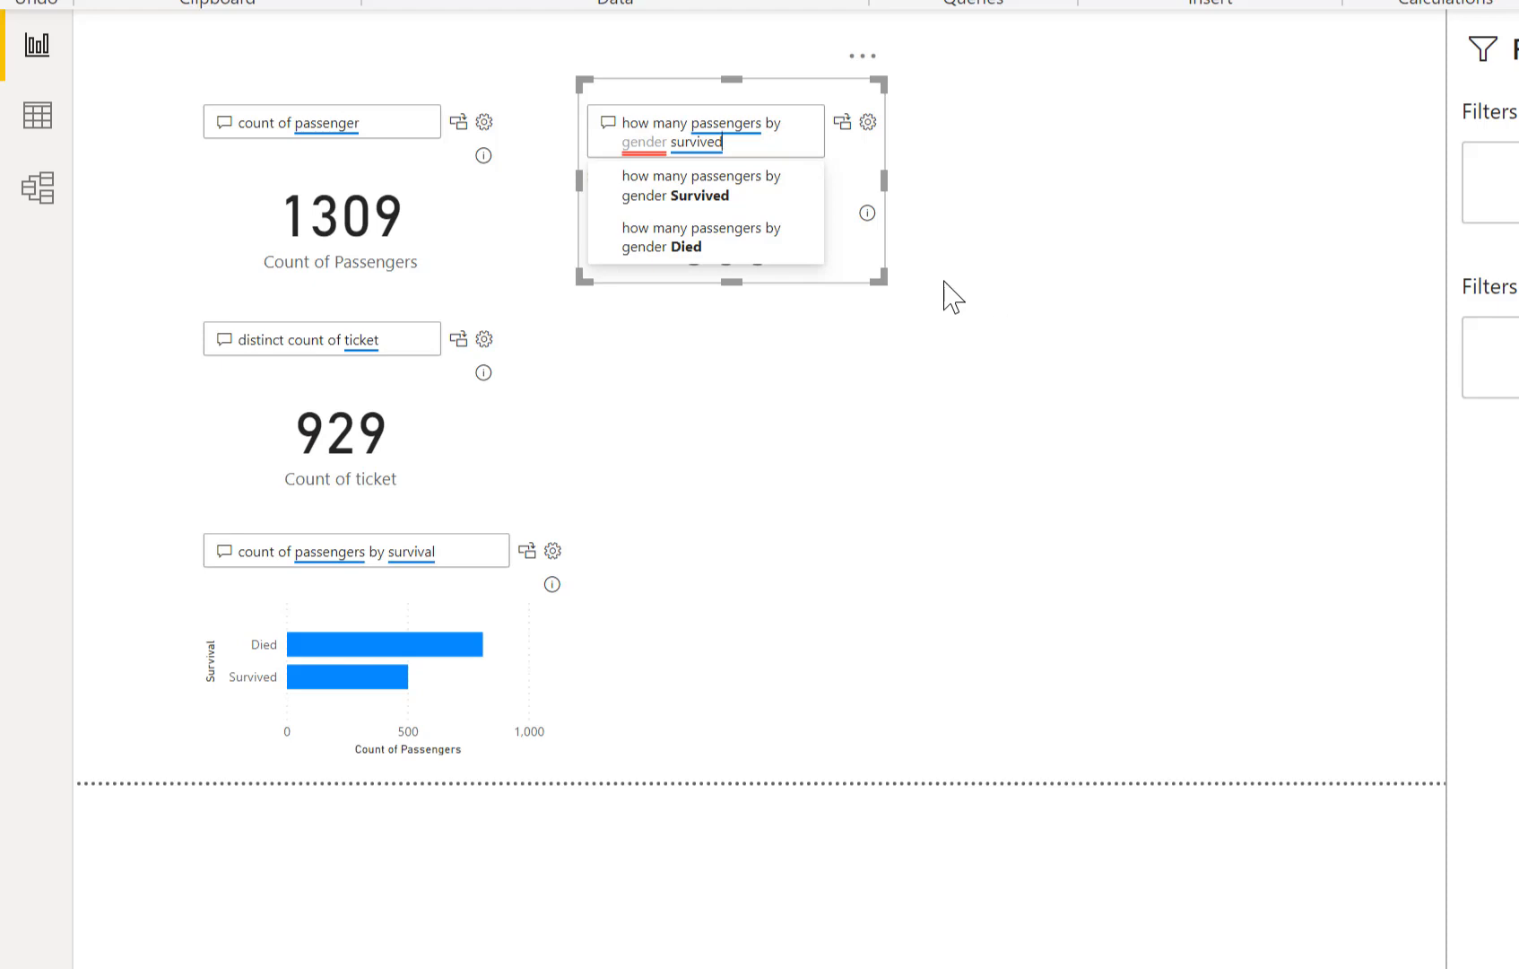
mouse_move(650, 185)
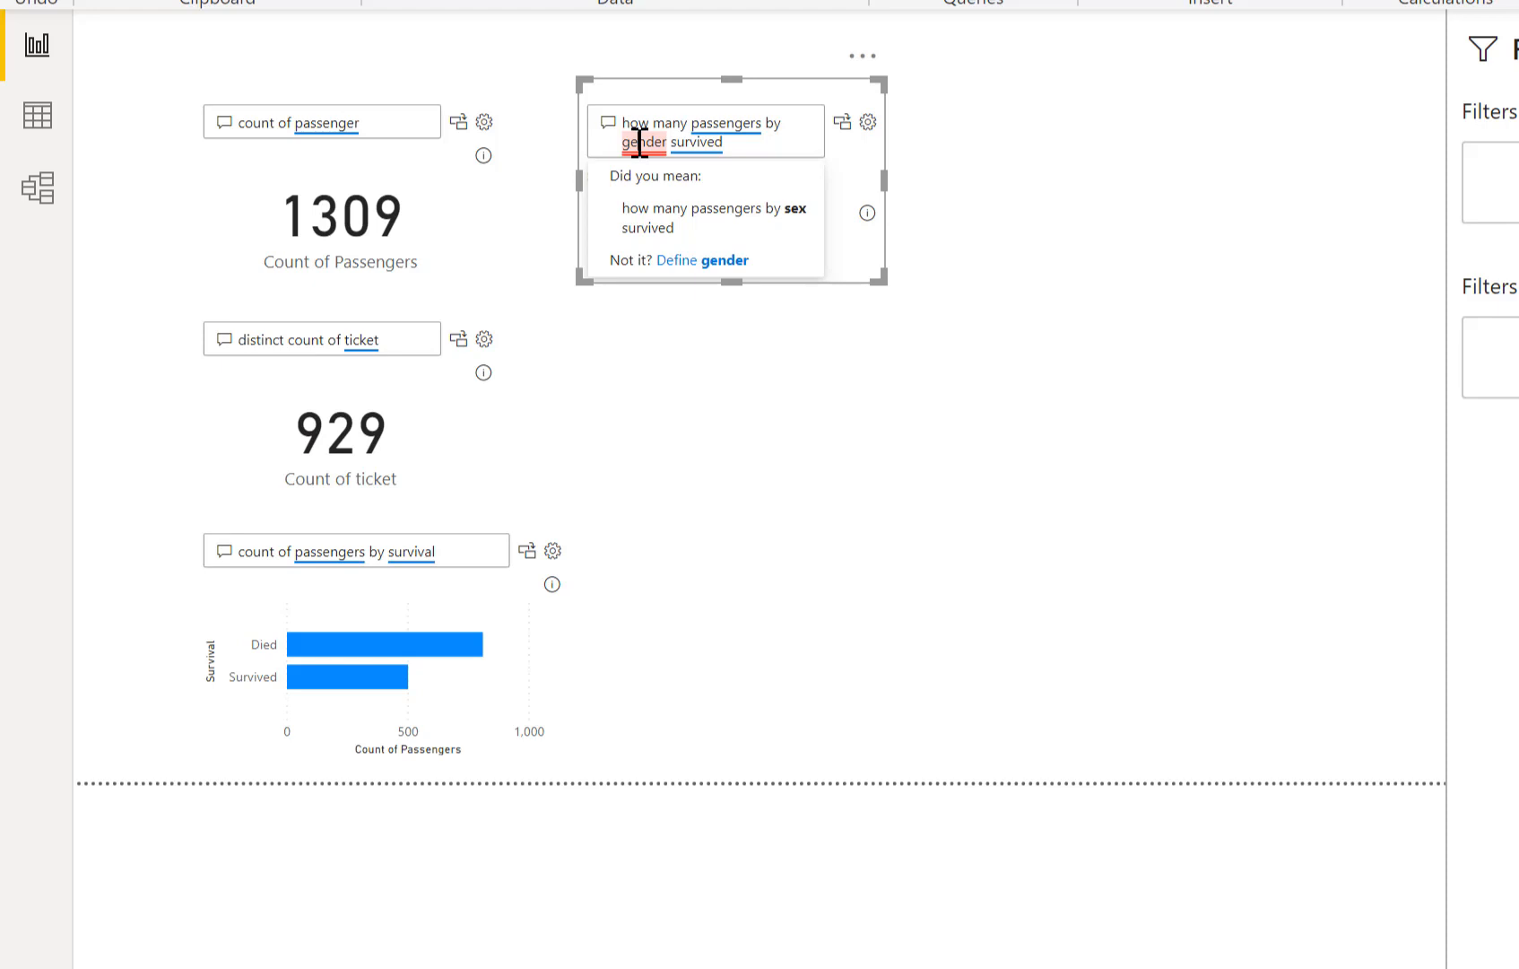
mouse_move(705, 219)
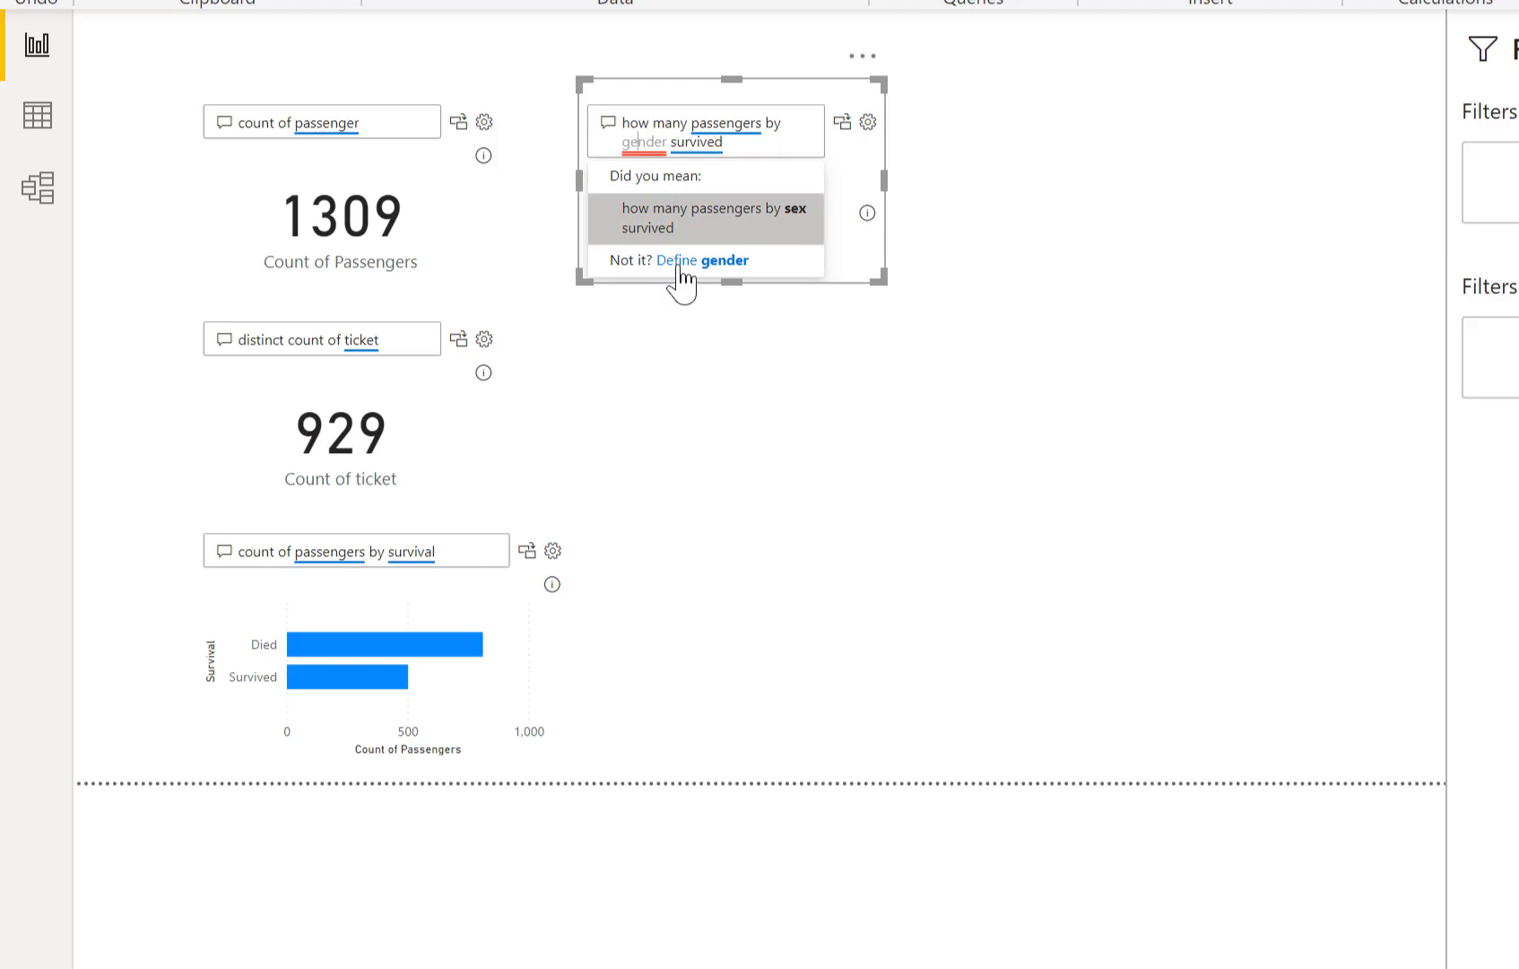
Teach Q&A that gender refers to the sex field, save, and return to the report.
click(701, 261)
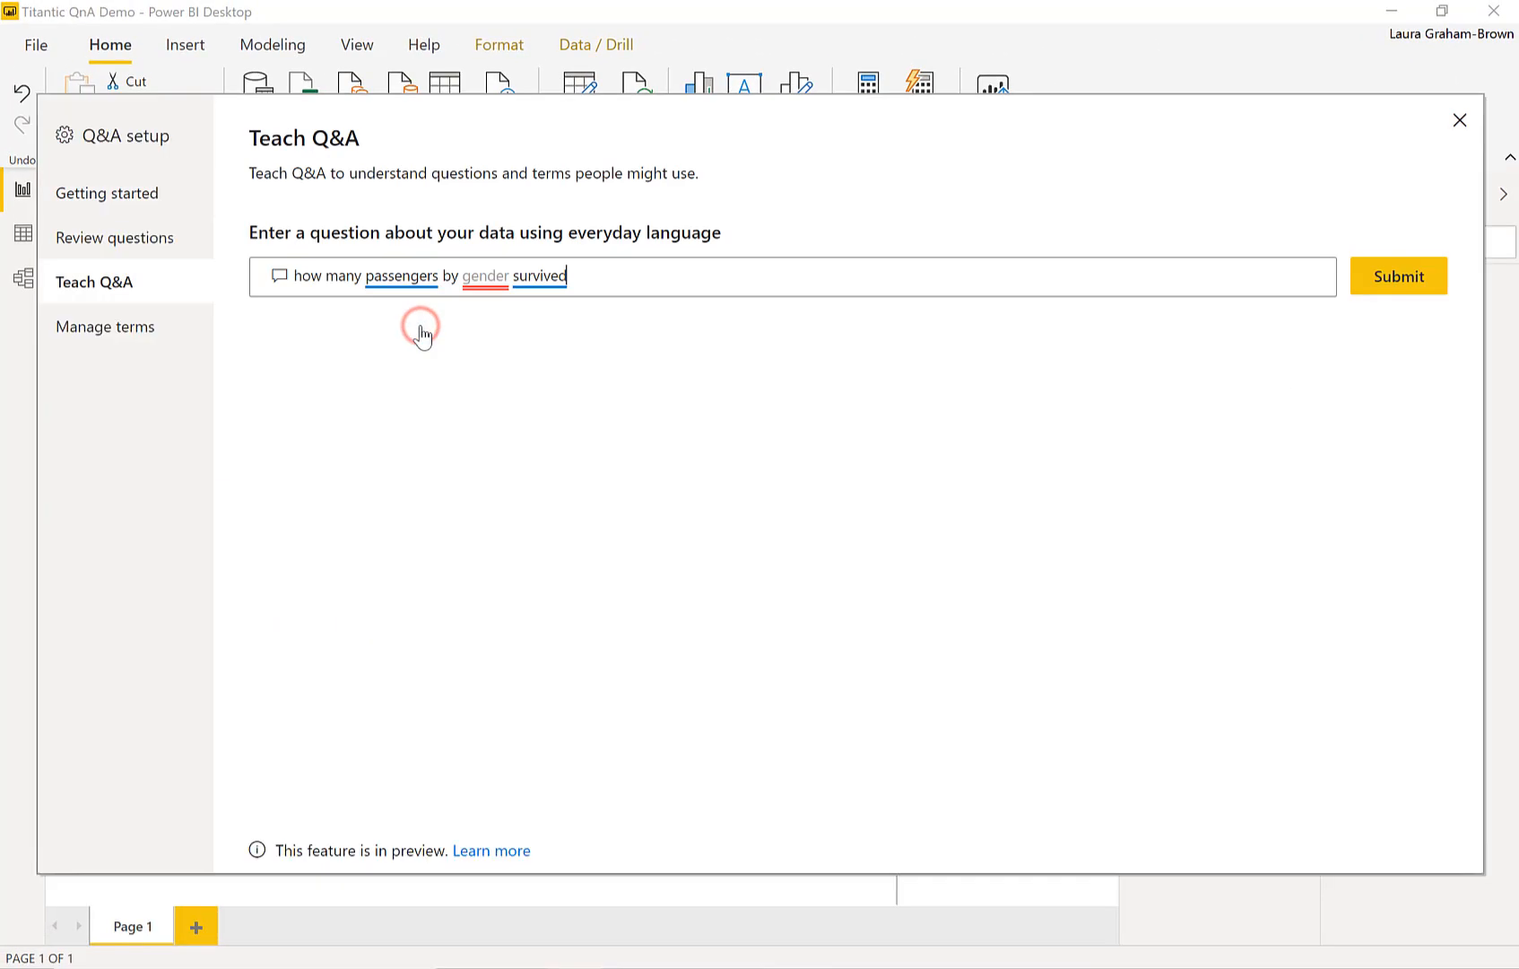
mouse_move(355, 154)
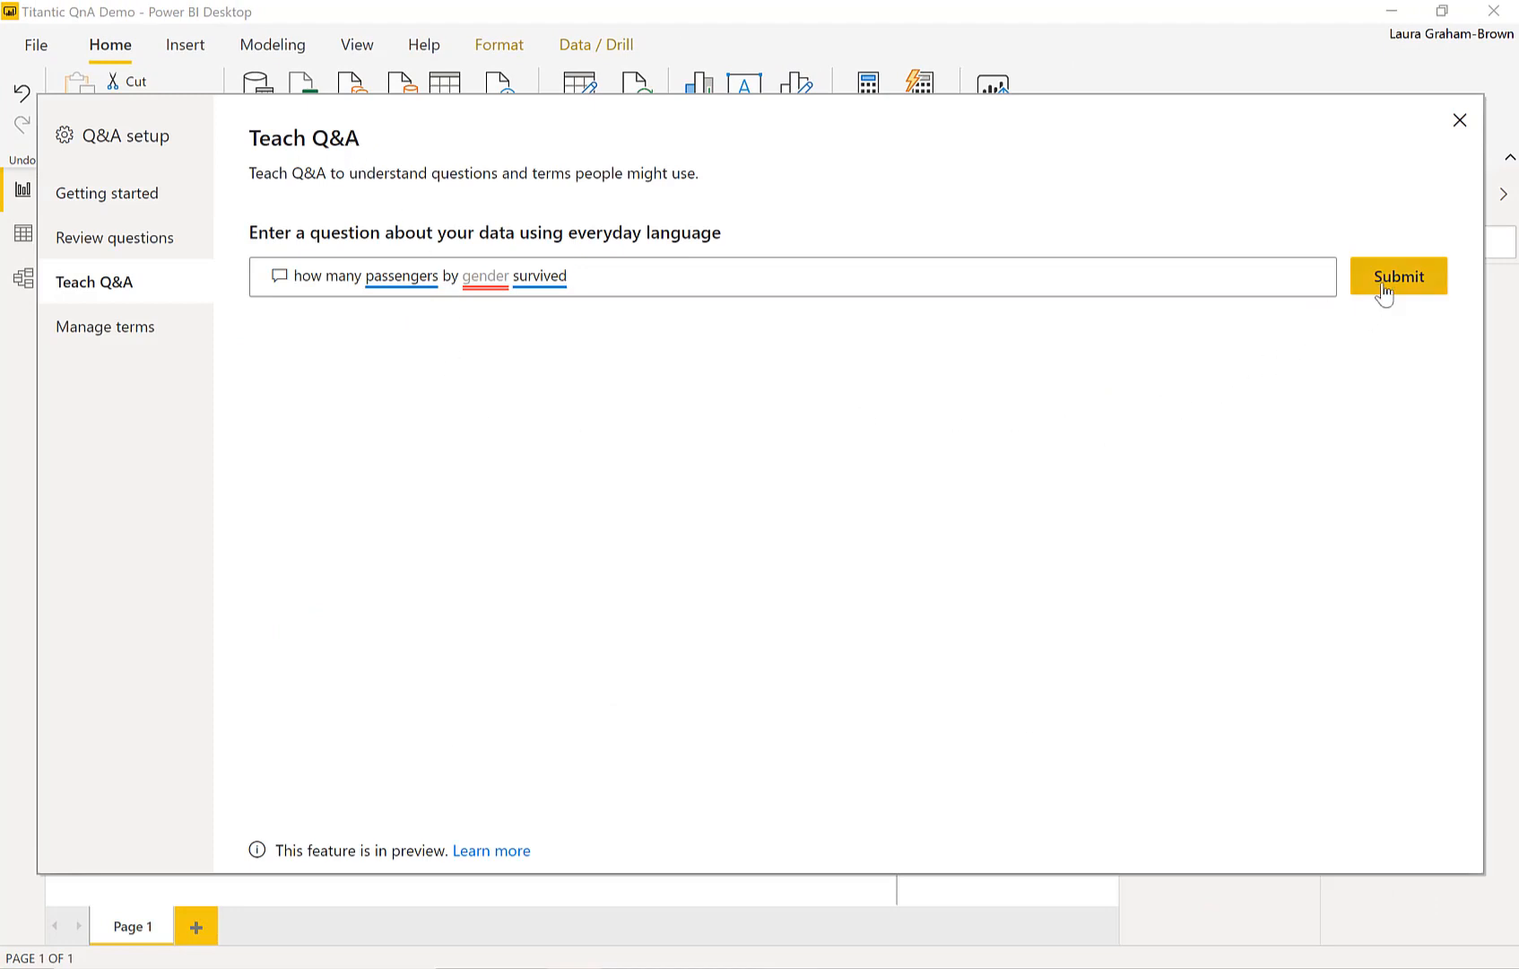
click(1397, 276)
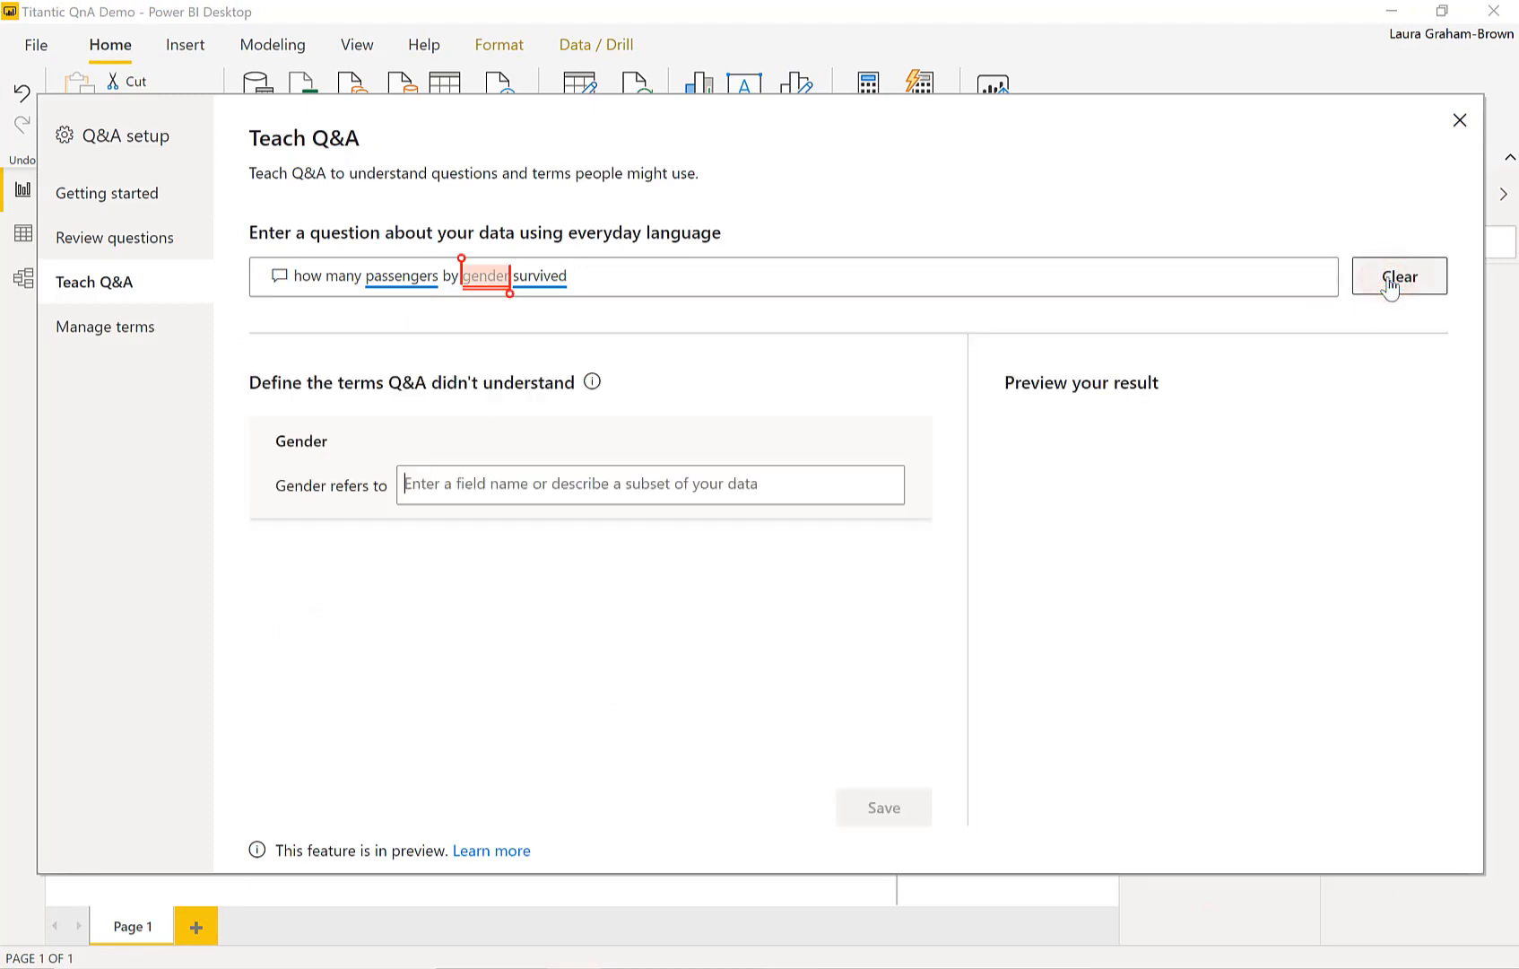
mouse_move(455, 386)
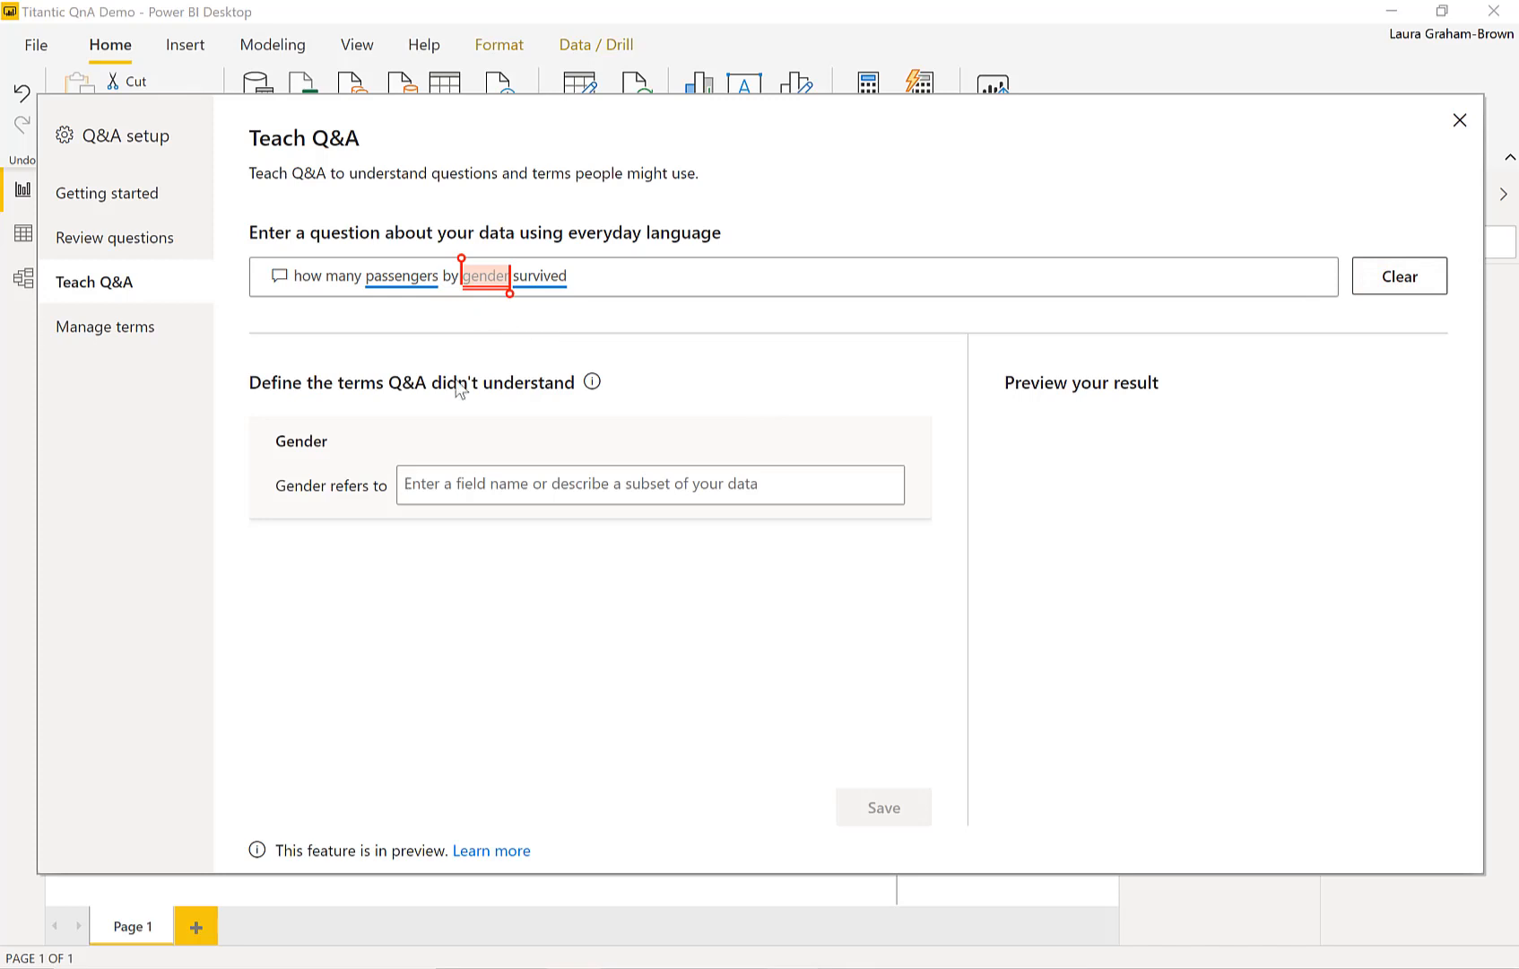
mouse_move(348, 509)
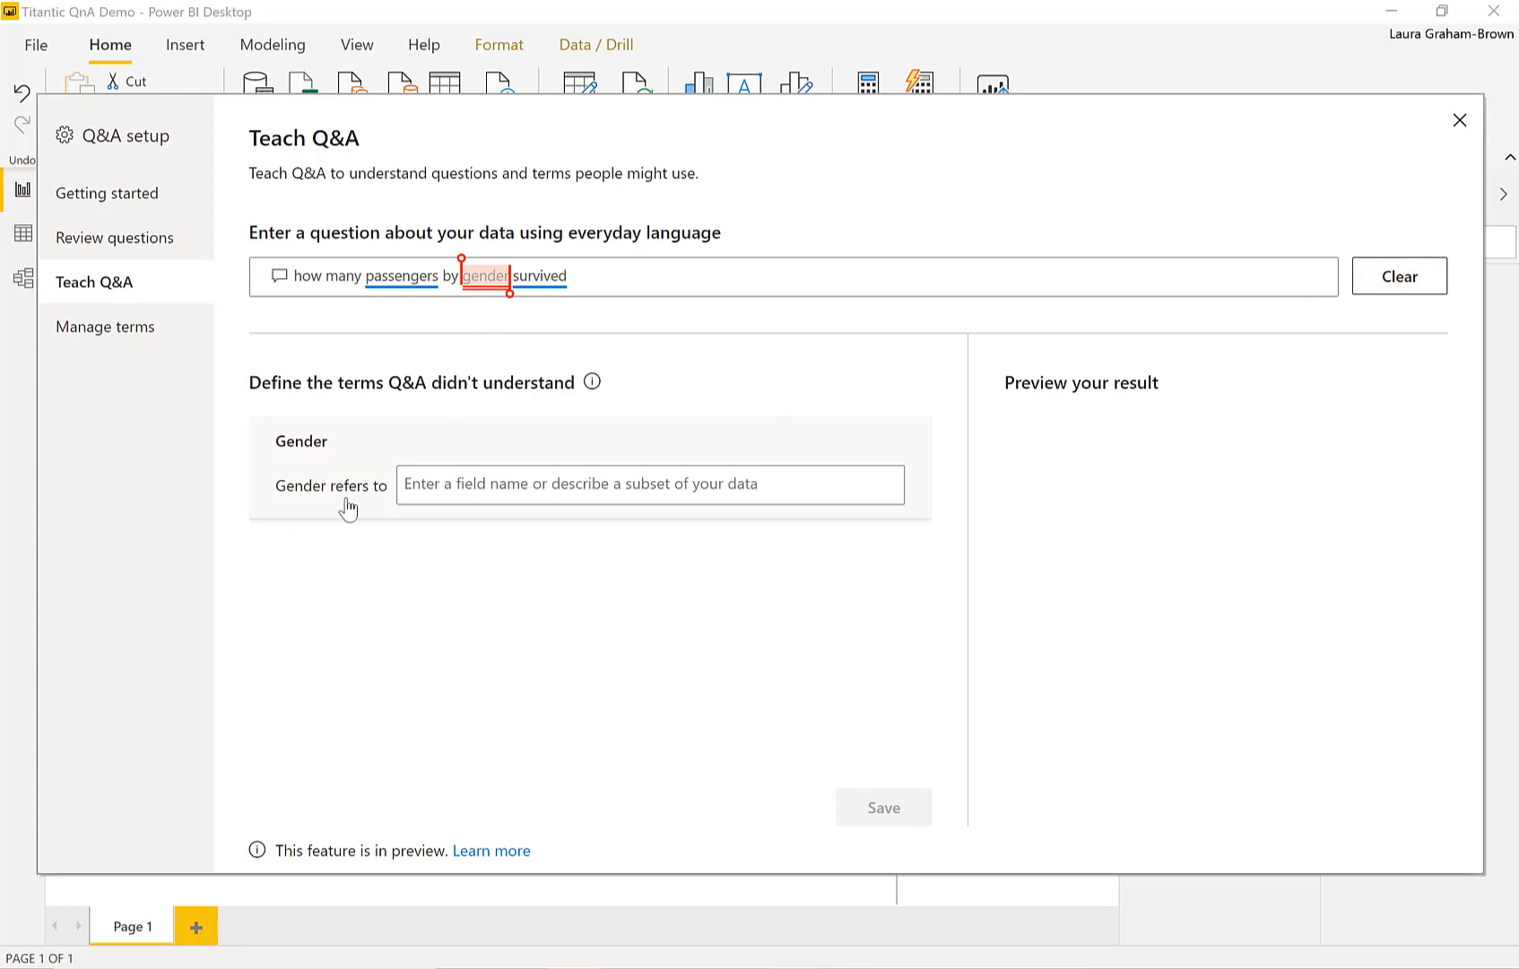
text(se)
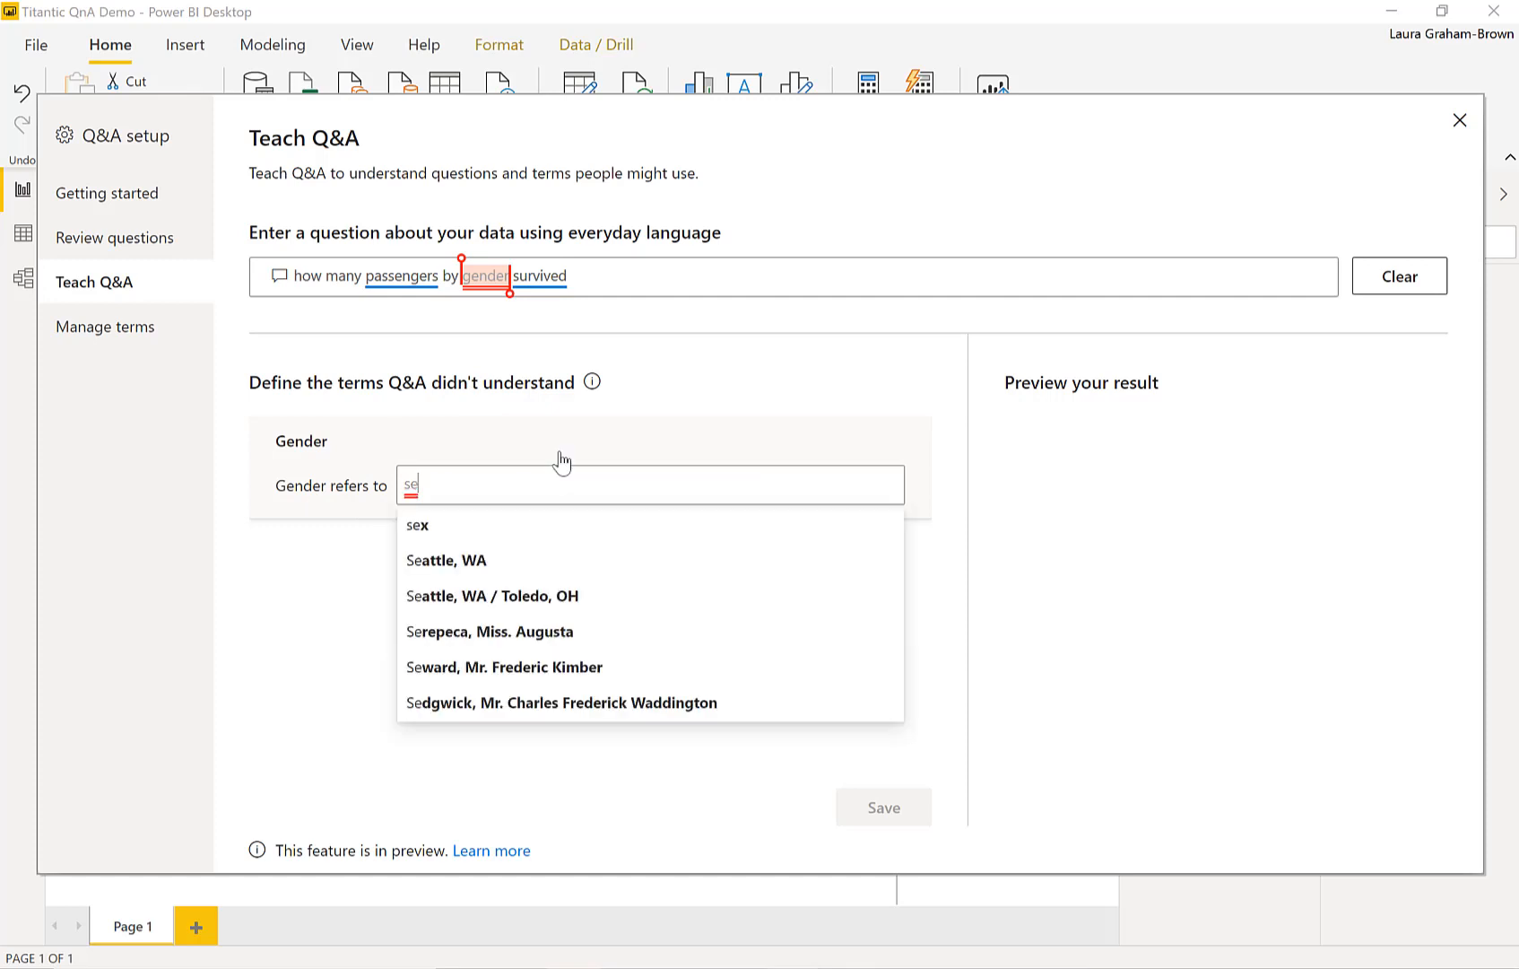
click(416, 525)
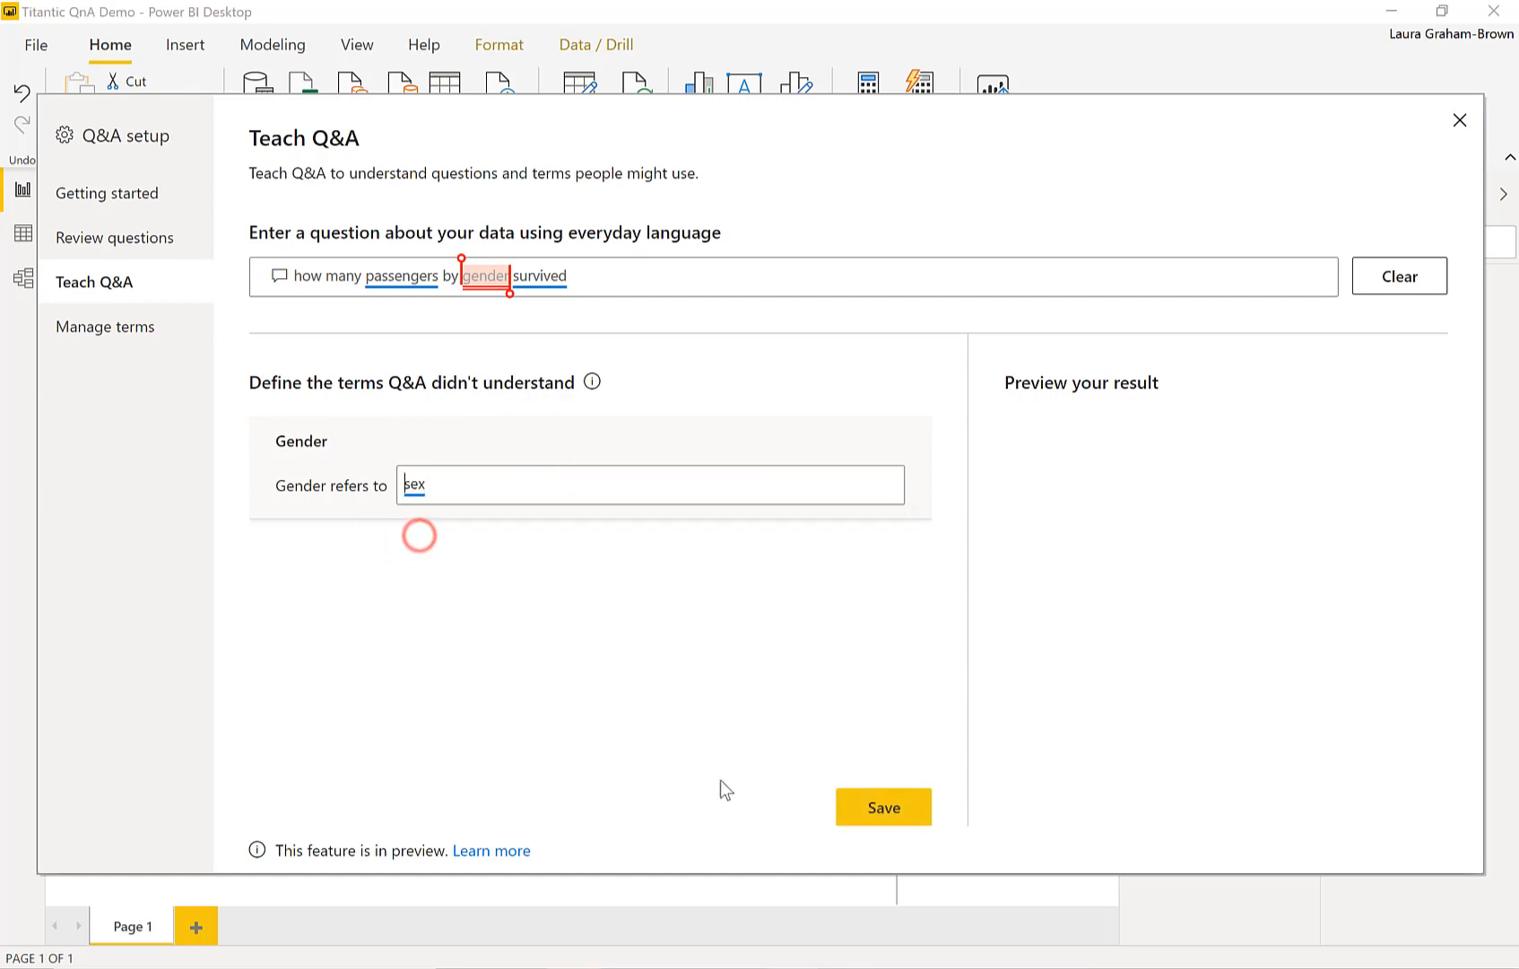
click(882, 805)
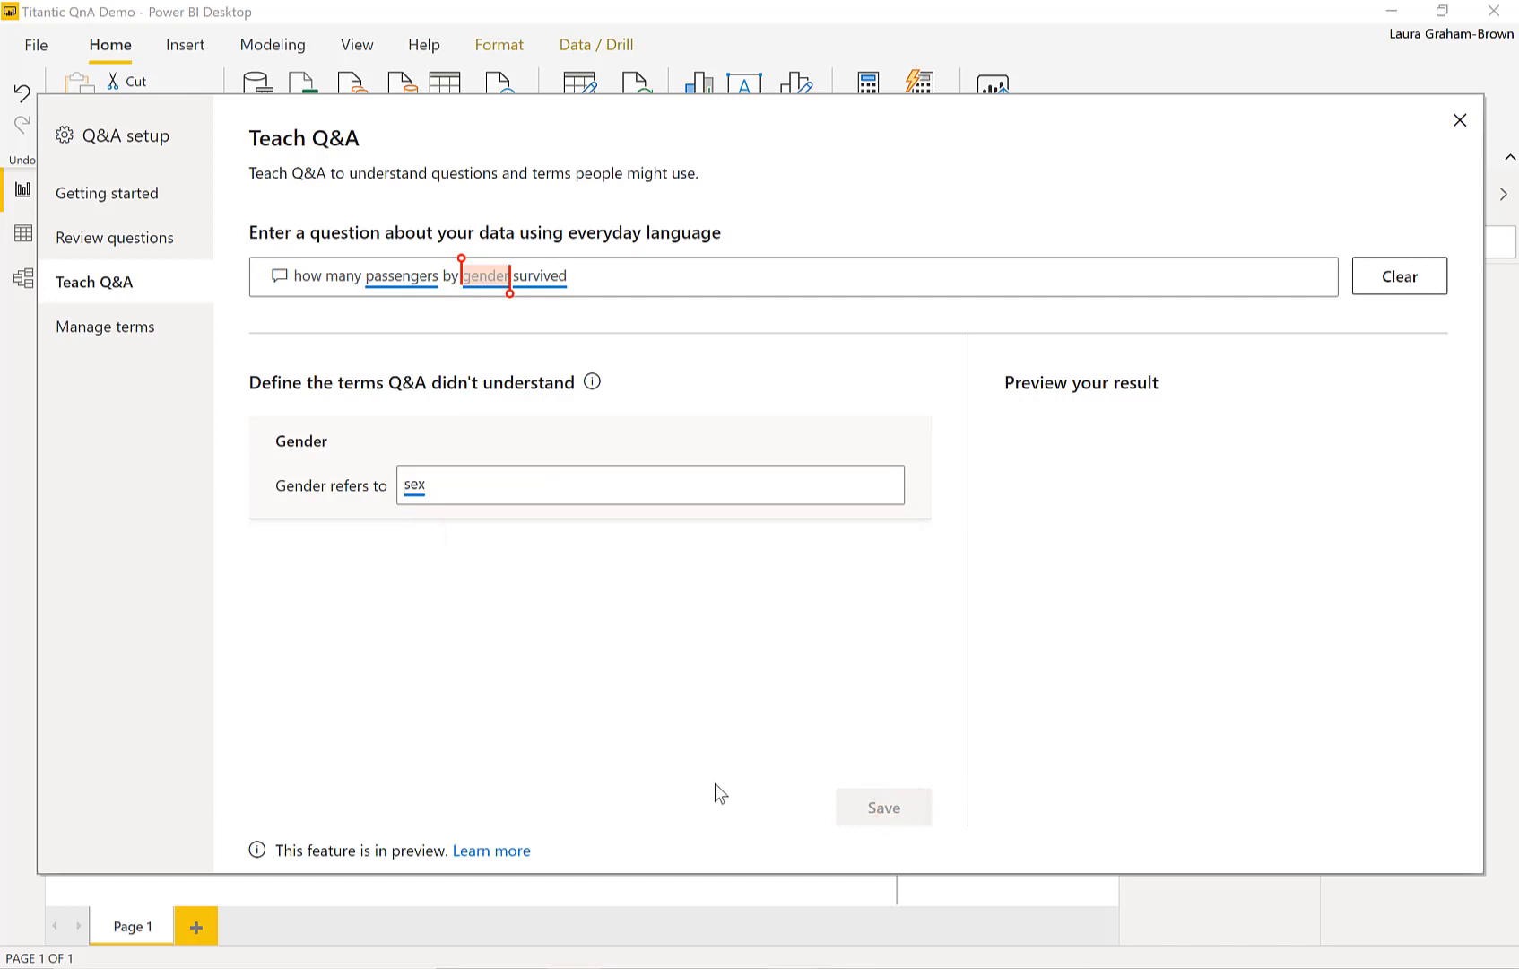
mouse_move(1135, 437)
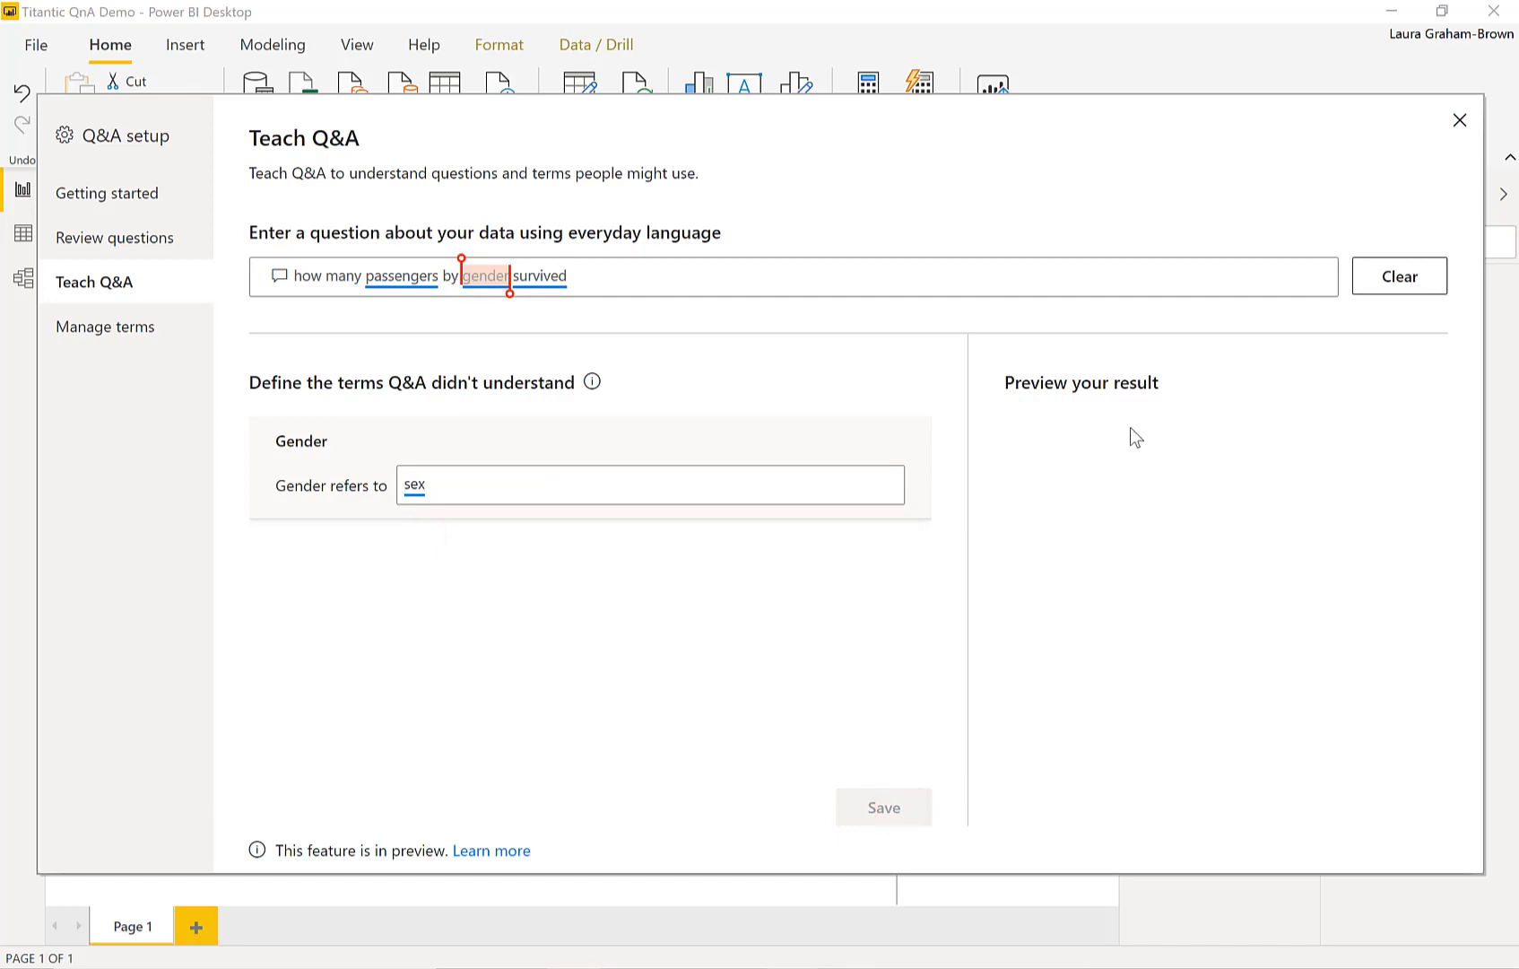
click(1460, 120)
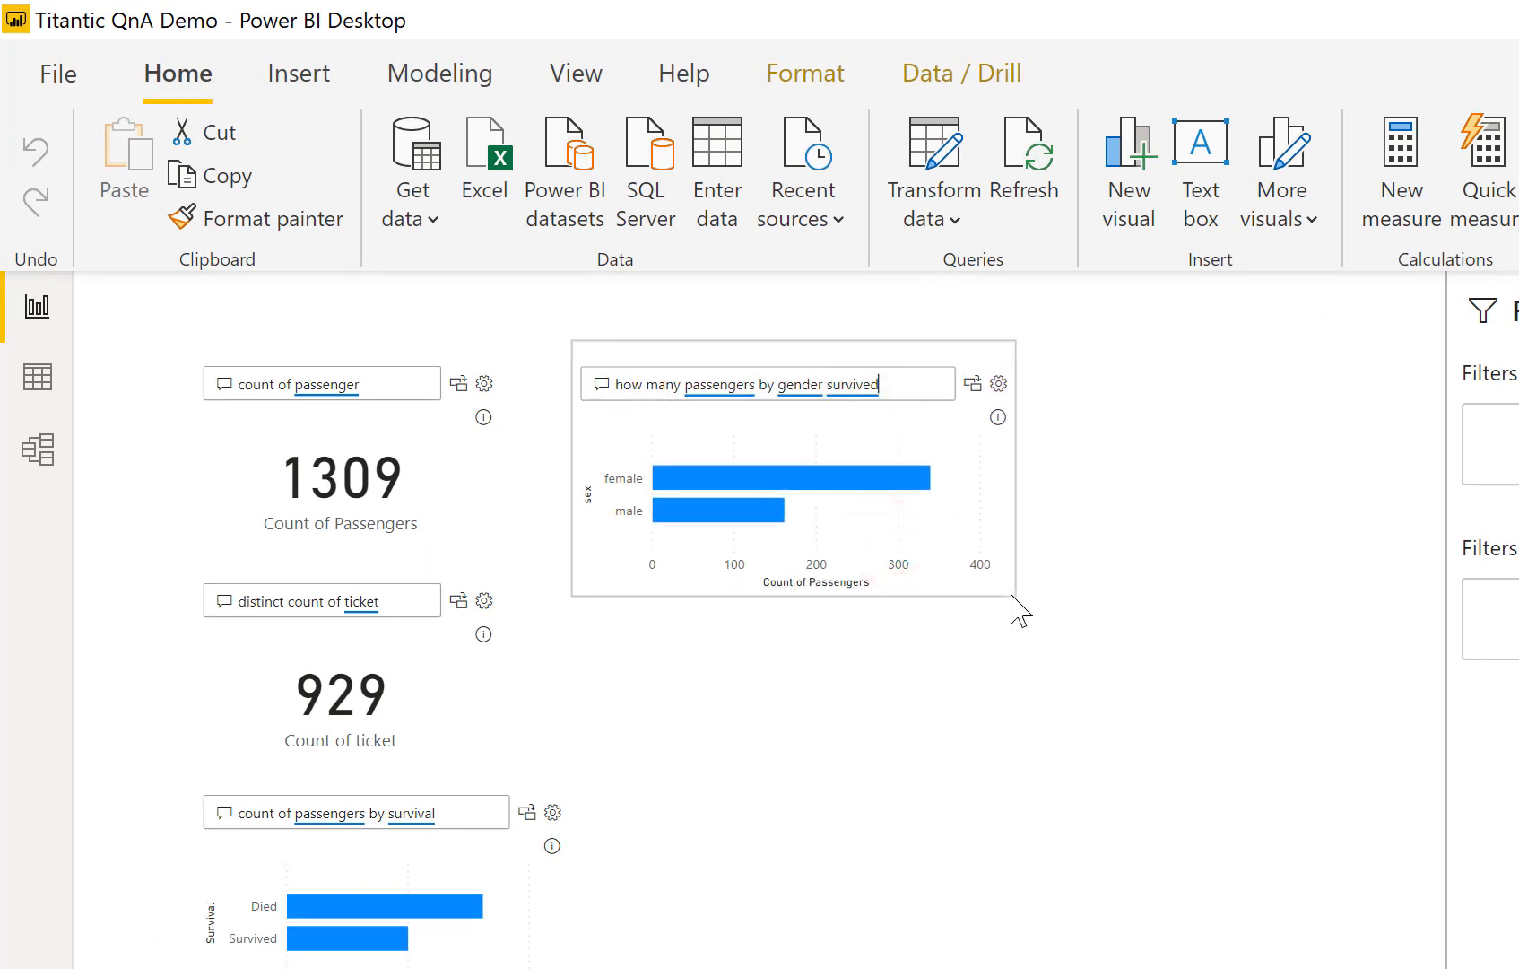
mouse_move(696, 511)
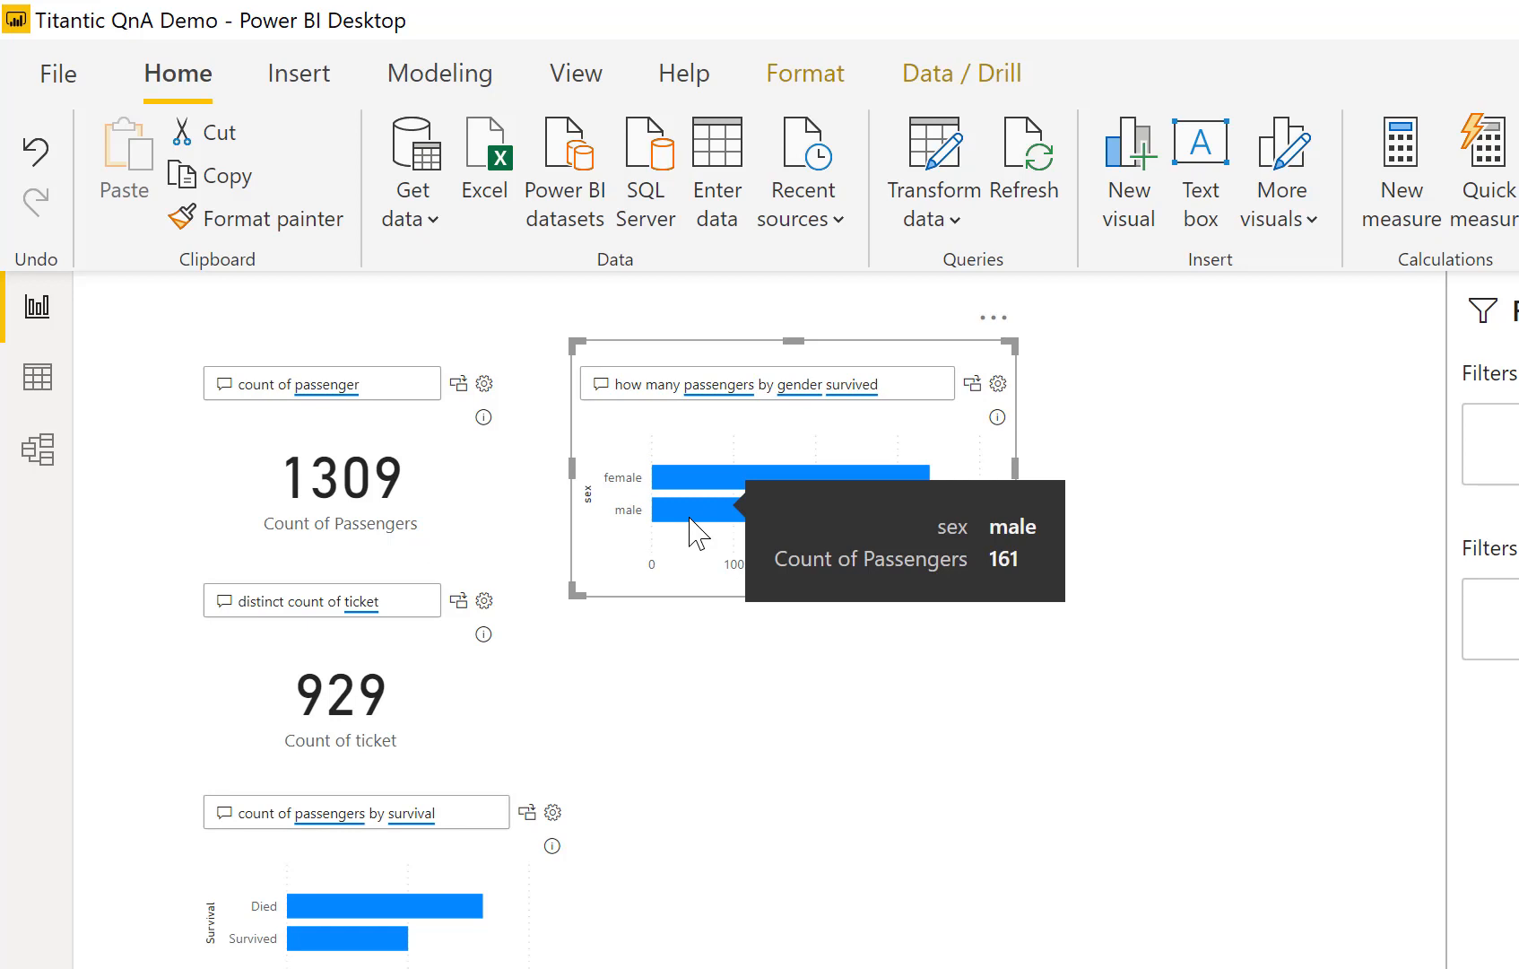
mouse_move(772, 696)
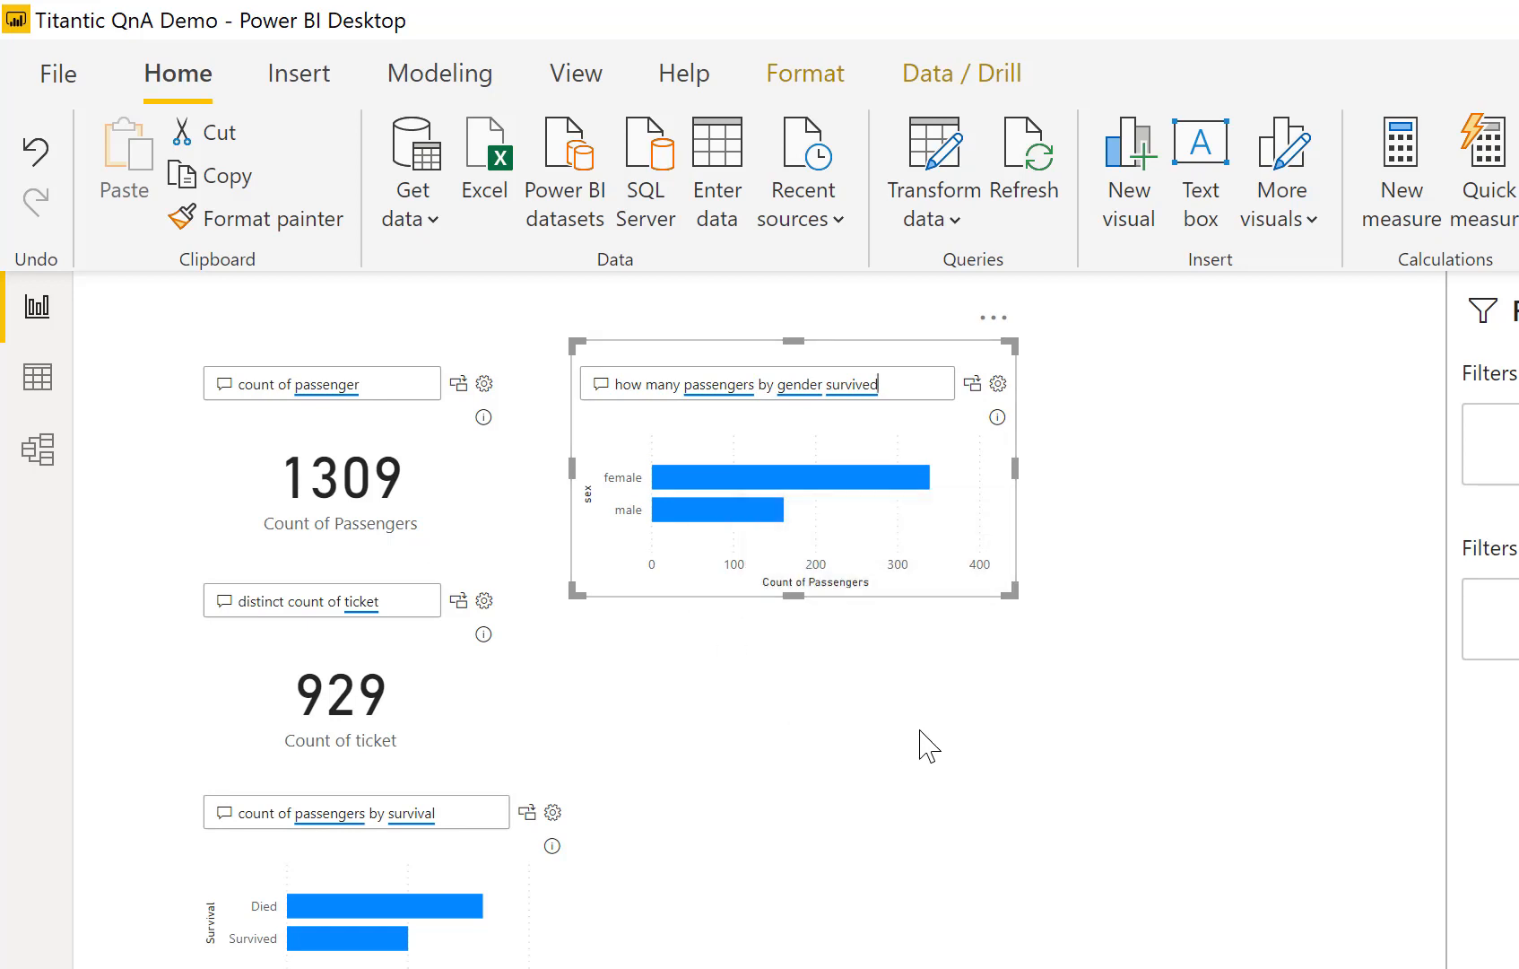
click(927, 745)
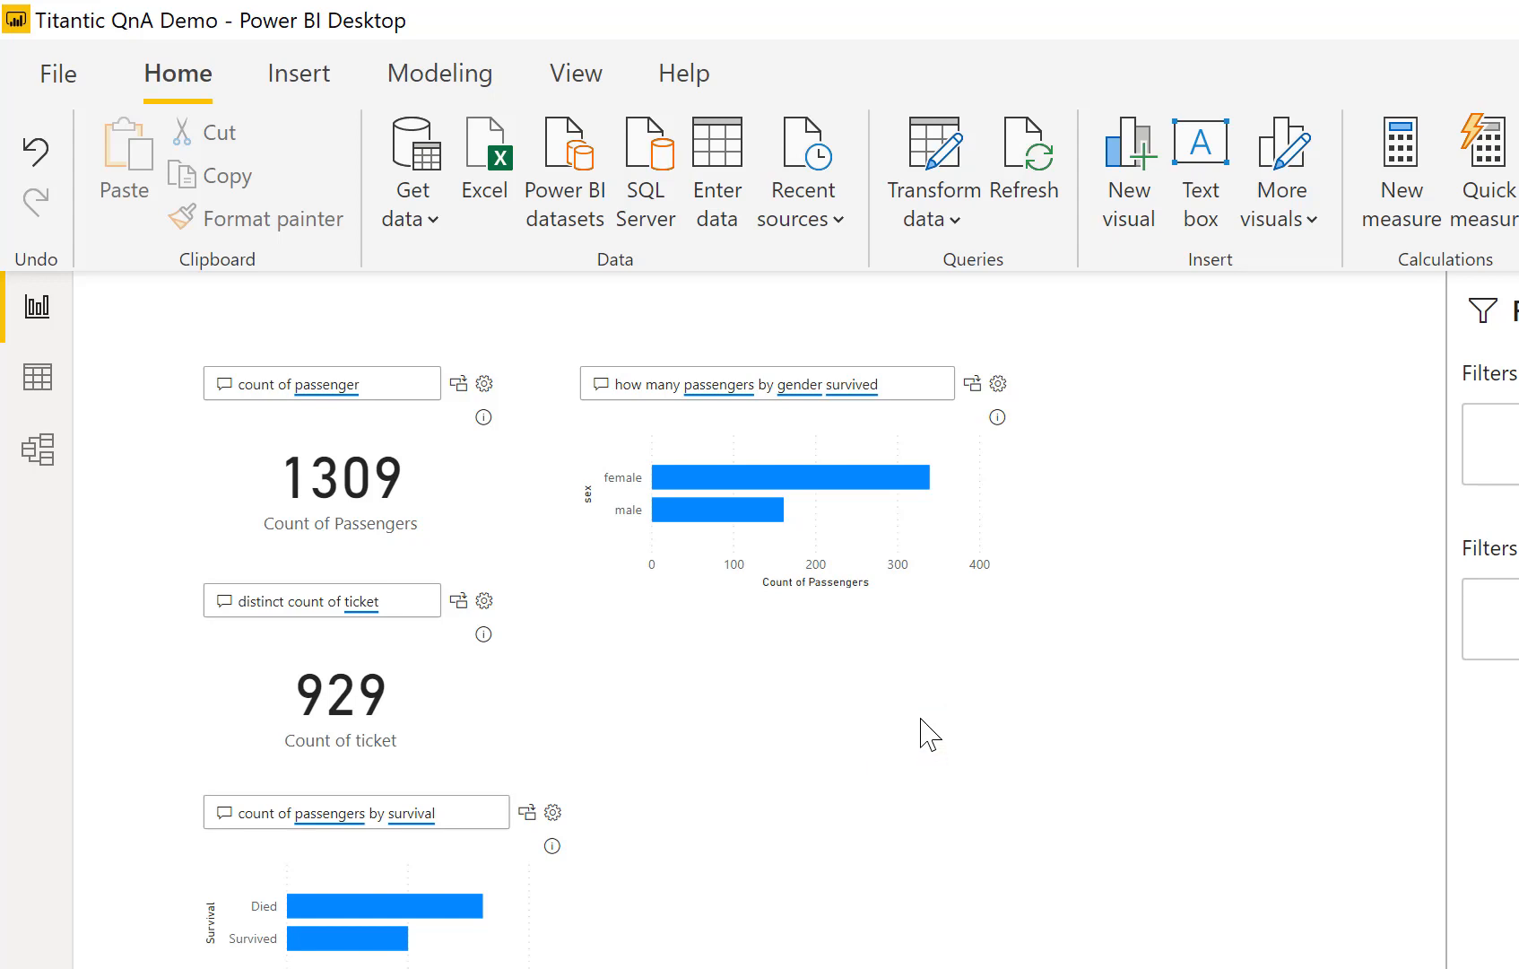
mouse_move(838, 698)
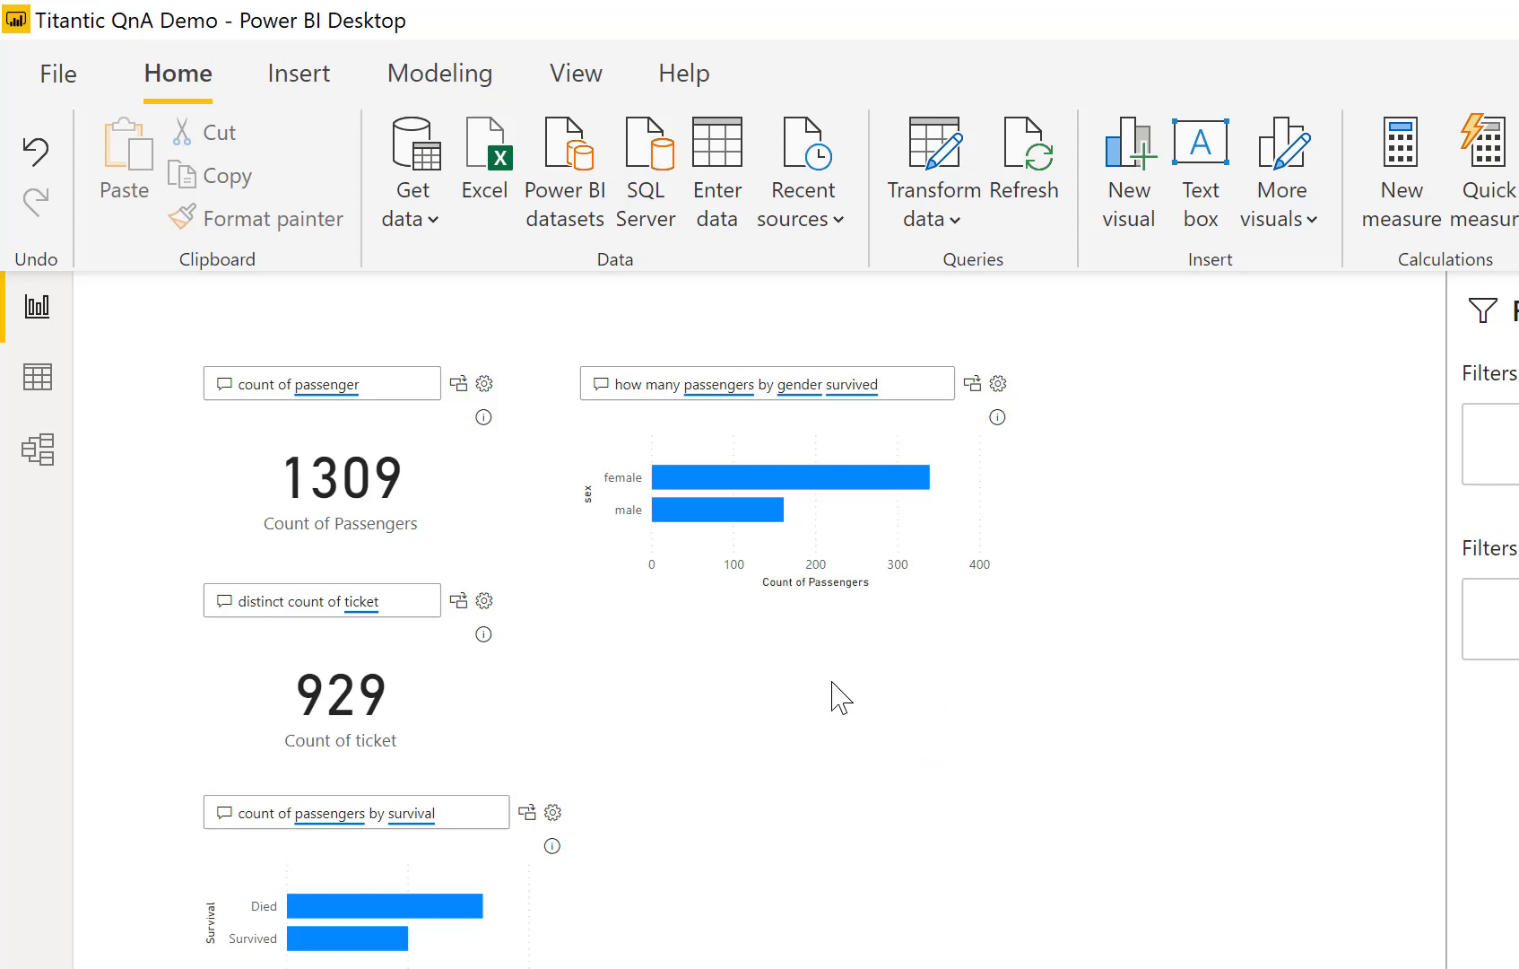
Add a fifth Q&A visual asking 'how many adult passengers', with adult flagged unrecognised.
click(734, 674)
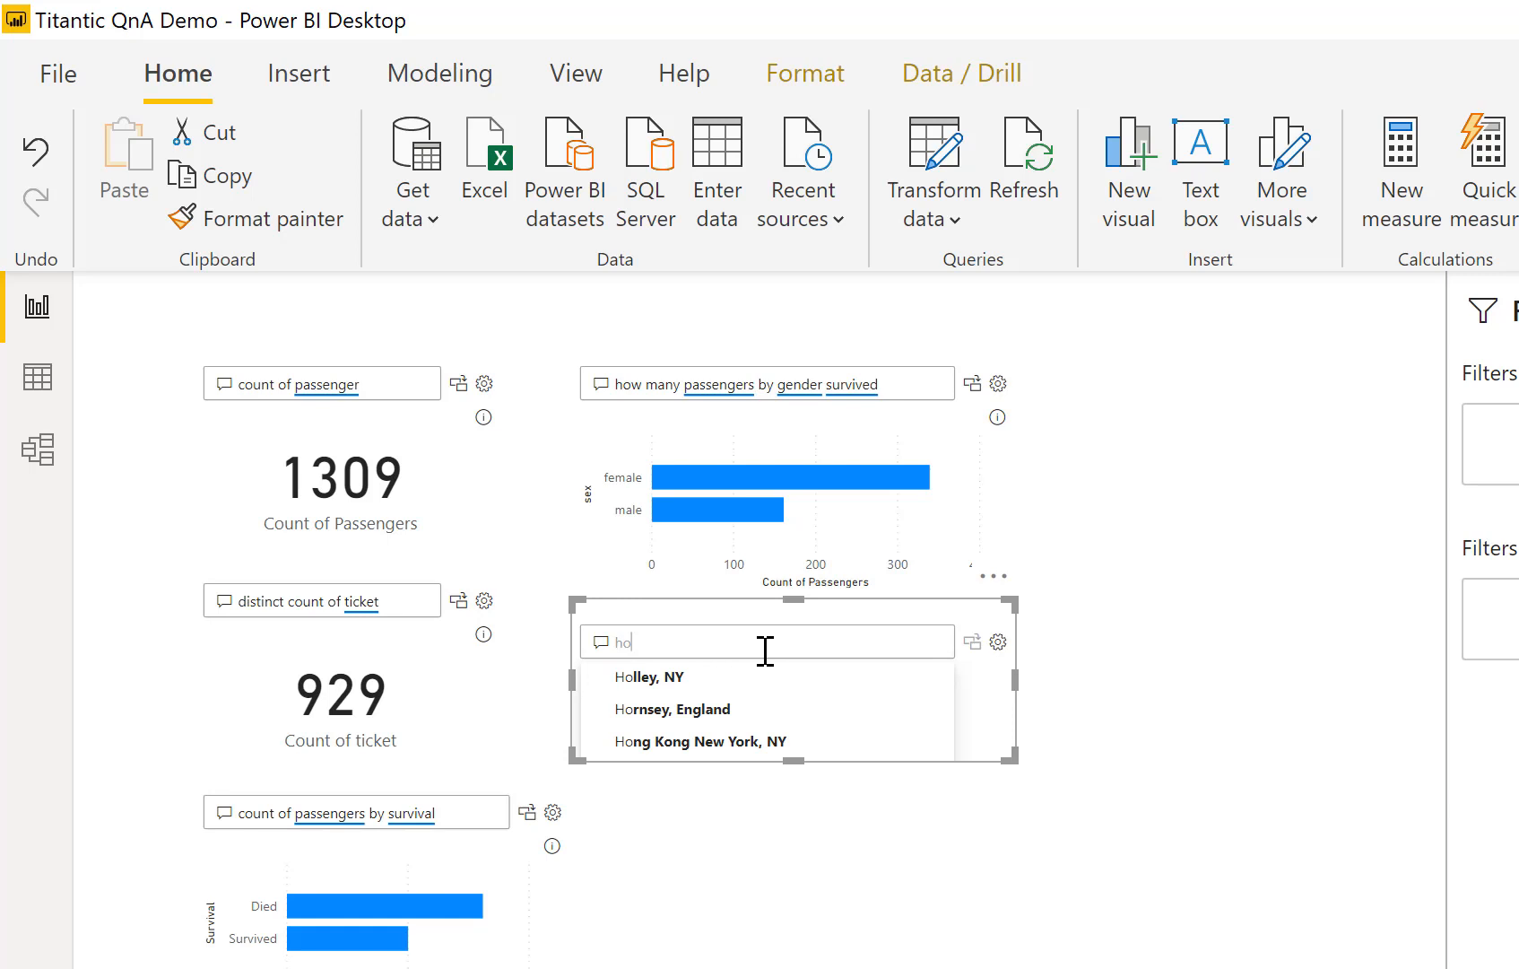
text(how many)
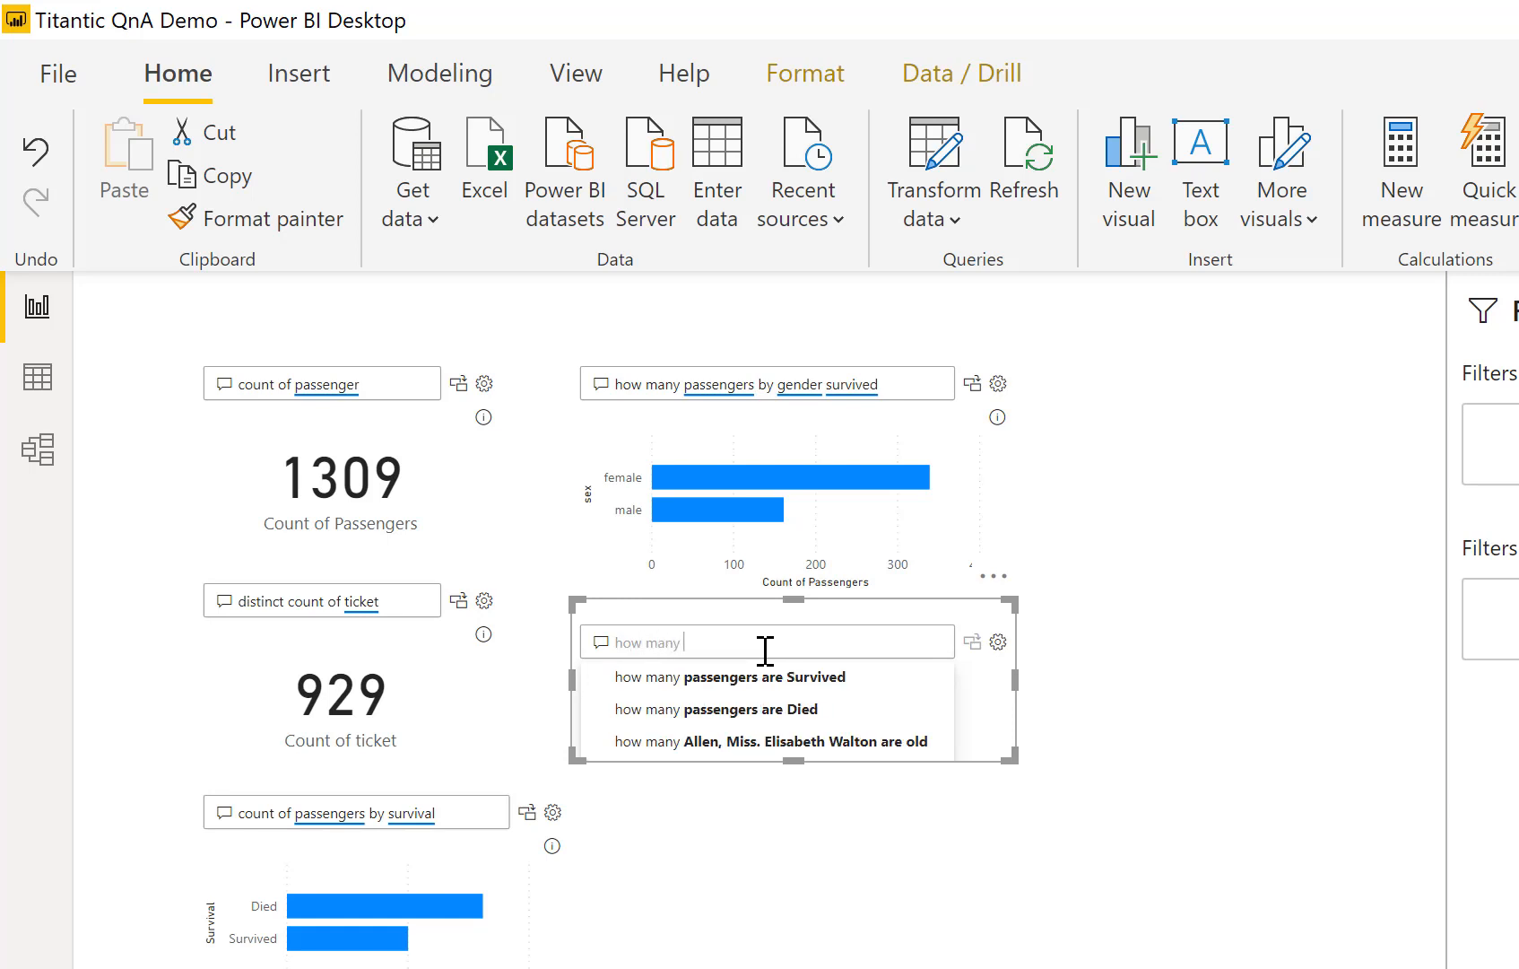
text(adult)
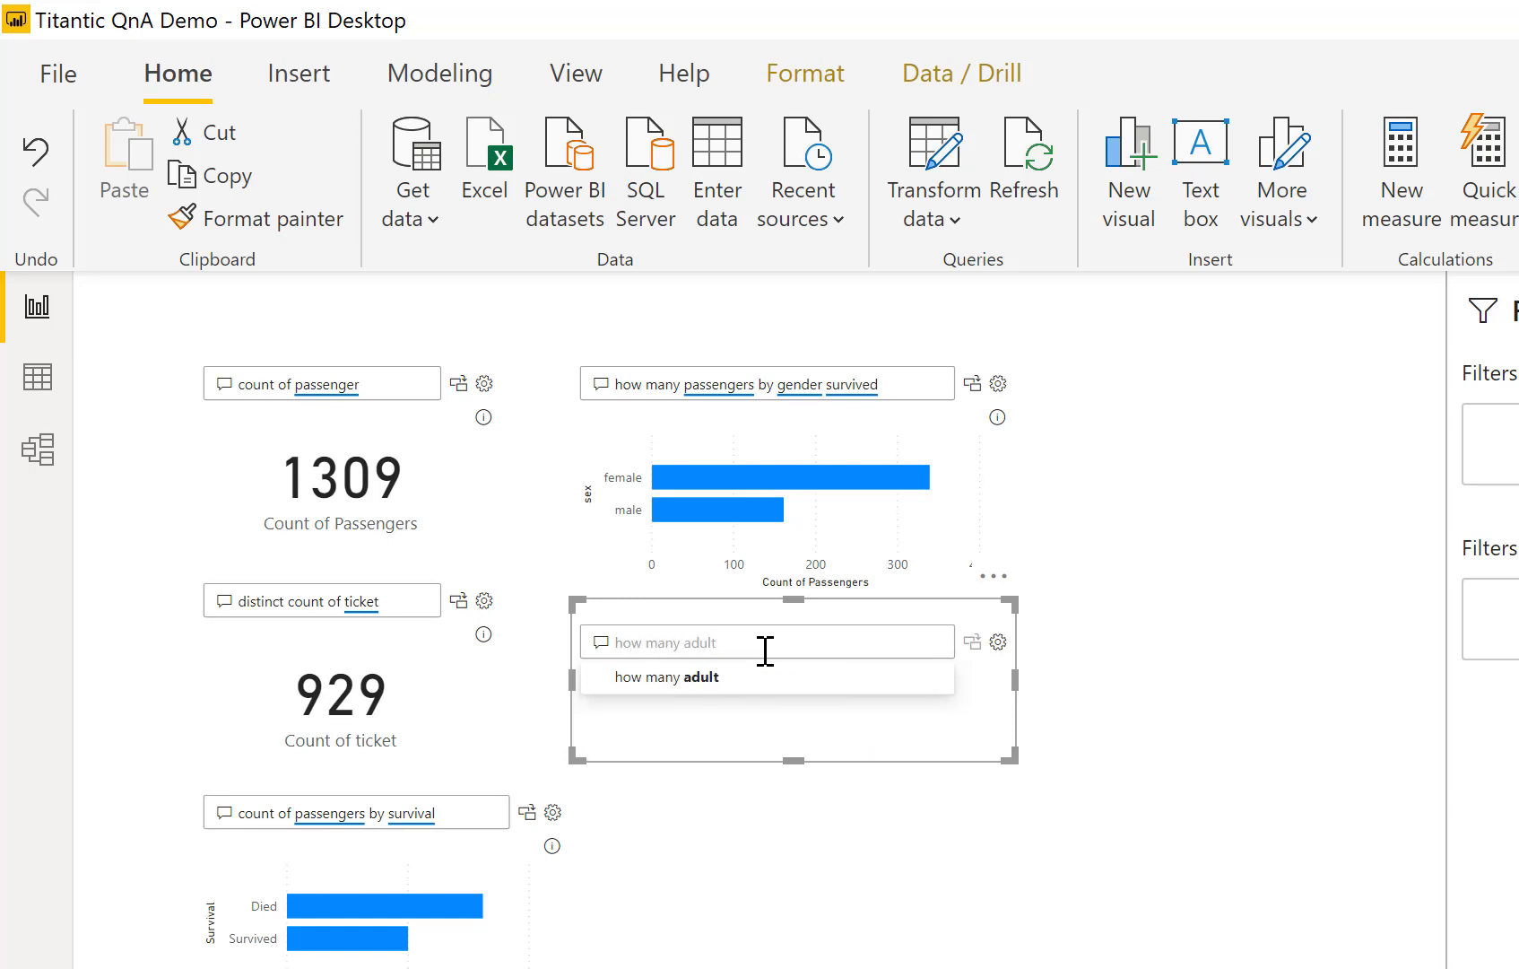
text(passenger)
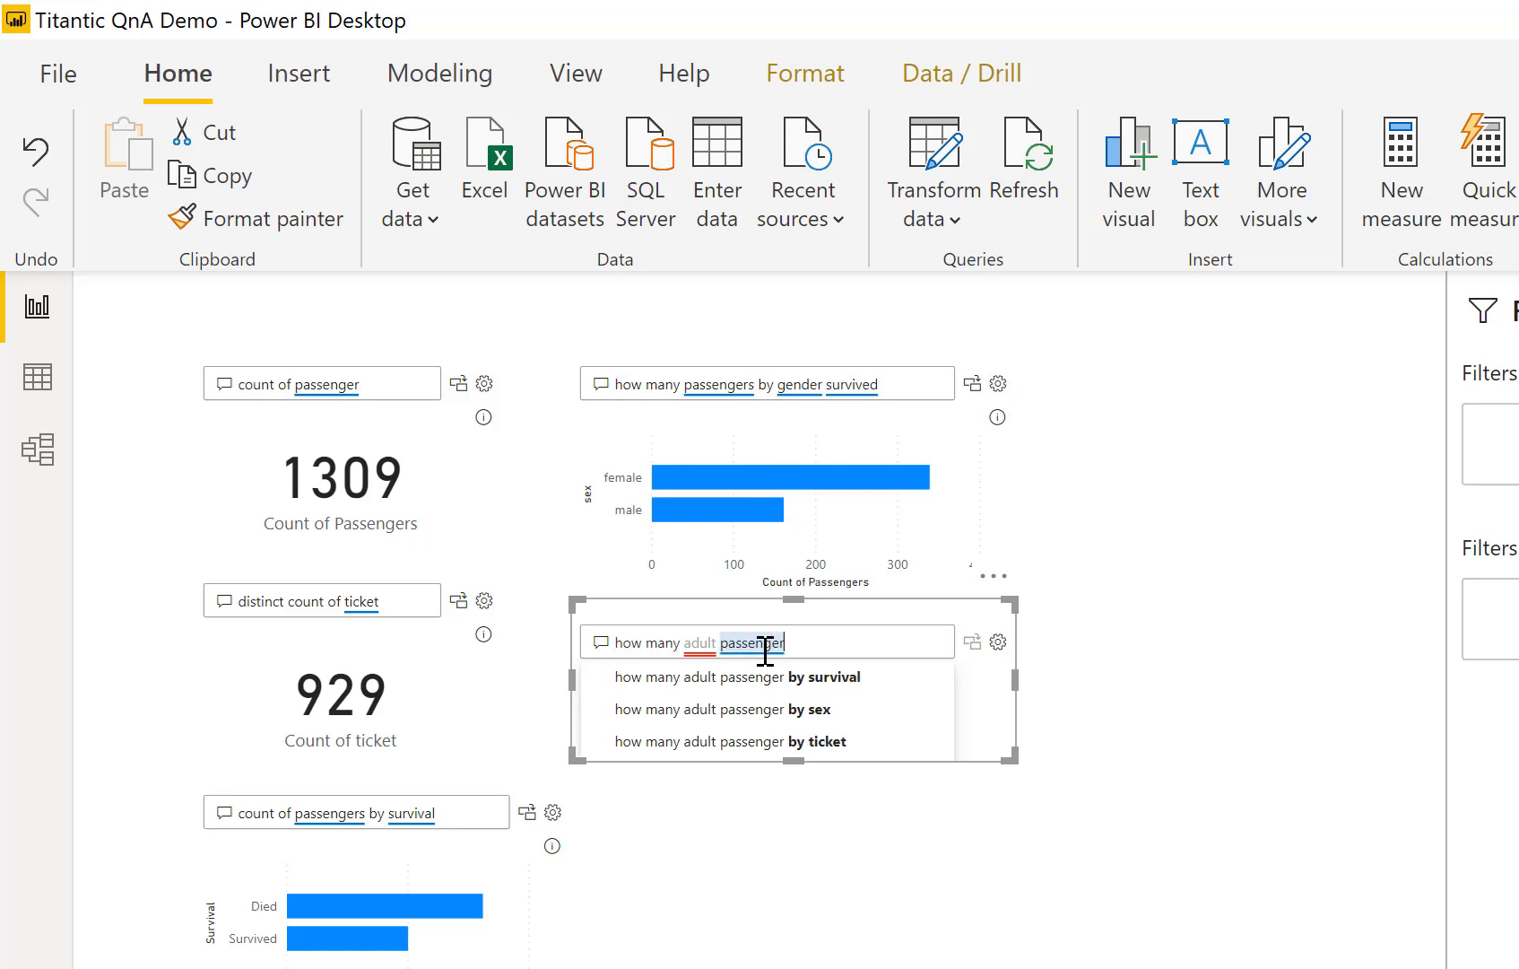
text(s)
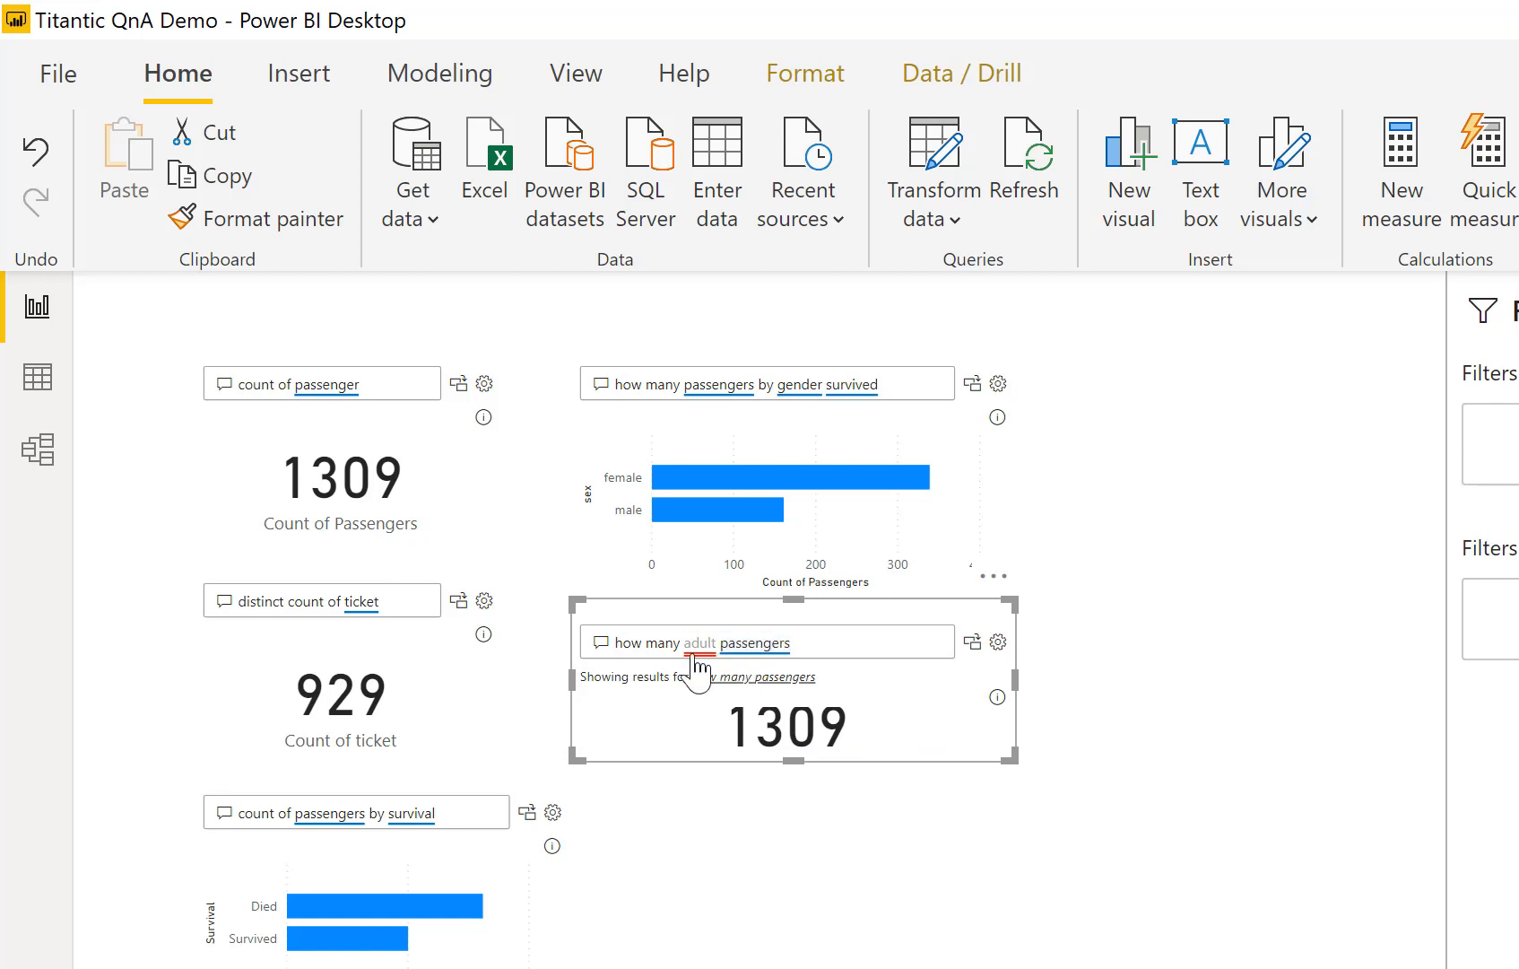
mouse_move(928, 821)
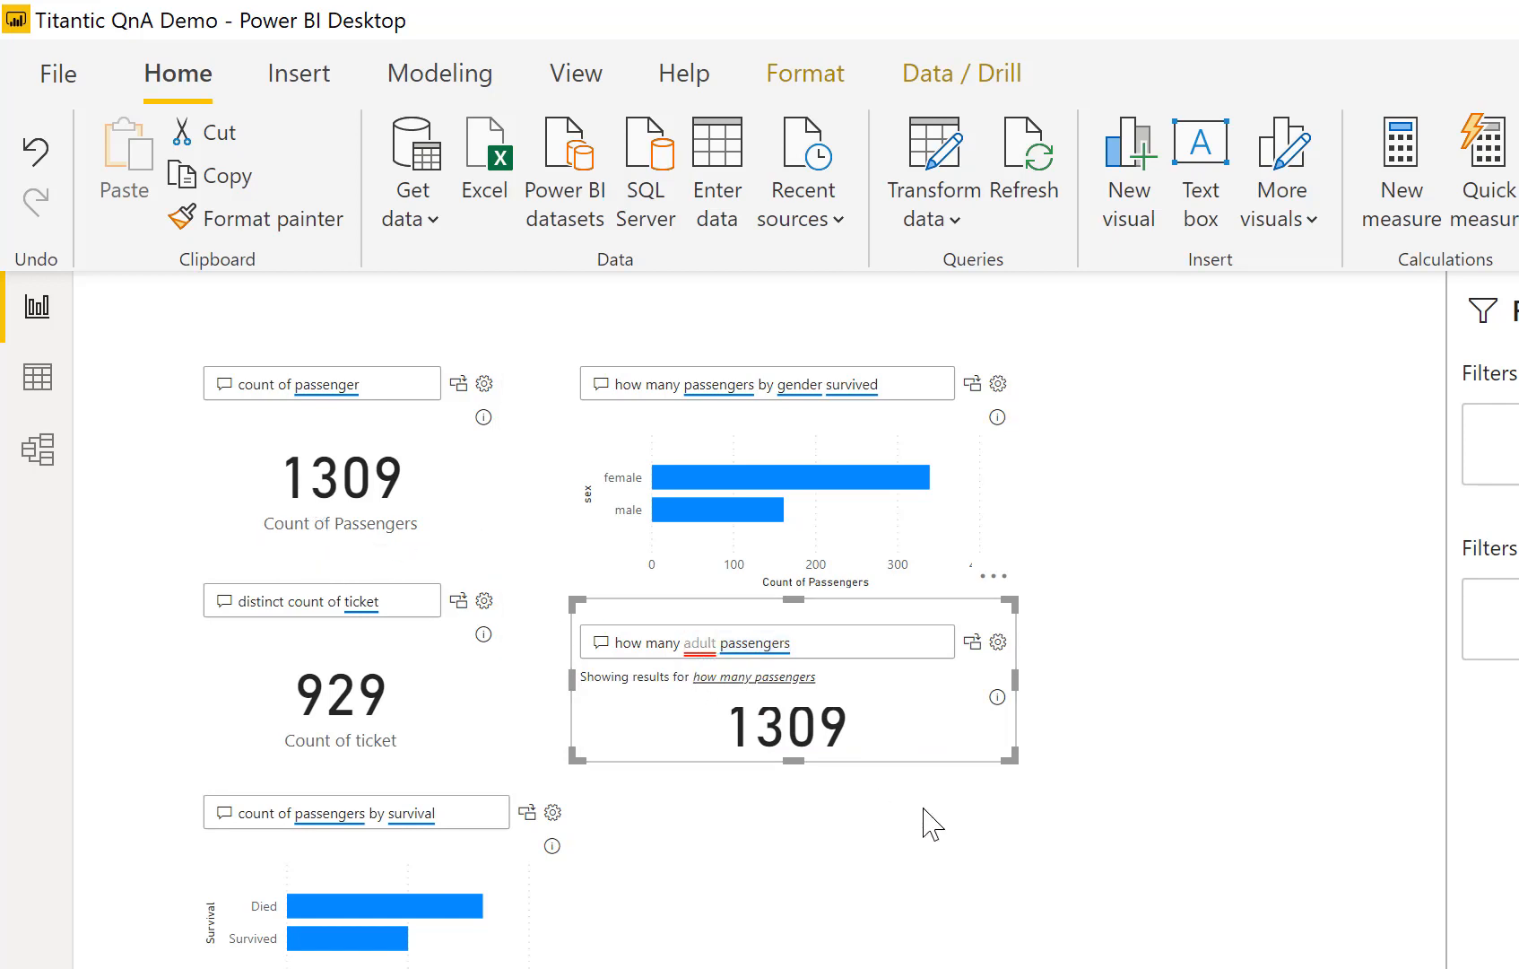
click(698, 642)
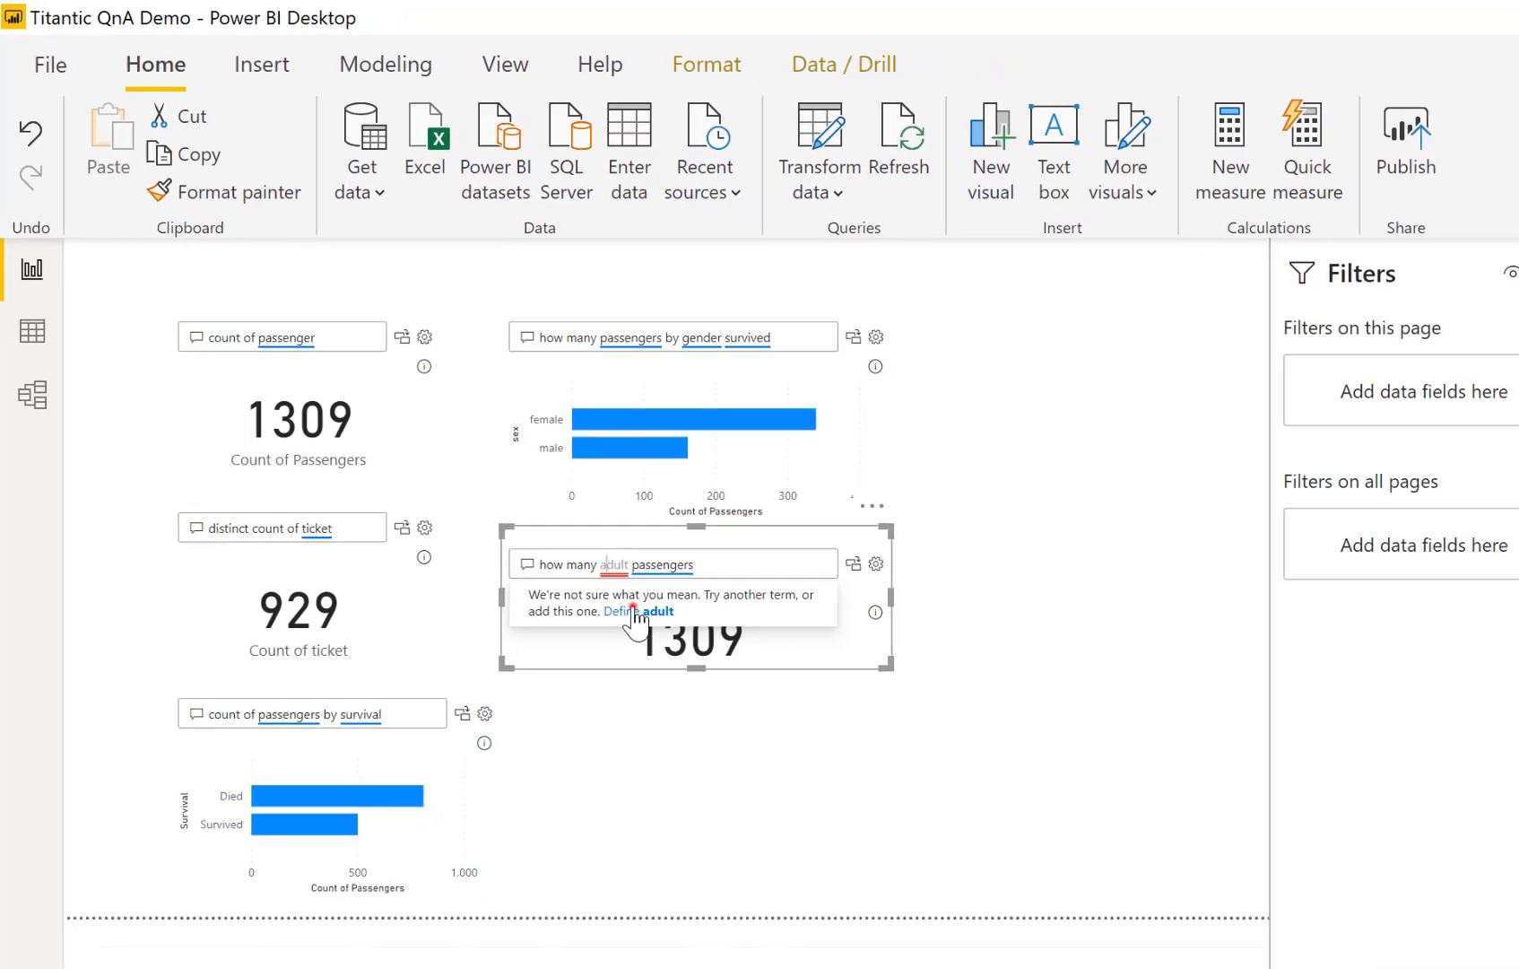
Teach Q&A that adult passengers have age >= 18, save, and return to the report.
click(637, 610)
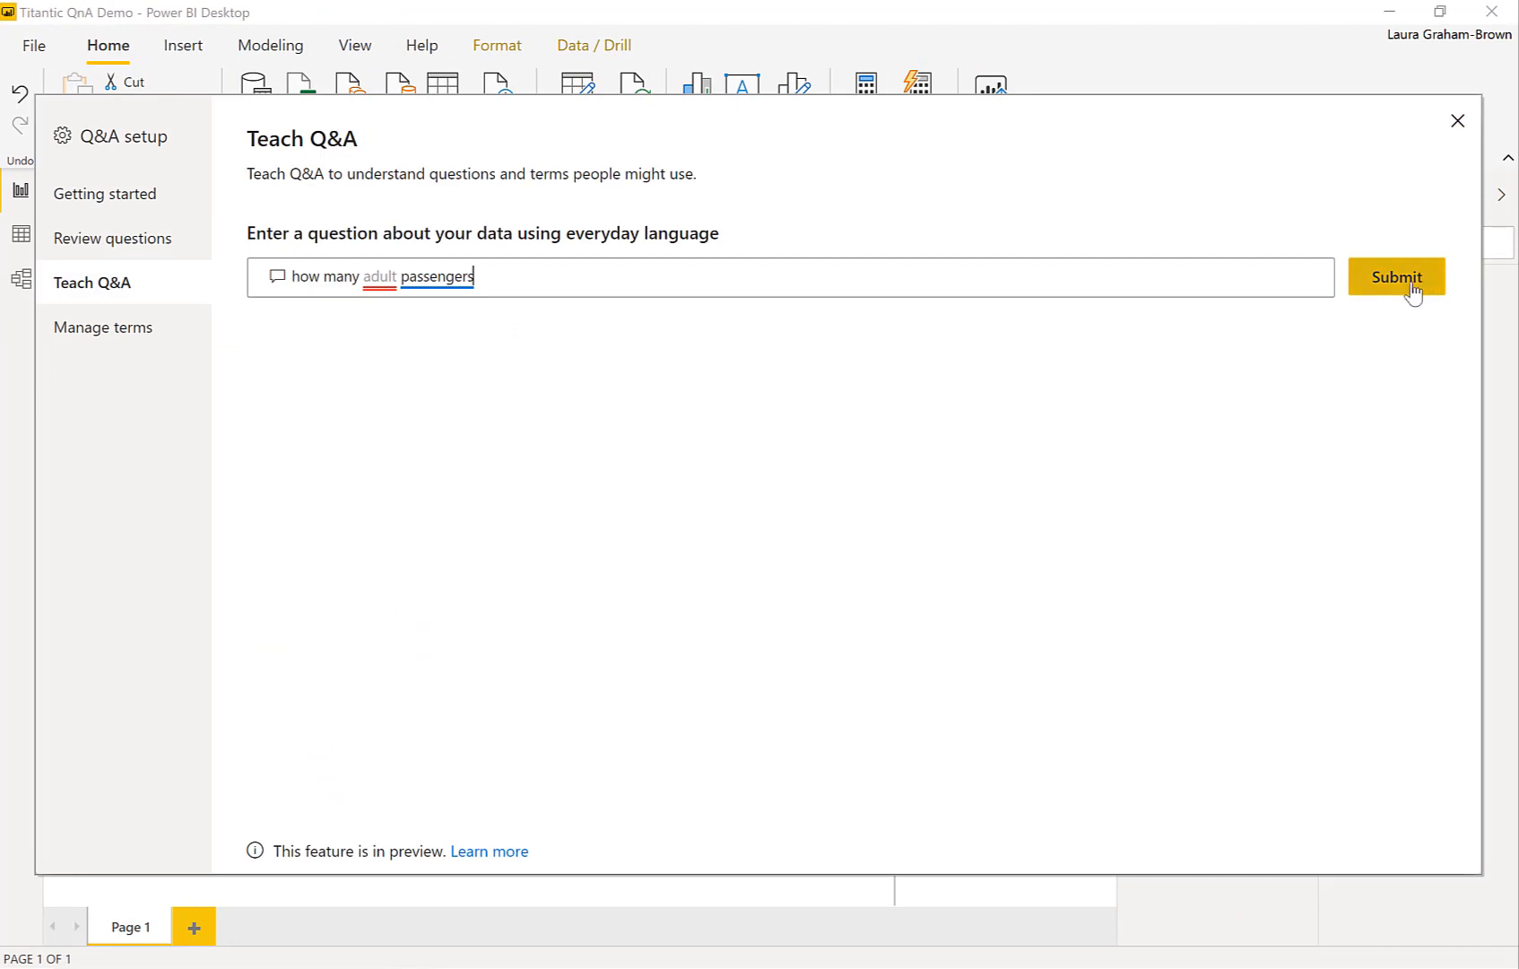
click(1395, 277)
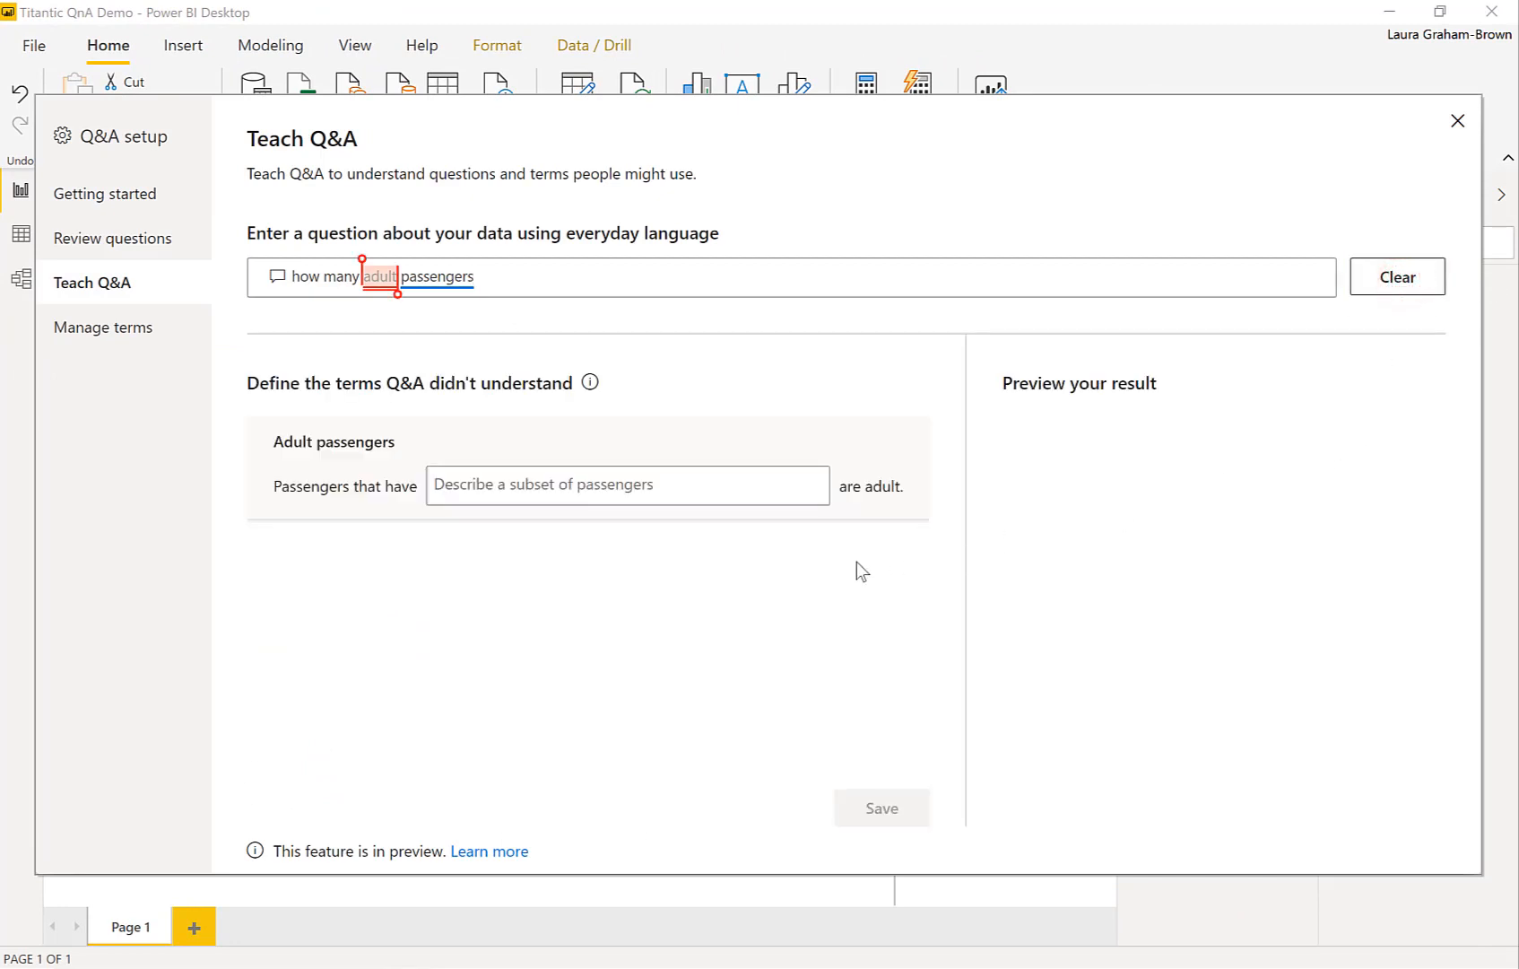
mouse_move(484, 570)
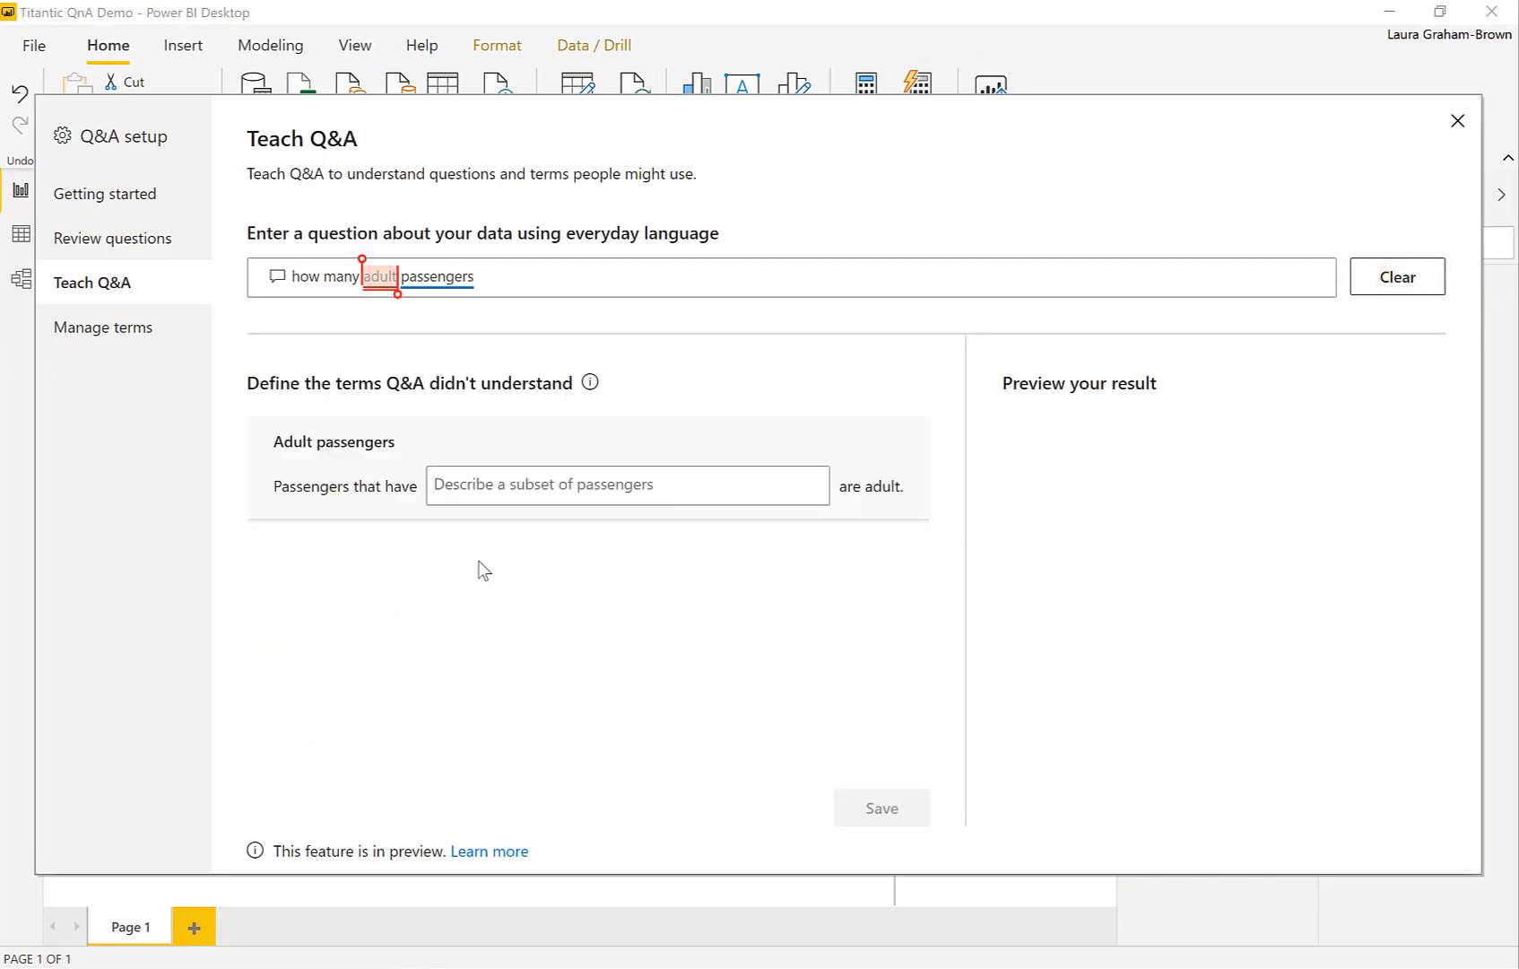
mouse_move(388, 517)
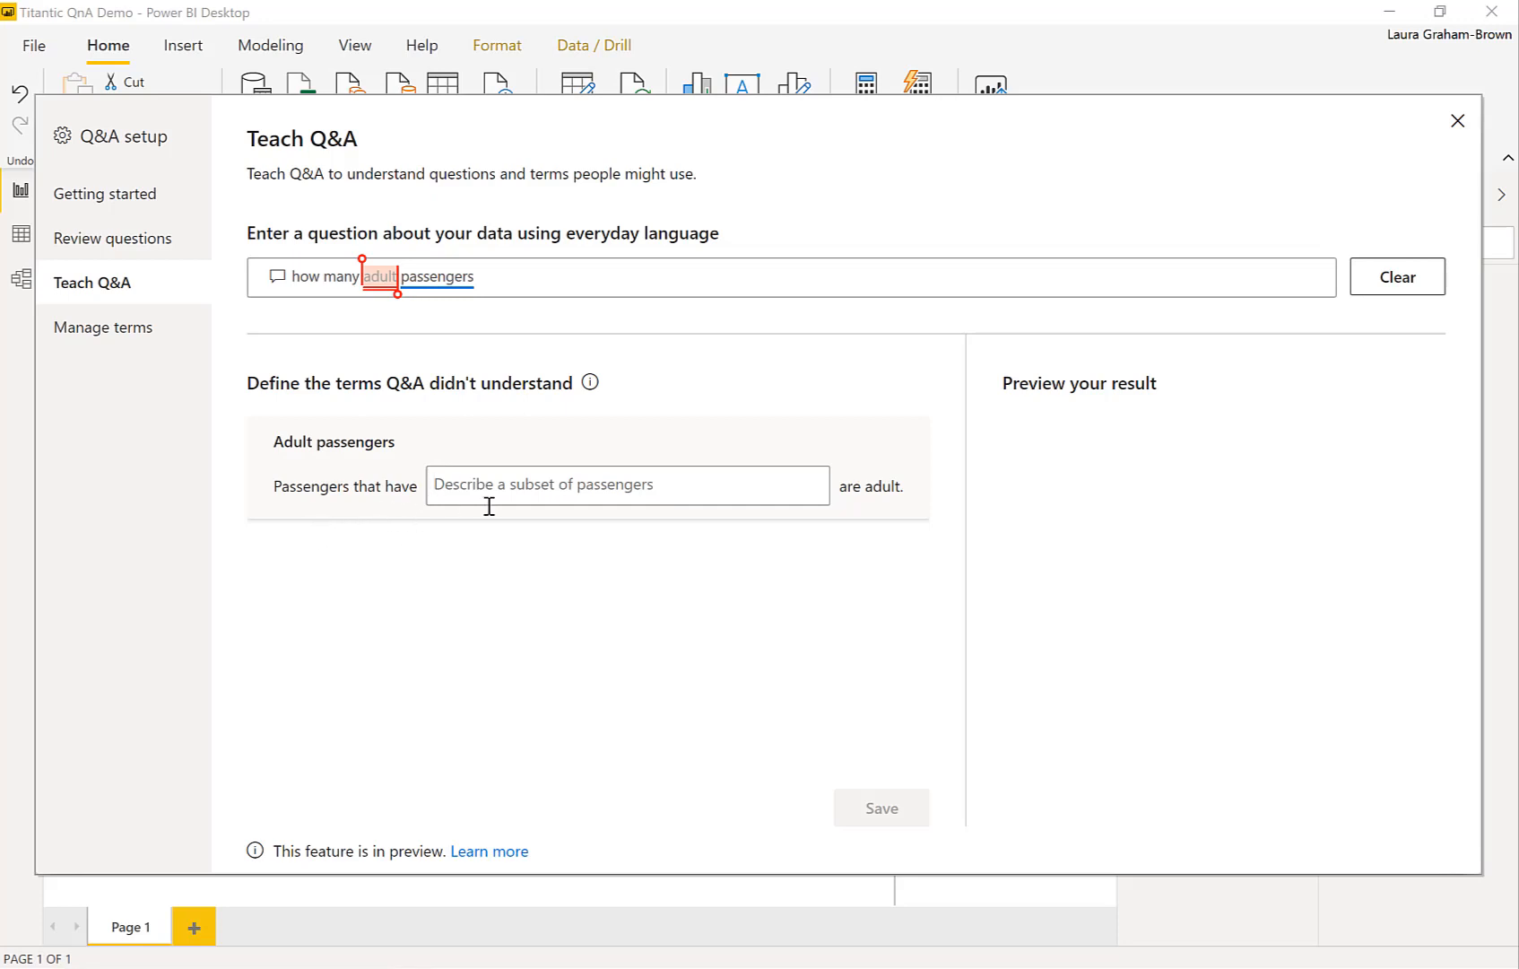
text(age)
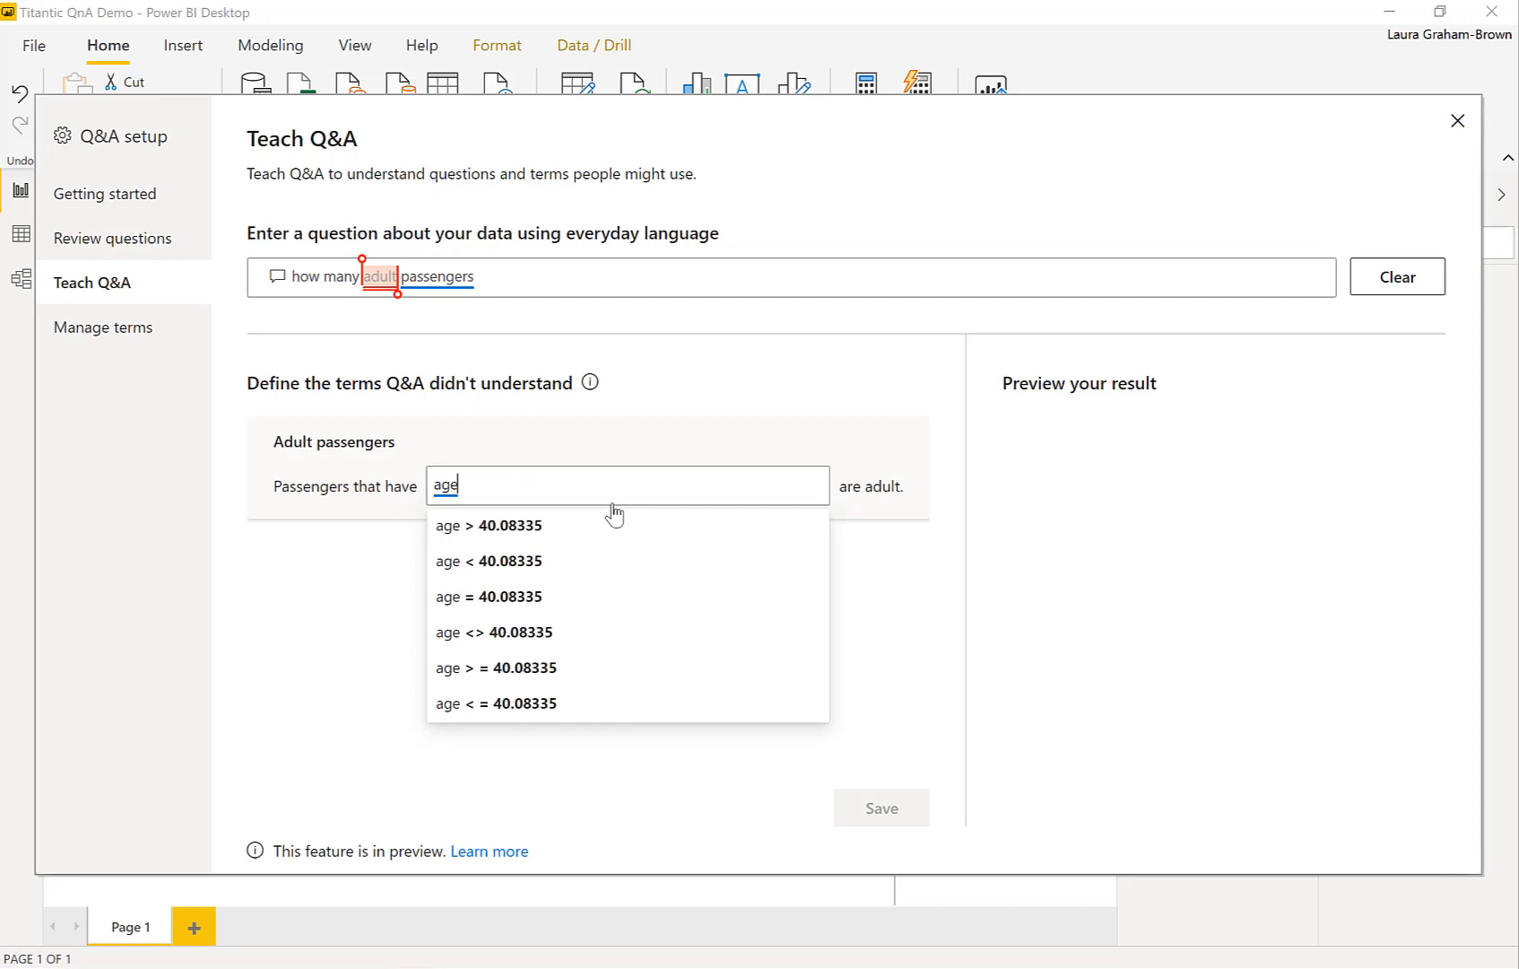
text(>=)
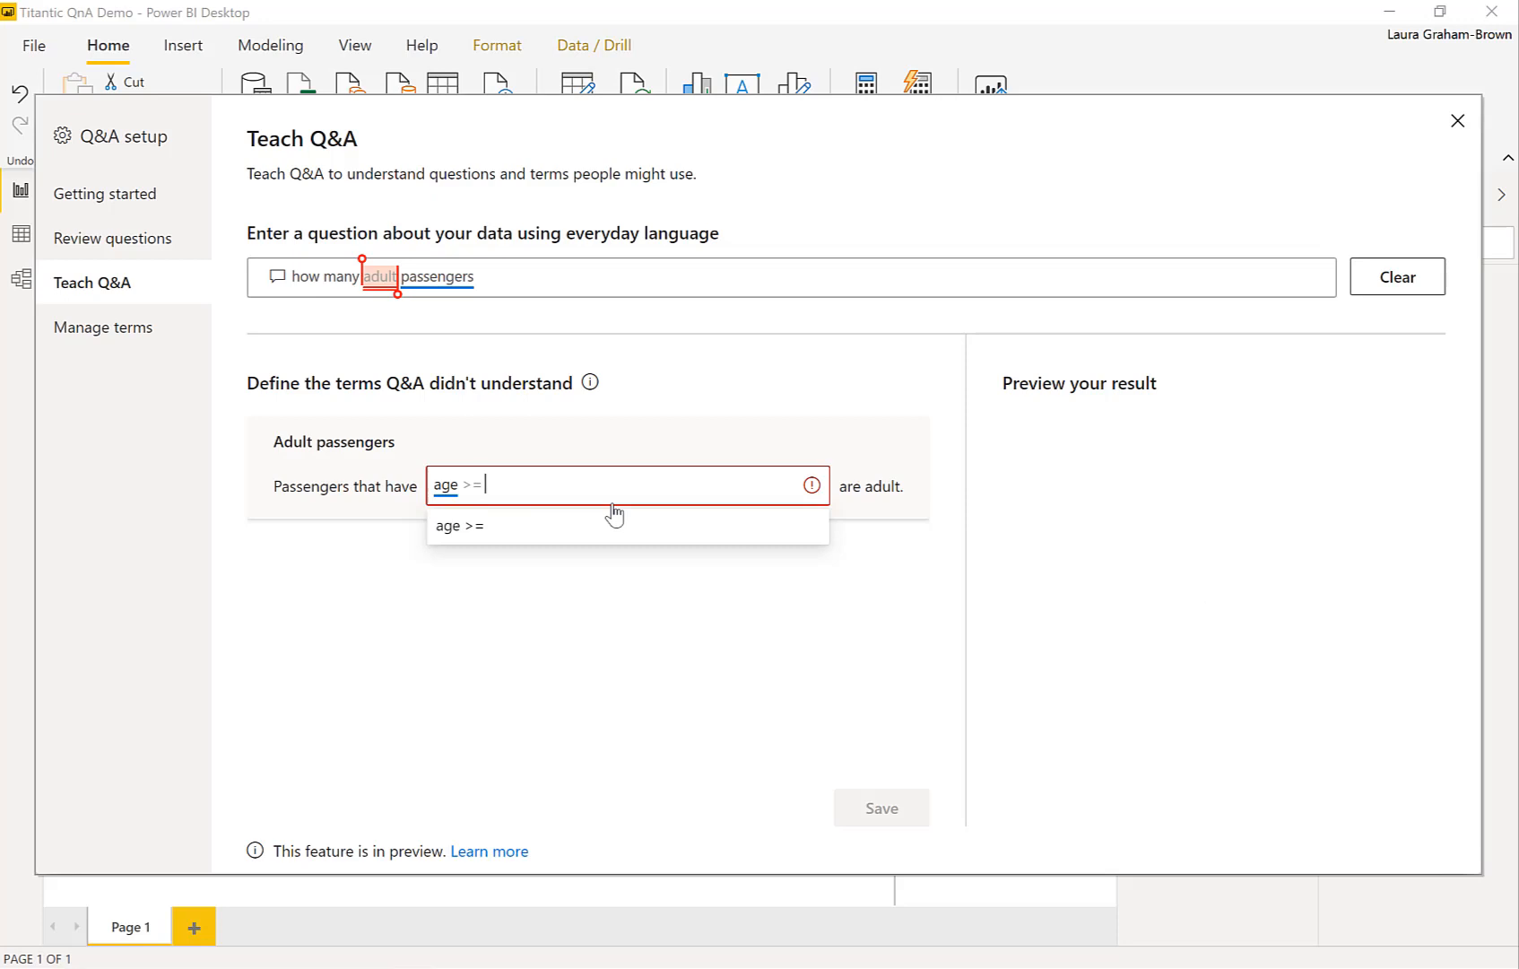
text(18)
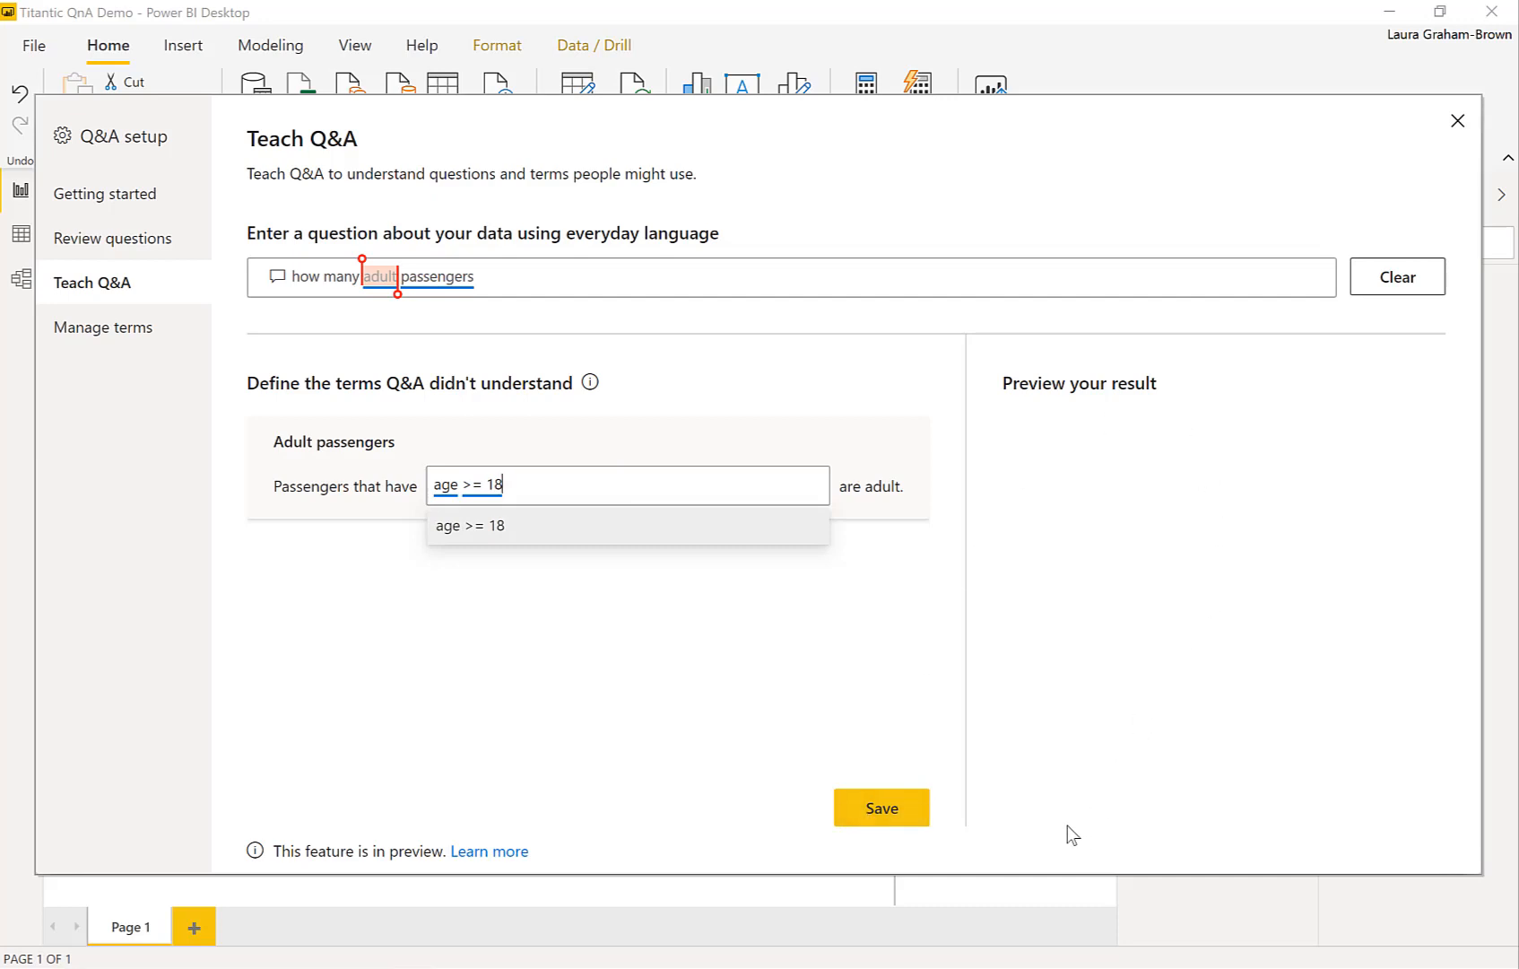
mouse_move(879, 807)
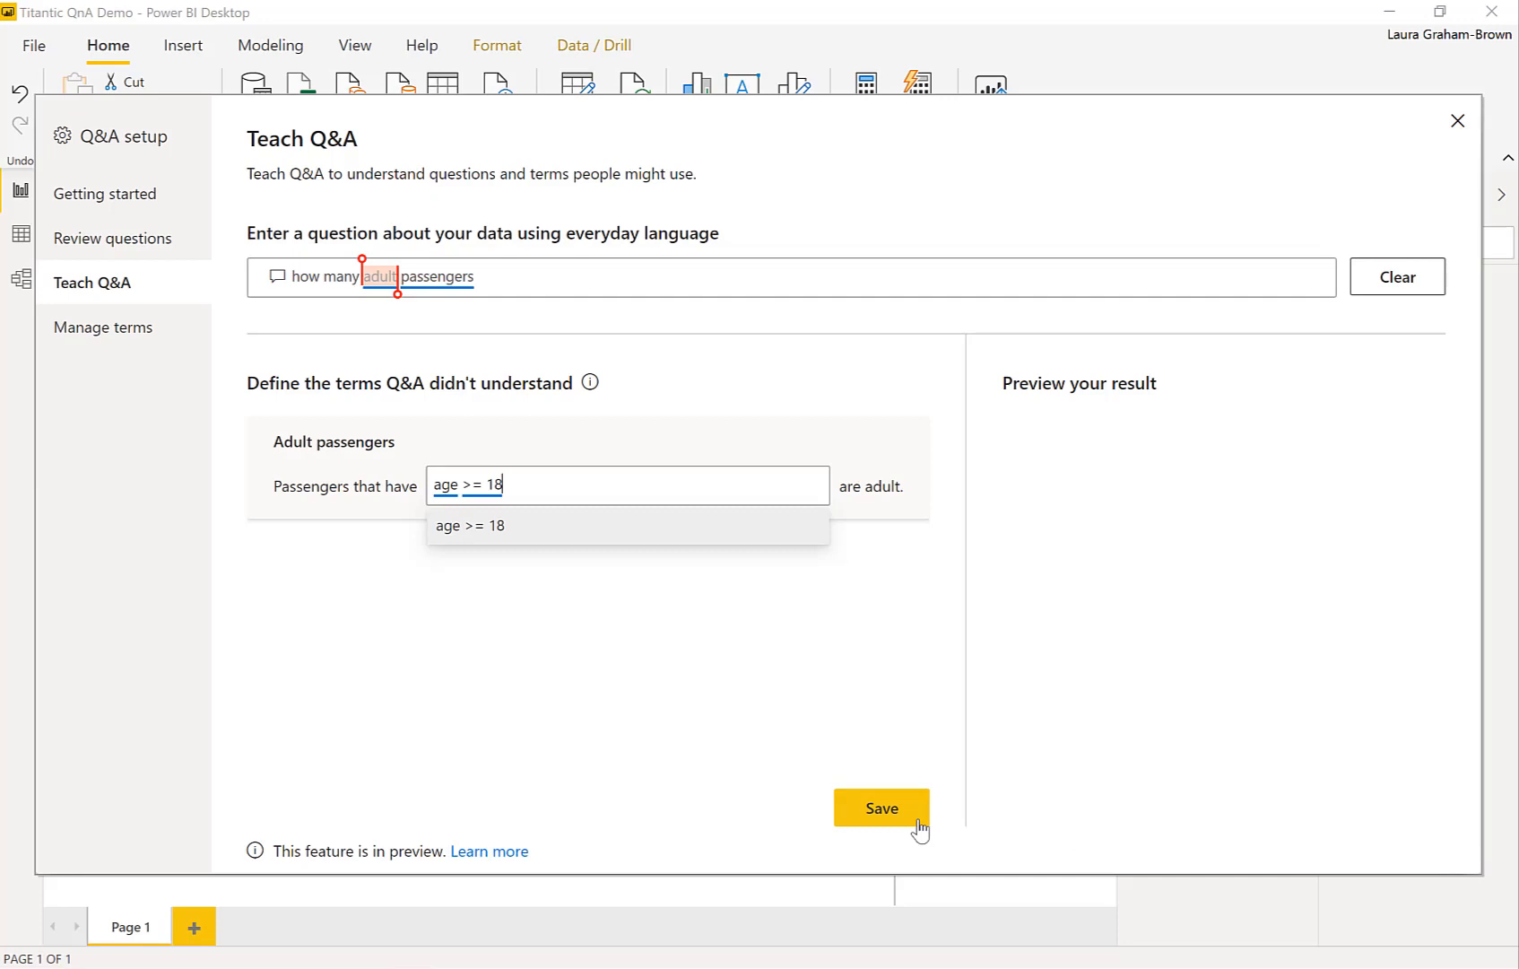
click(879, 807)
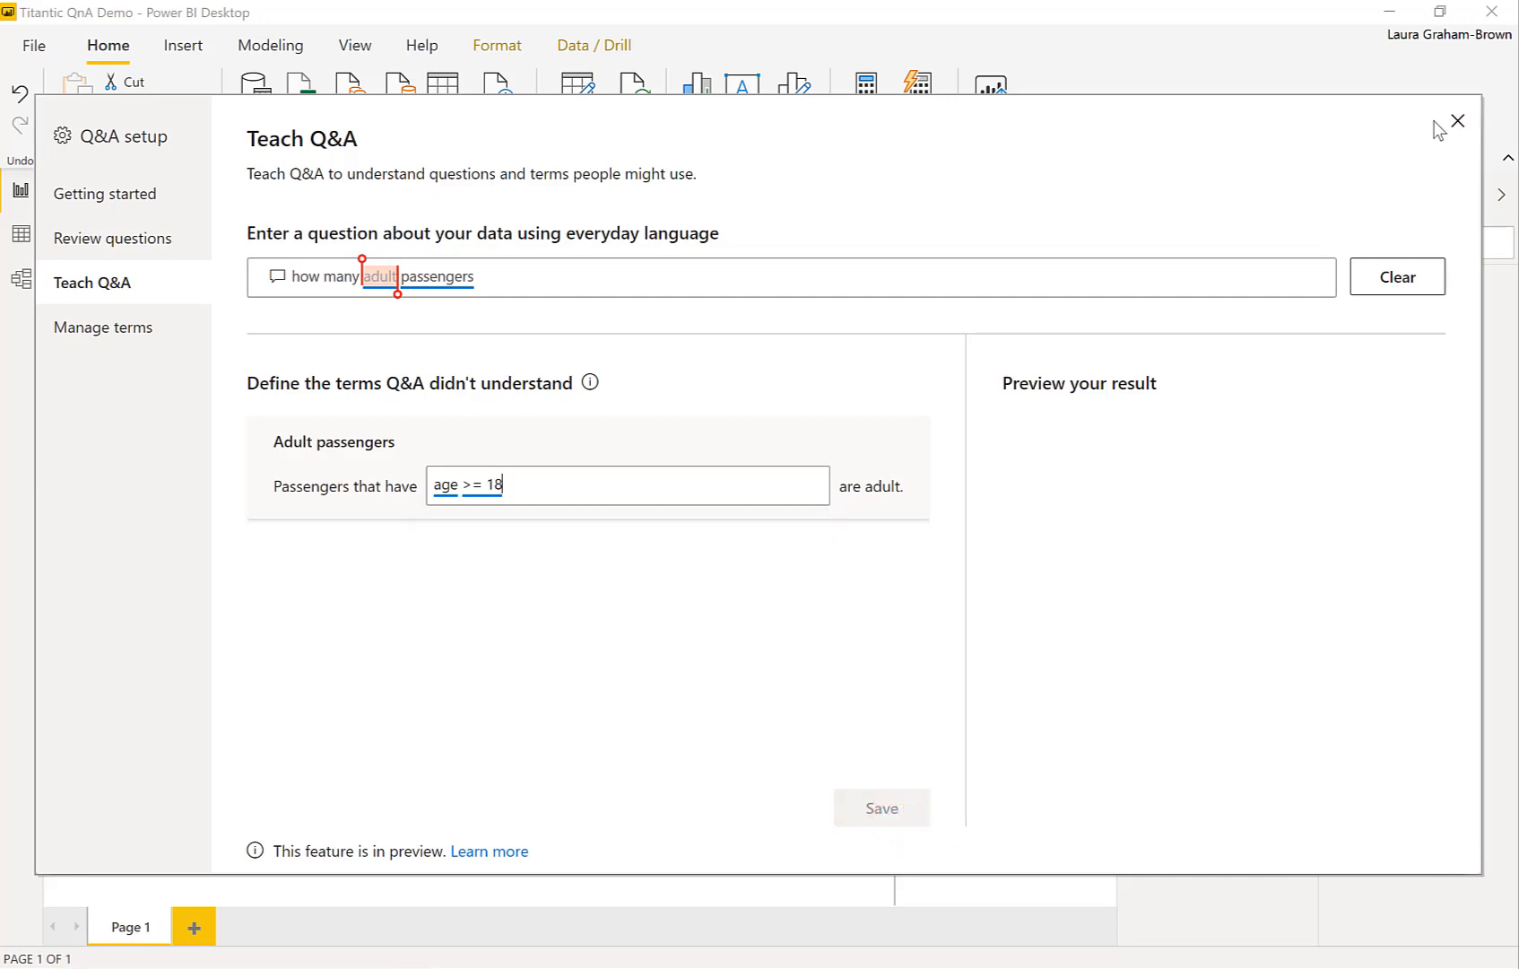
click(1456, 120)
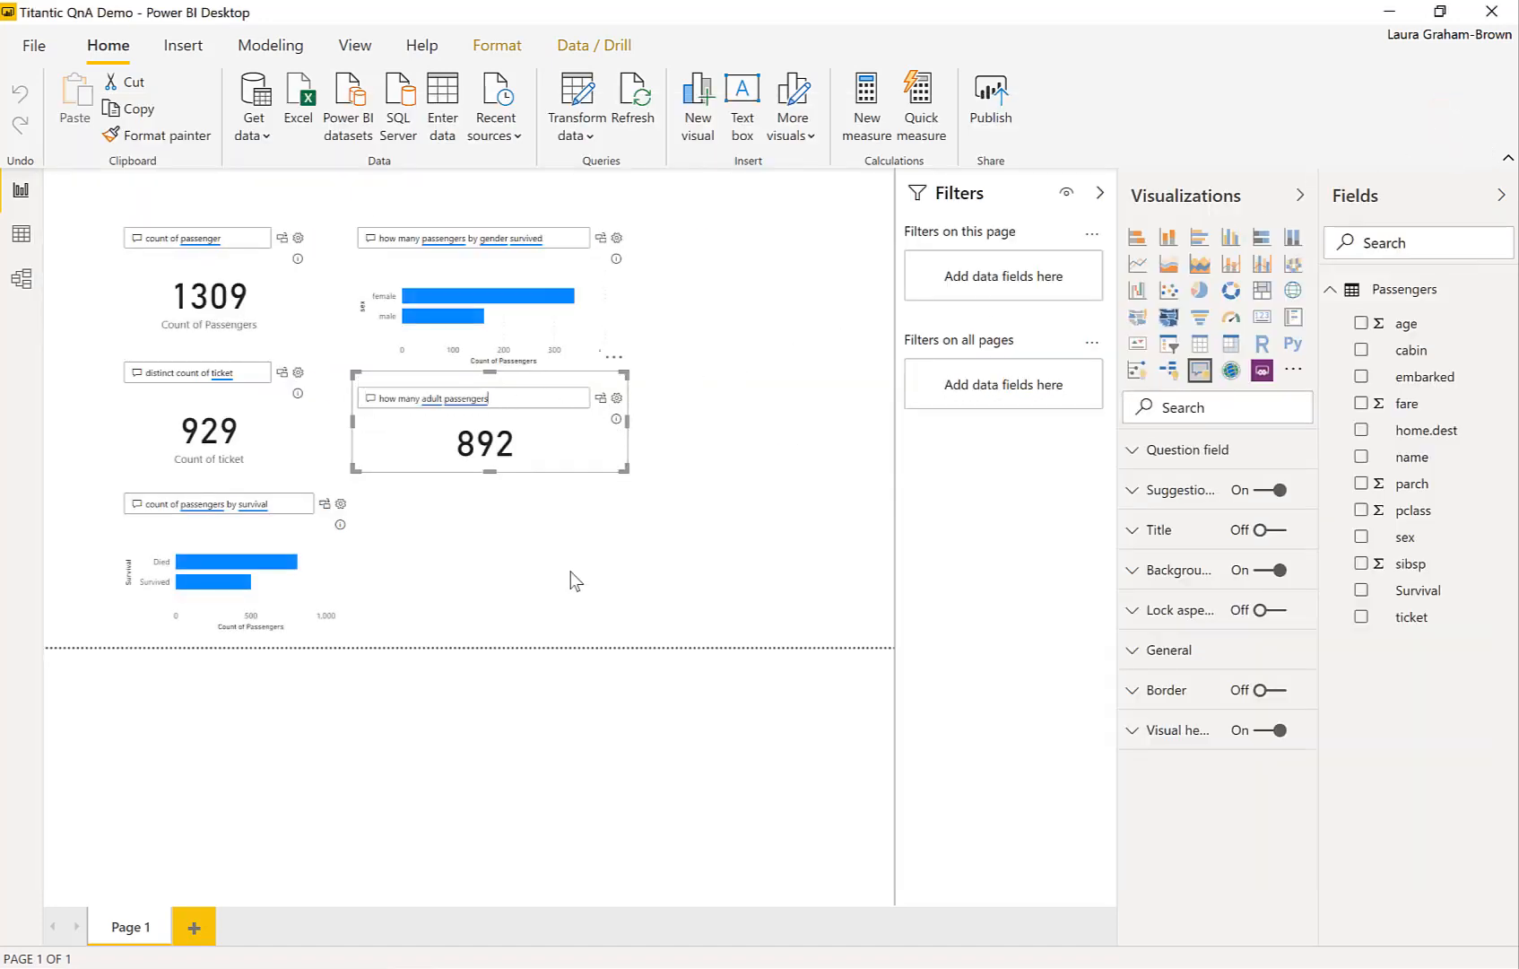
mouse_move(486, 470)
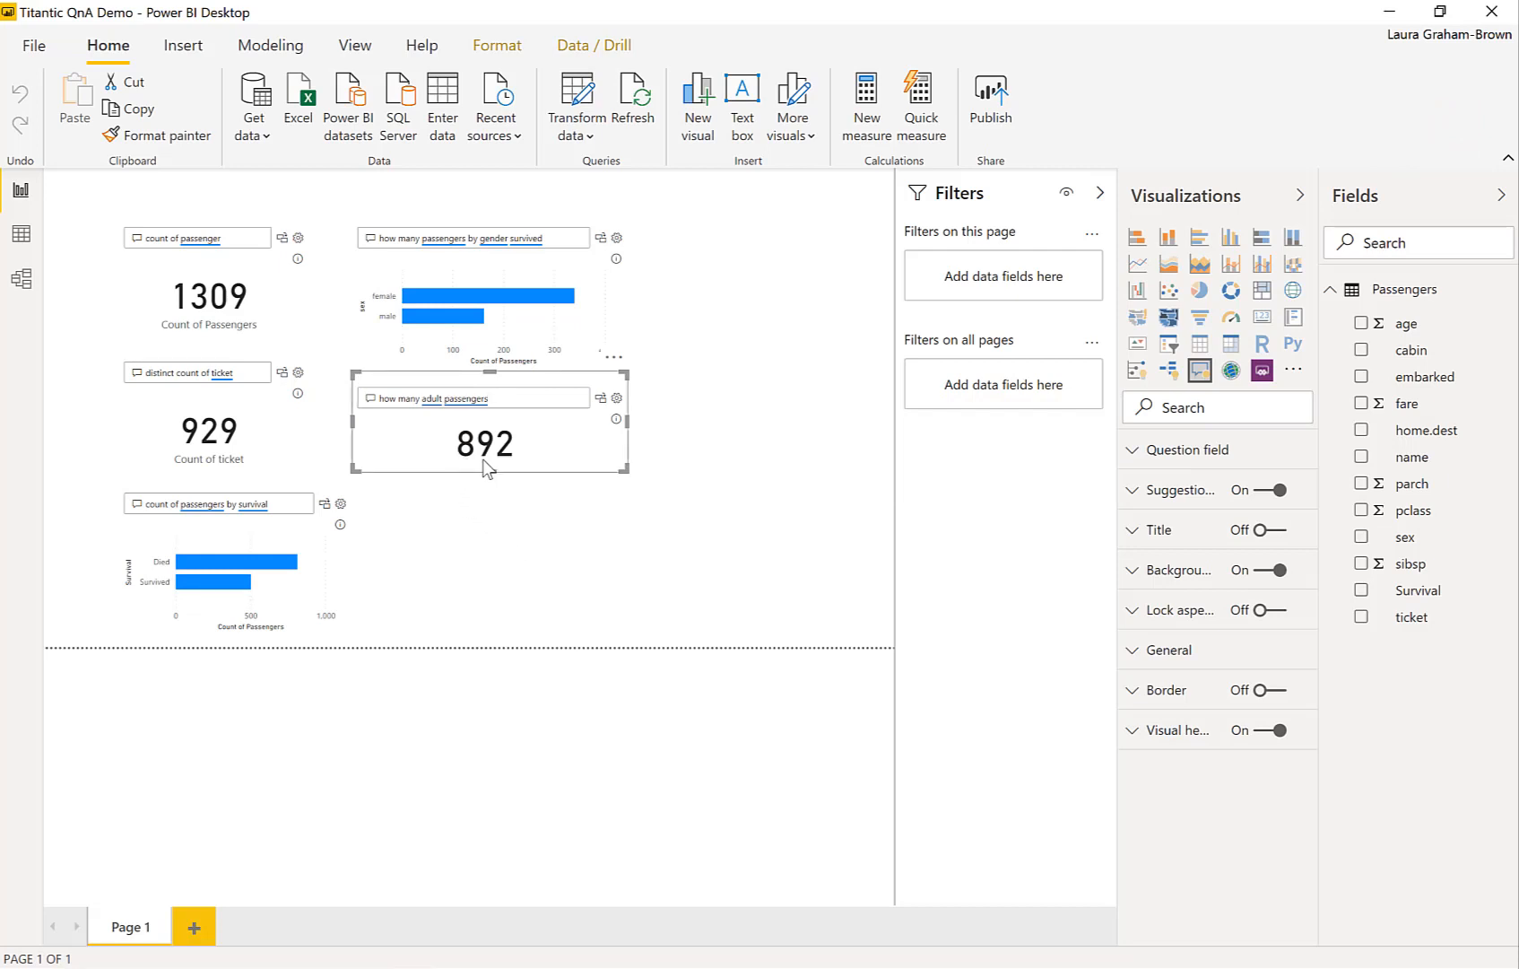
mouse_move(527, 570)
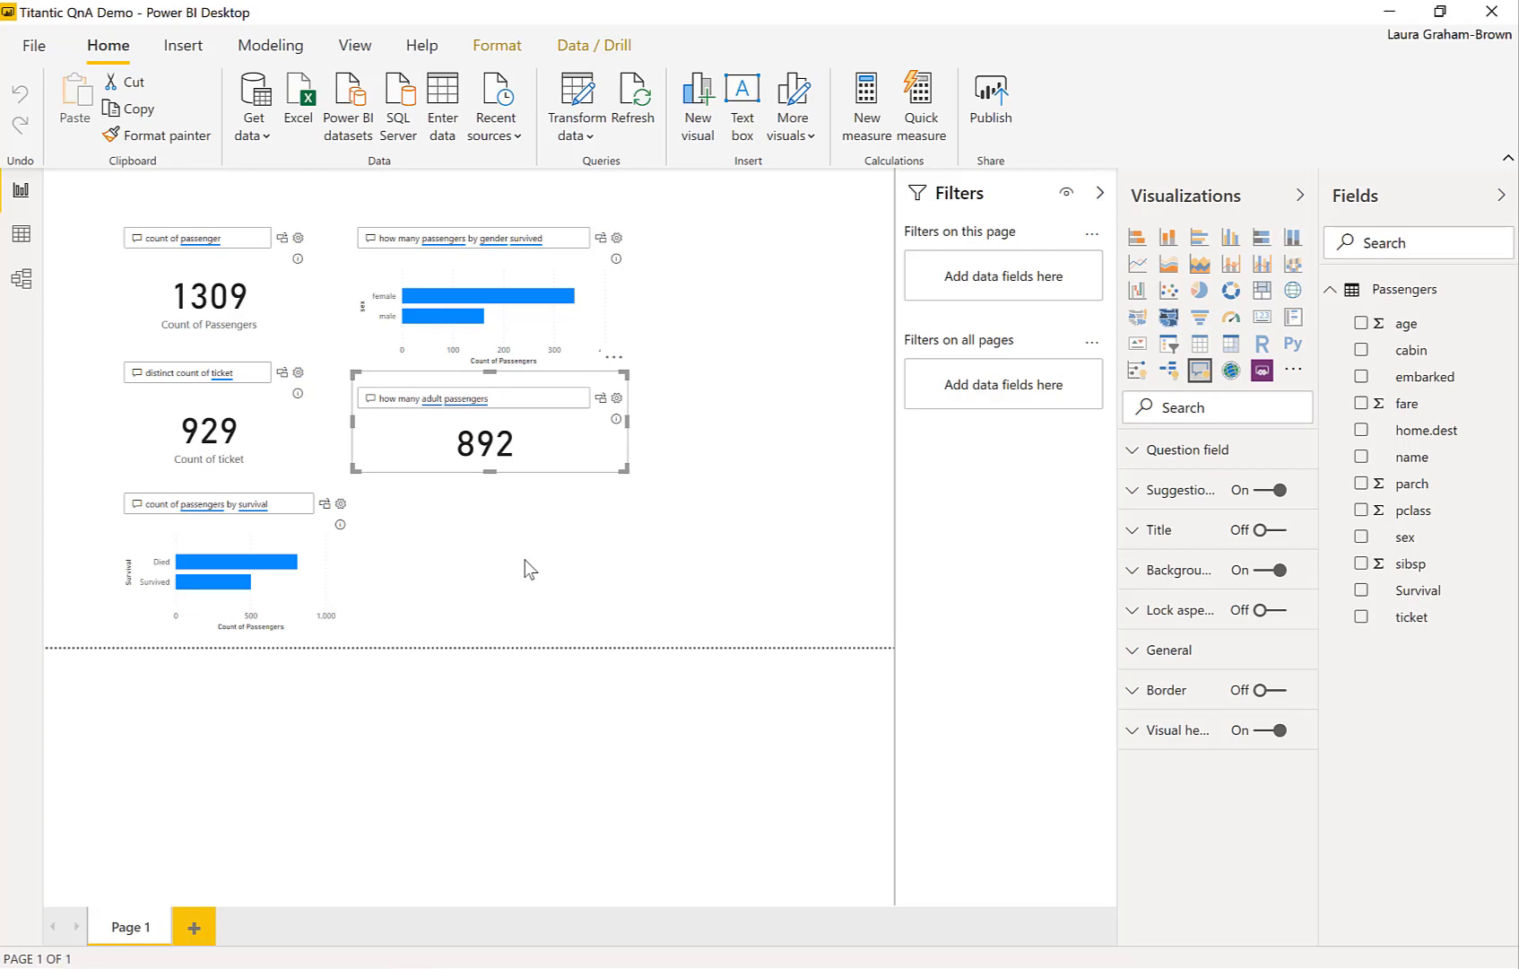
Insert a sixth empty Q&A visual below the 892 adult passengers card.
click(489, 396)
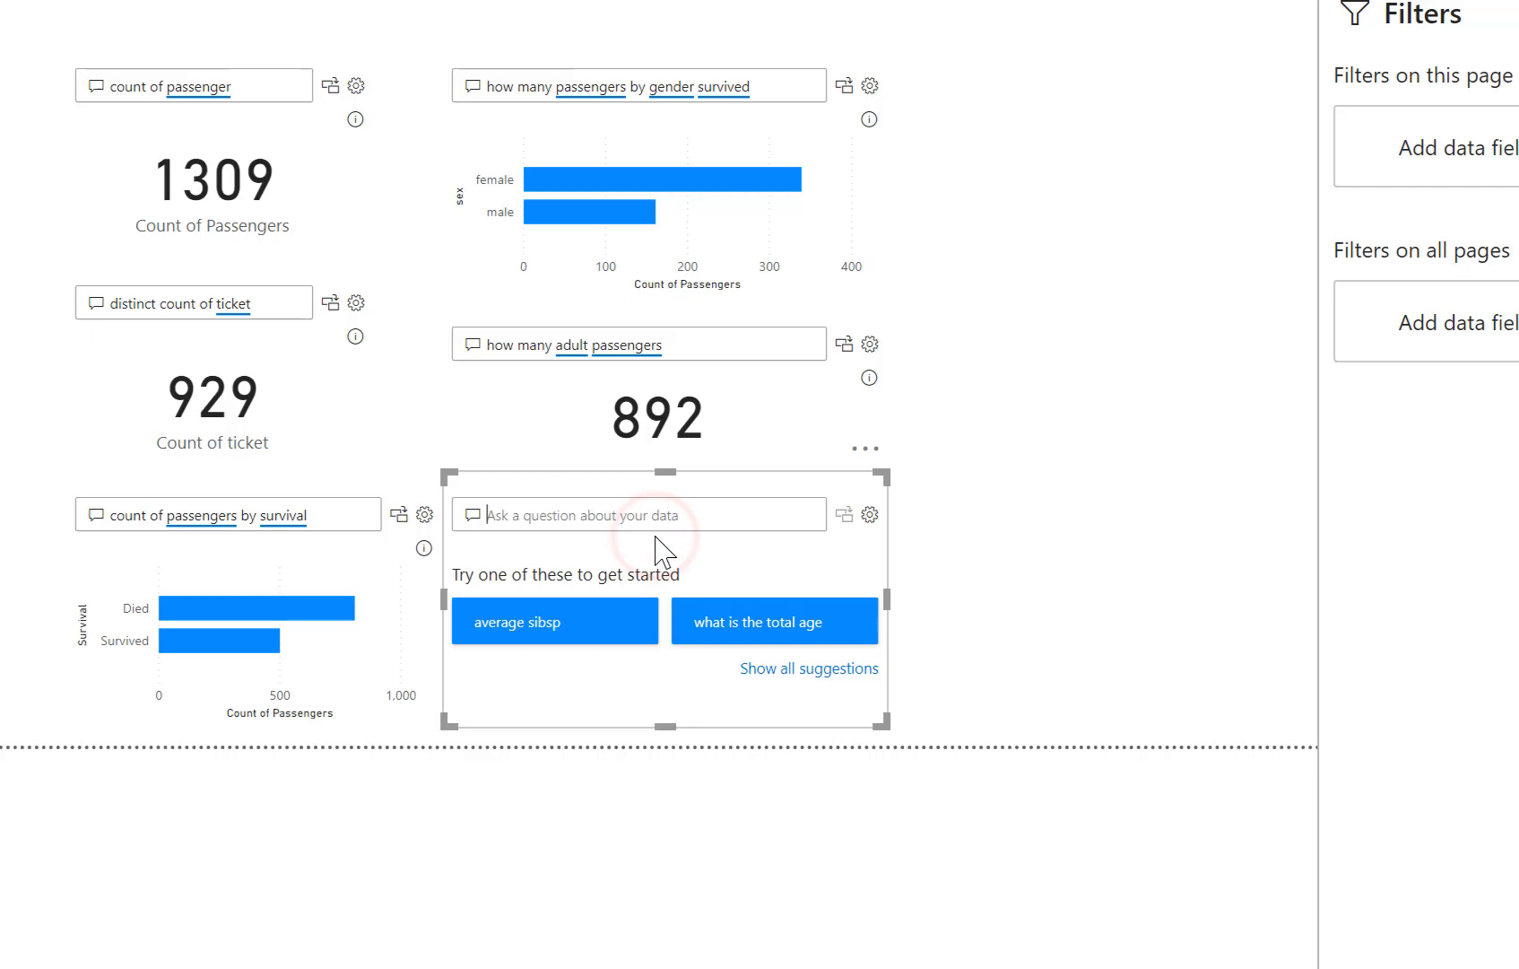
Ask 'how many posh passengers survived' and choose Define posh for the unrecognised term.
text(how many posh passenger)
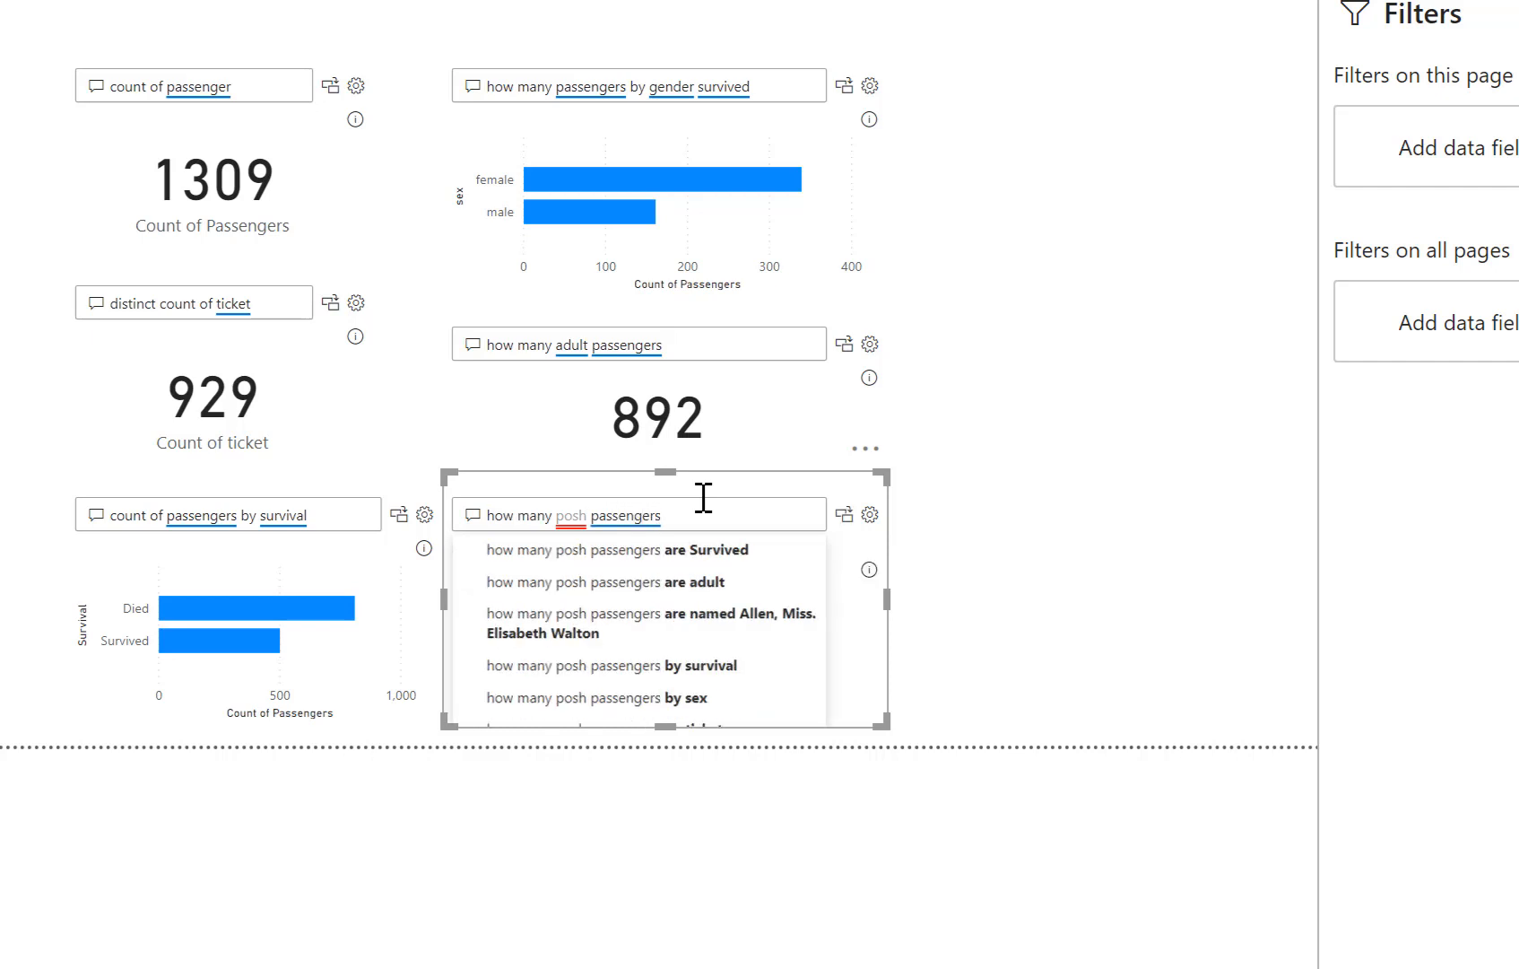
text(survive)
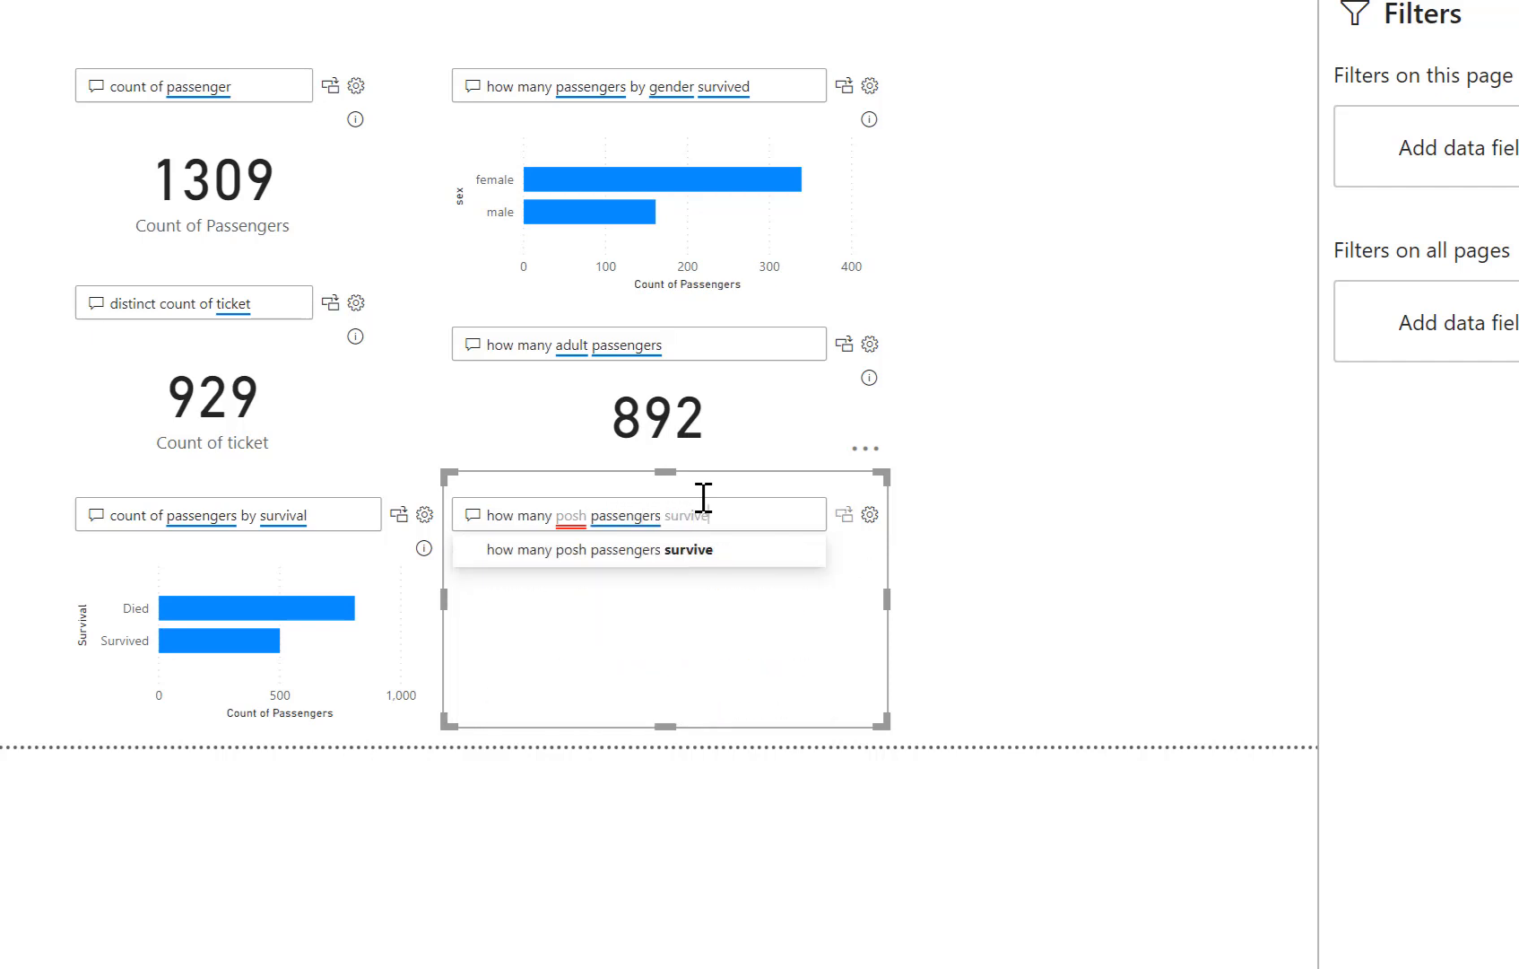
text(d)
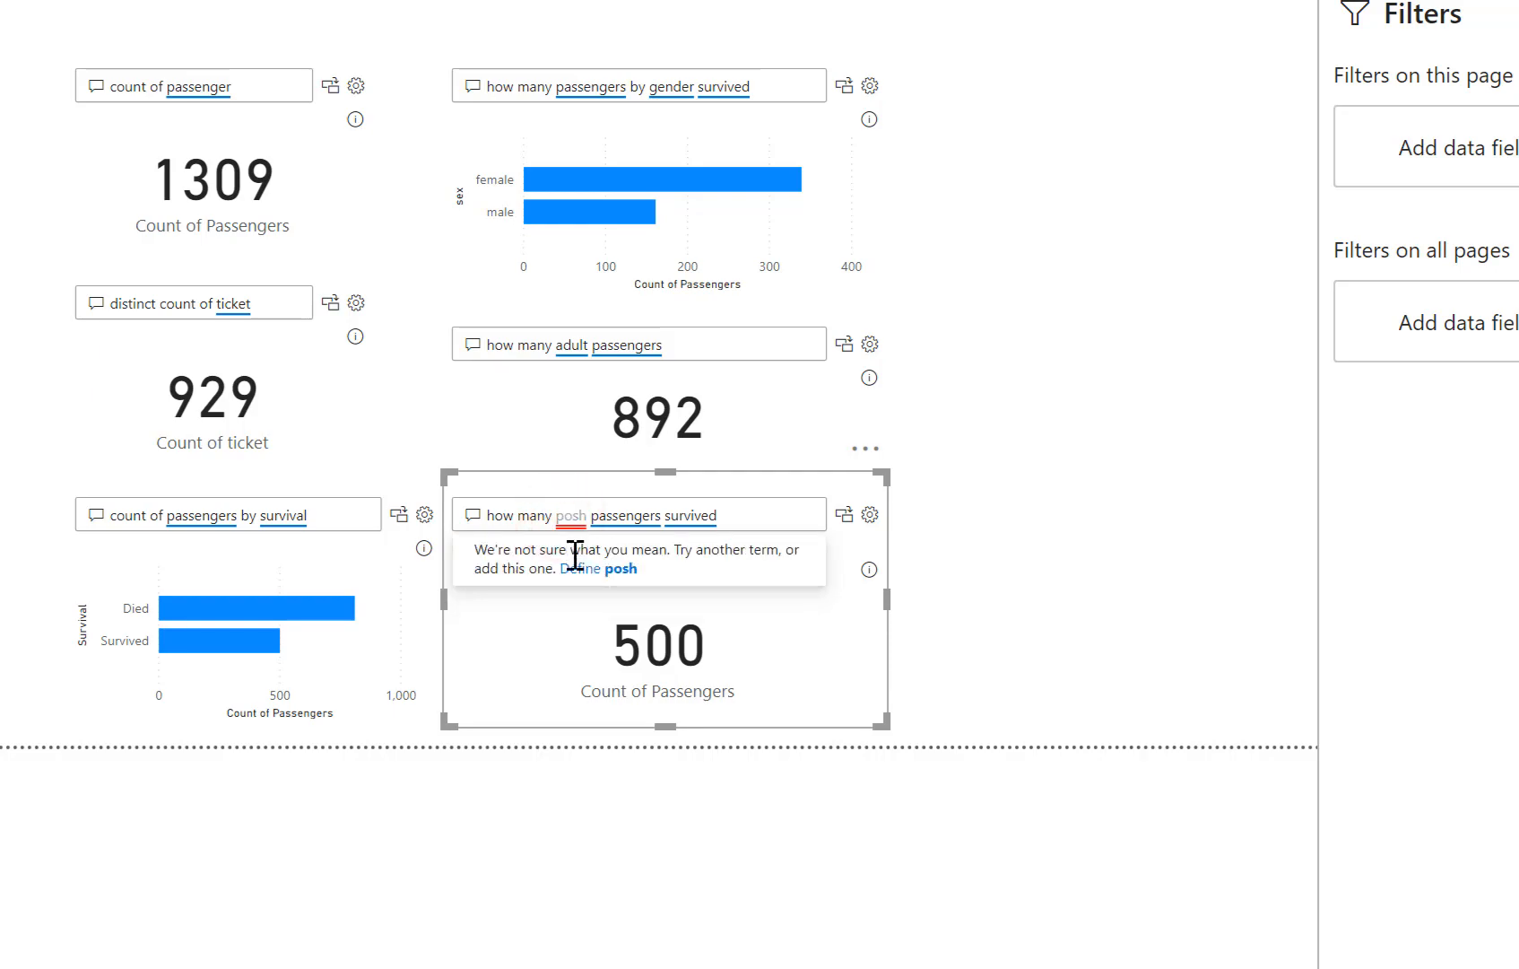
click(619, 569)
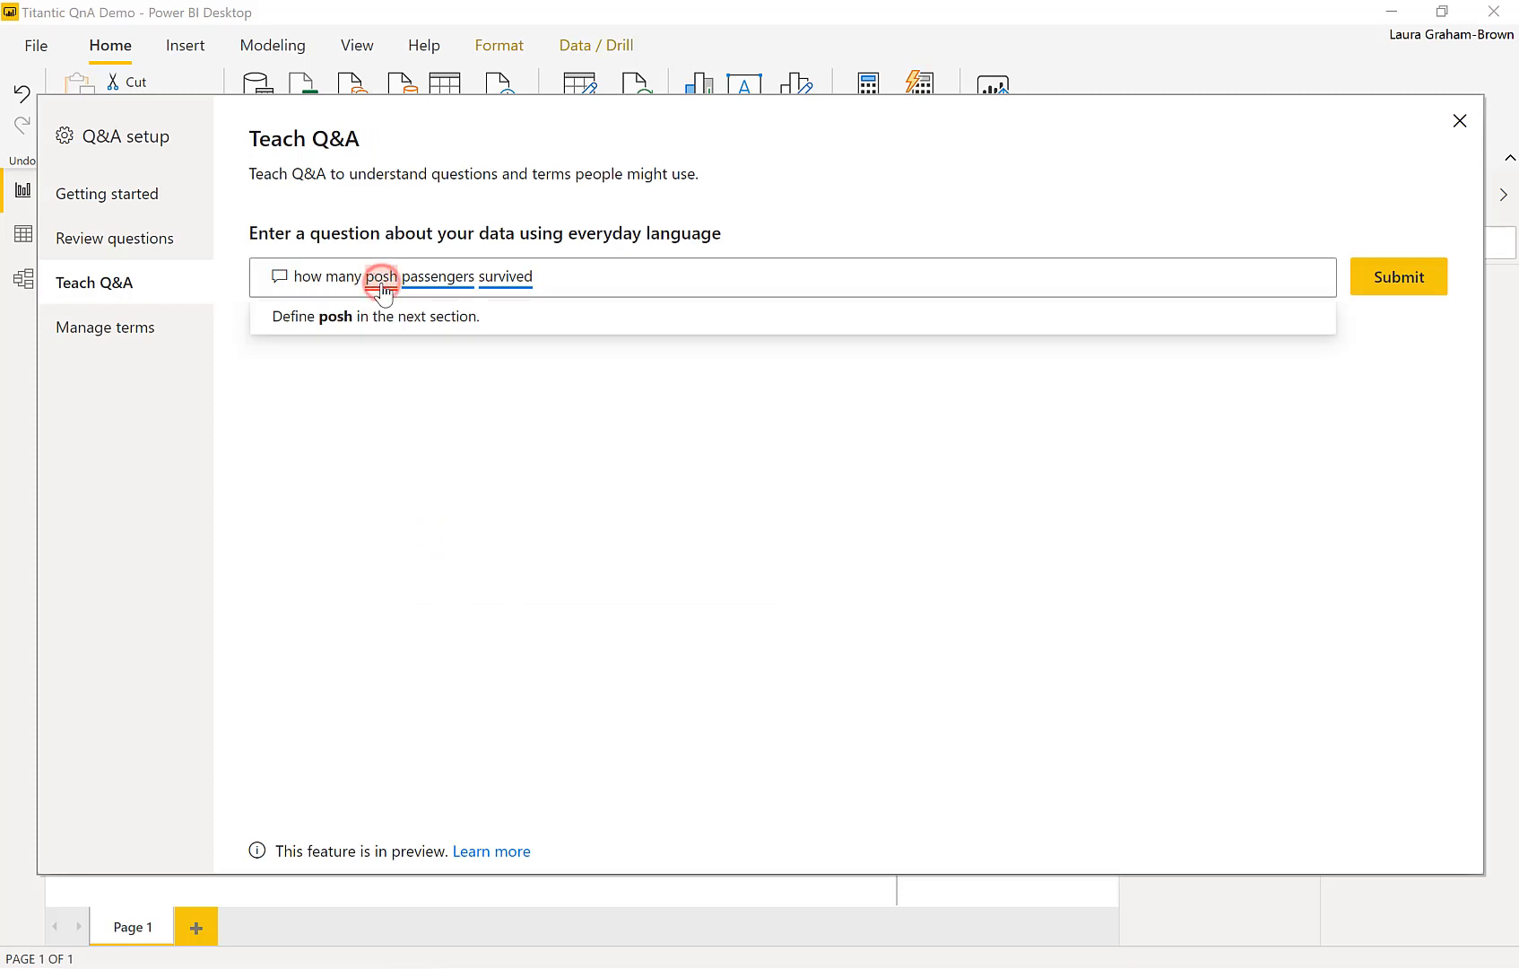
Define posh as passengers that have pclass=1 and save the definition.
click(1397, 276)
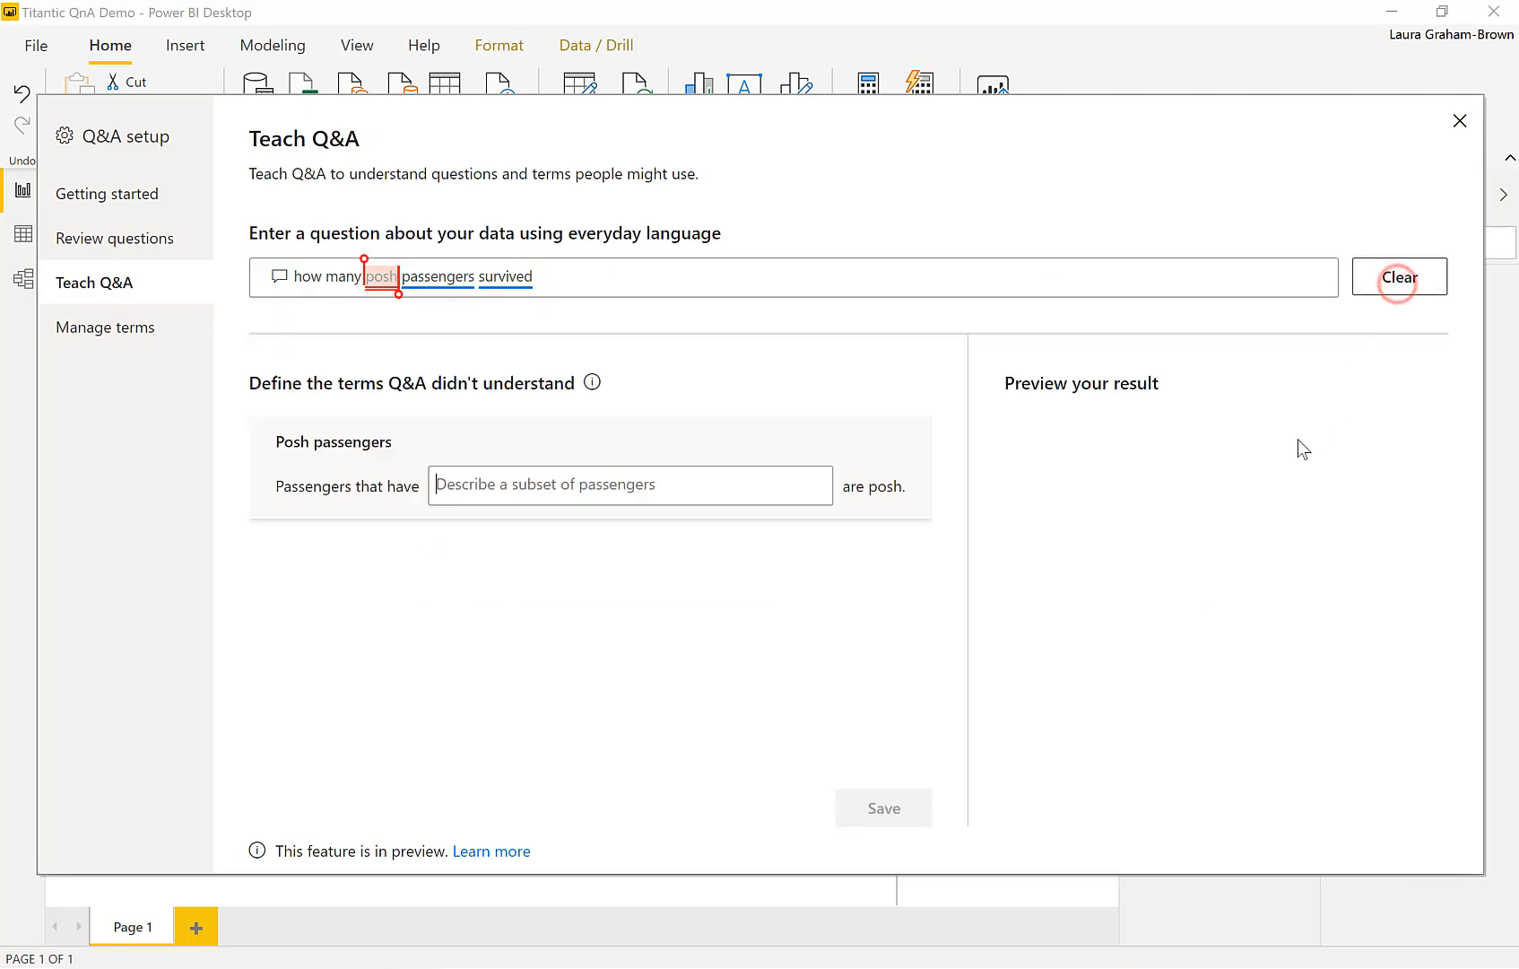
mouse_move(693, 560)
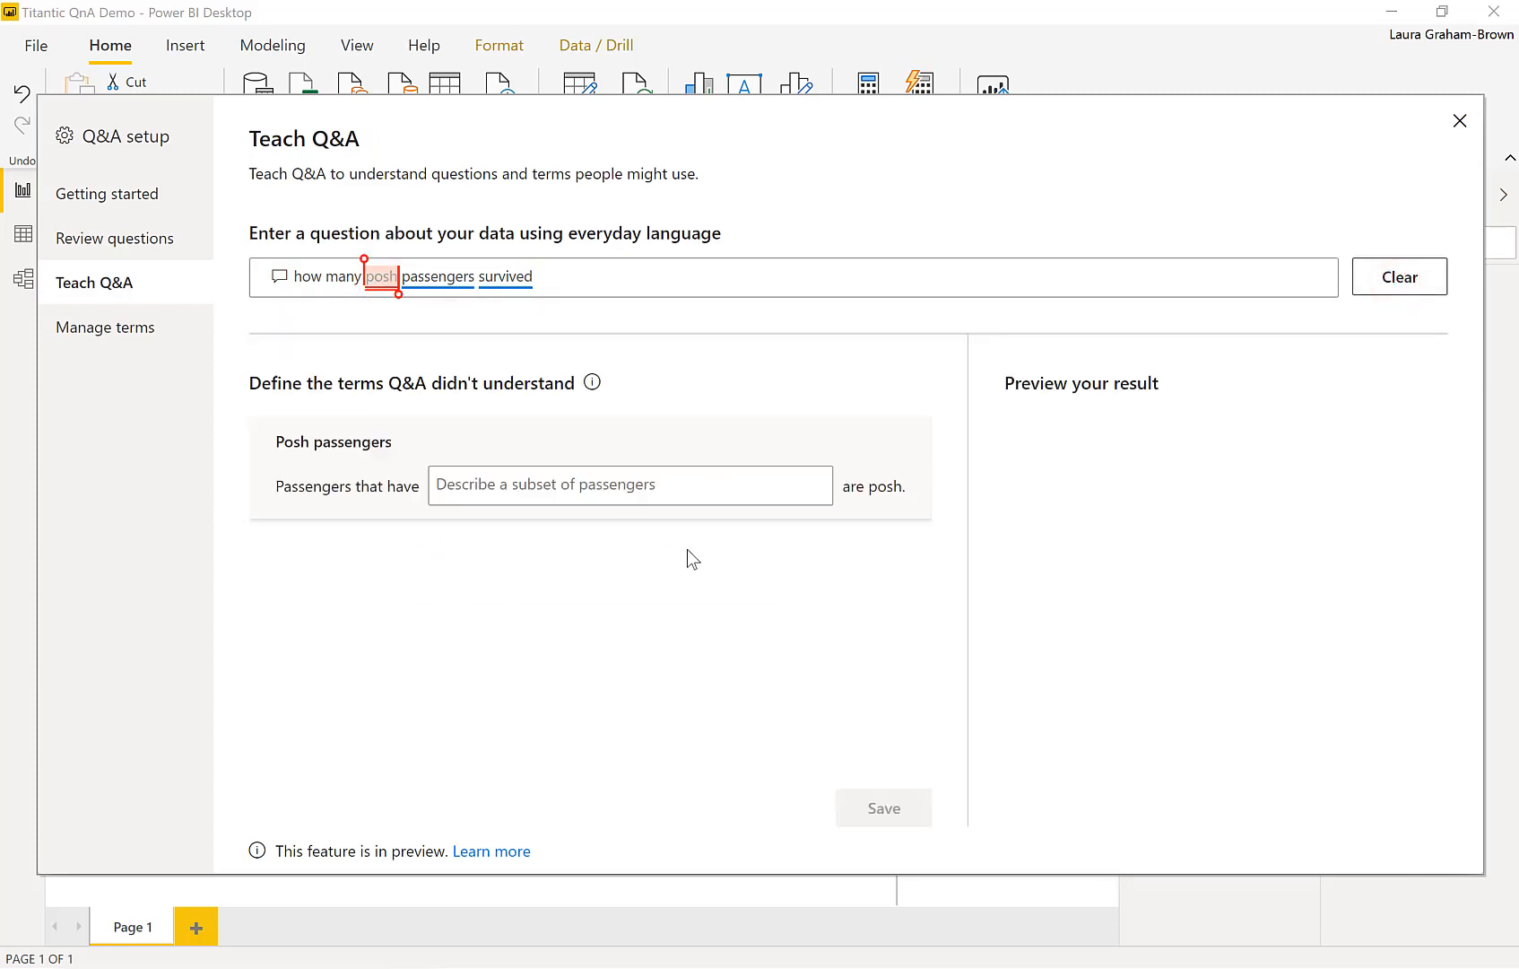
text(pclass=1)
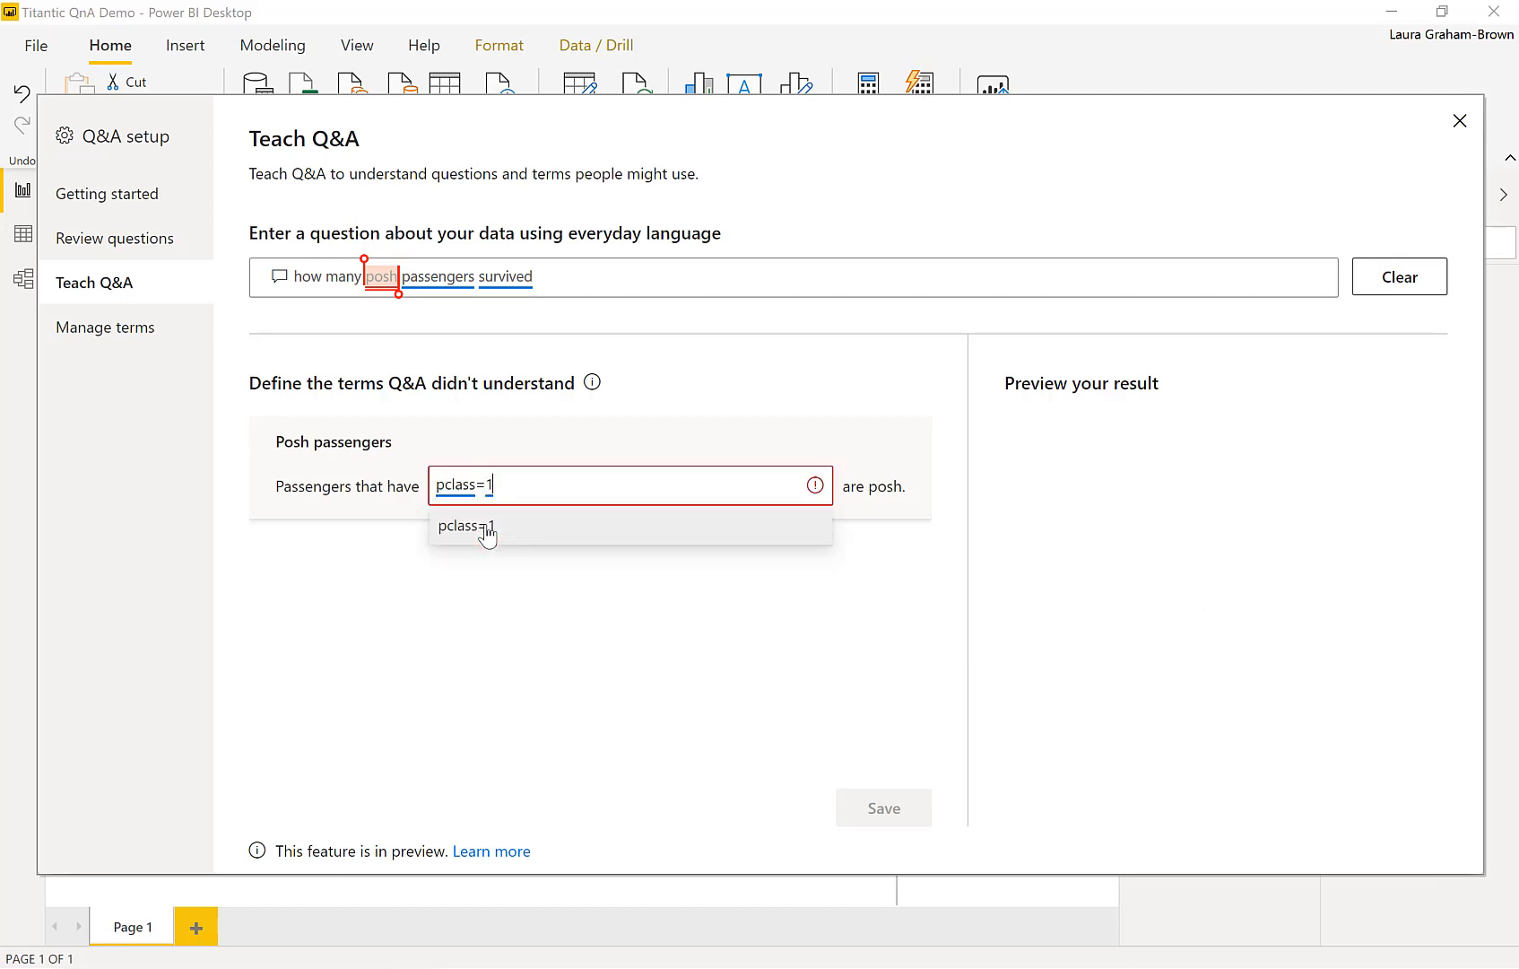
click(467, 525)
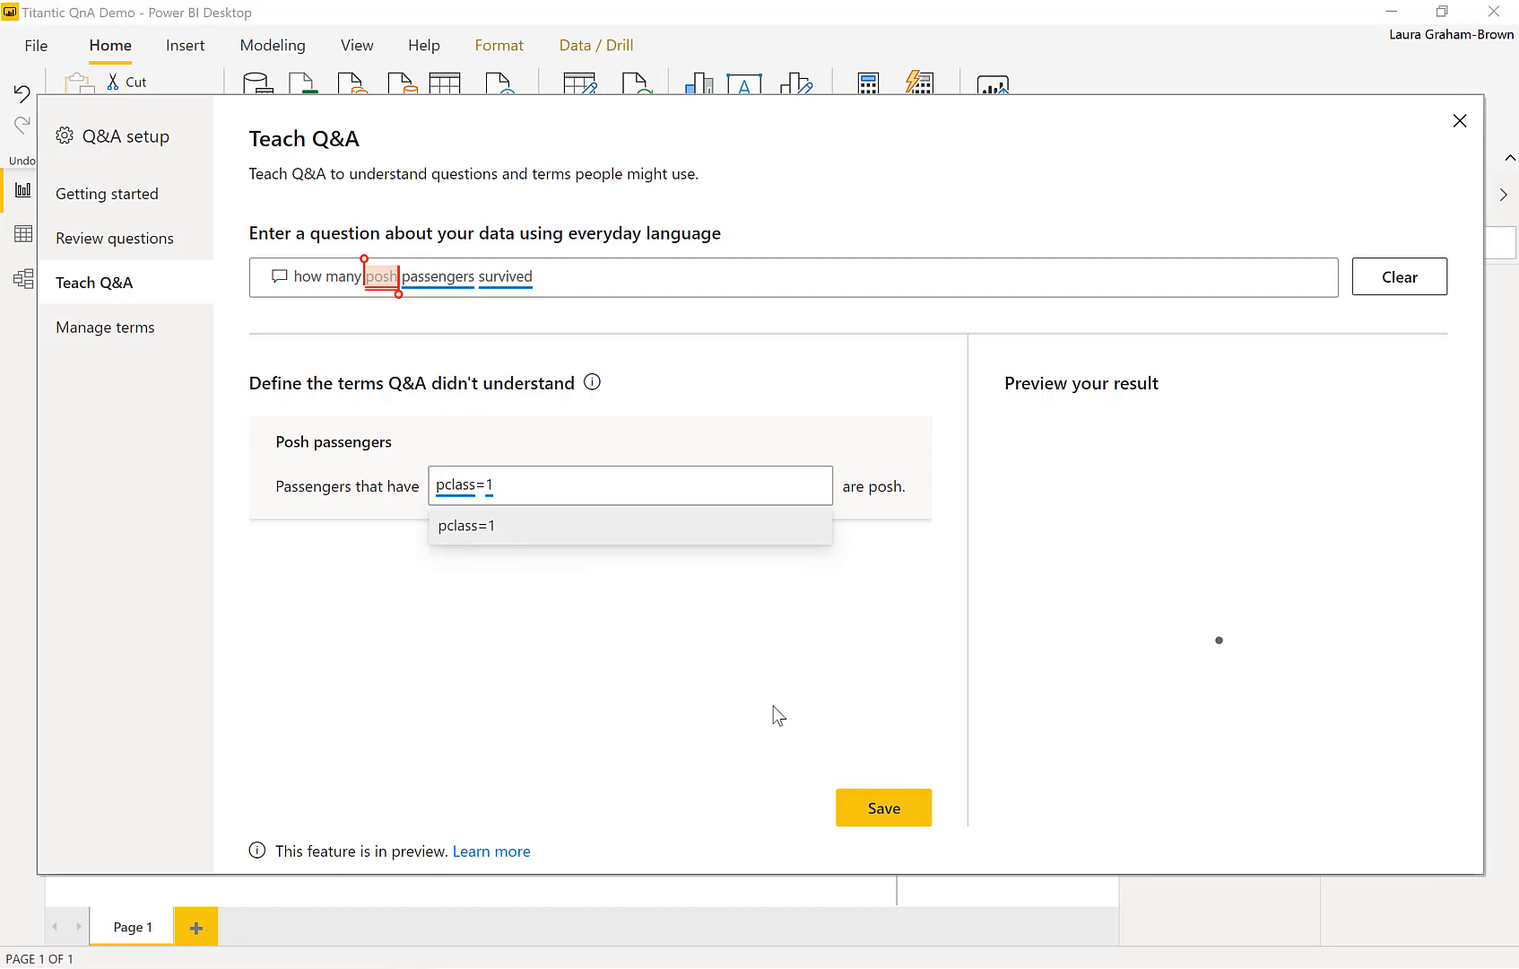
click(882, 807)
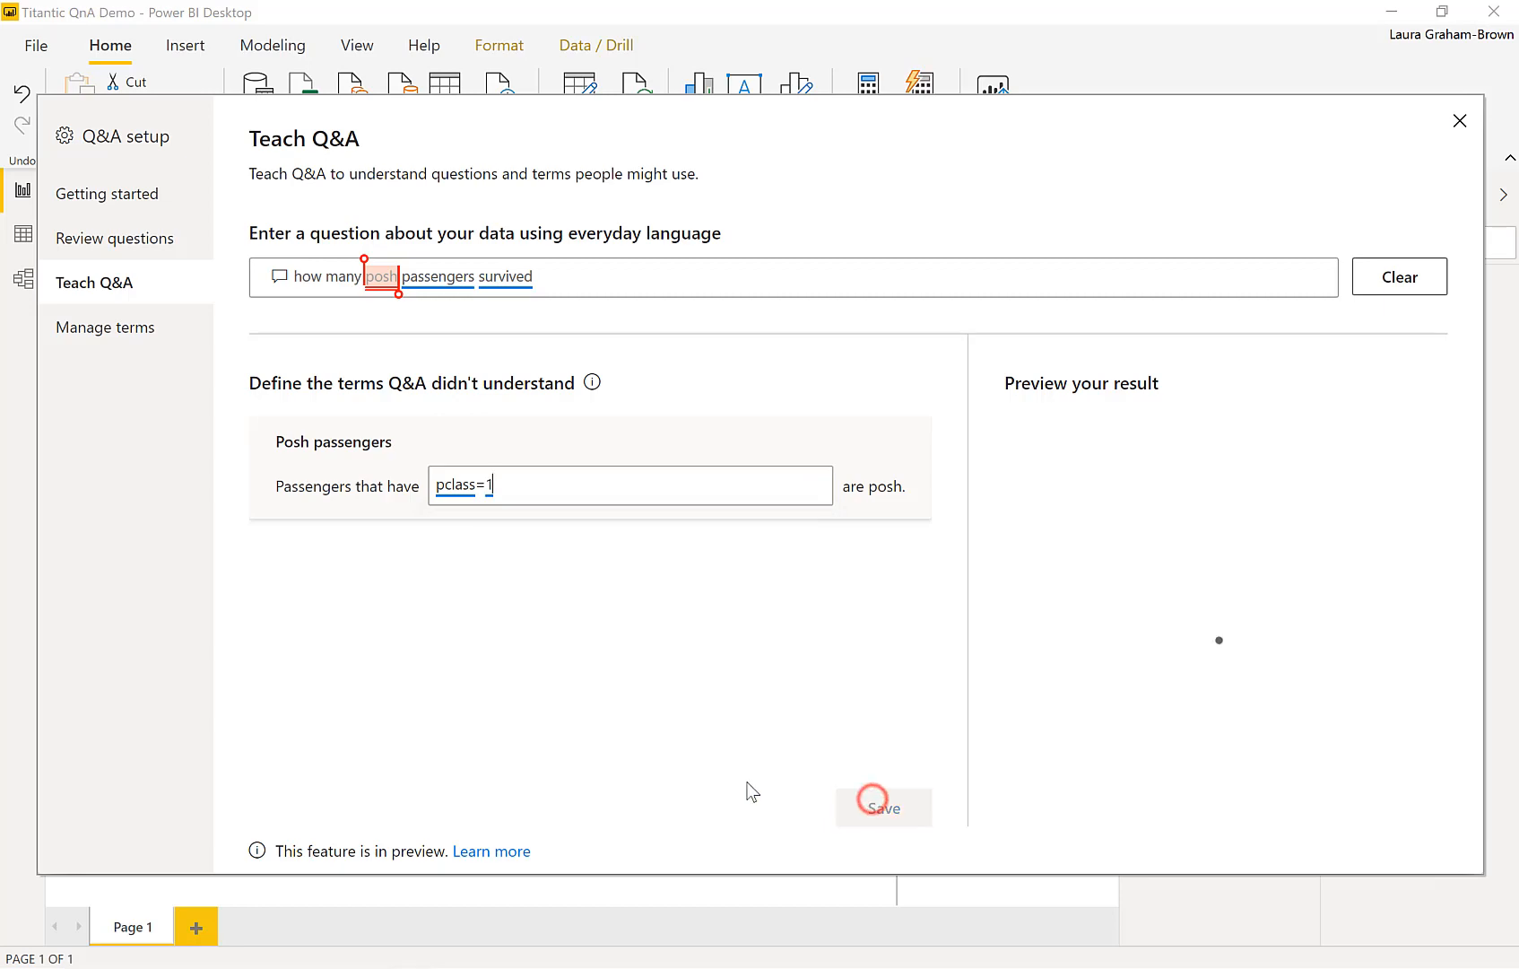
click(883, 807)
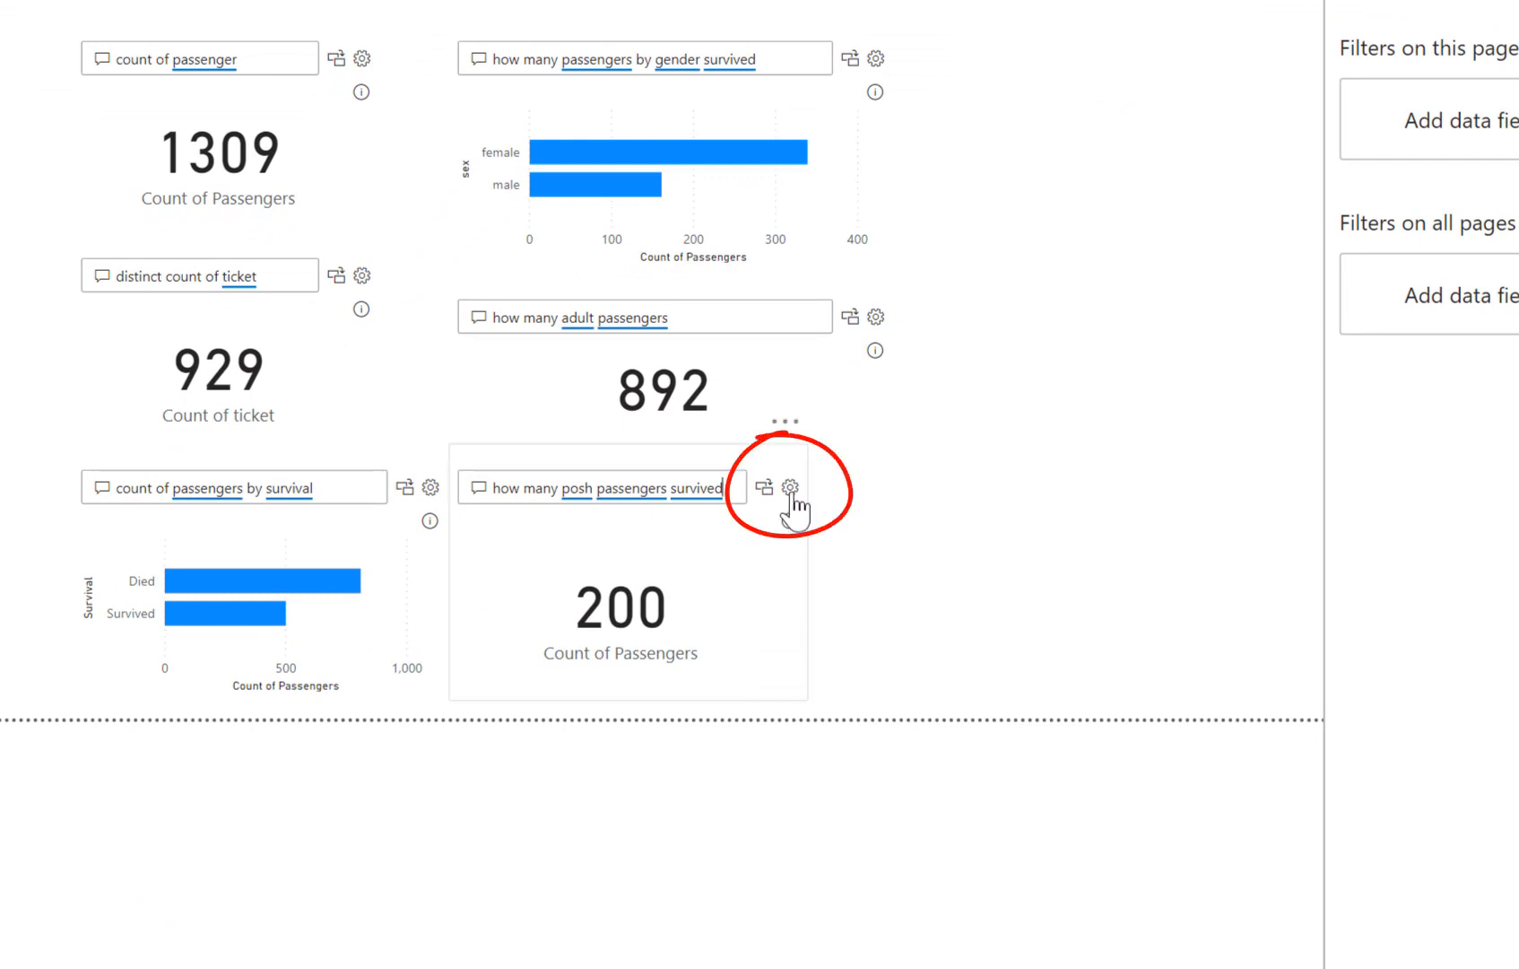
mouse_move(793, 488)
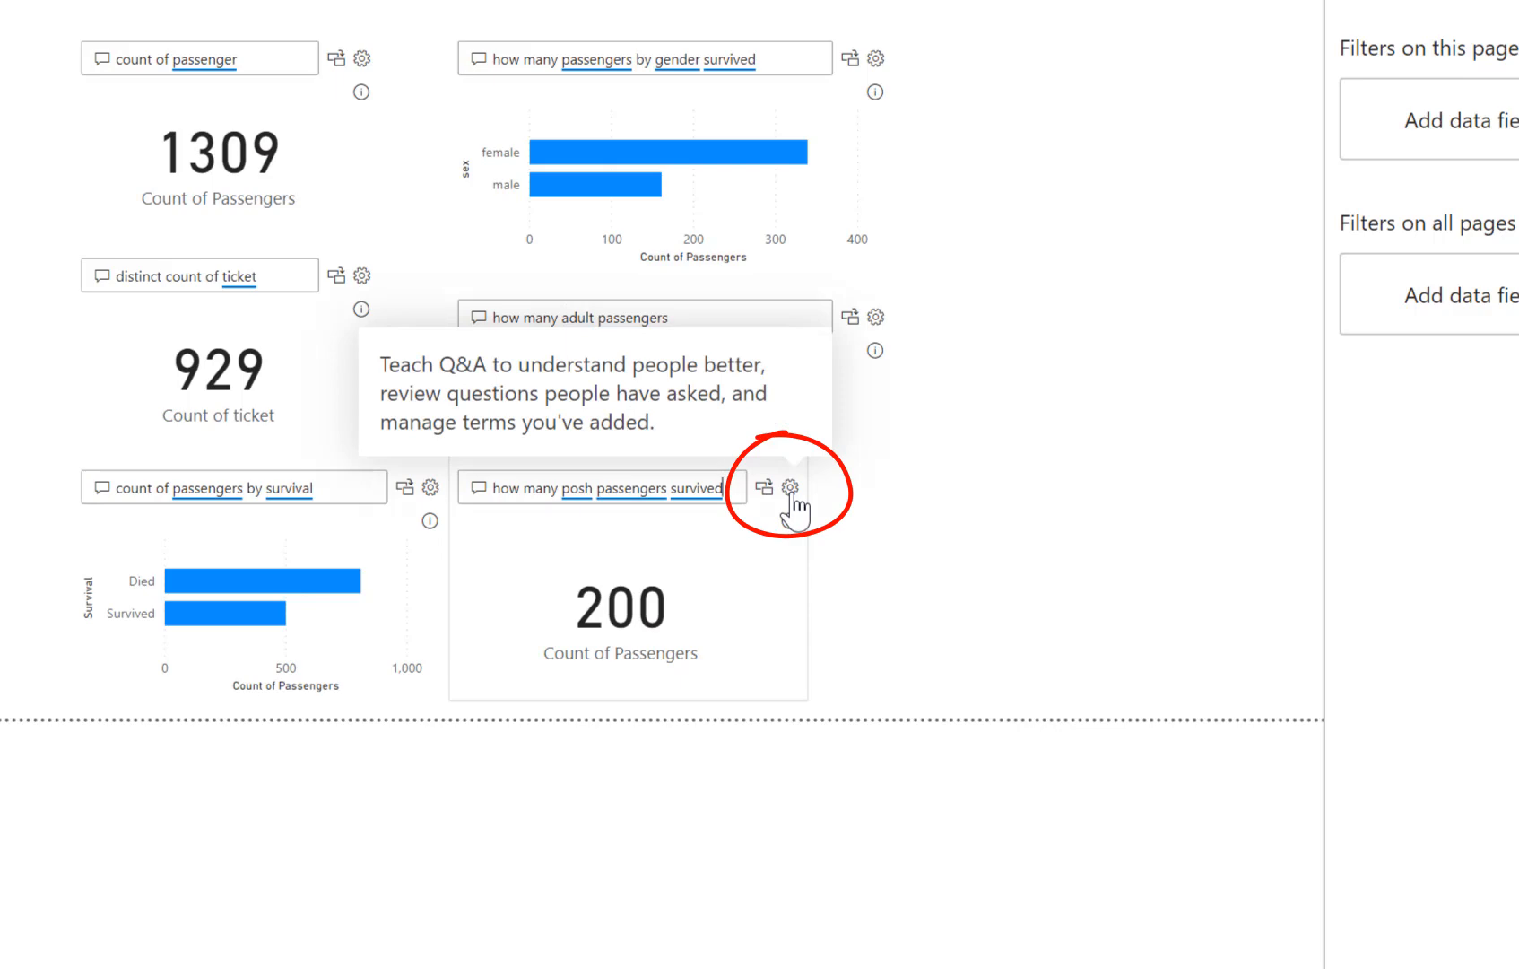
Reopen Q&A setup from the posh survivors visual, landing on Getting started.
click(789, 487)
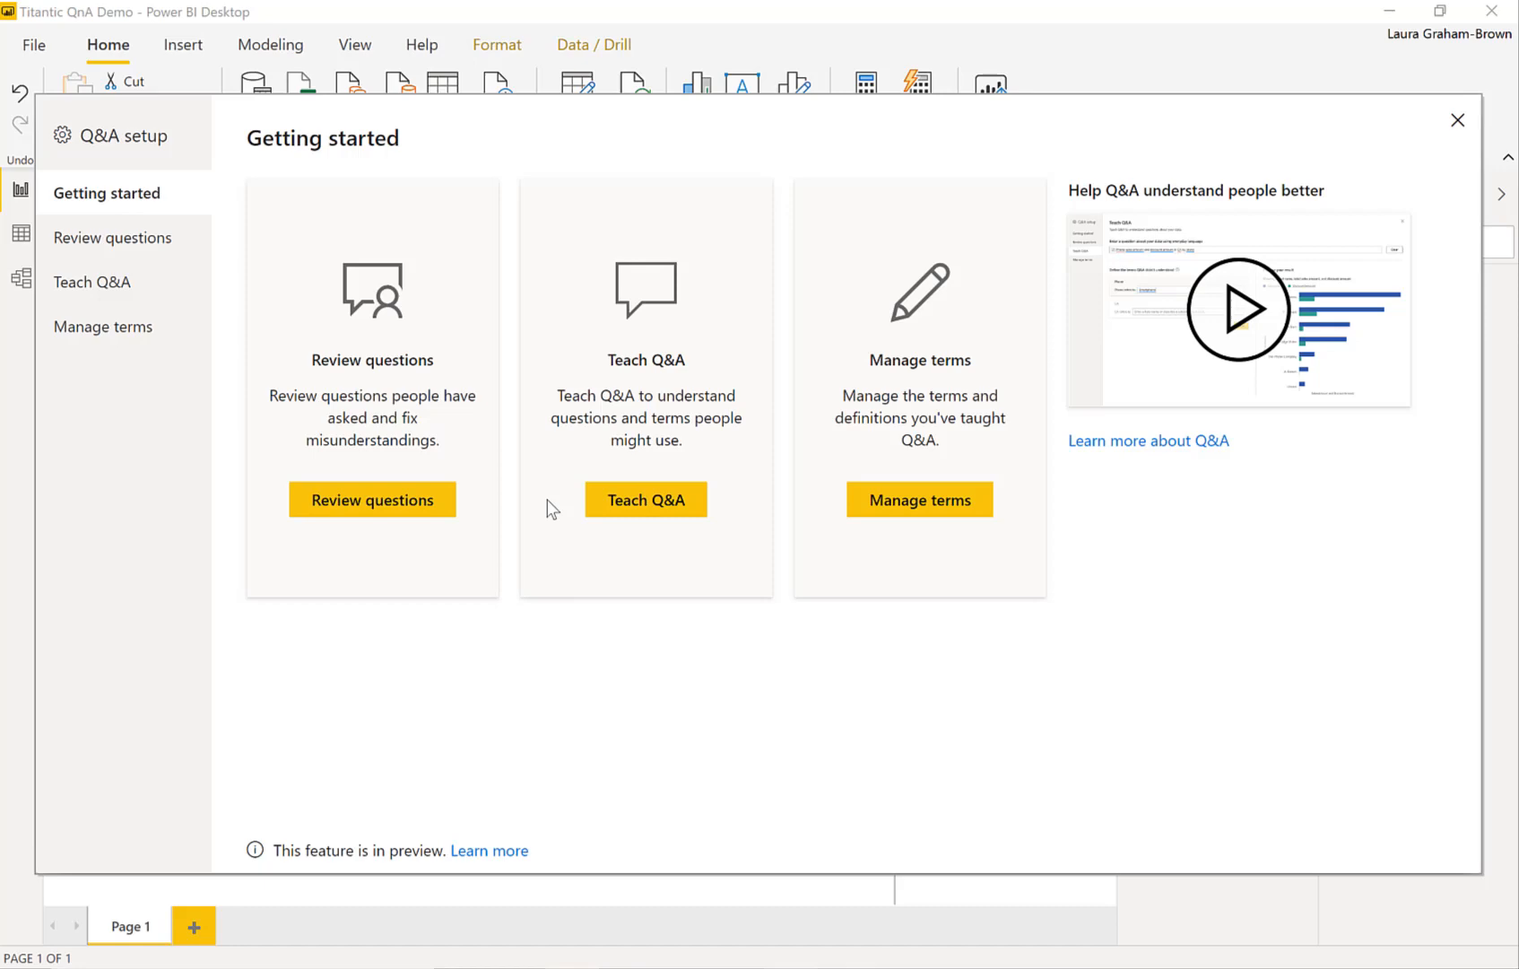
mouse_move(645, 501)
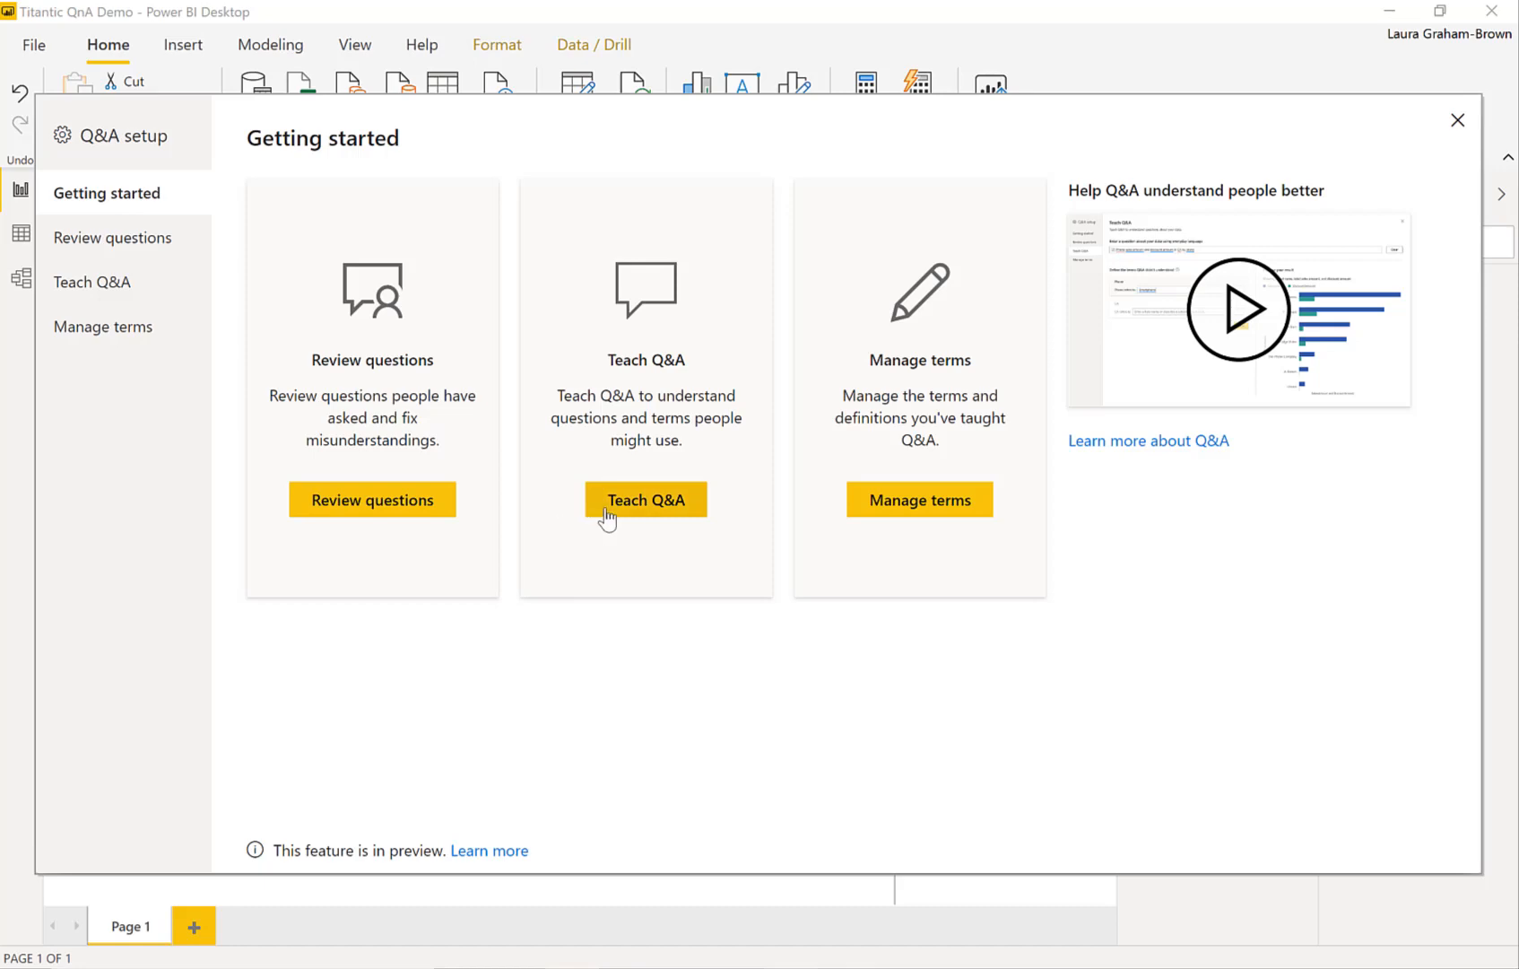
View Manage terms listing adult, gender and posh with their definitions.
click(645, 499)
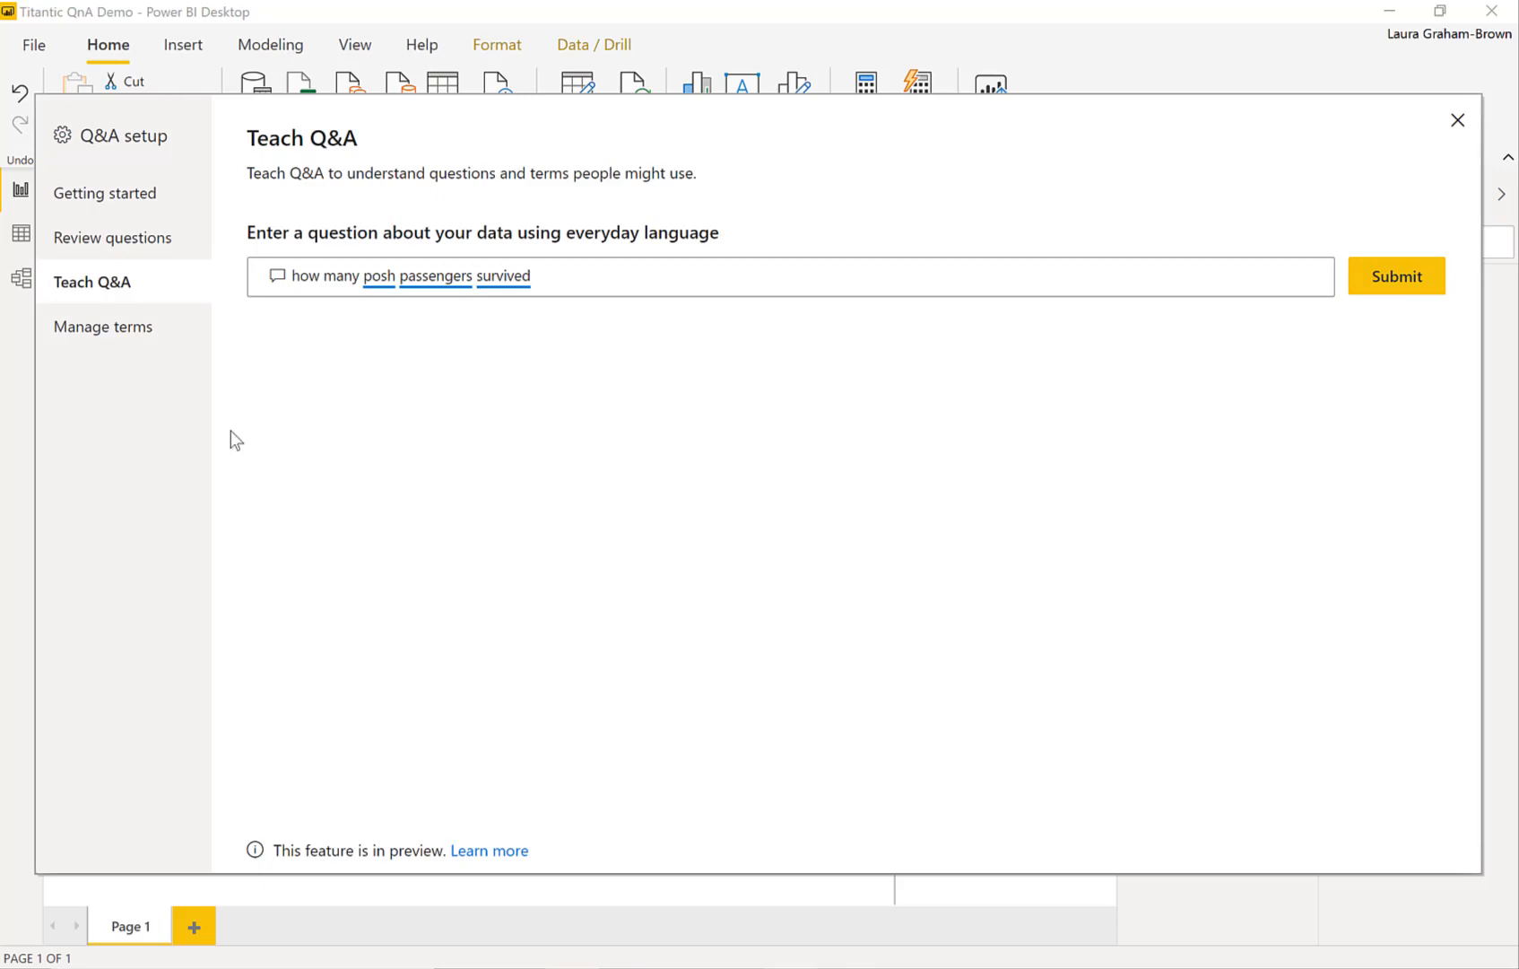
mouse_move(102, 326)
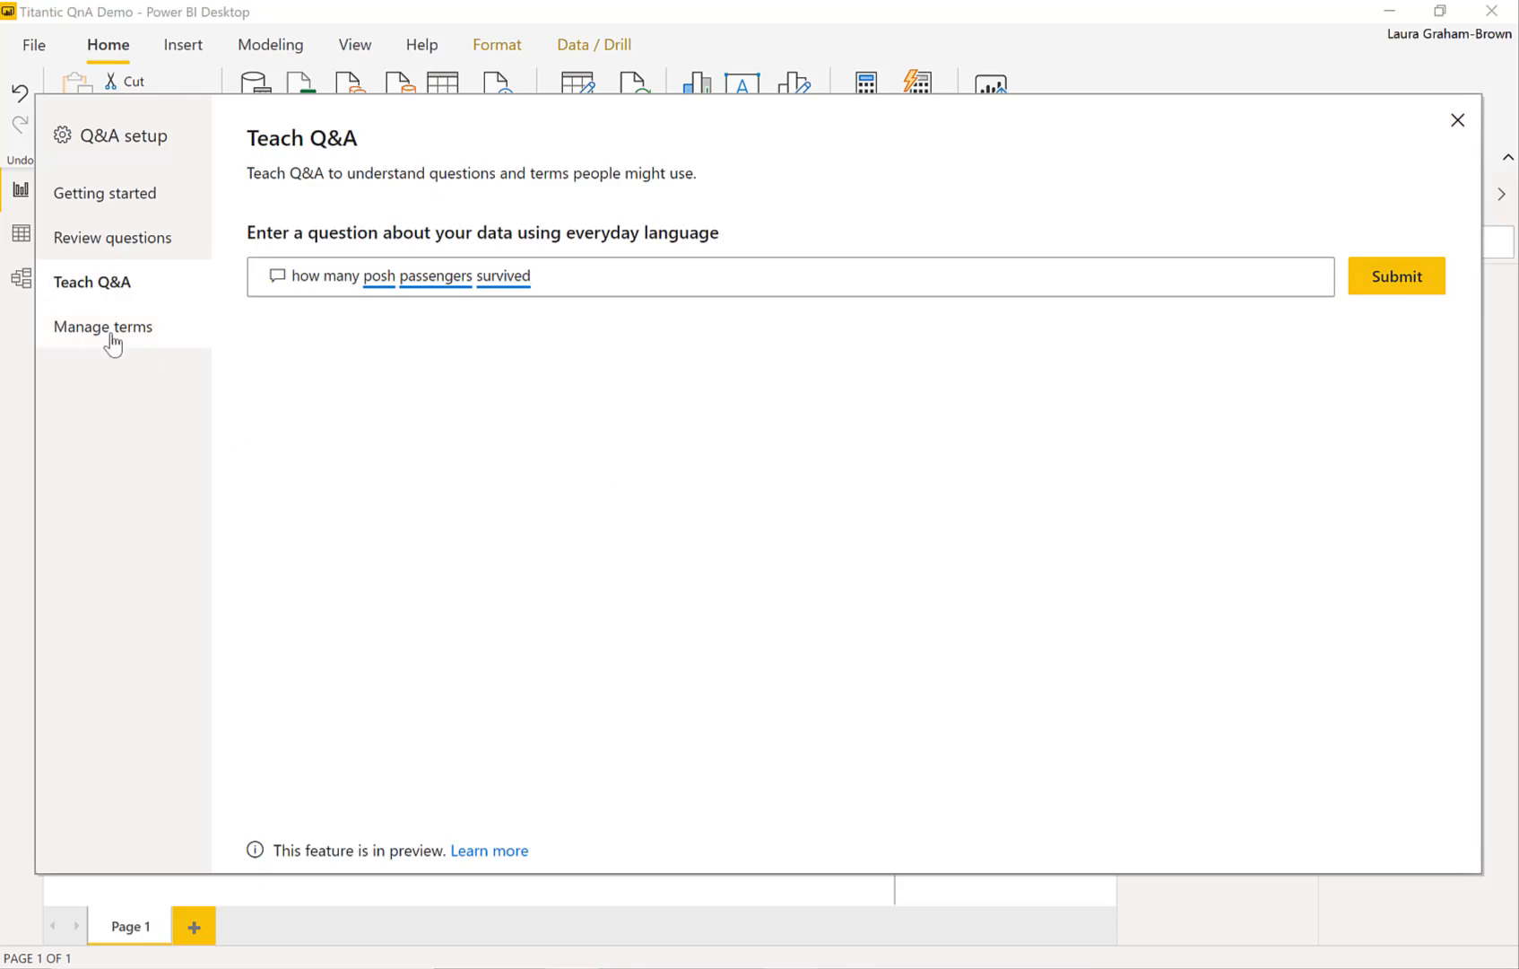
click(103, 326)
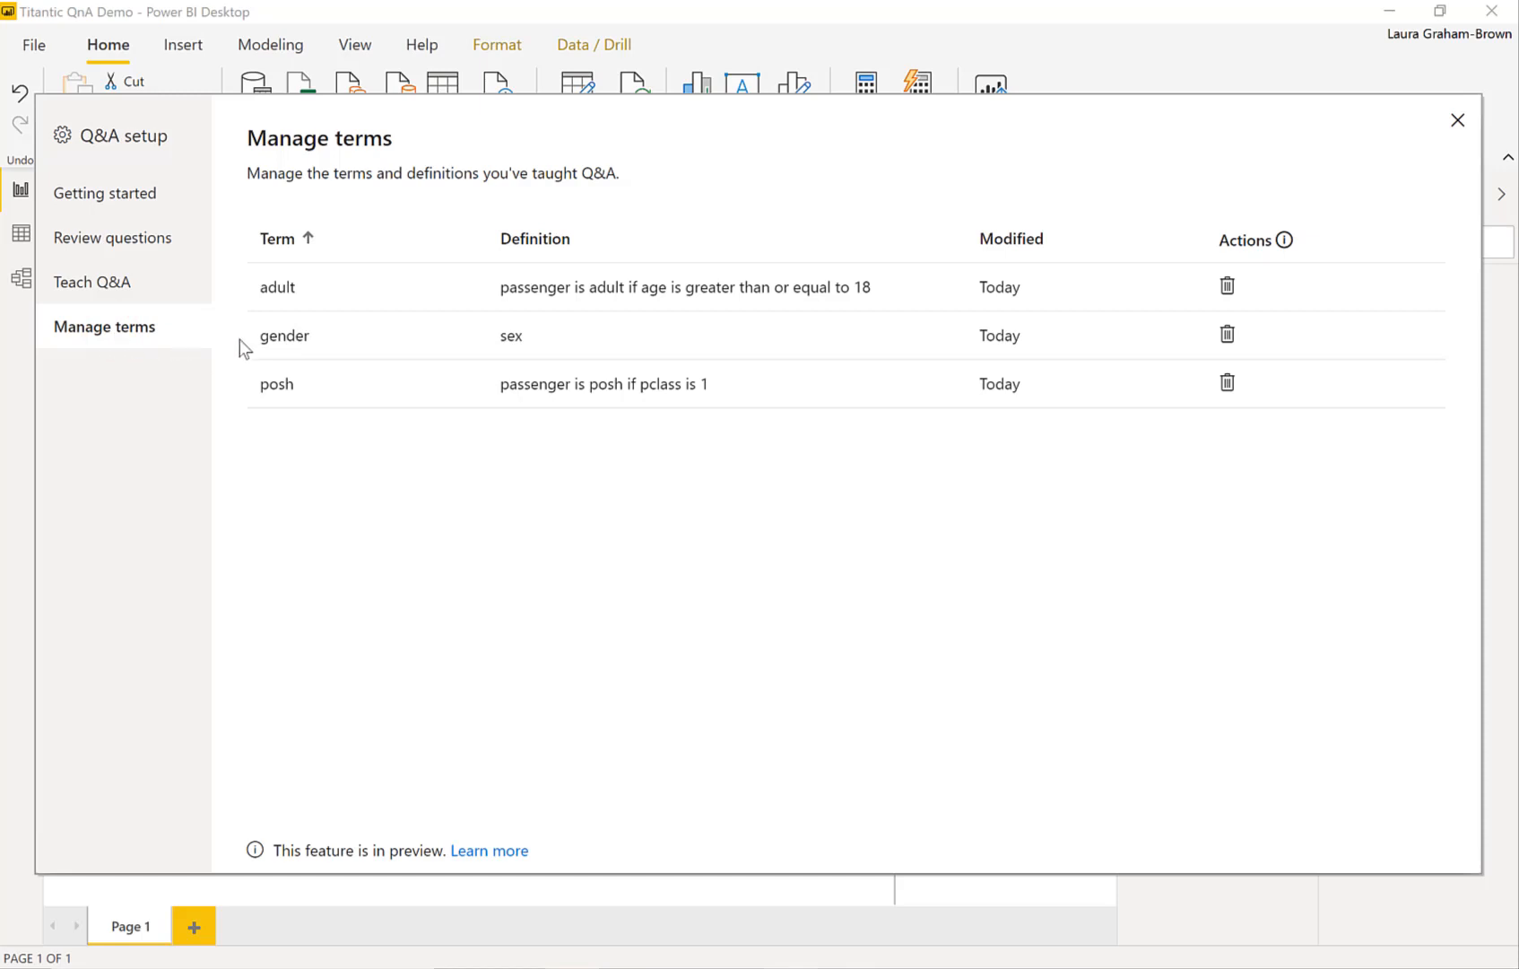
mouse_move(287, 305)
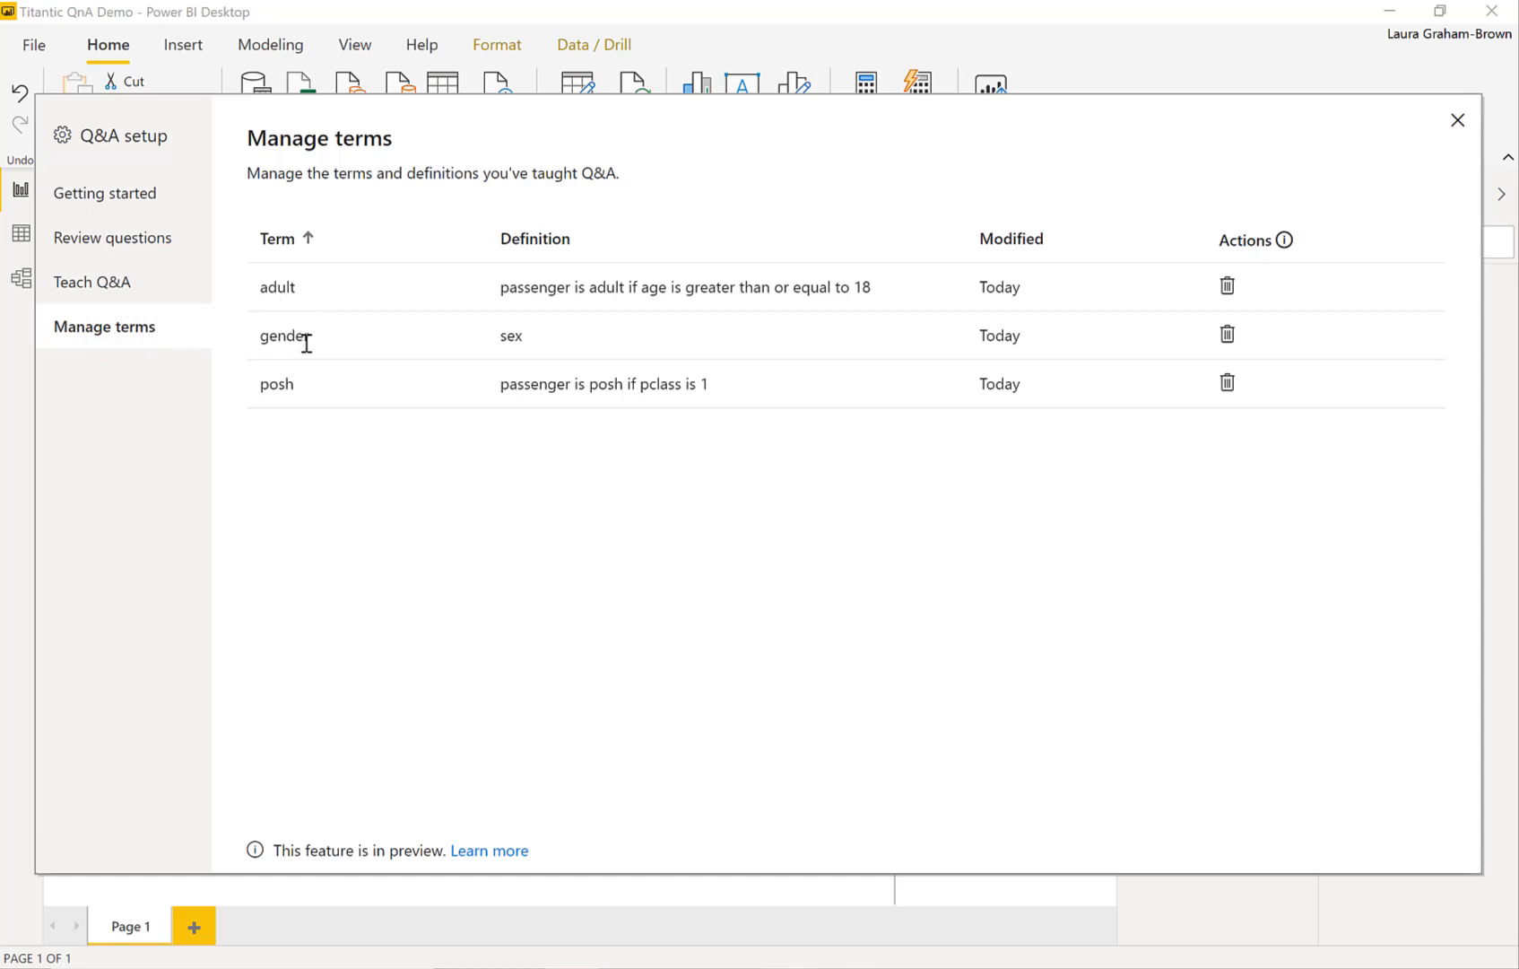
mouse_move(311, 396)
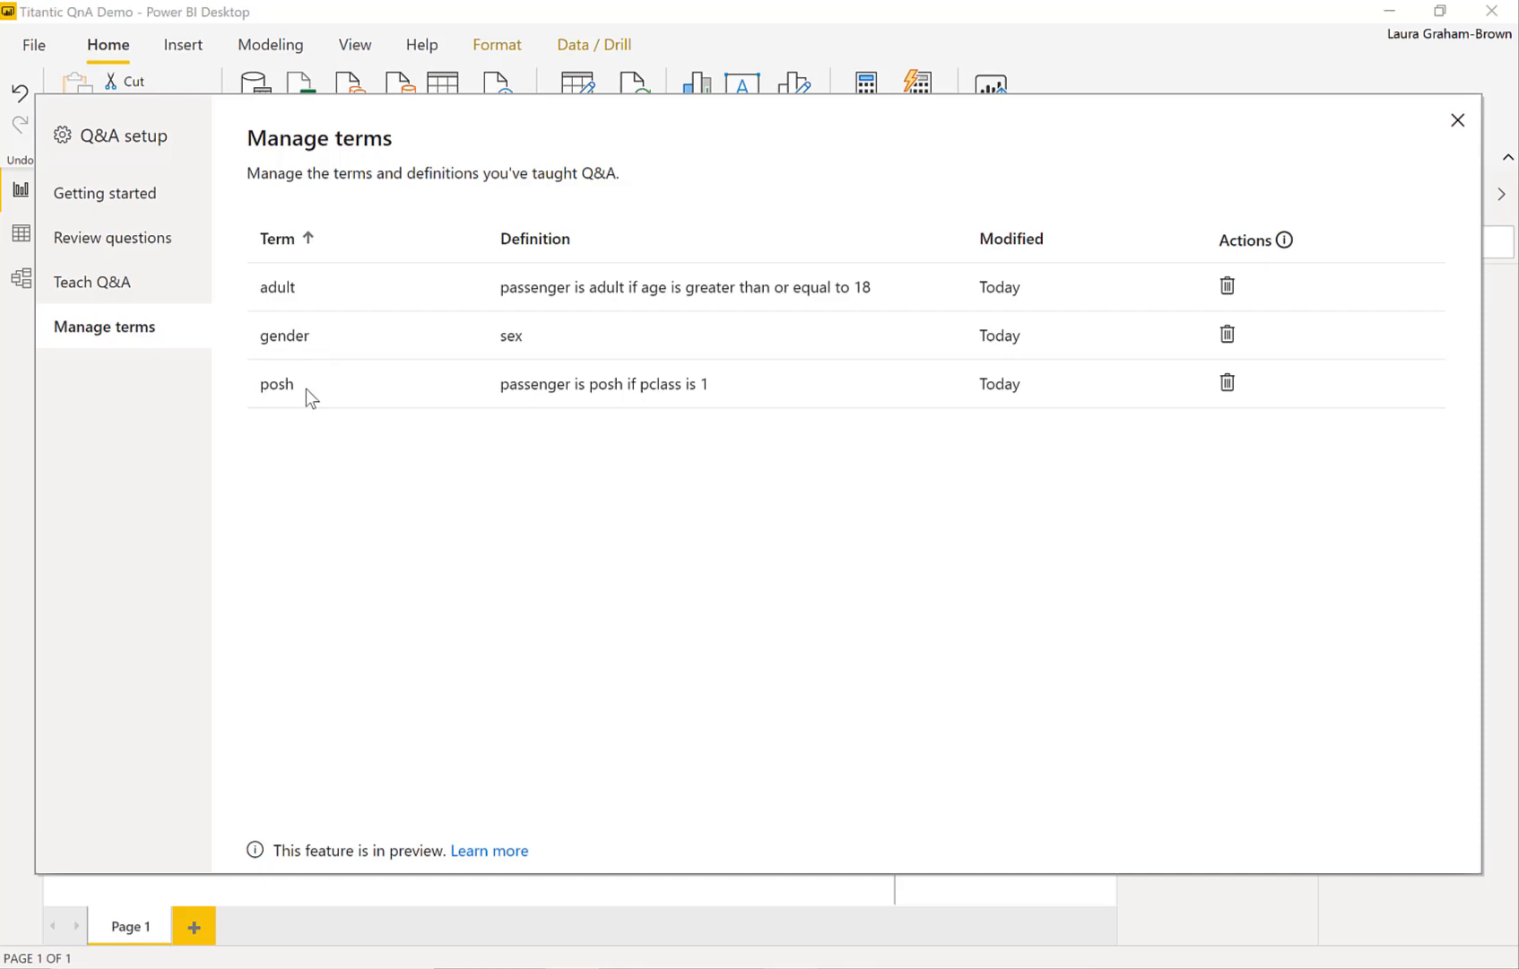
mouse_move(1439, 186)
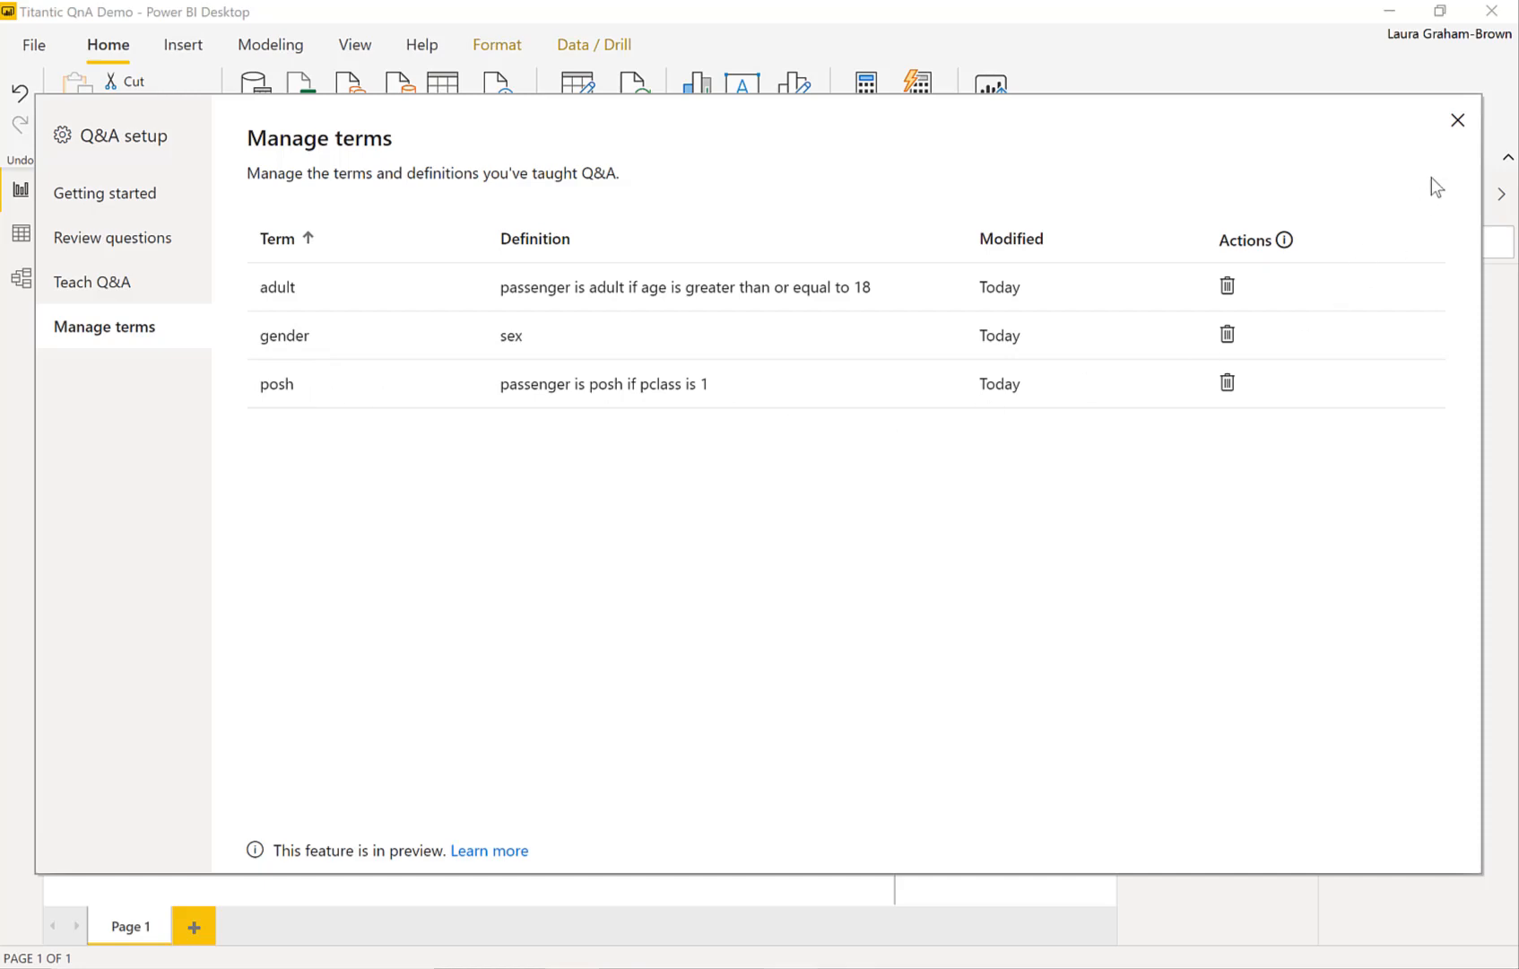
Close Q&A setup, returning to the report with the posh survivors card reading 200.
click(1459, 118)
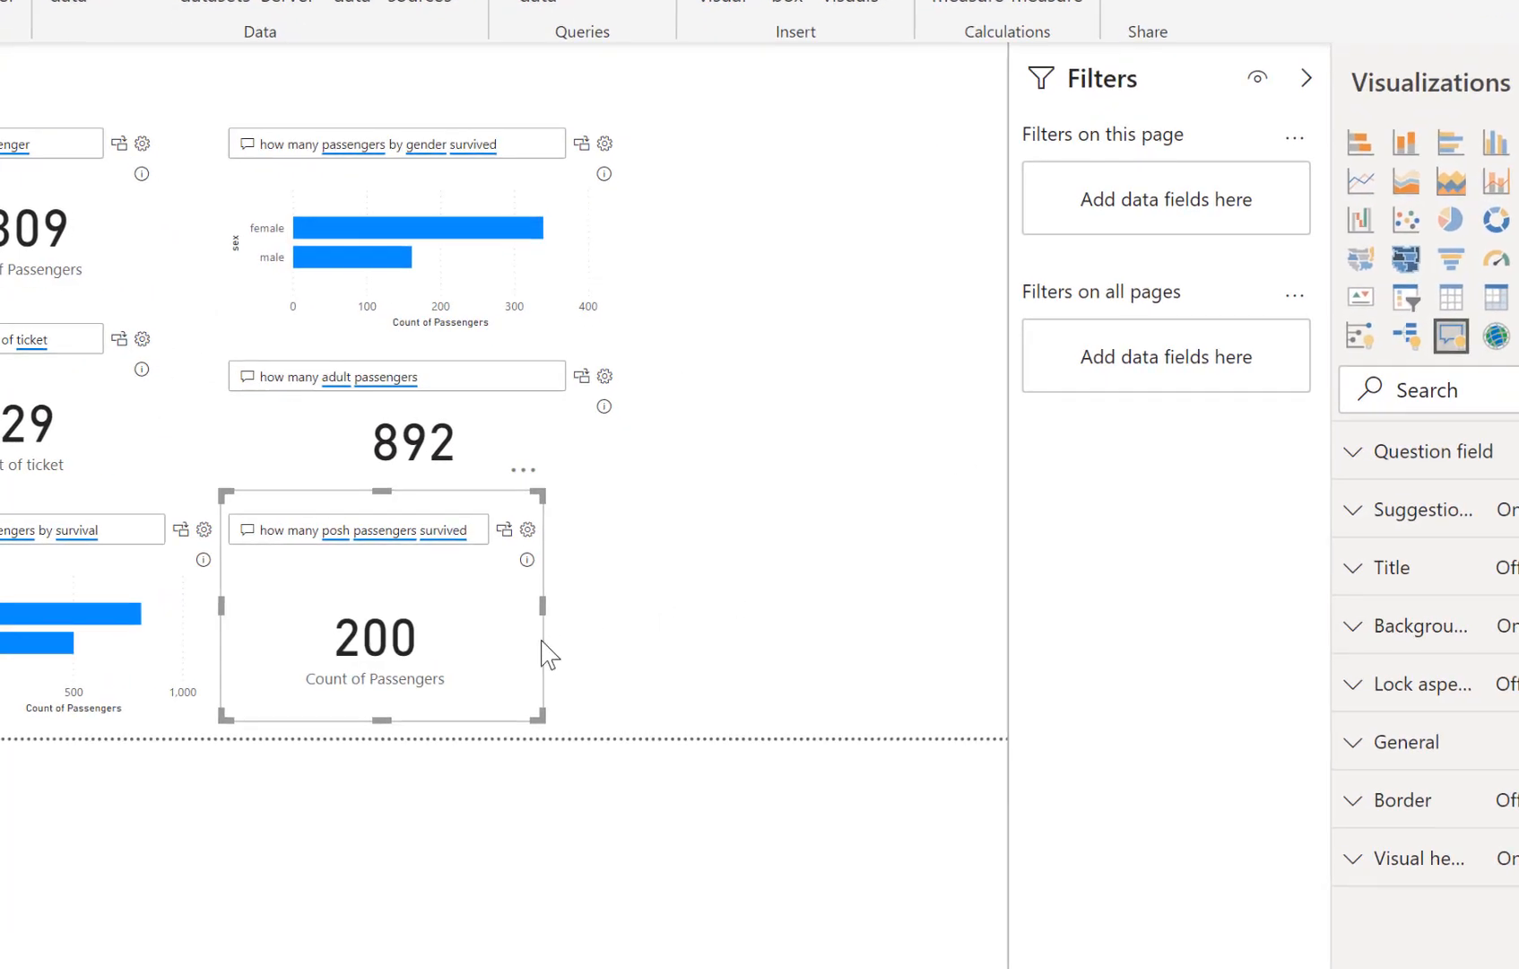
mouse_move(303, 565)
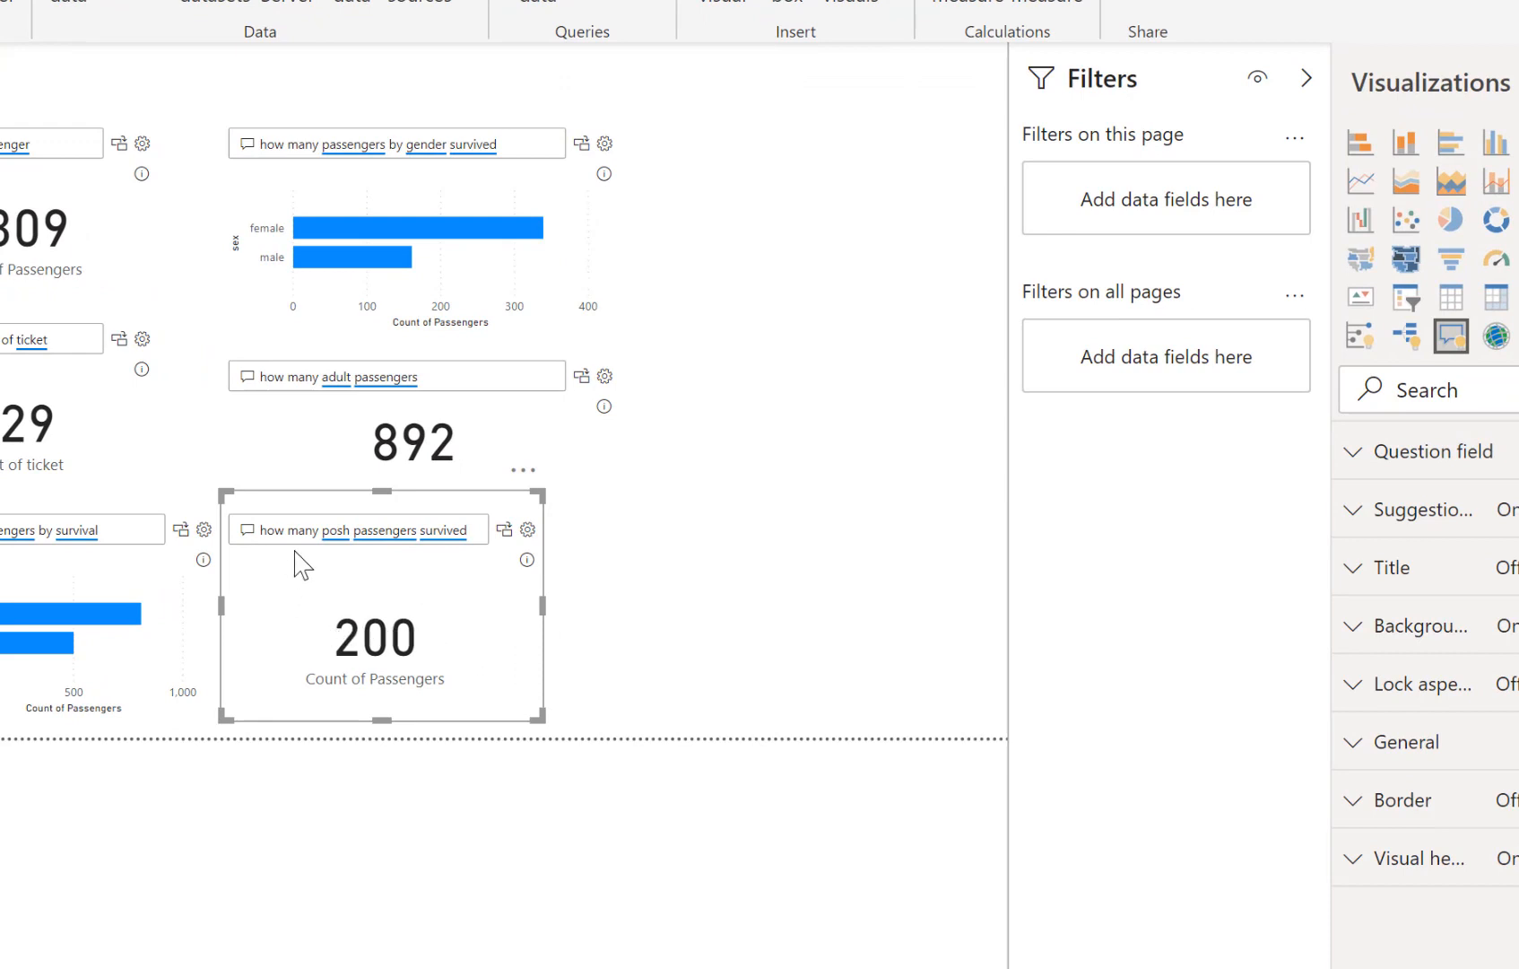
mouse_move(969, 540)
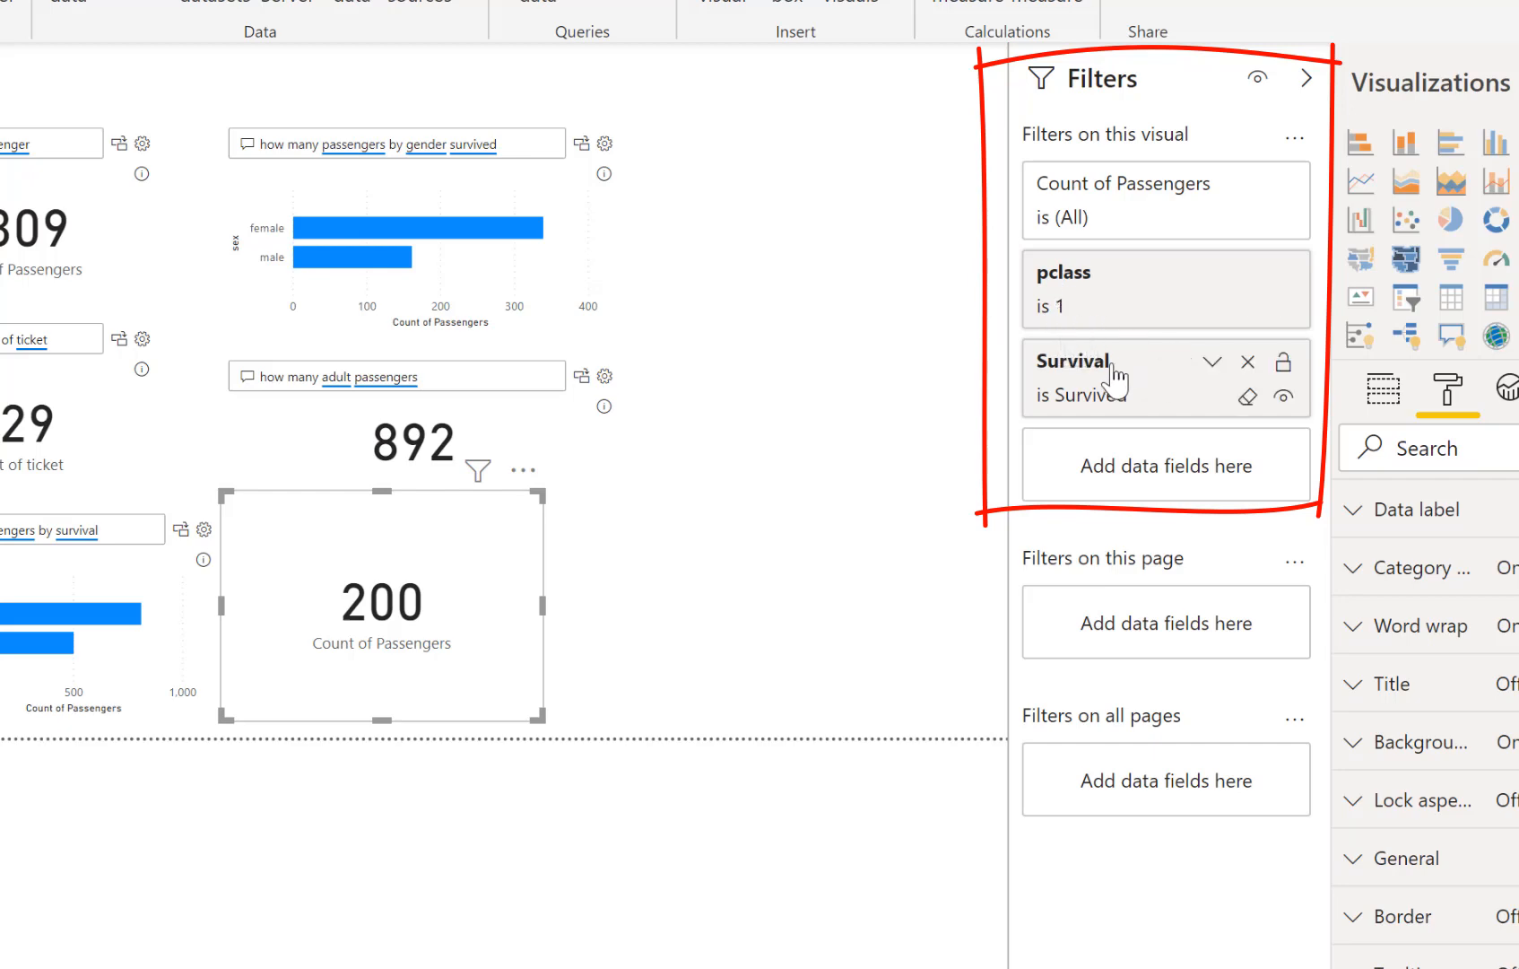
mouse_move(1130, 416)
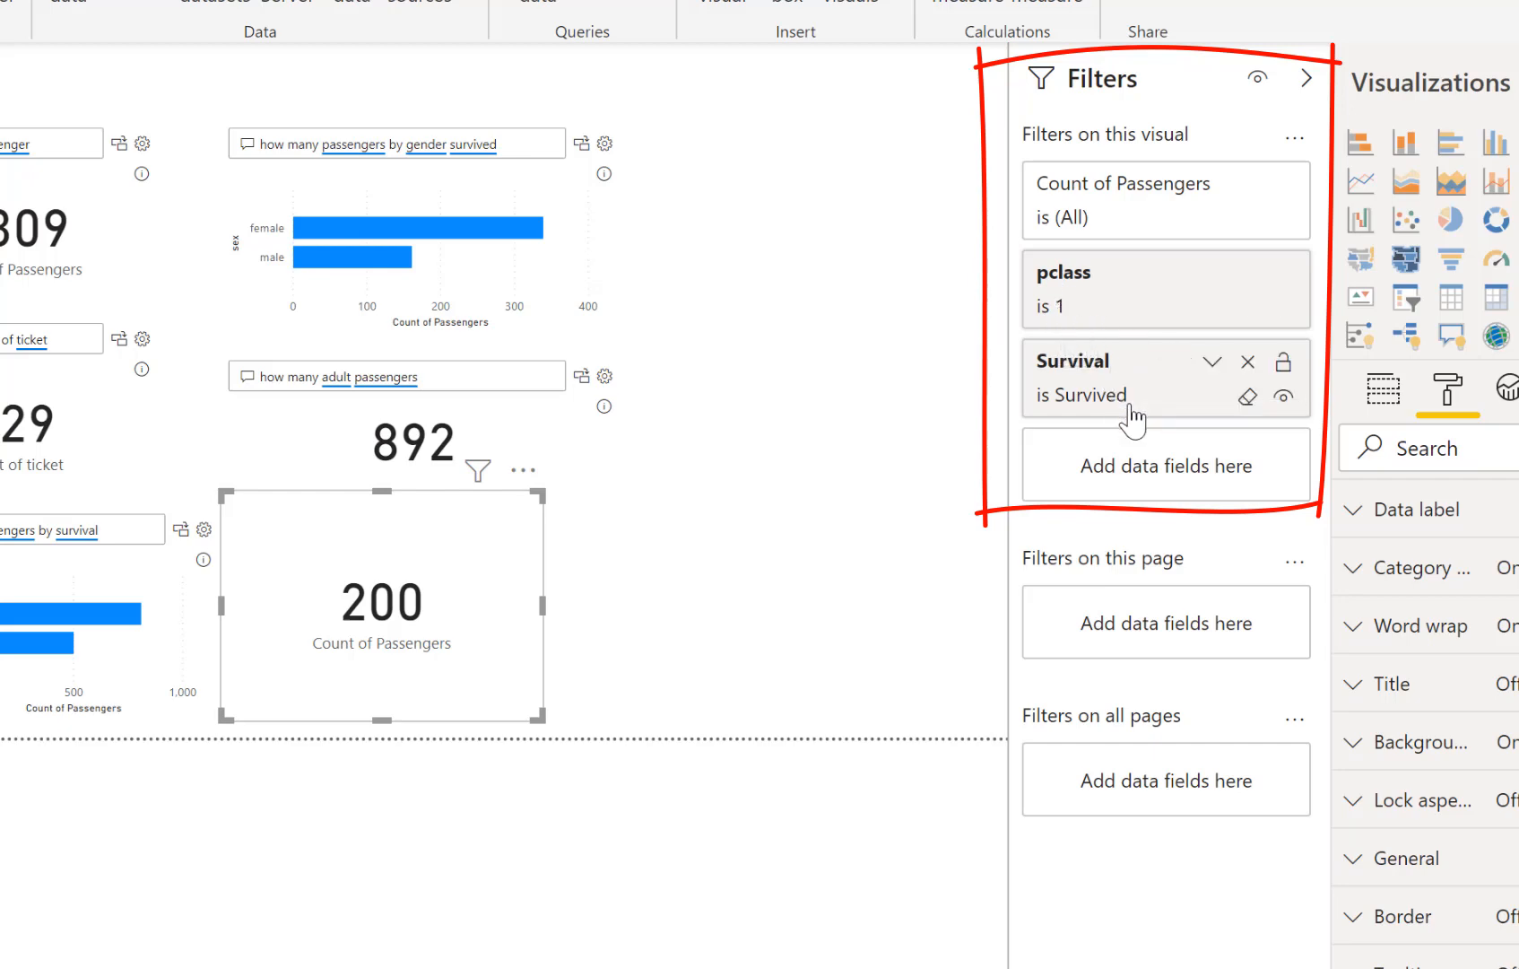
mouse_move(1125, 416)
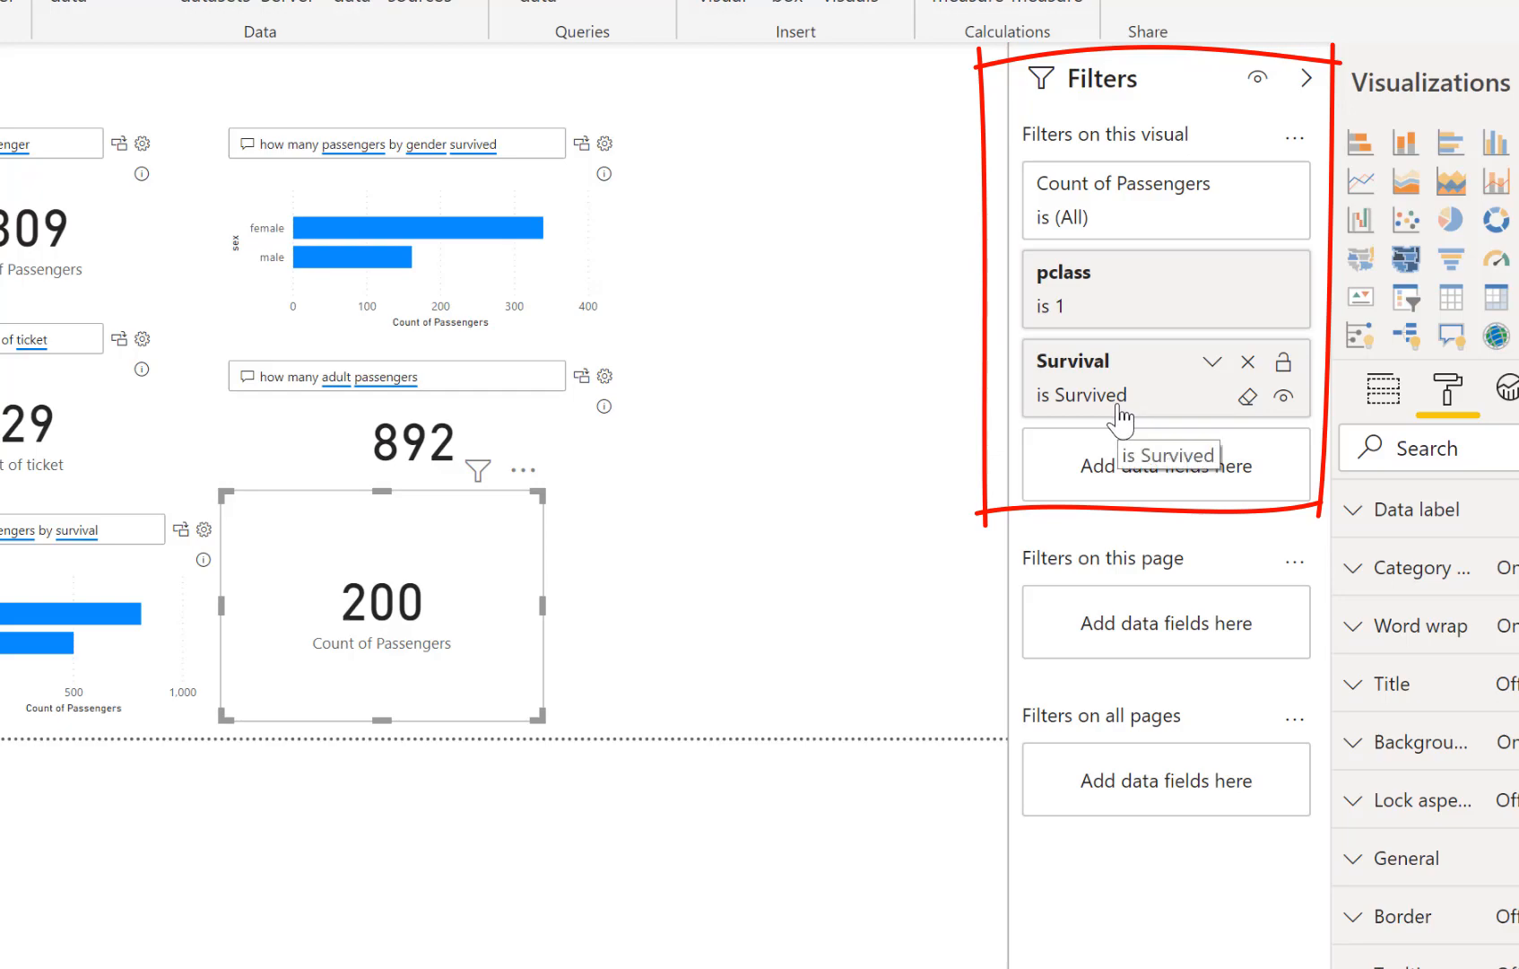